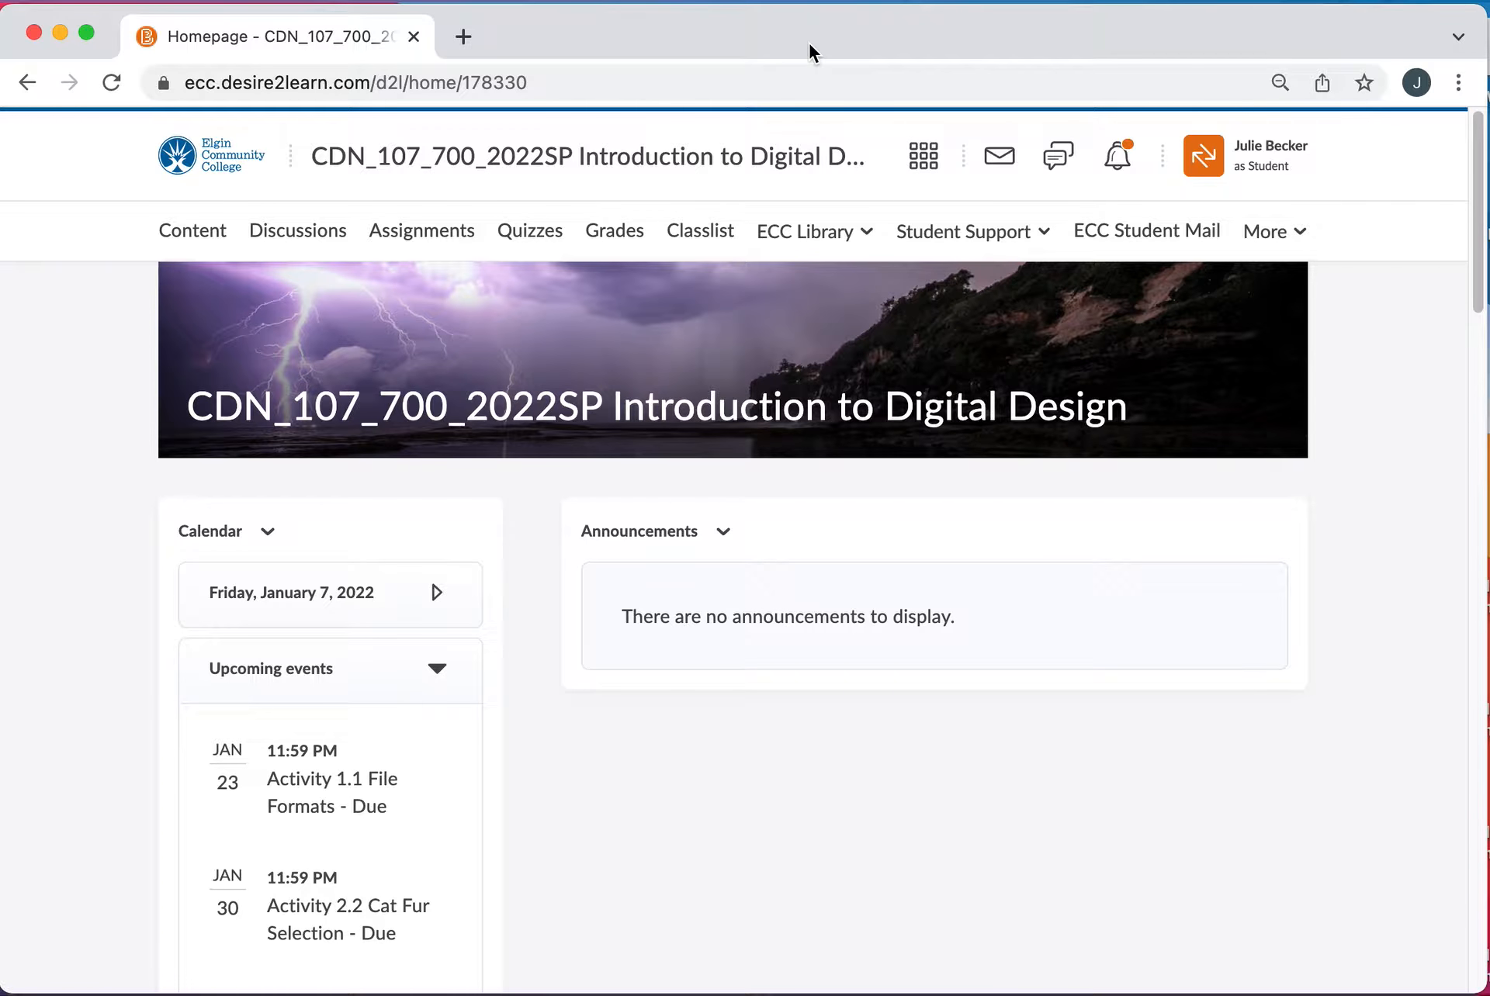
- From Content's table of contents, open the Syllabus module and its Syllabus 107-700 PDF
scroll(down, 3)
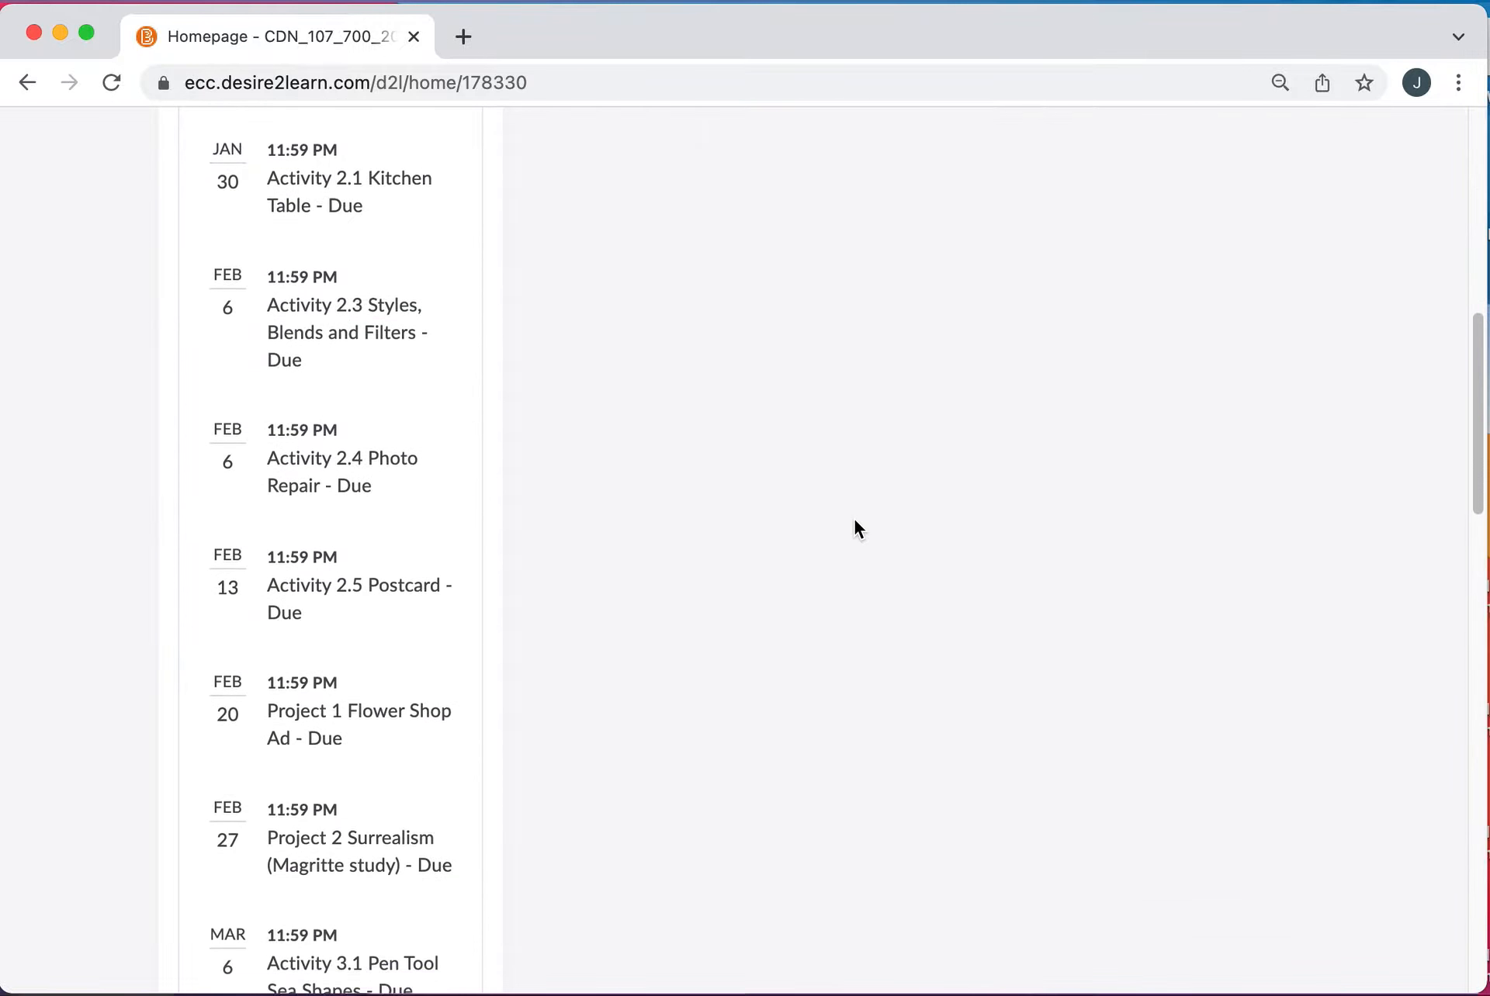
scroll(up, 3)
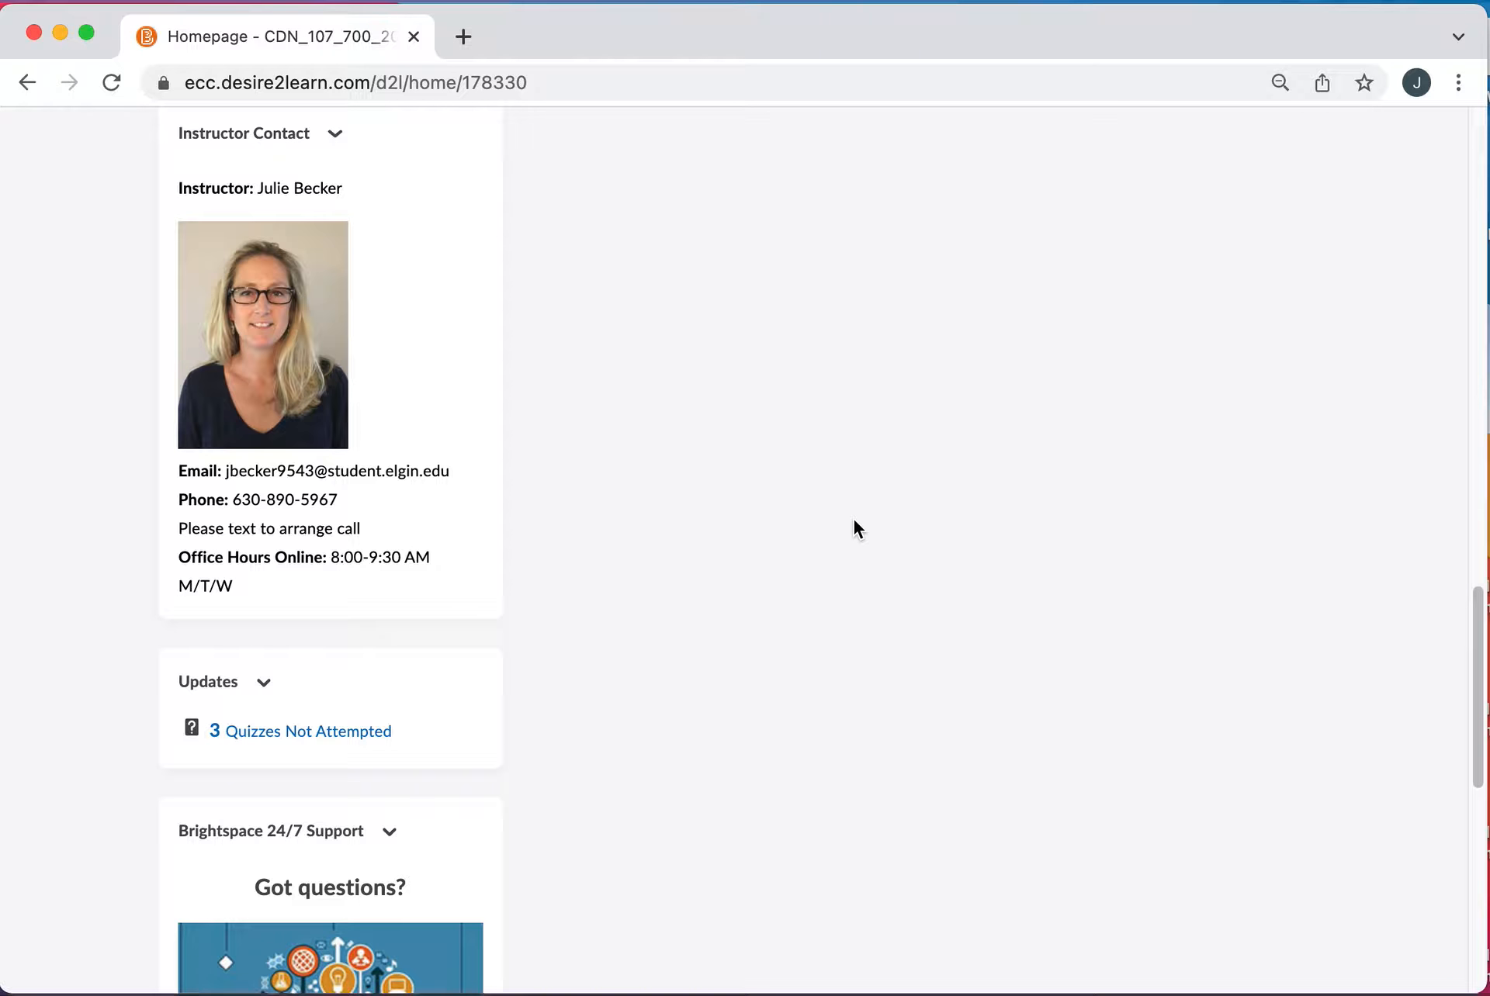
mouse_move(382, 533)
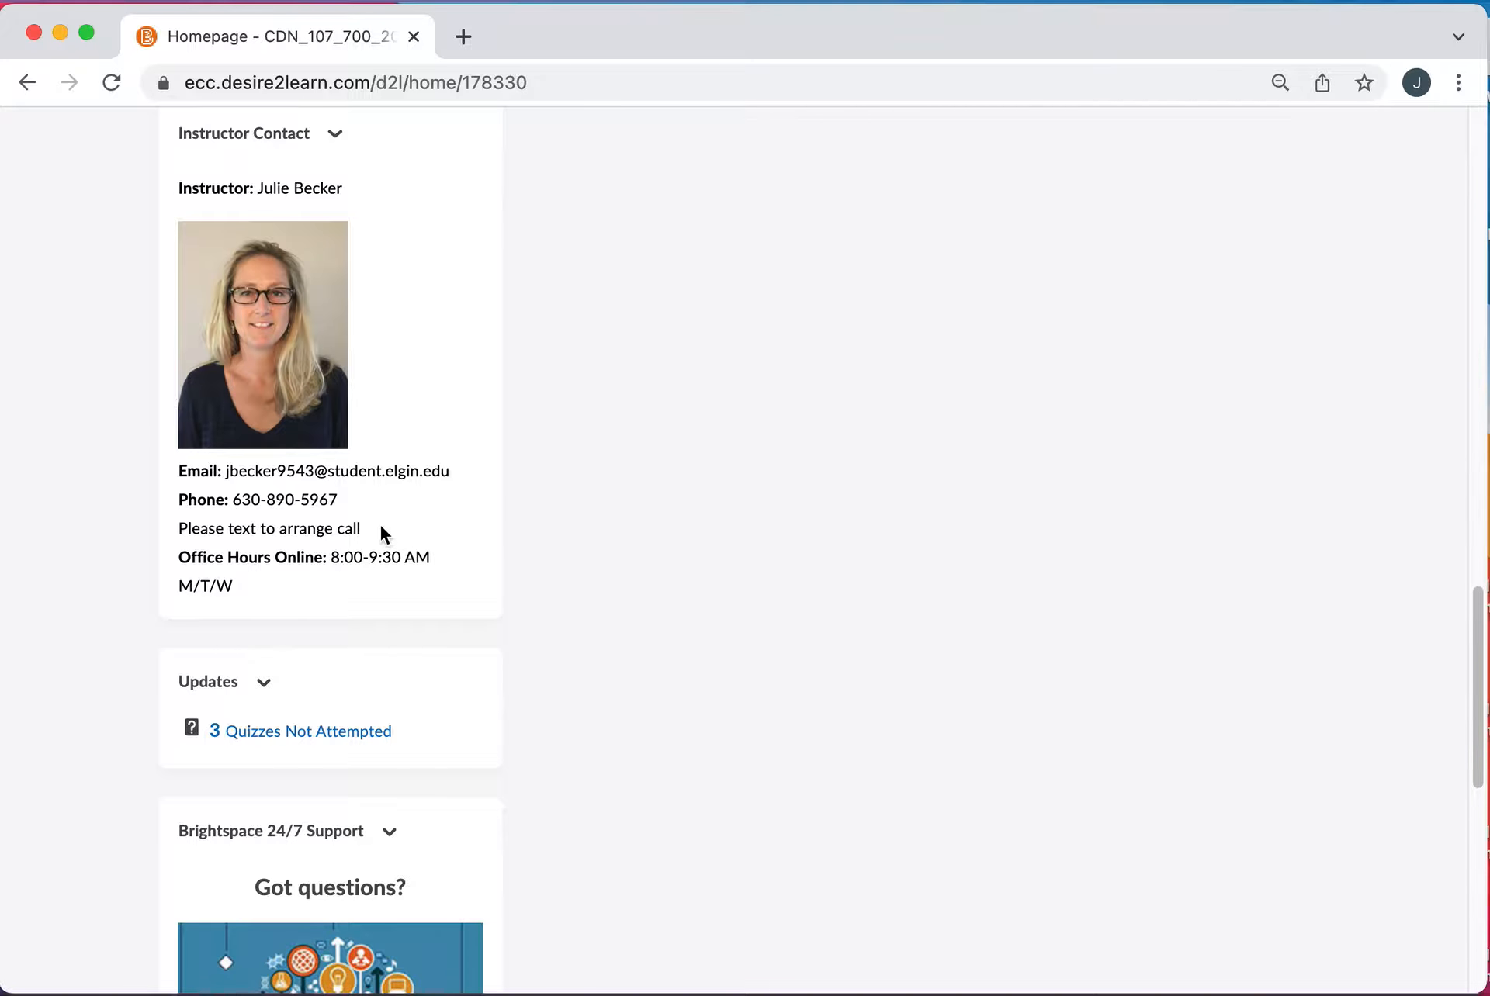
mouse_move(368, 518)
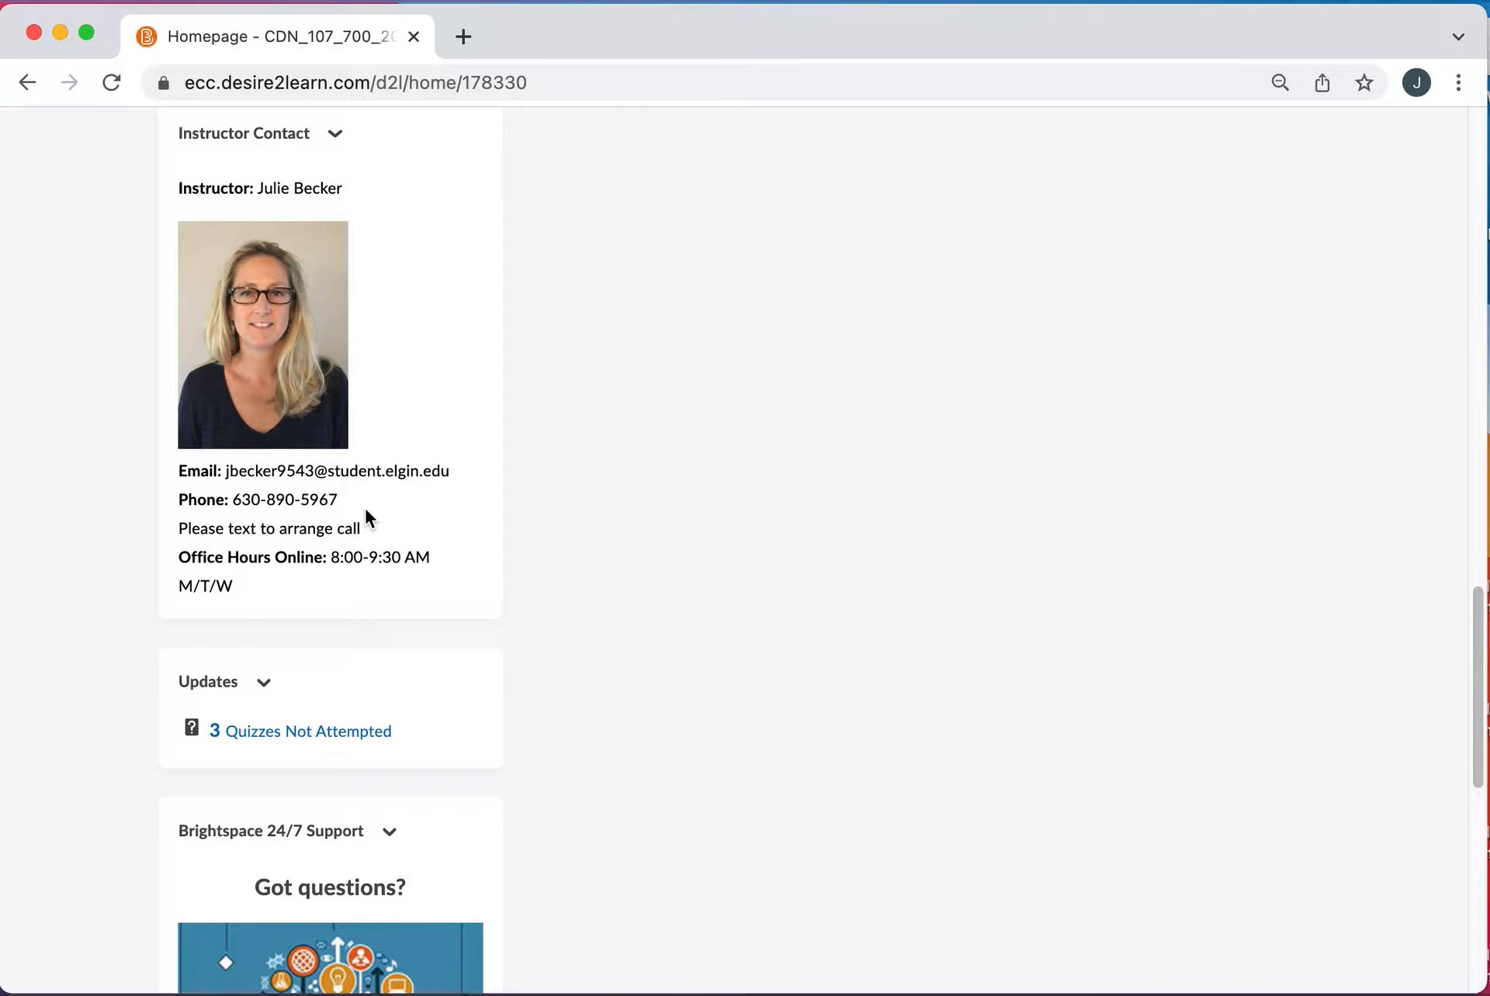
mouse_move(371, 513)
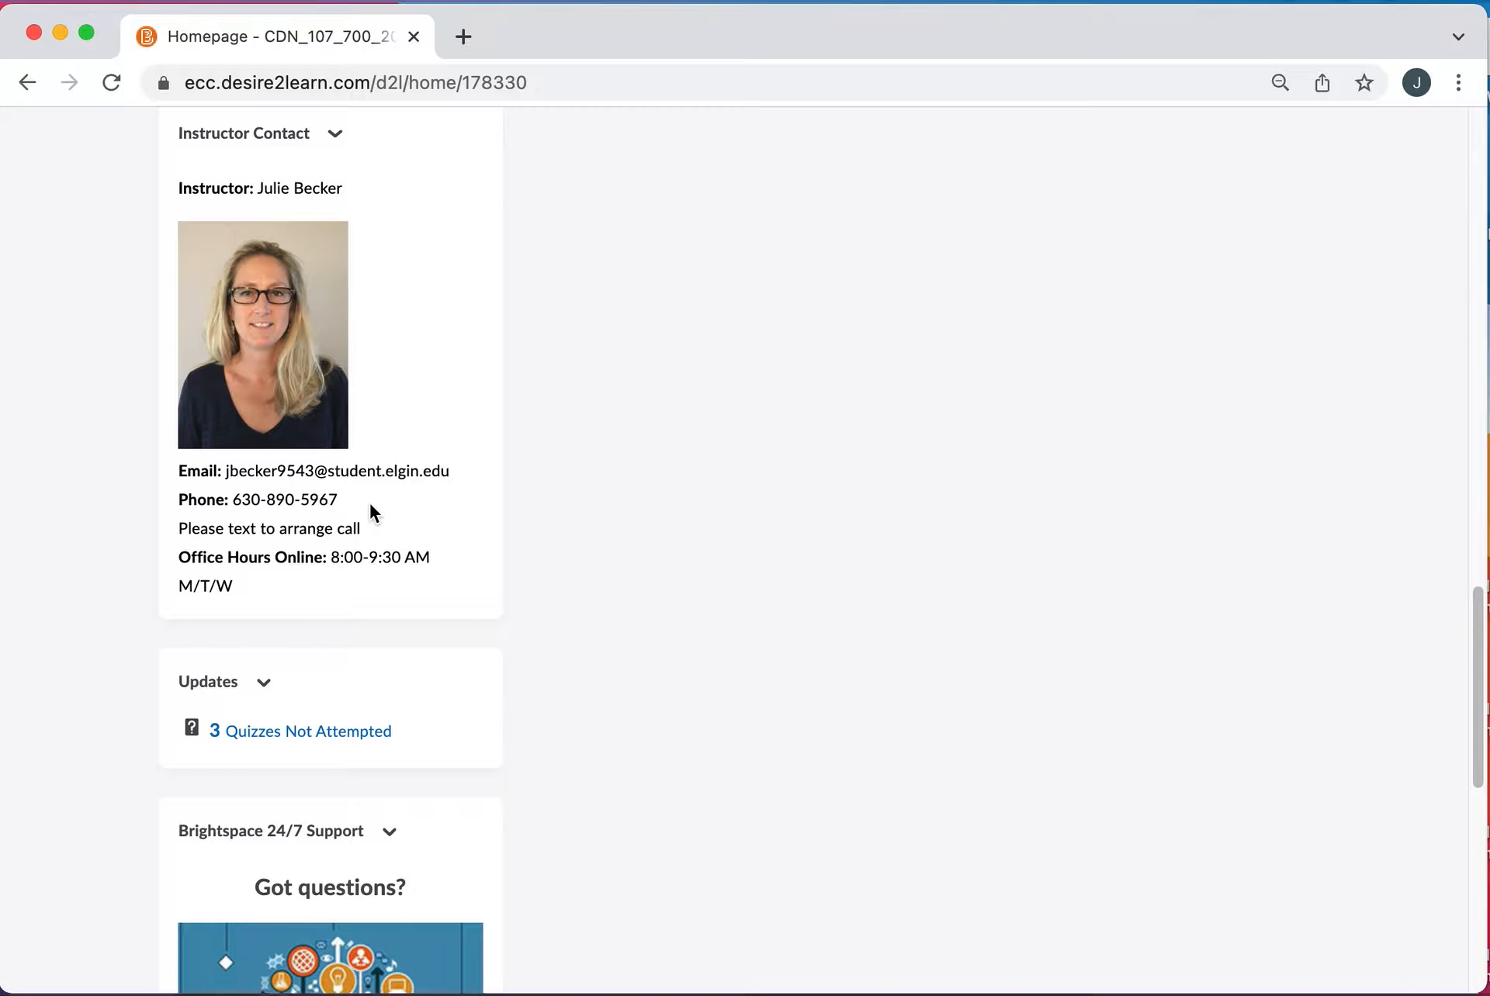
mouse_move(855, 492)
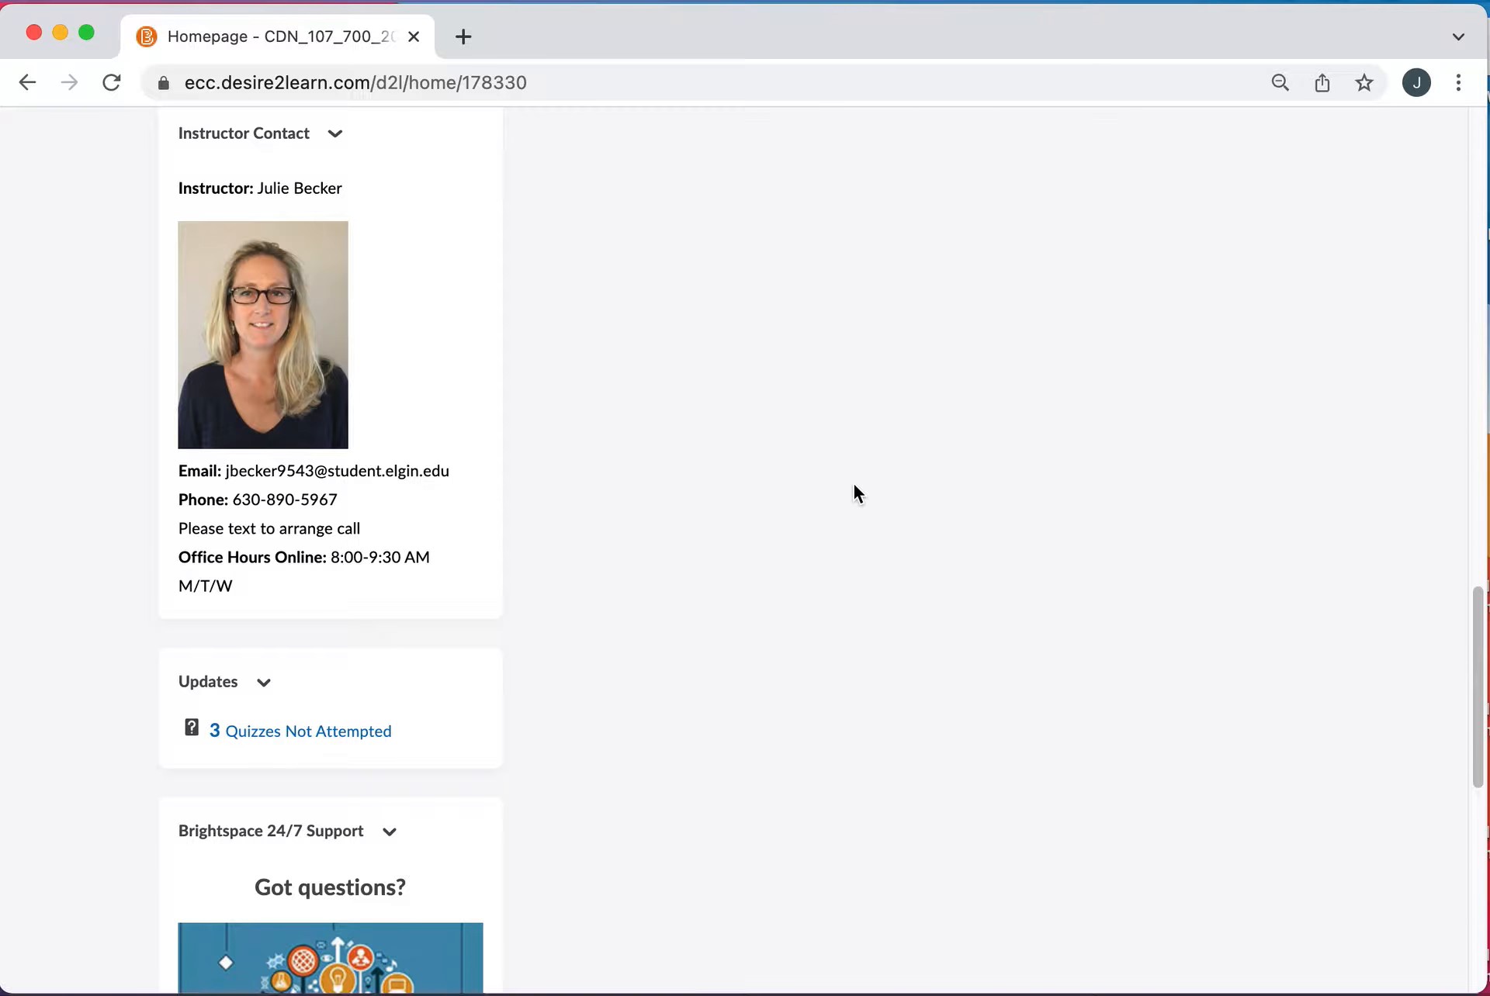
mouse_move(882, 610)
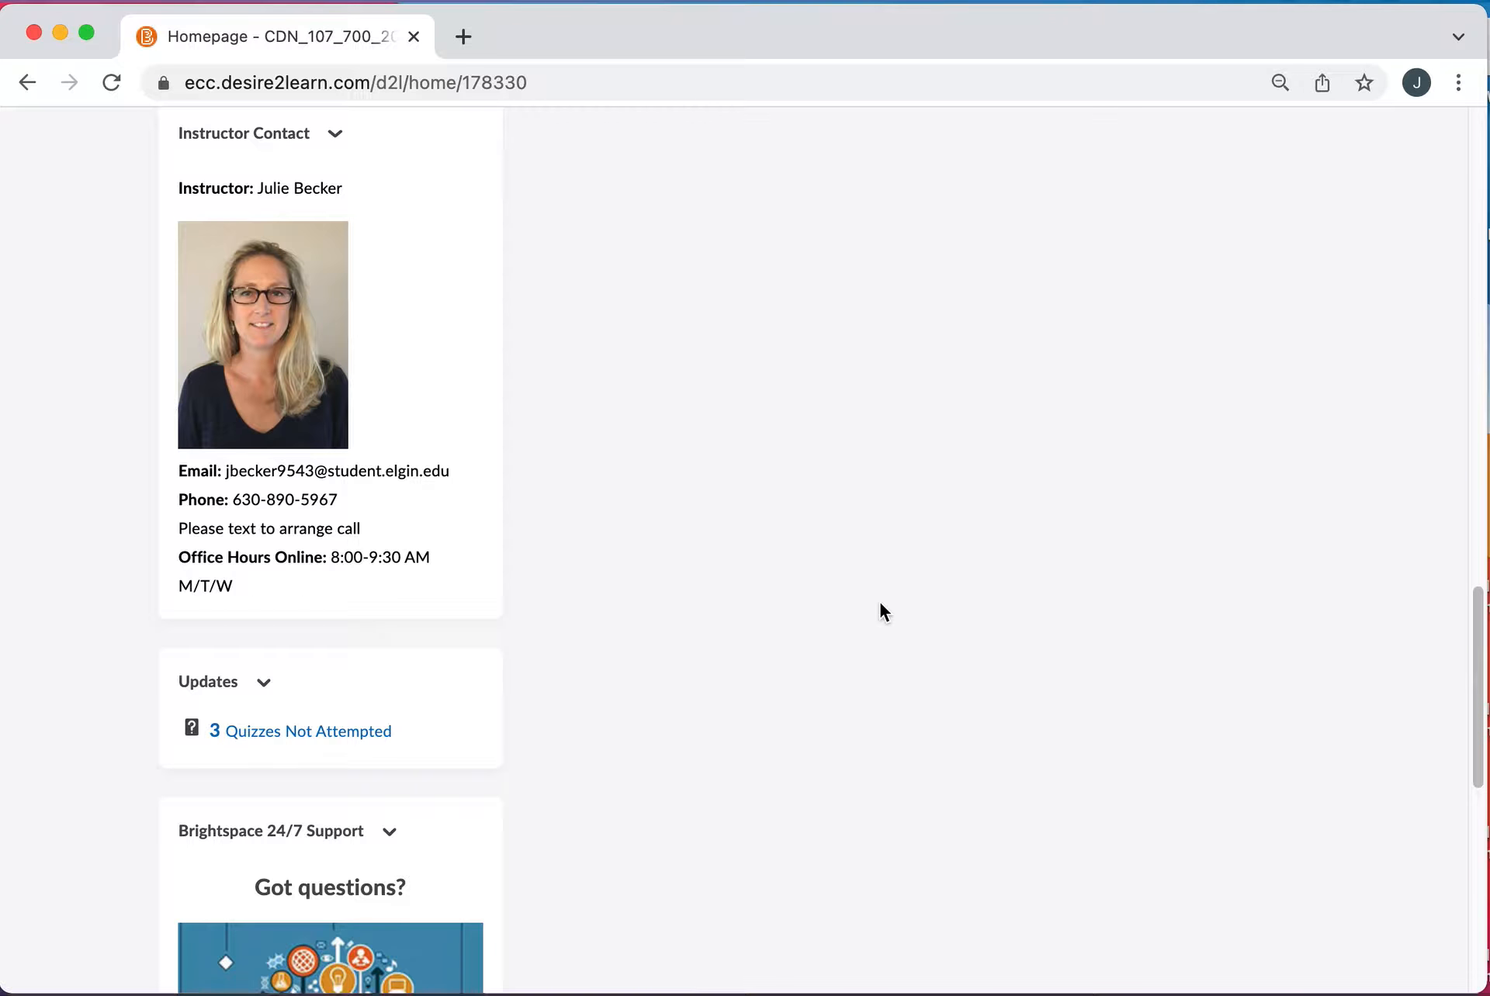
scroll(up, 3)
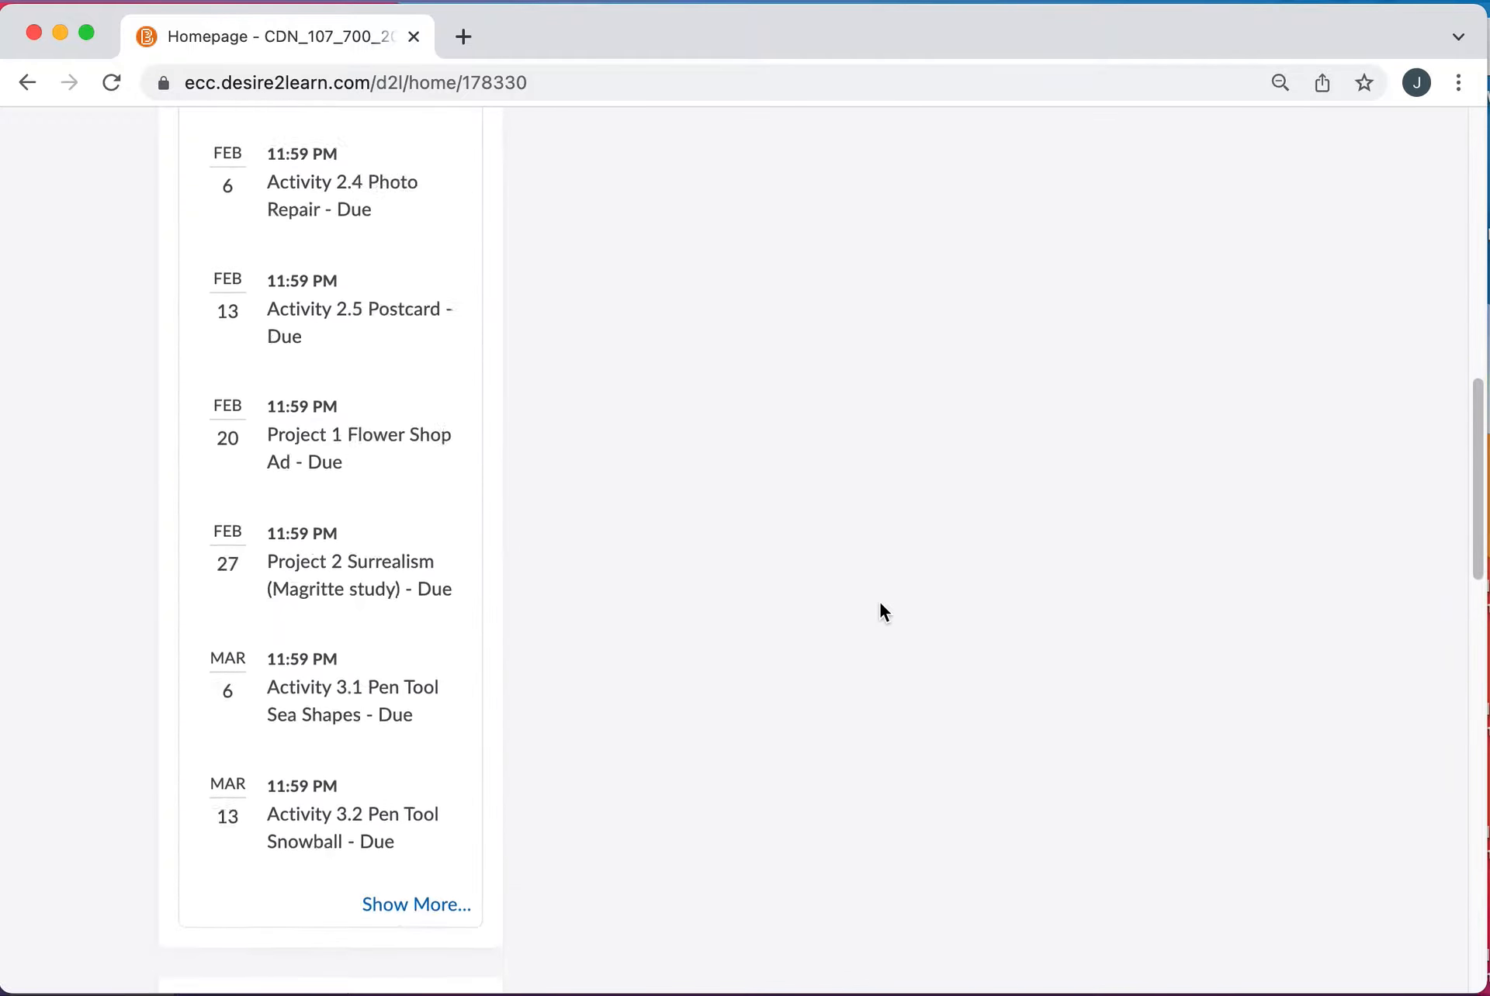
scroll(up, 3)
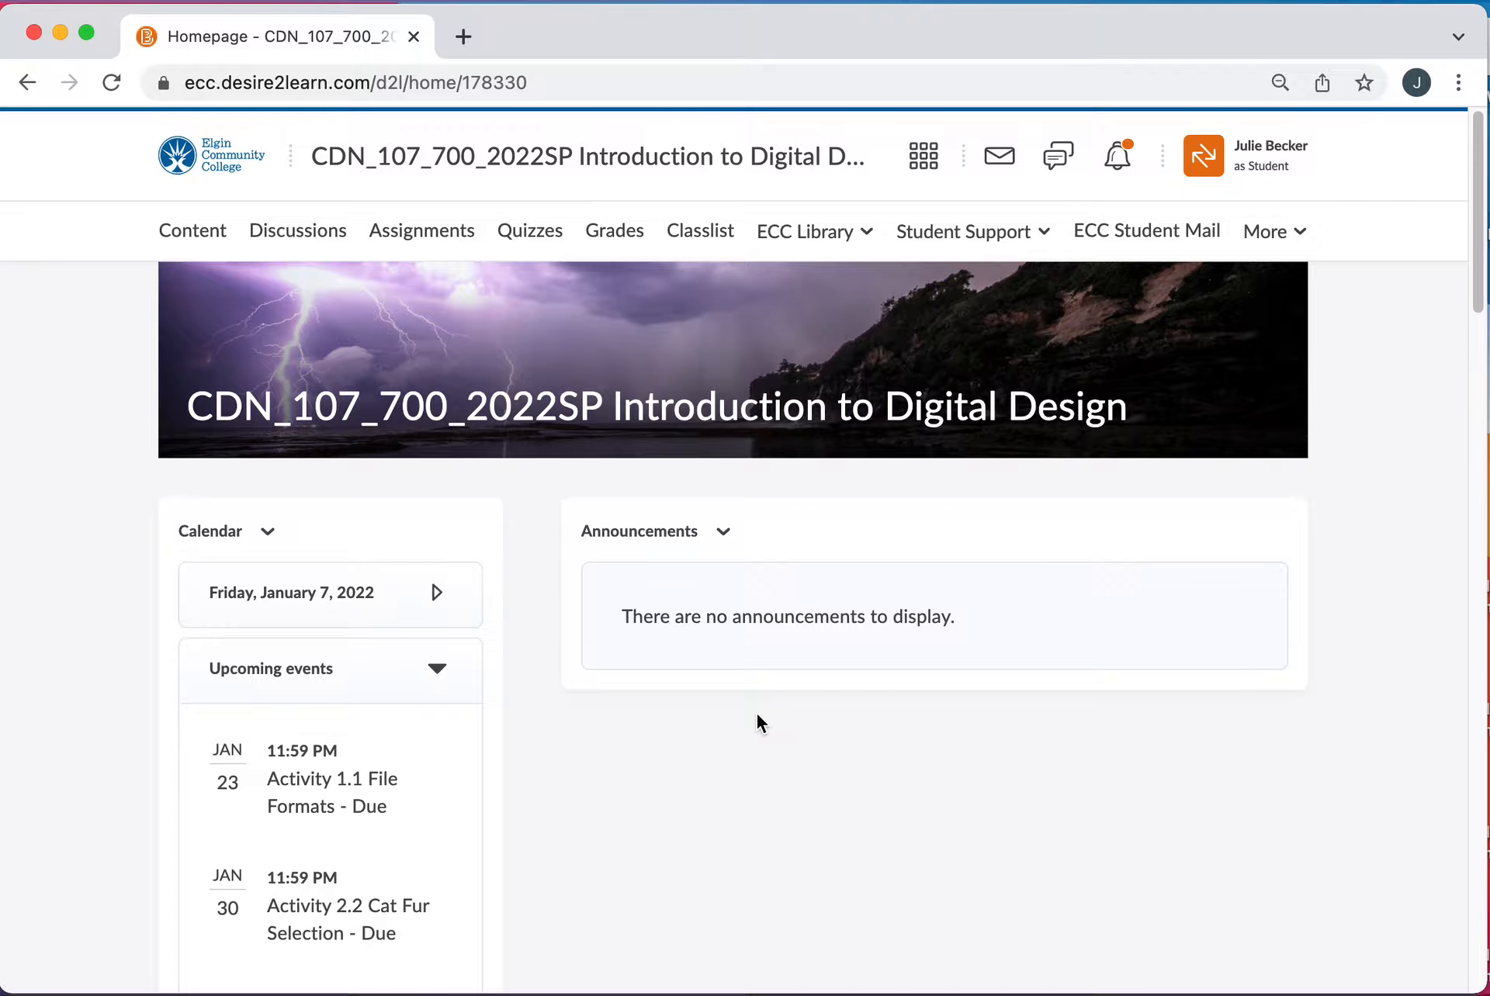
mouse_move(640, 530)
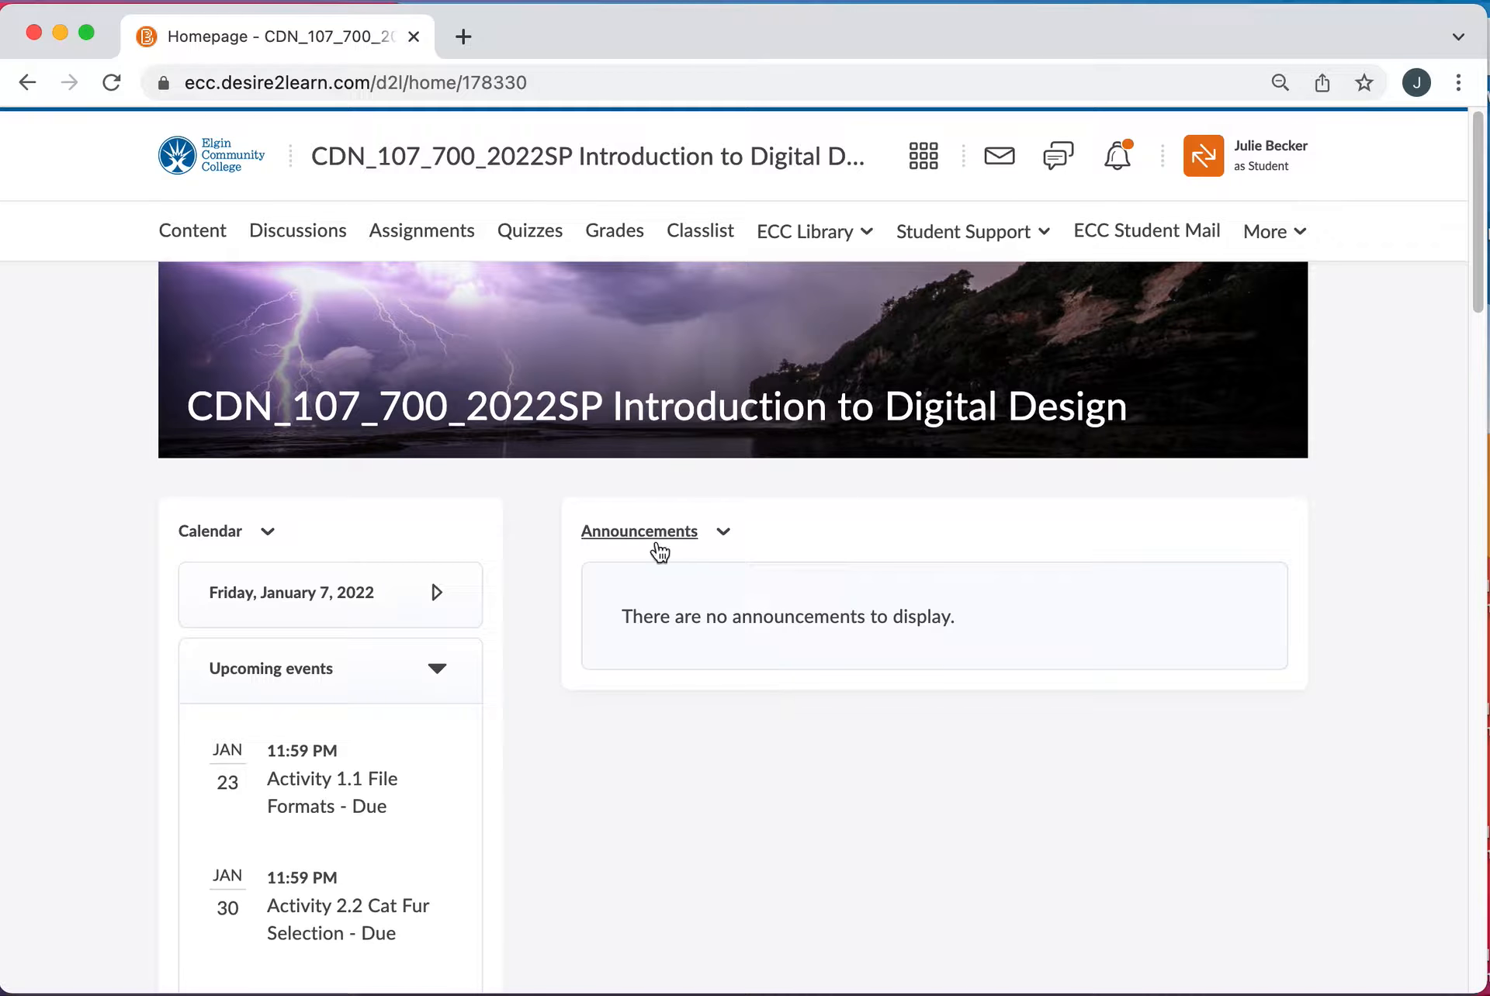
mouse_move(267, 283)
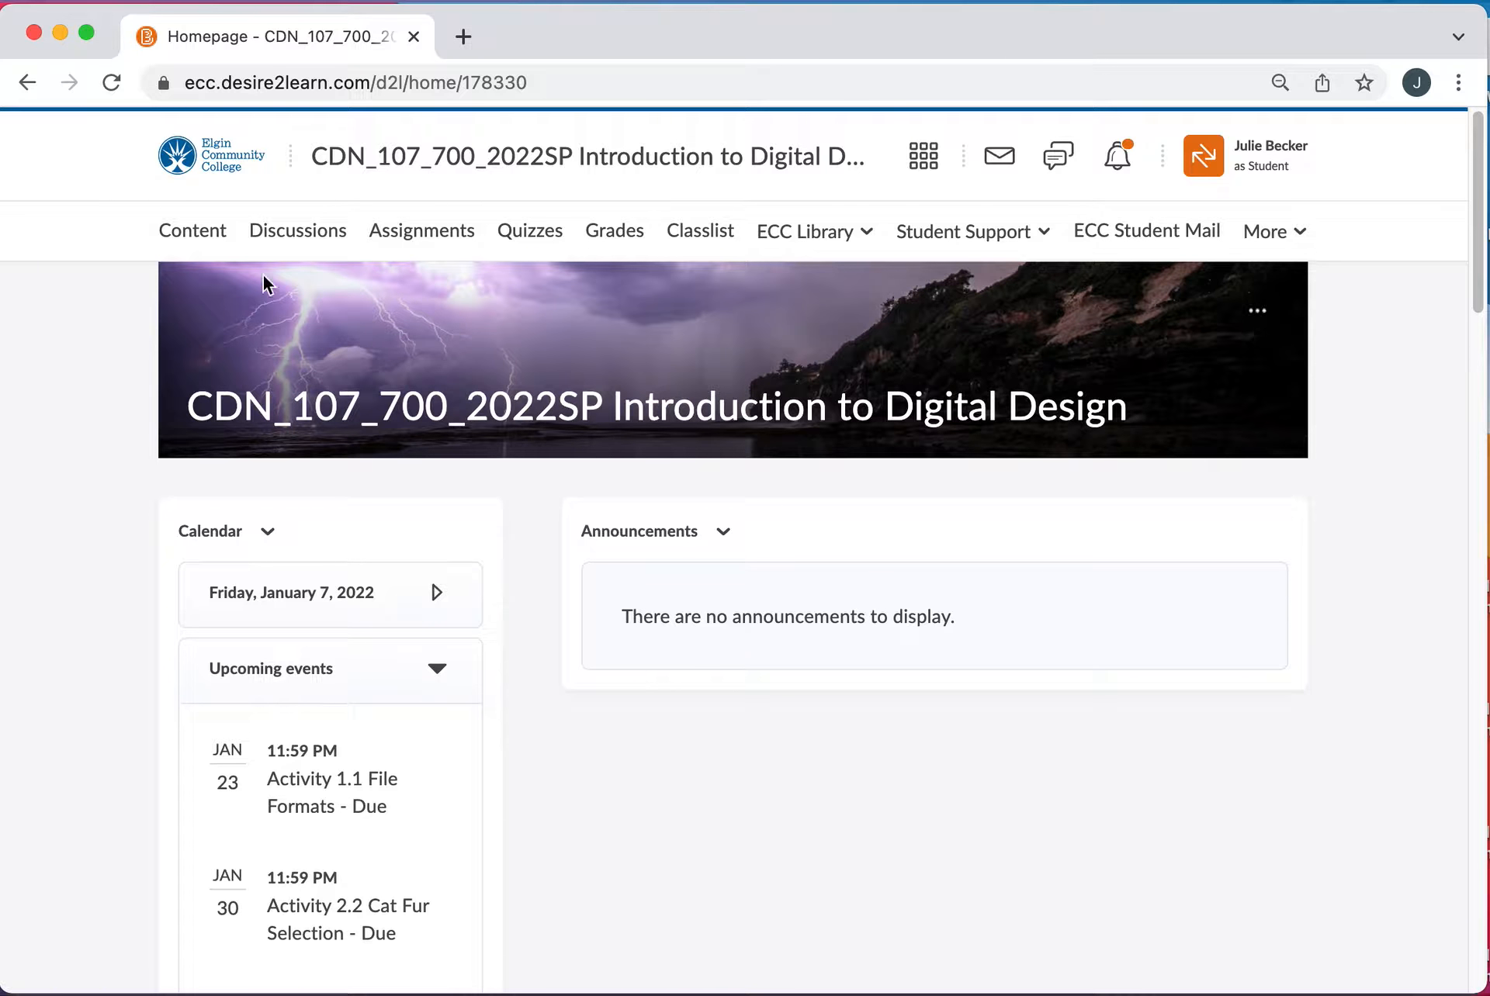
click(191, 230)
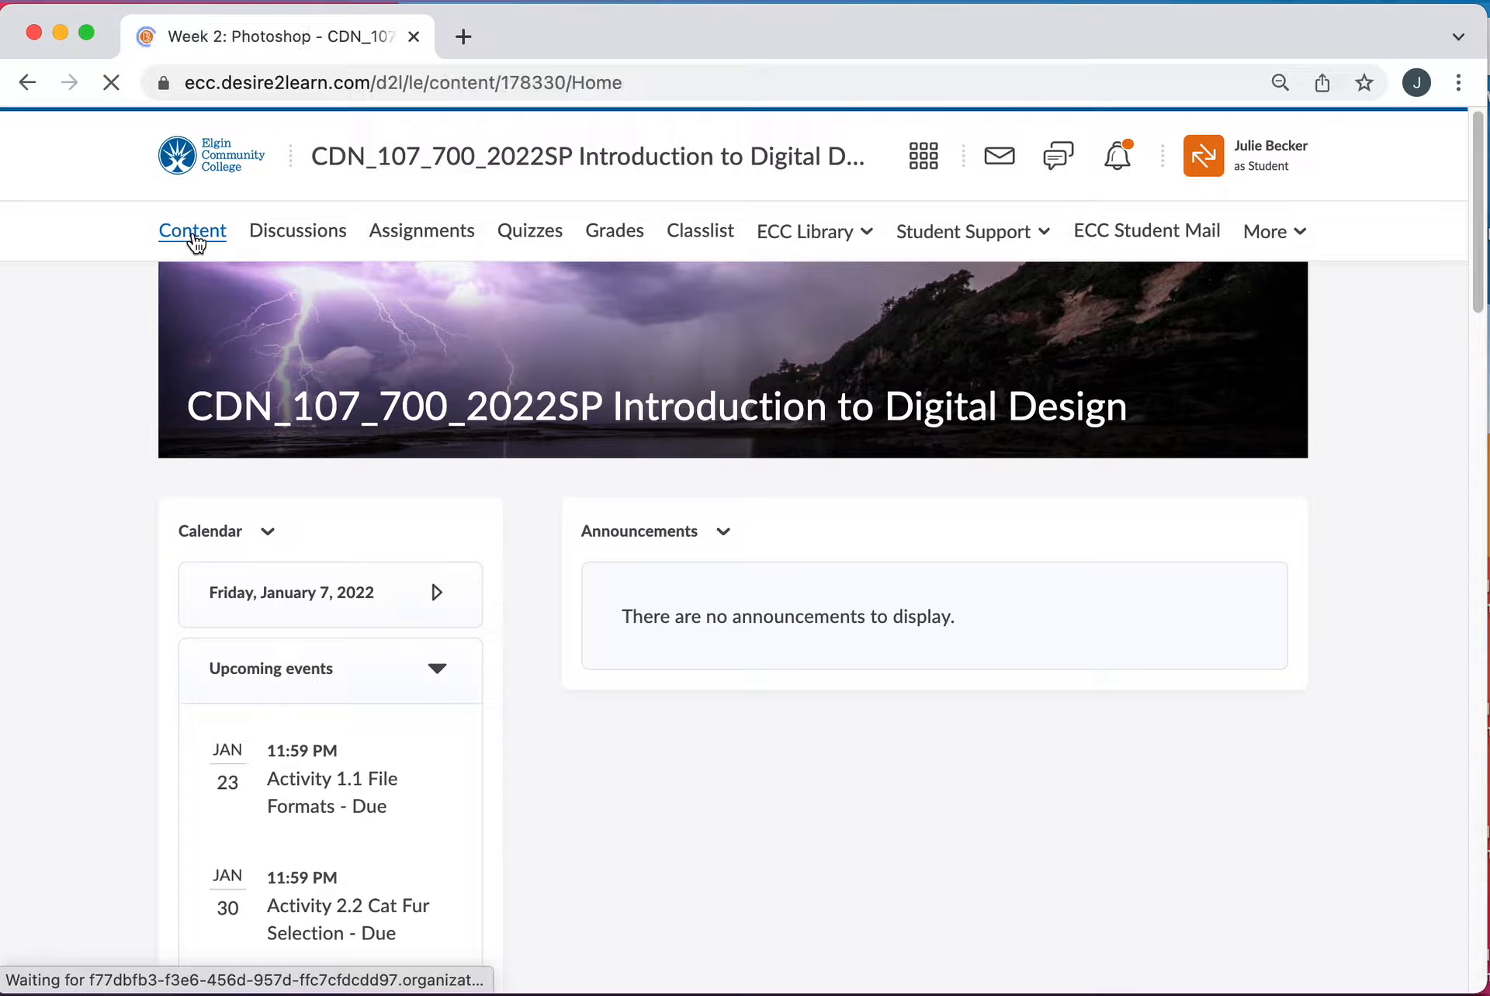
click(191, 230)
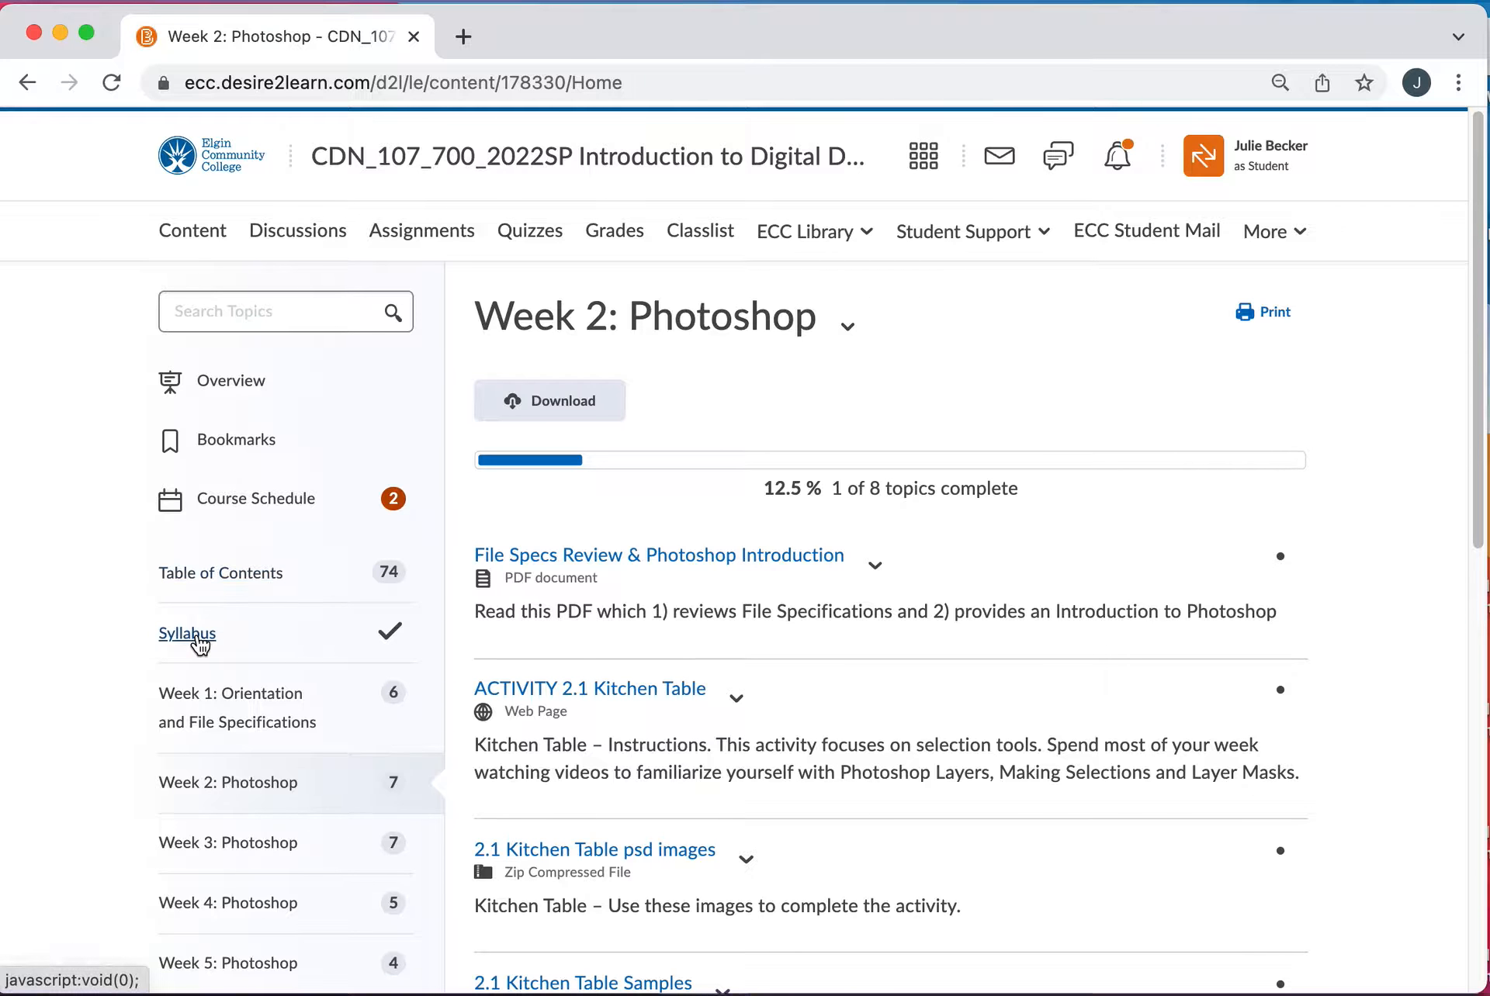
click(187, 633)
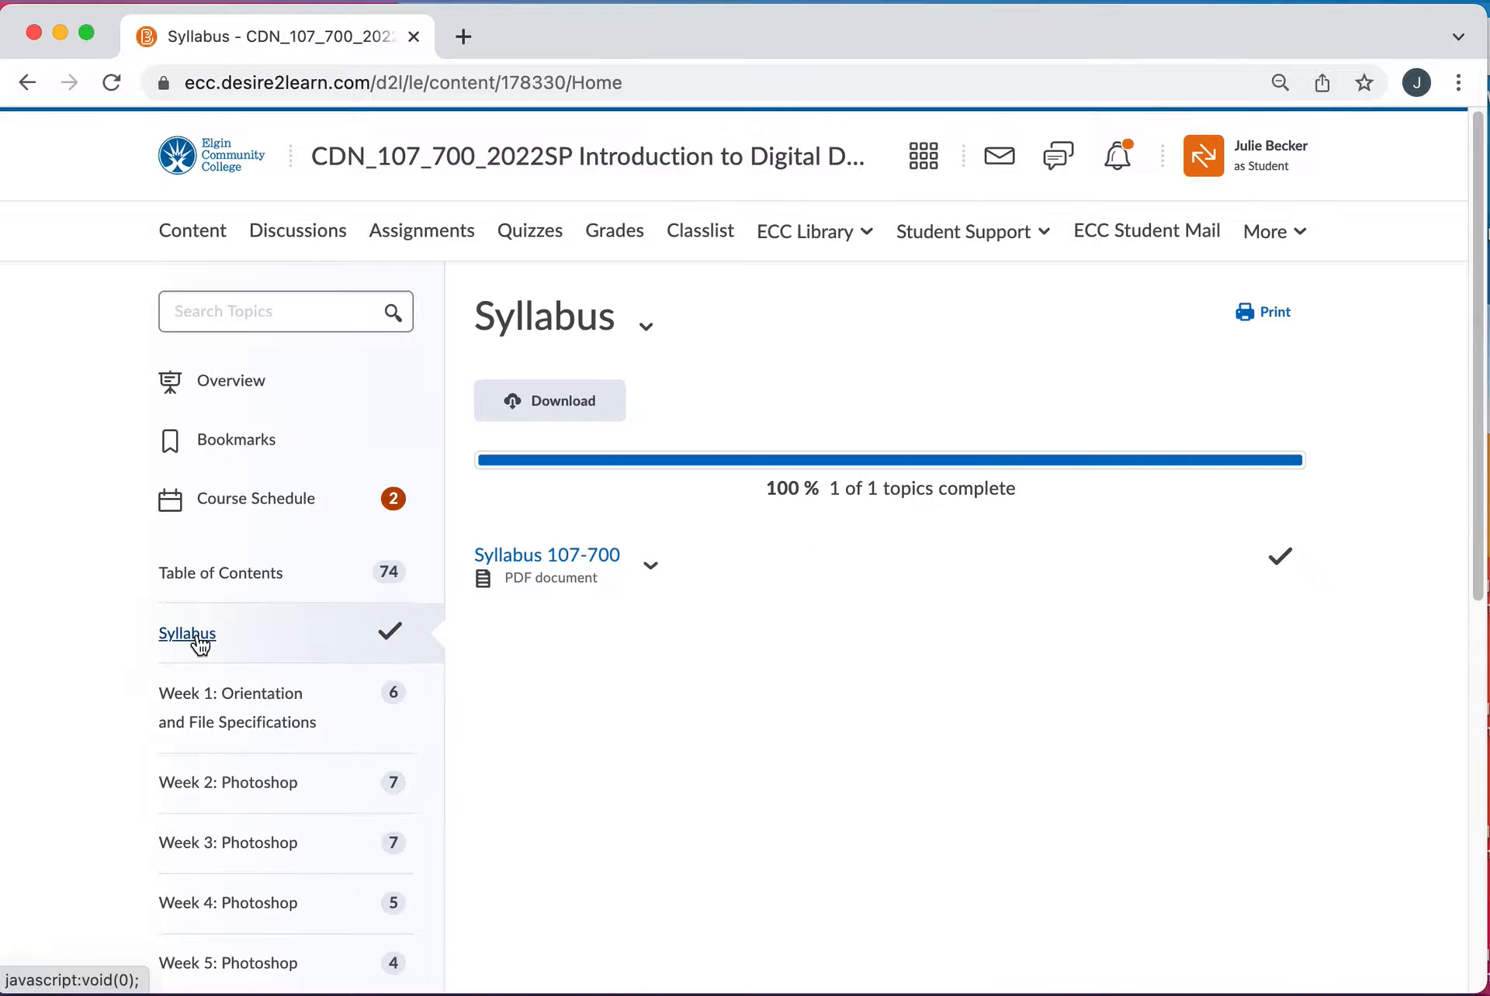
click(546, 554)
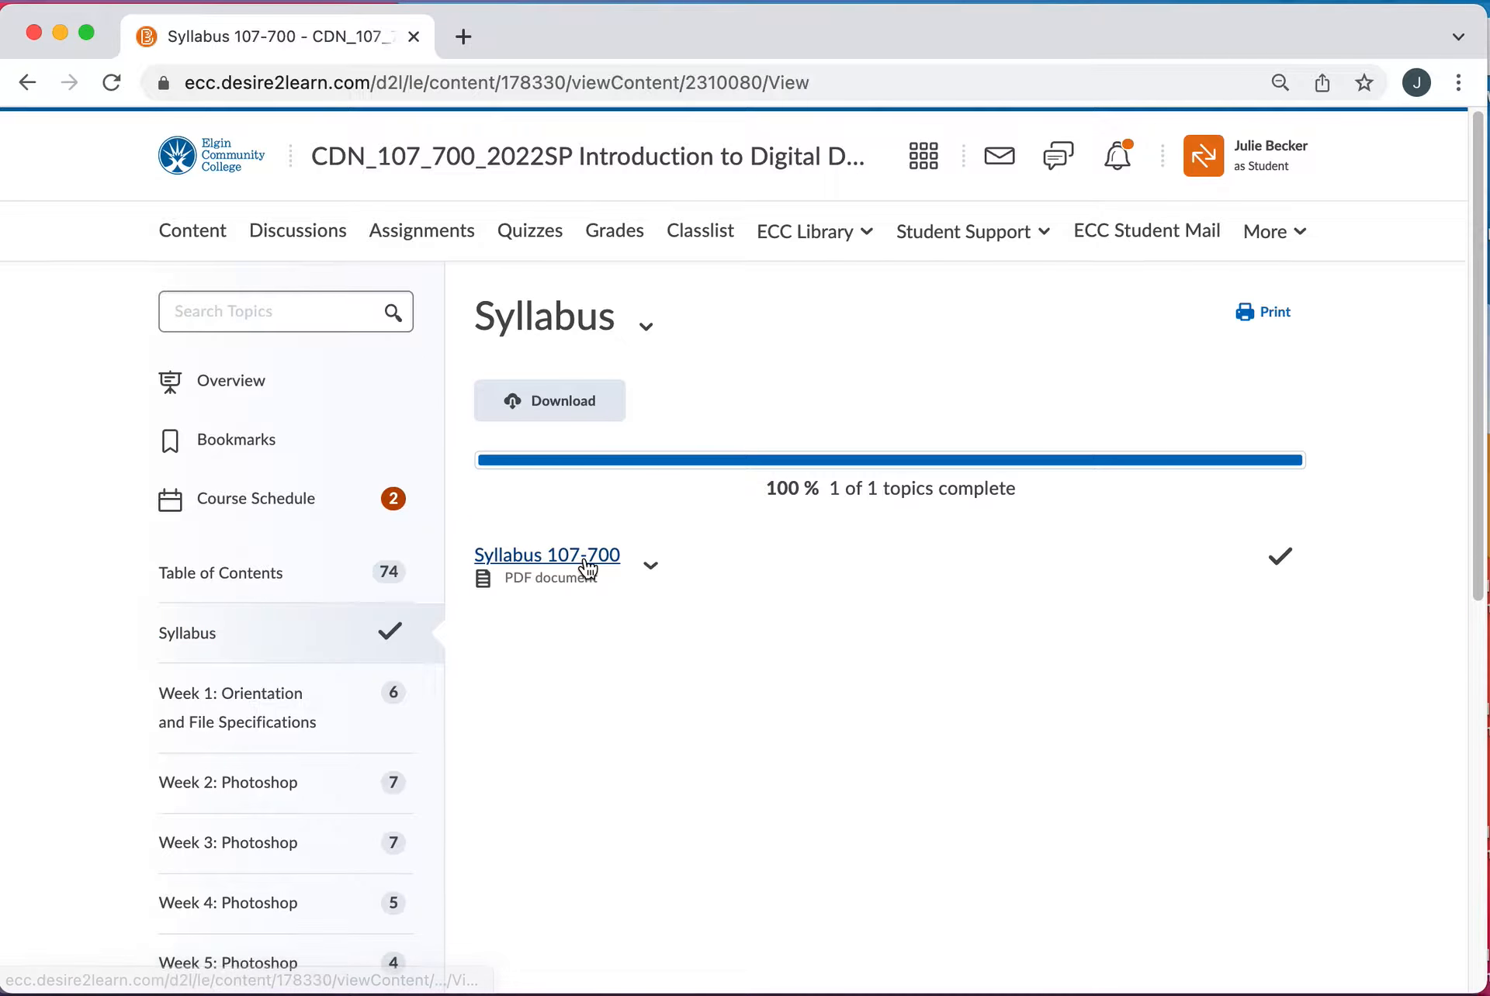
- Scroll through the Syllabus 107-700 PDF's grading, class policy and schedule pages
click(547, 555)
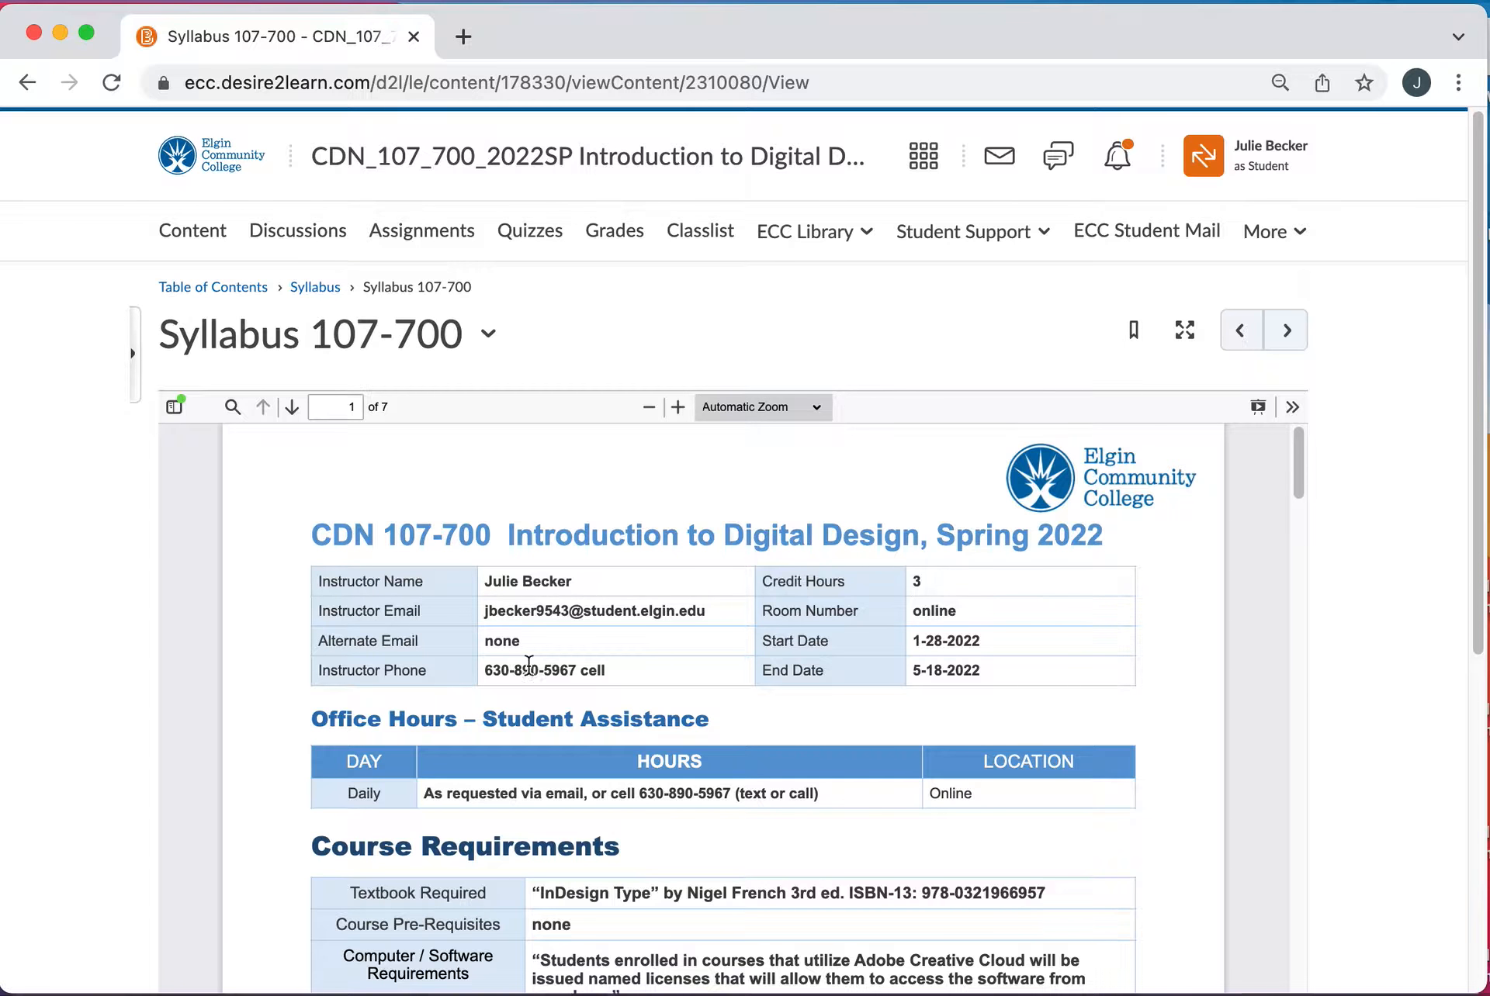
scroll(down, 3)
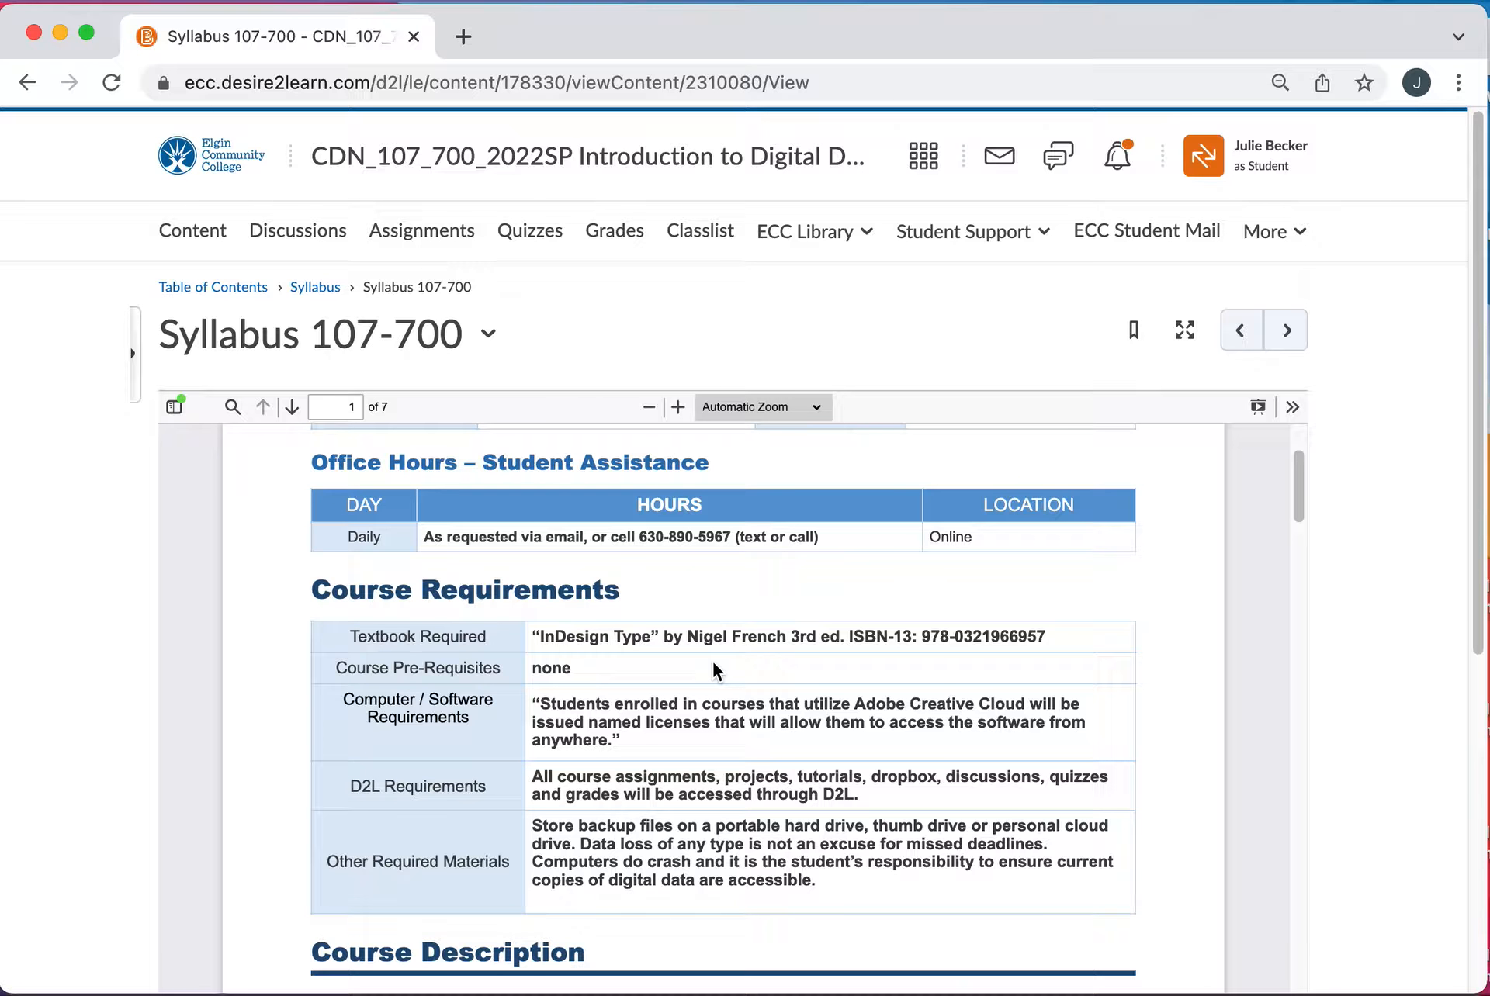
mouse_move(877, 724)
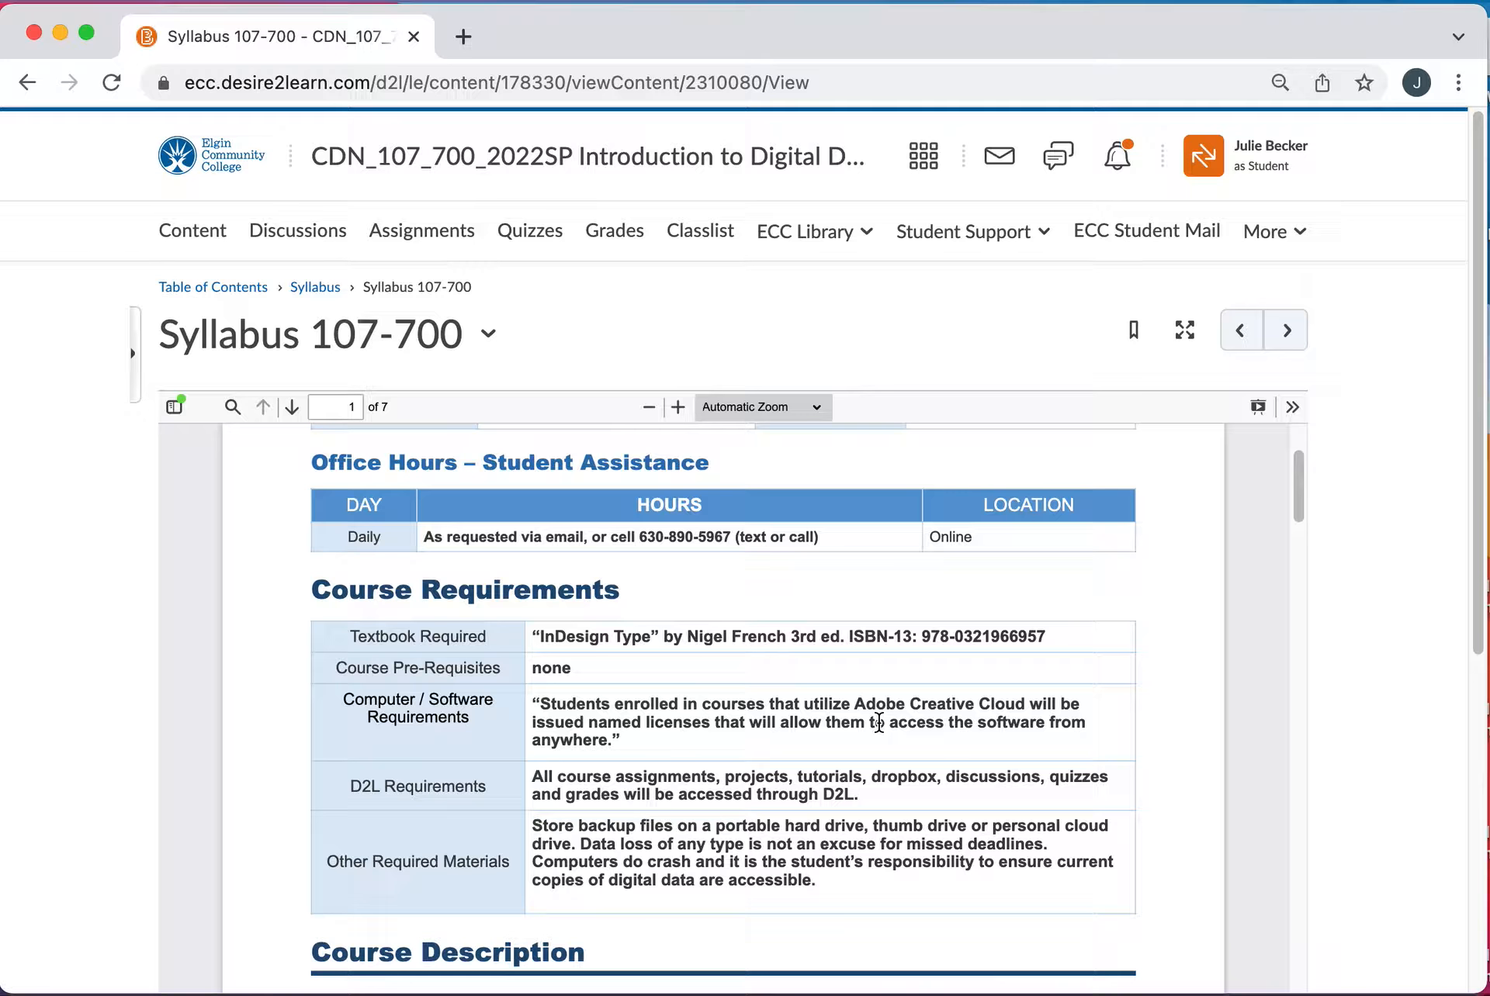
mouse_move(1009, 731)
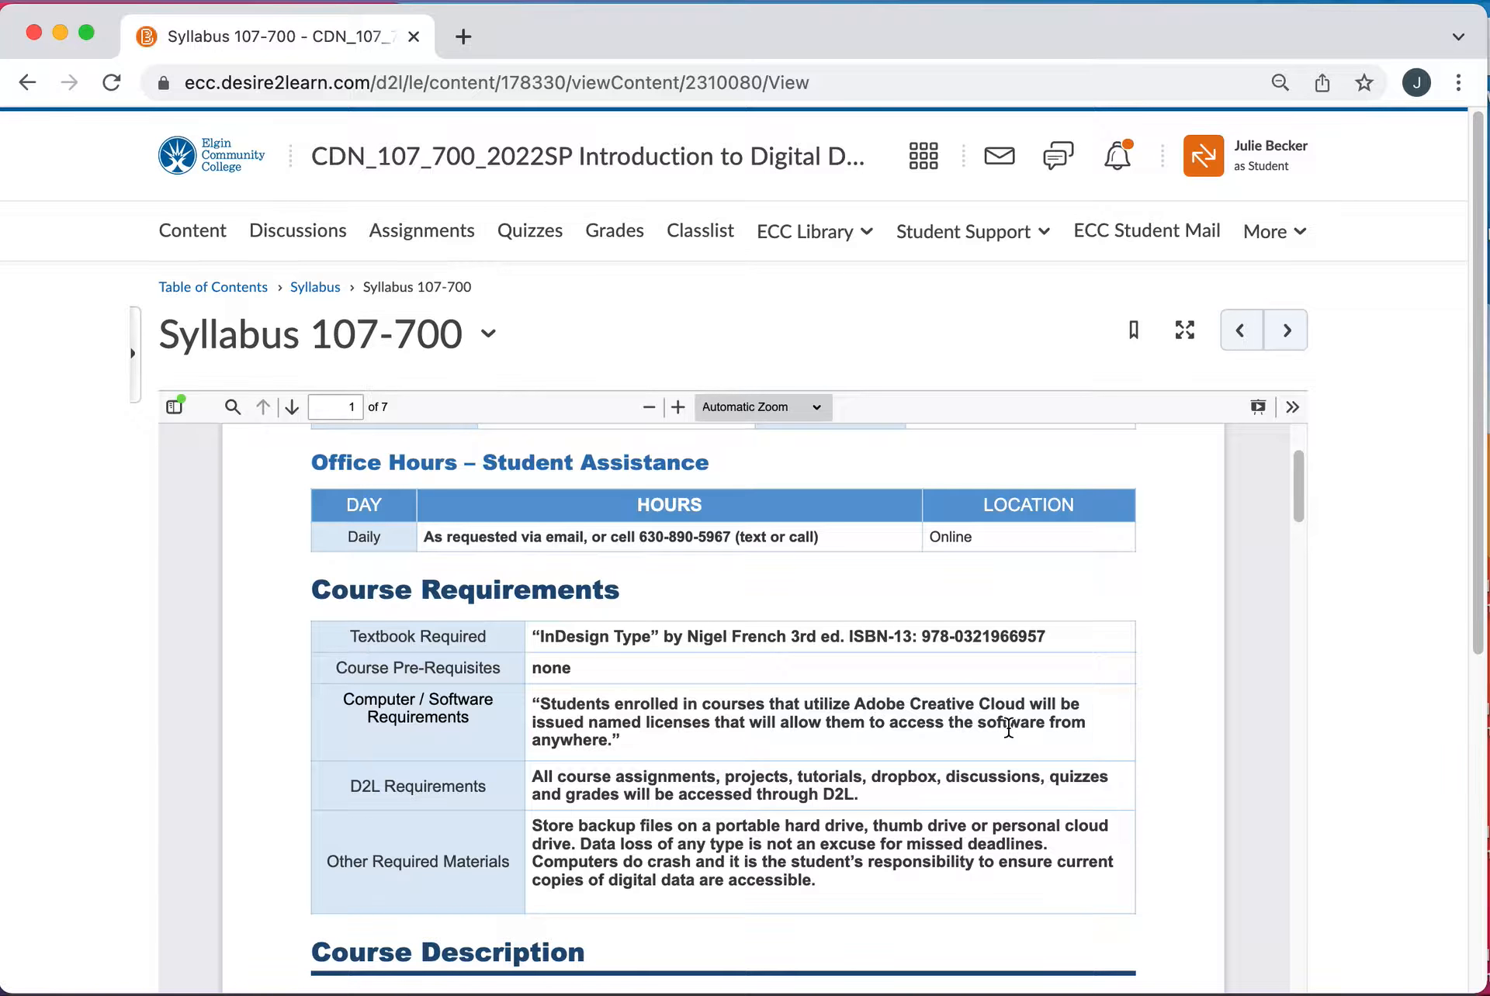
mouse_move(993, 698)
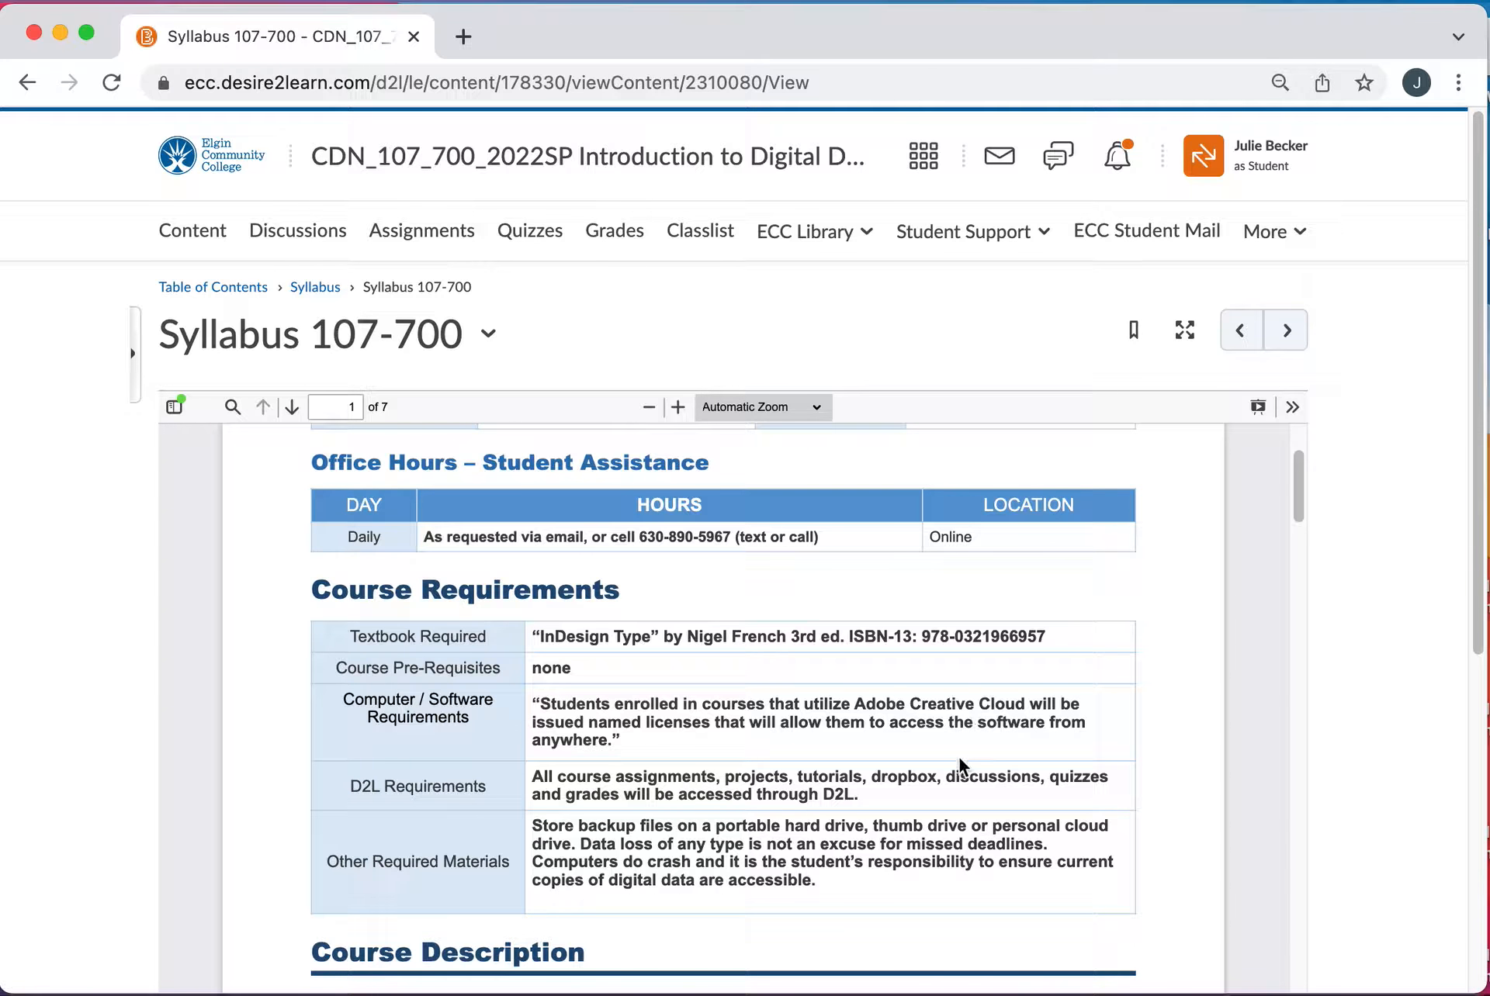
scroll(down, 3)
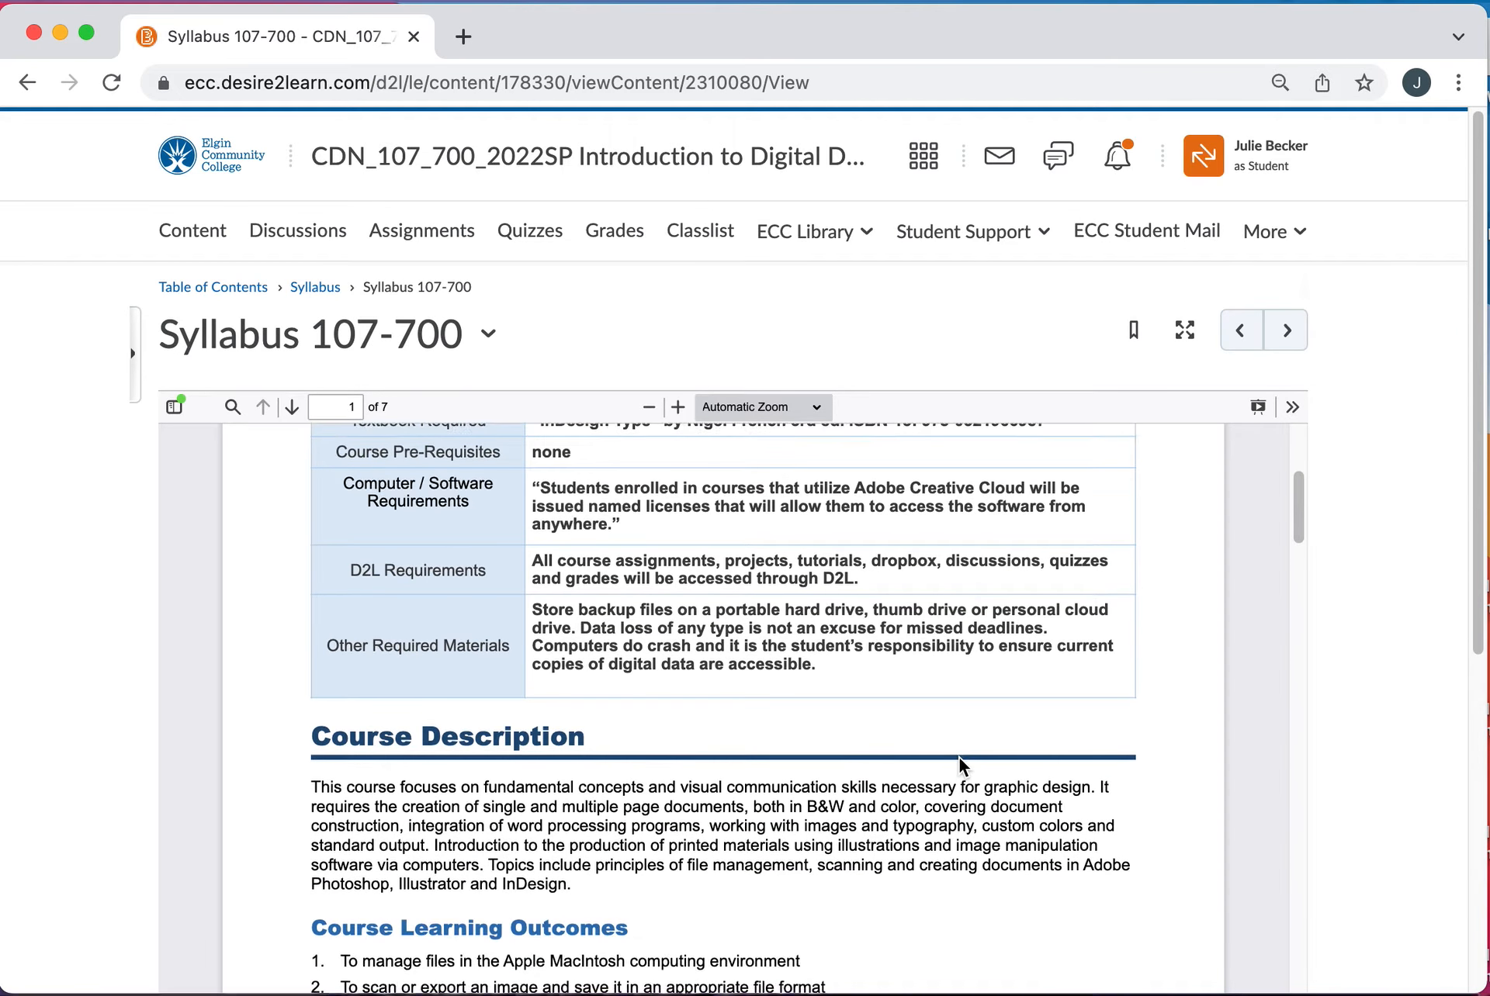
scroll(down, 3)
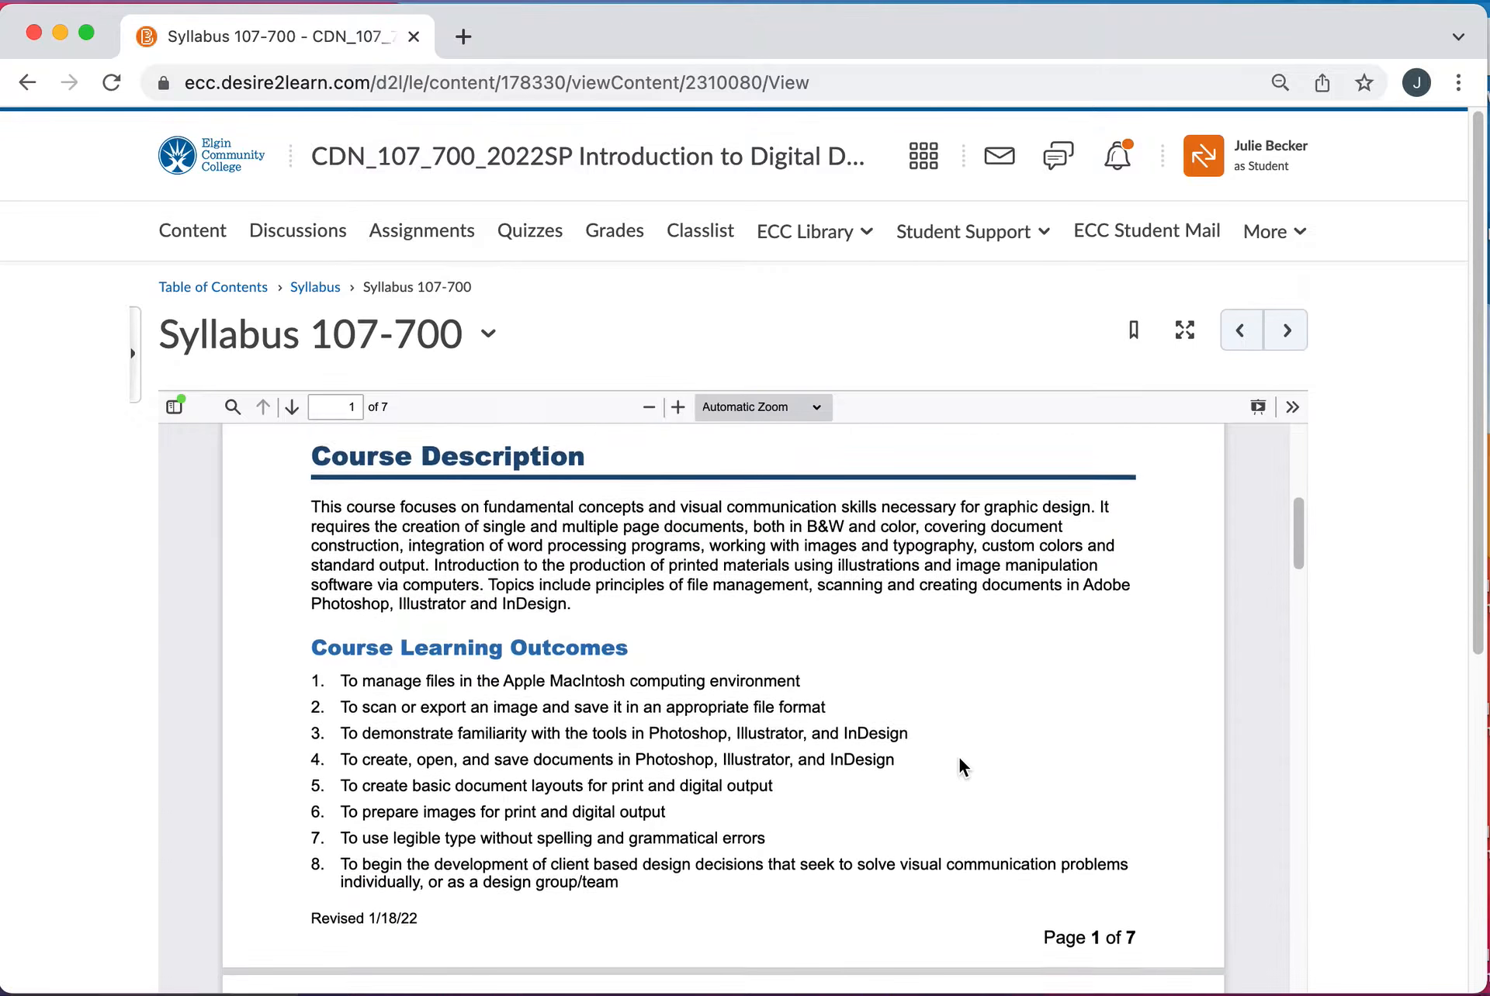
scroll(down, 3)
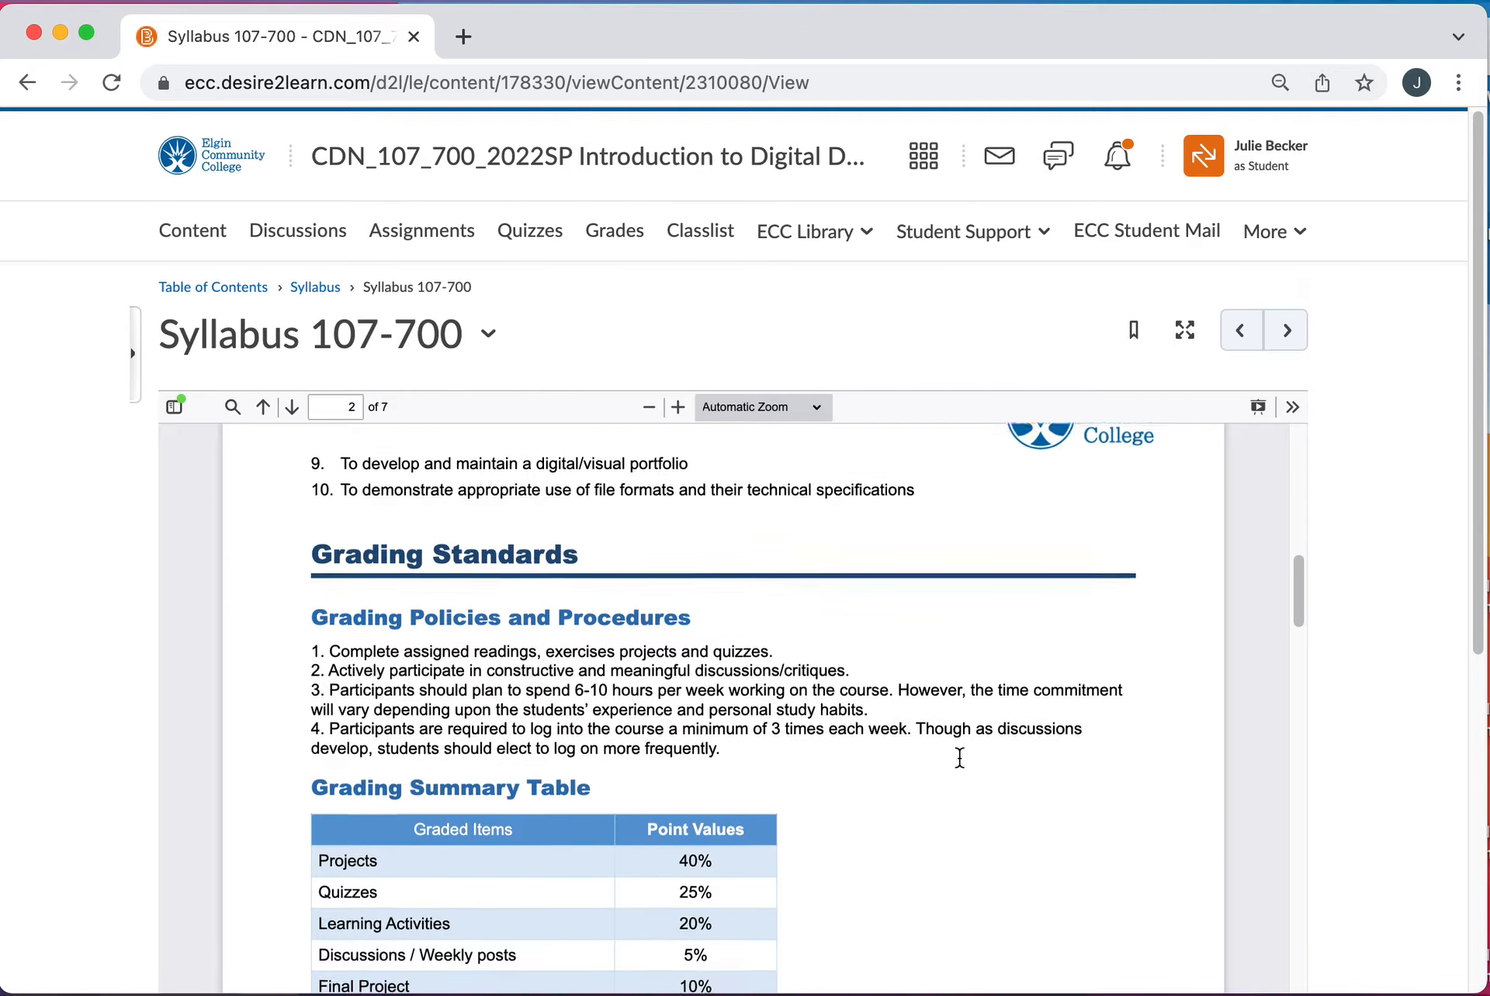
scroll(down, 3)
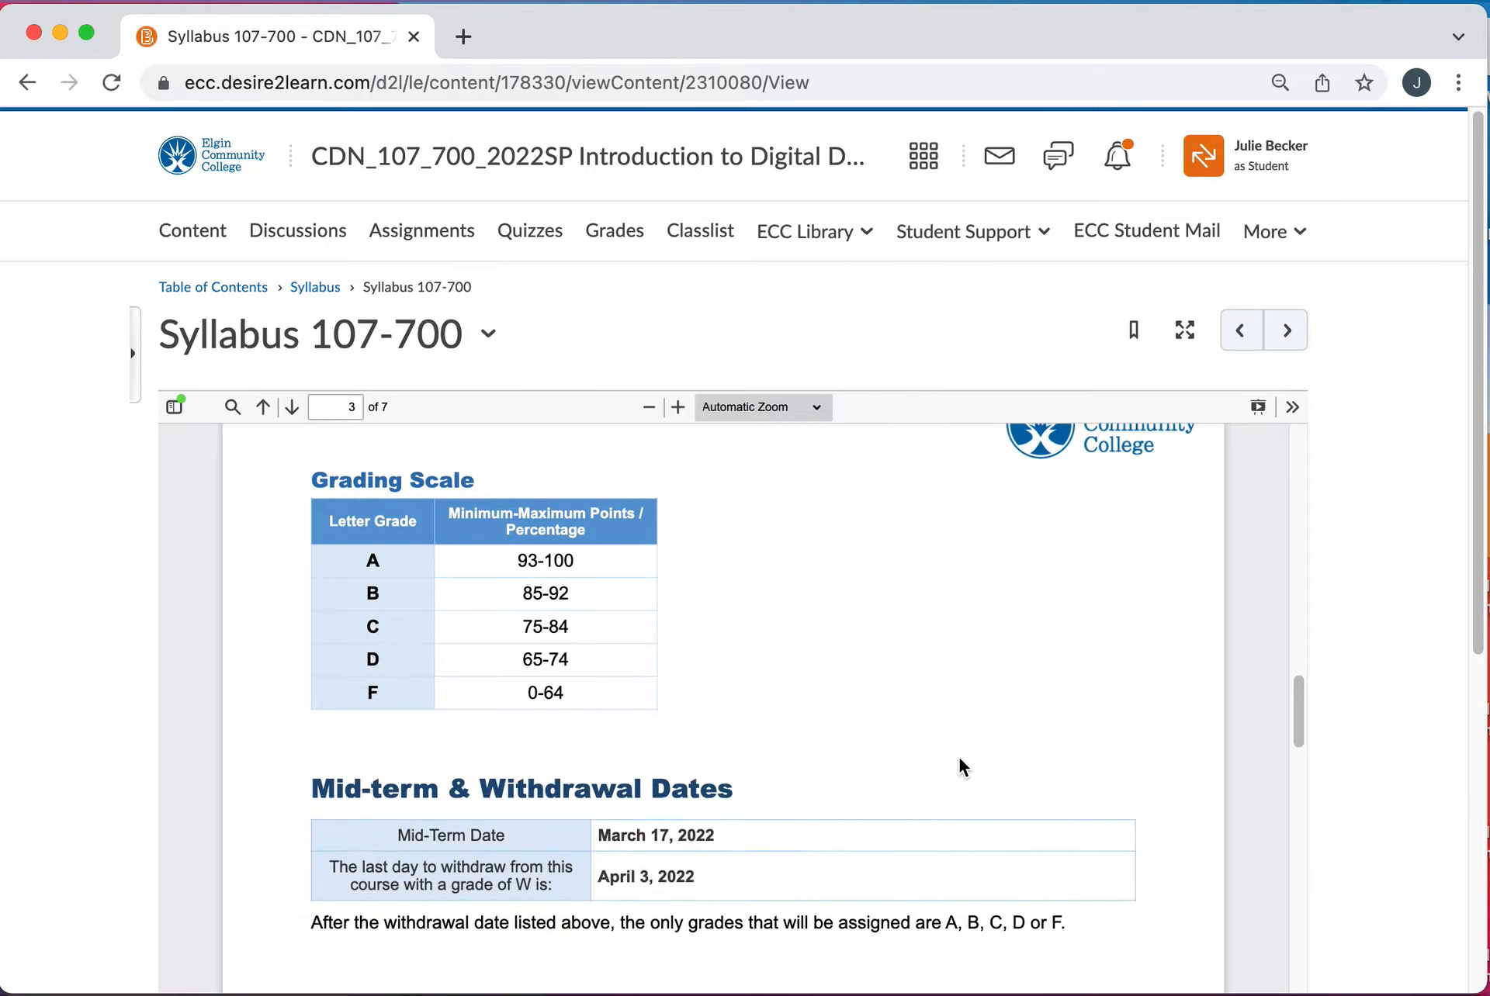
scroll(down, 3)
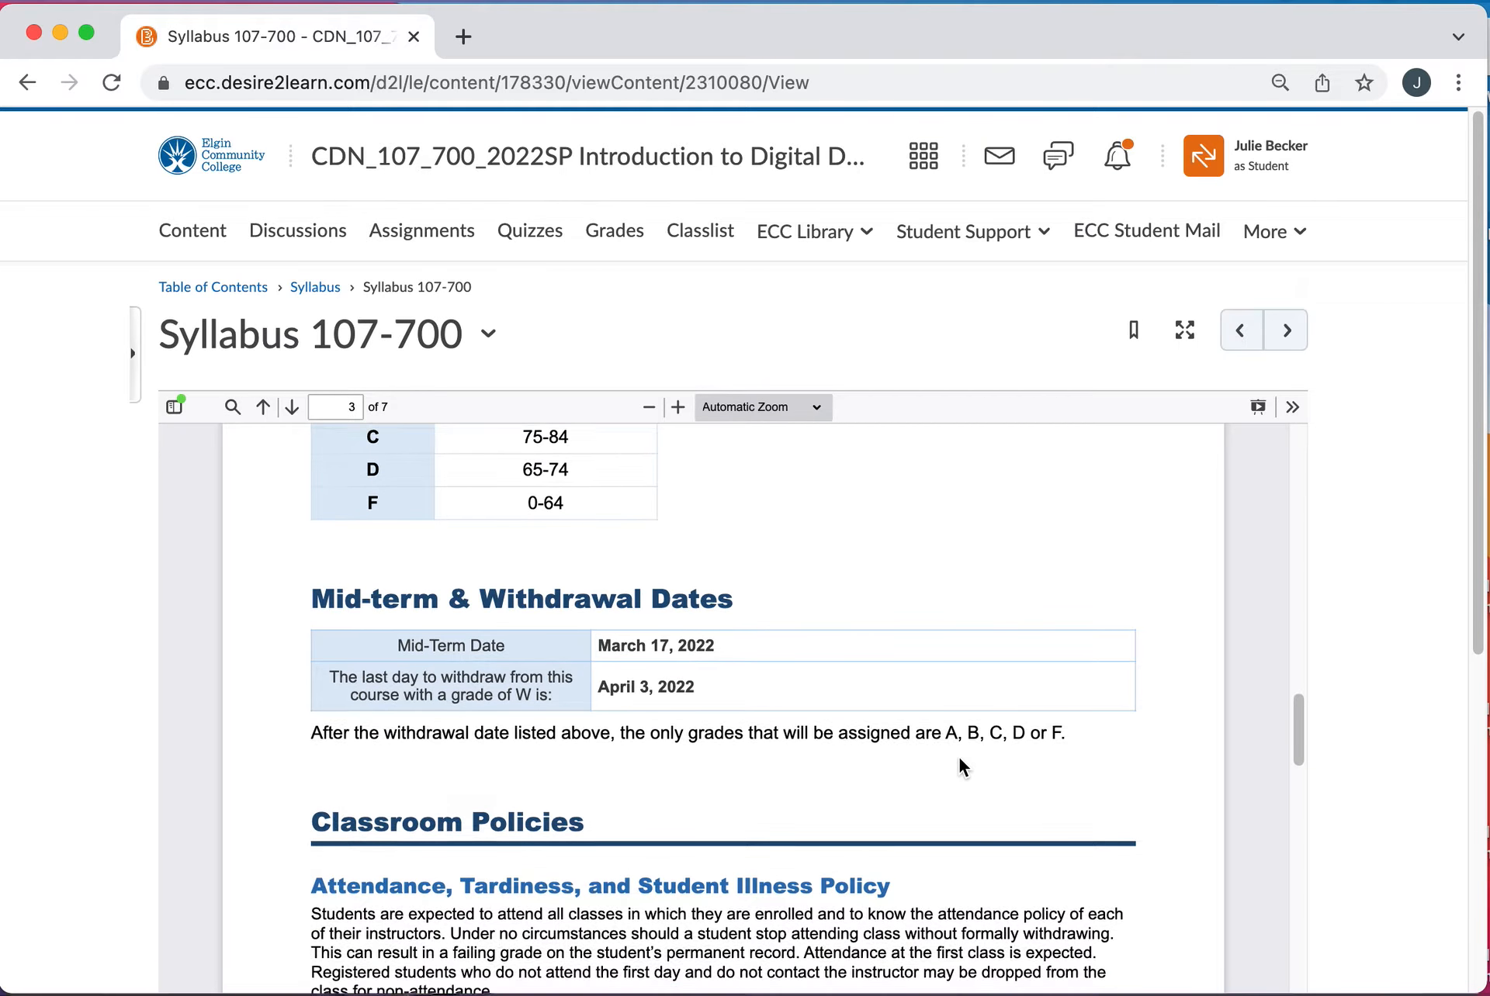
scroll(down, 3)
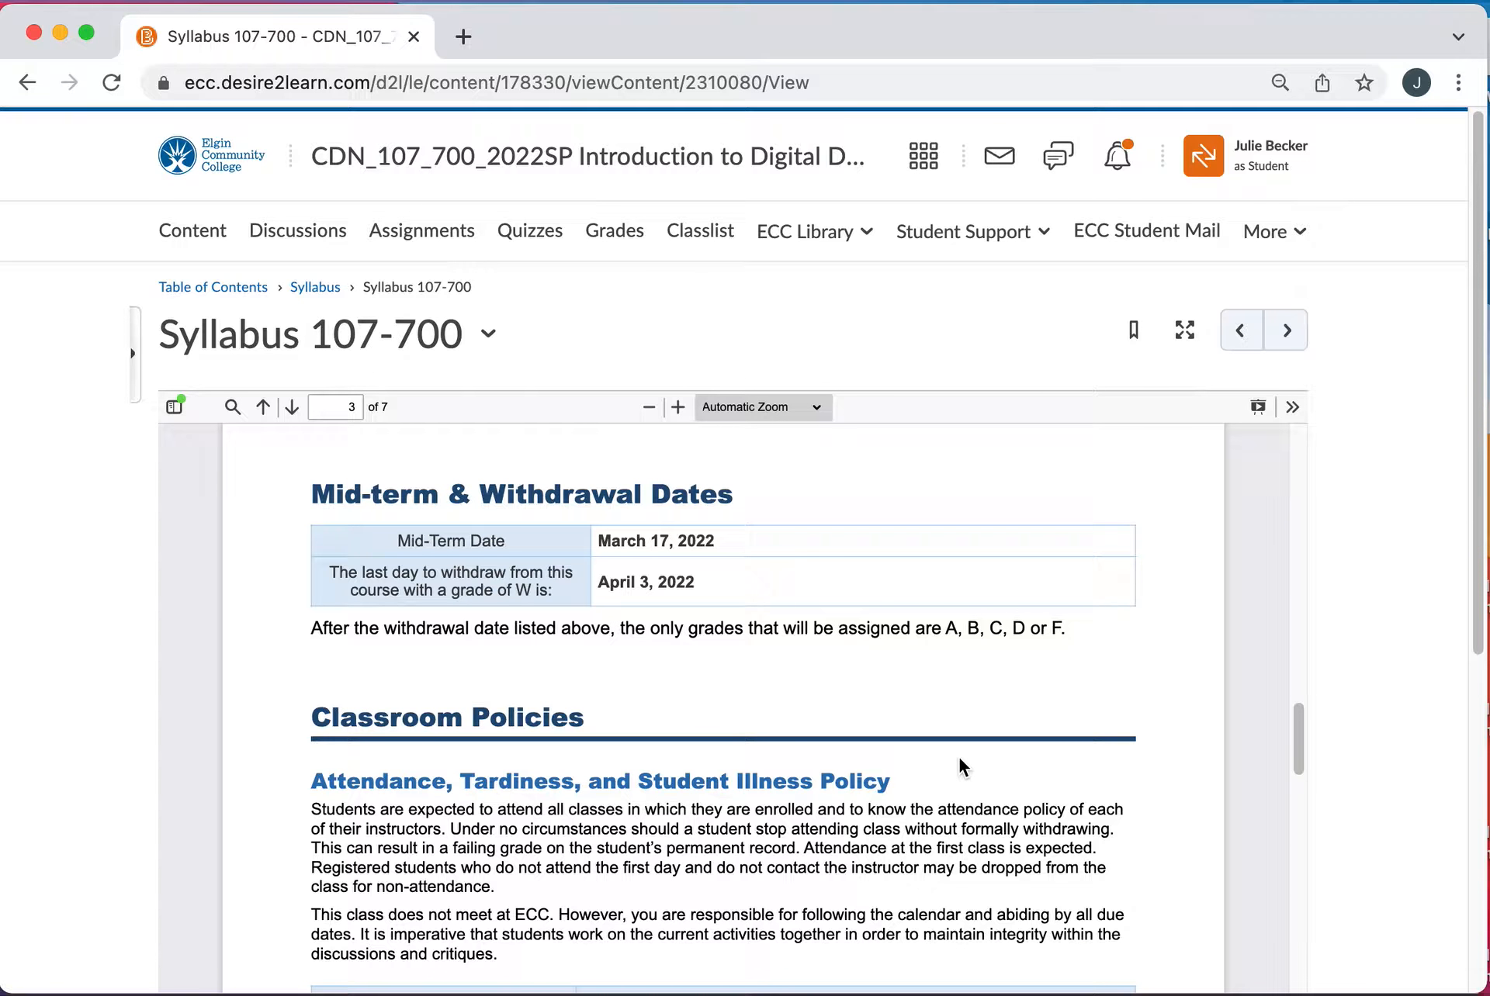
mouse_move(909, 700)
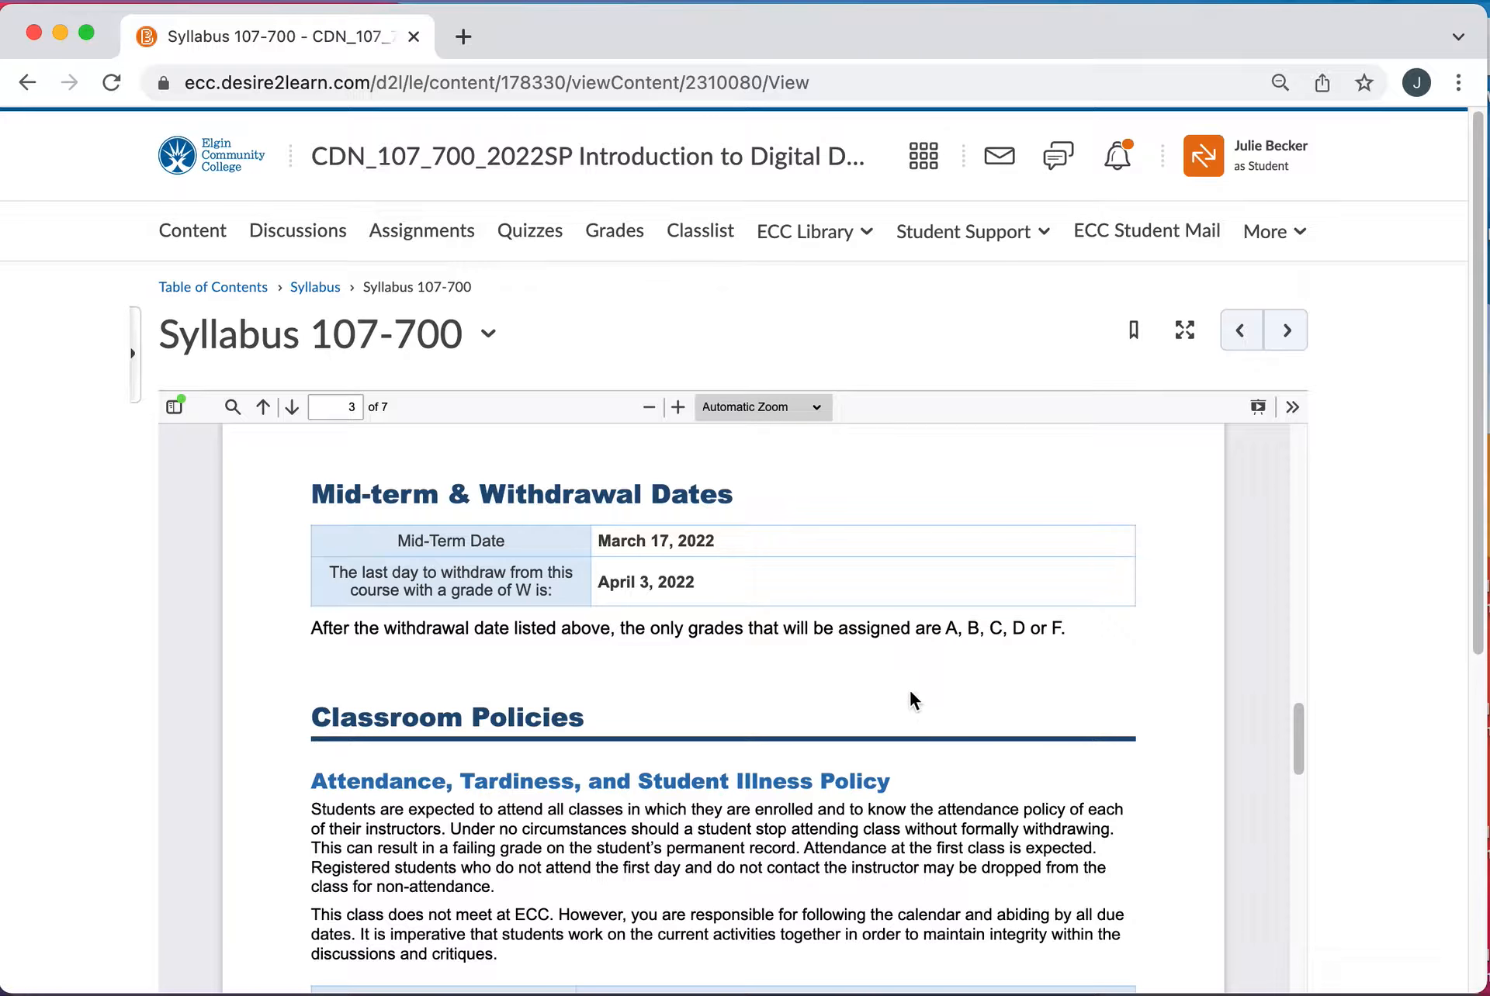
mouse_move(651, 620)
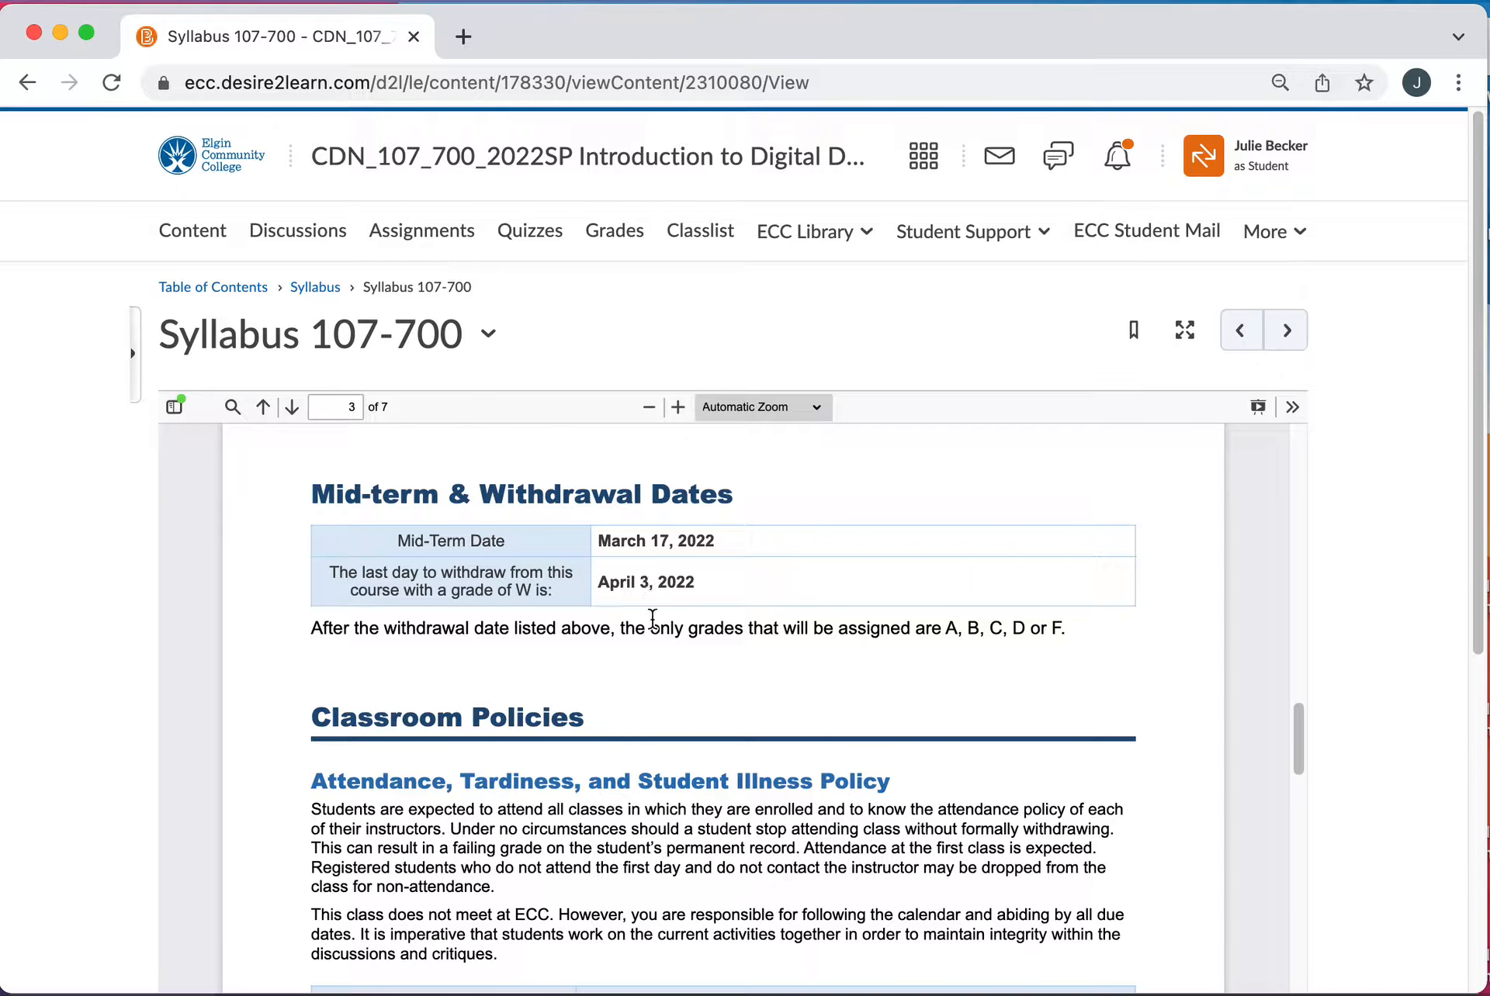
scroll(down, 3)
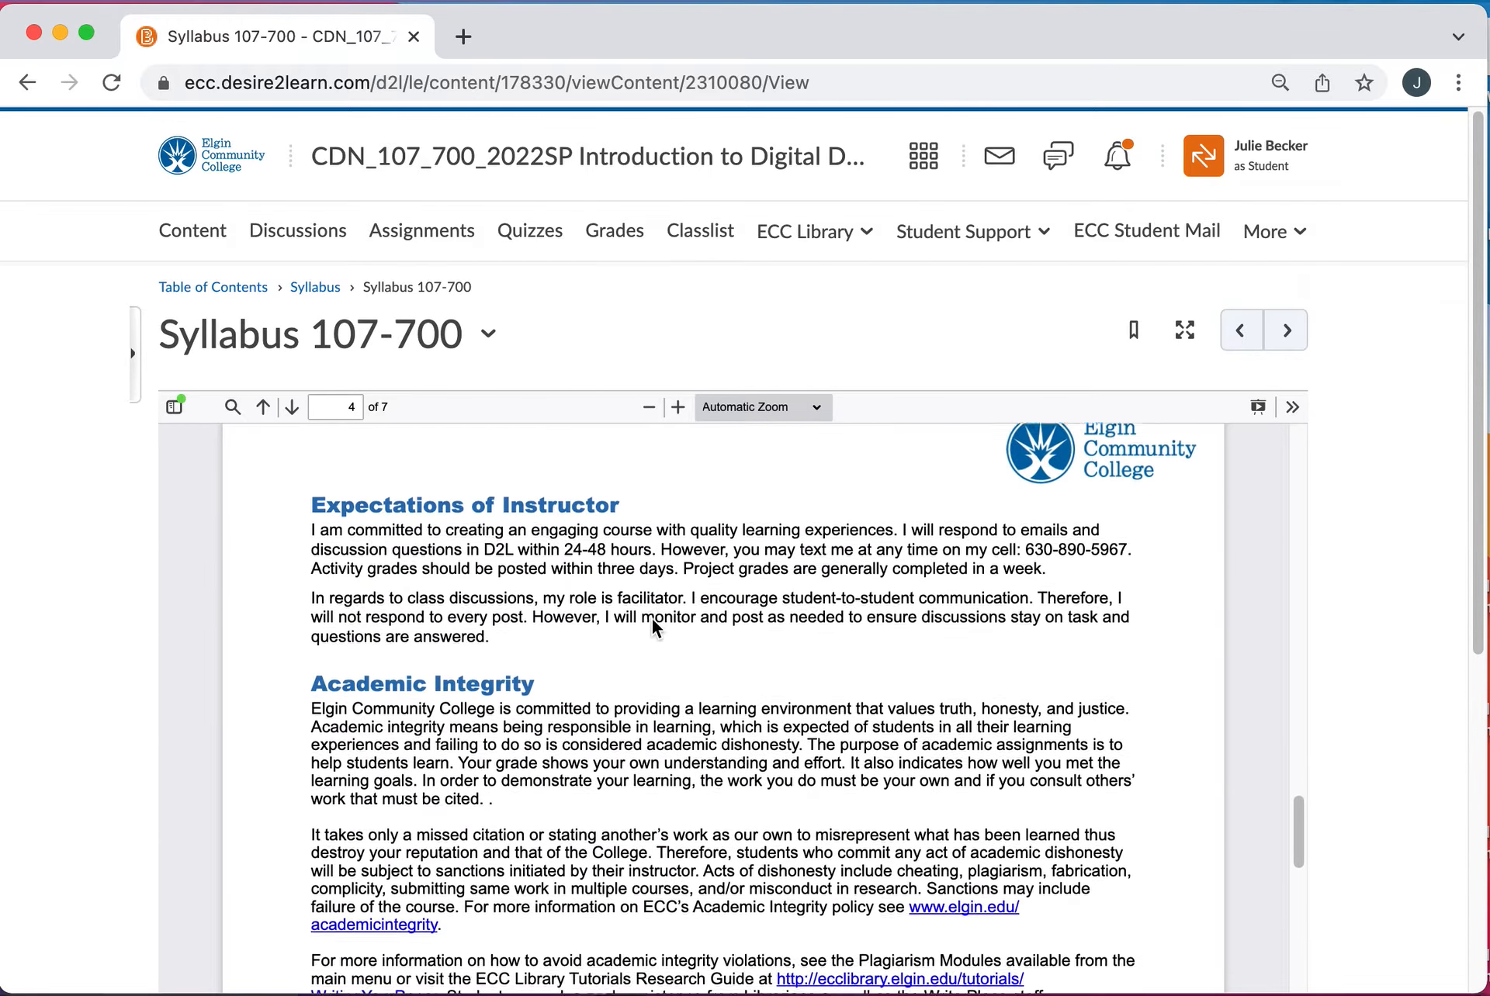
scroll(down, 3)
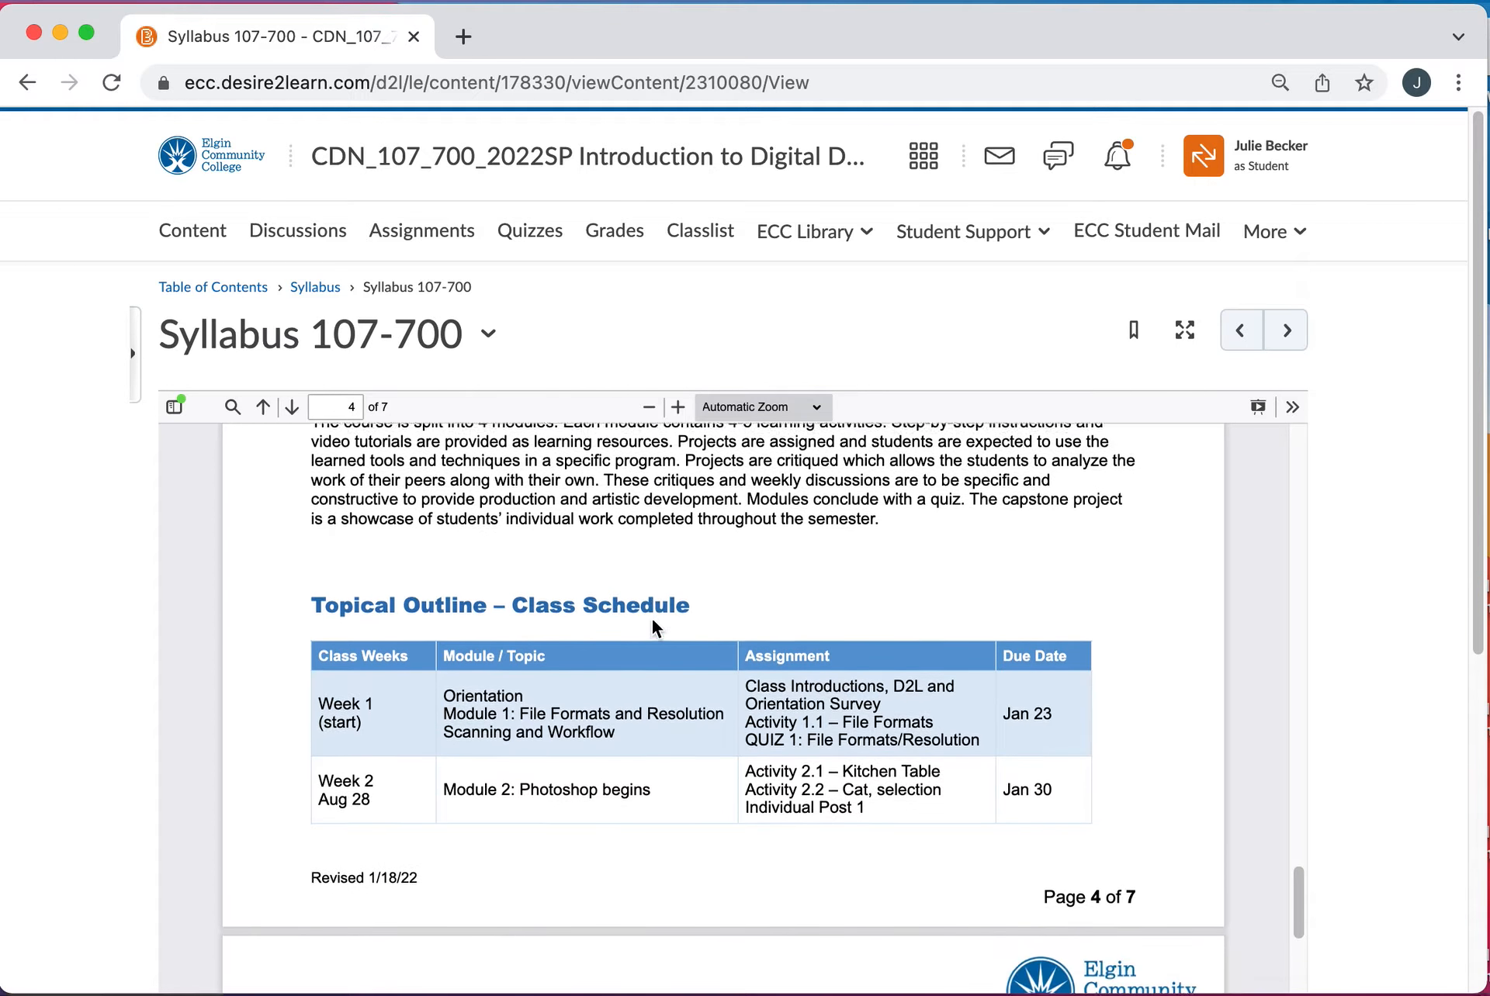
scroll(down, 3)
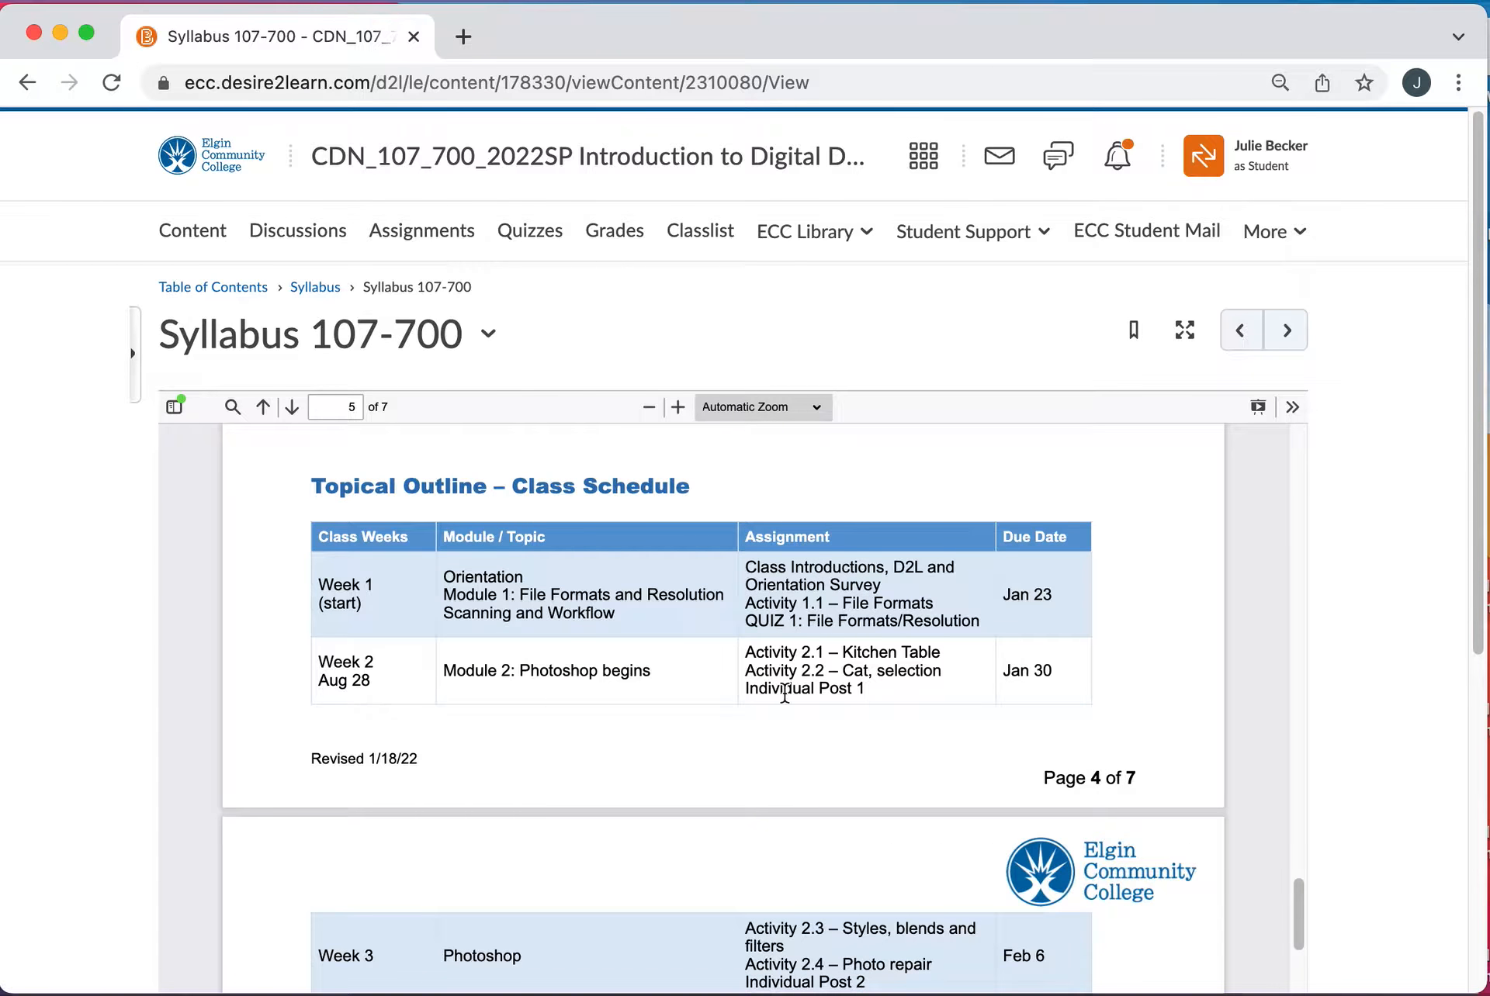
scroll(down, 3)
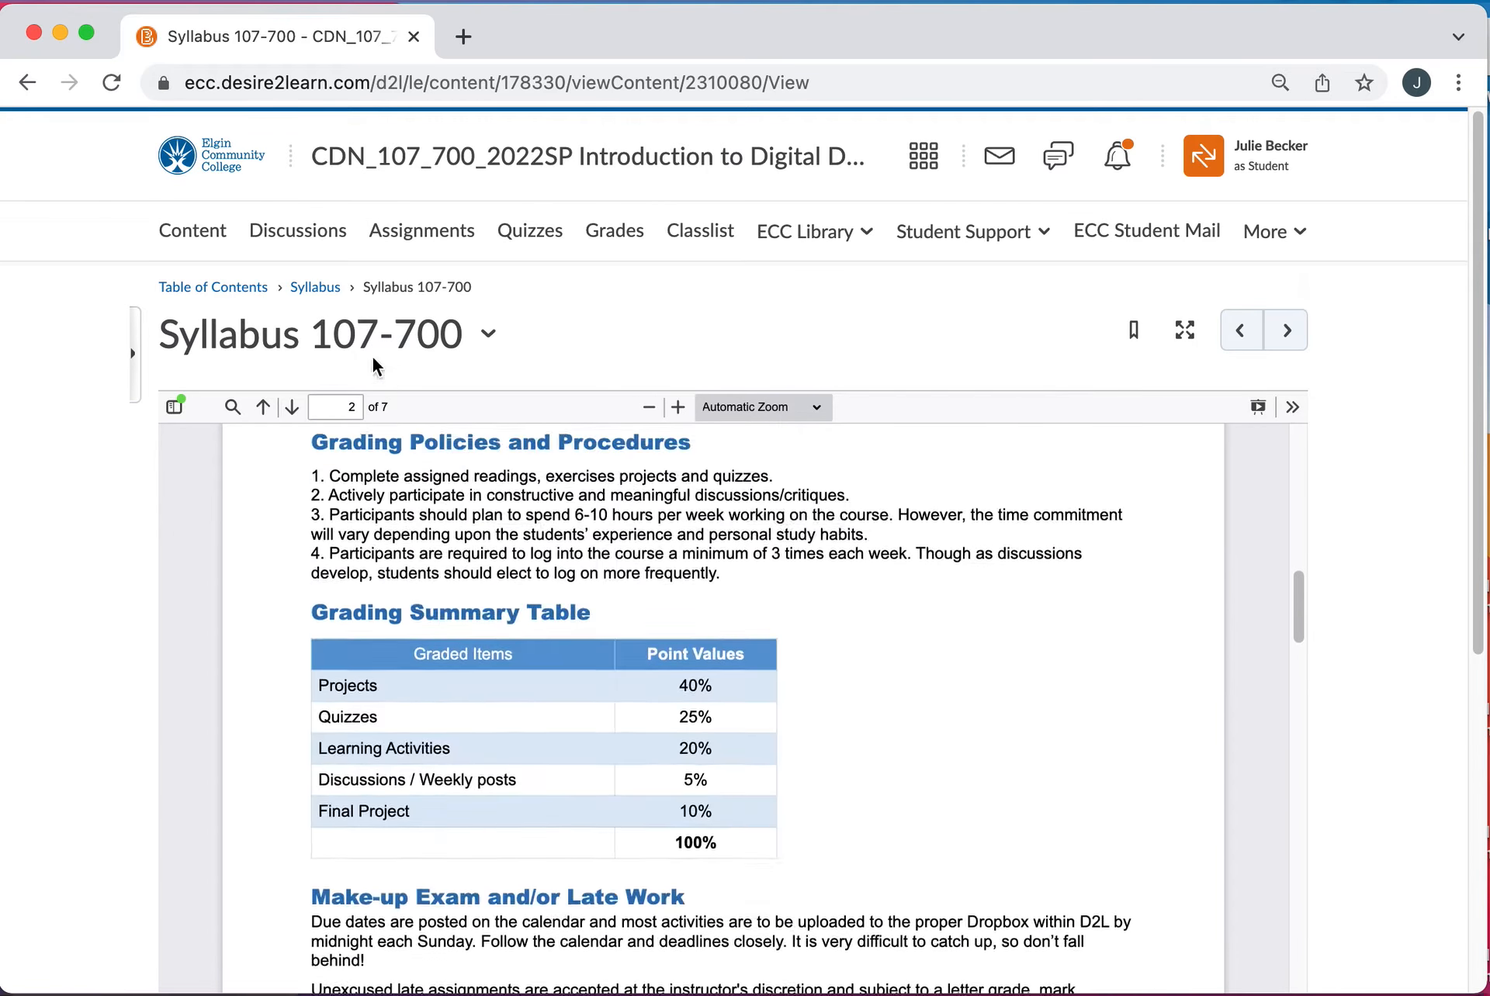
scroll(up, 3)
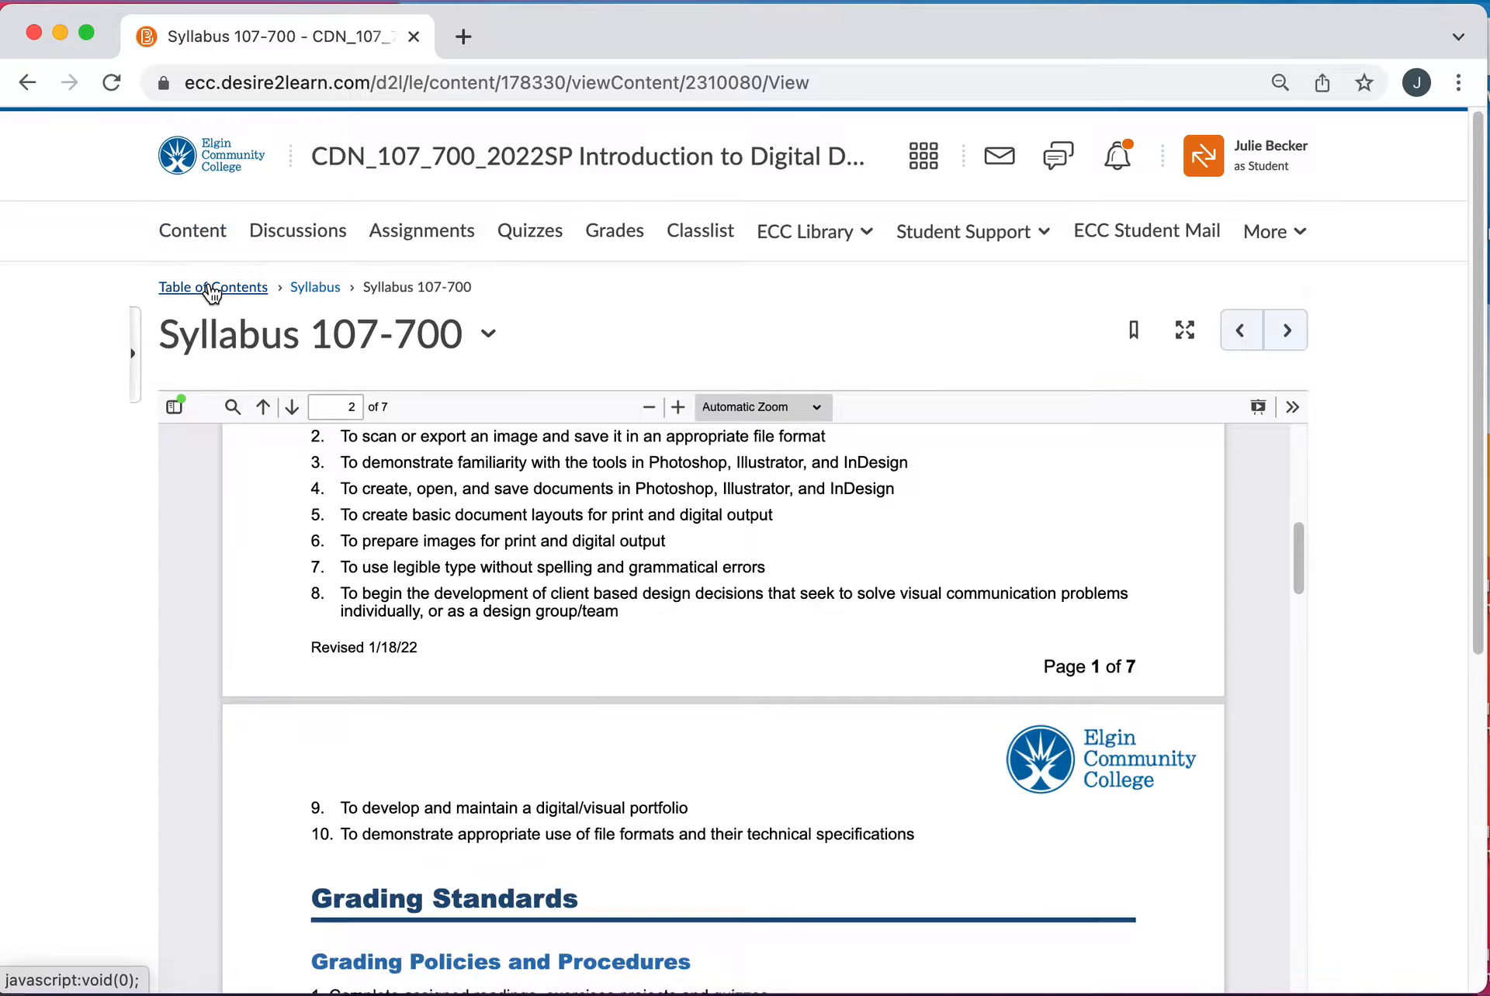
- Return to the Table of Contents and open Week 1: Orientation and File Specifications
click(191, 231)
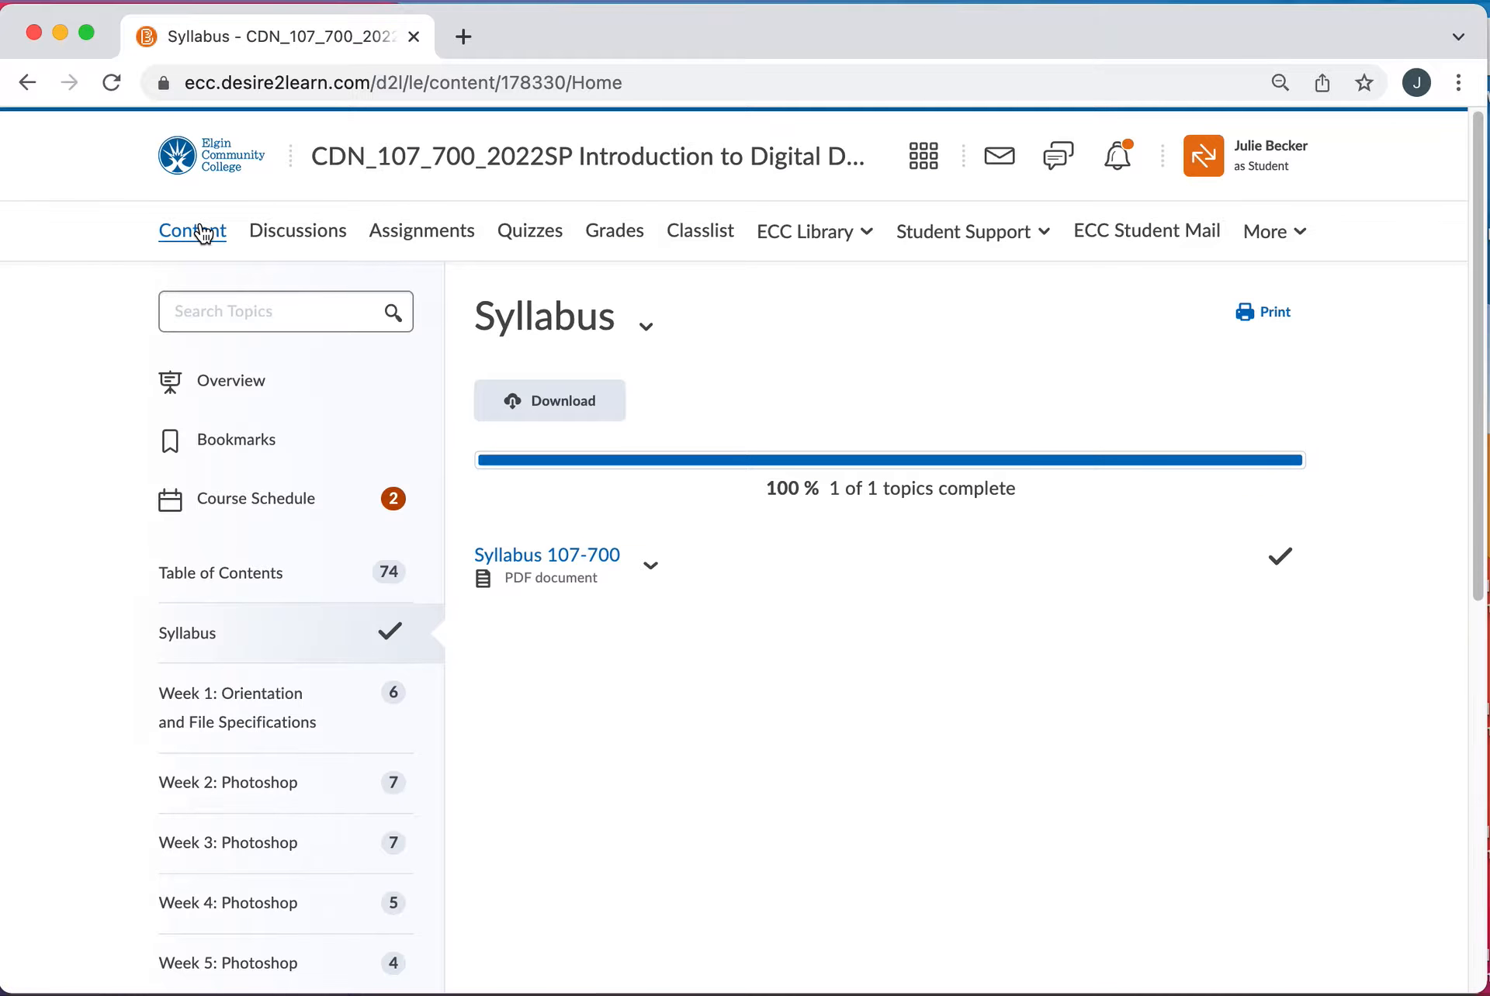
scroll(down, 3)
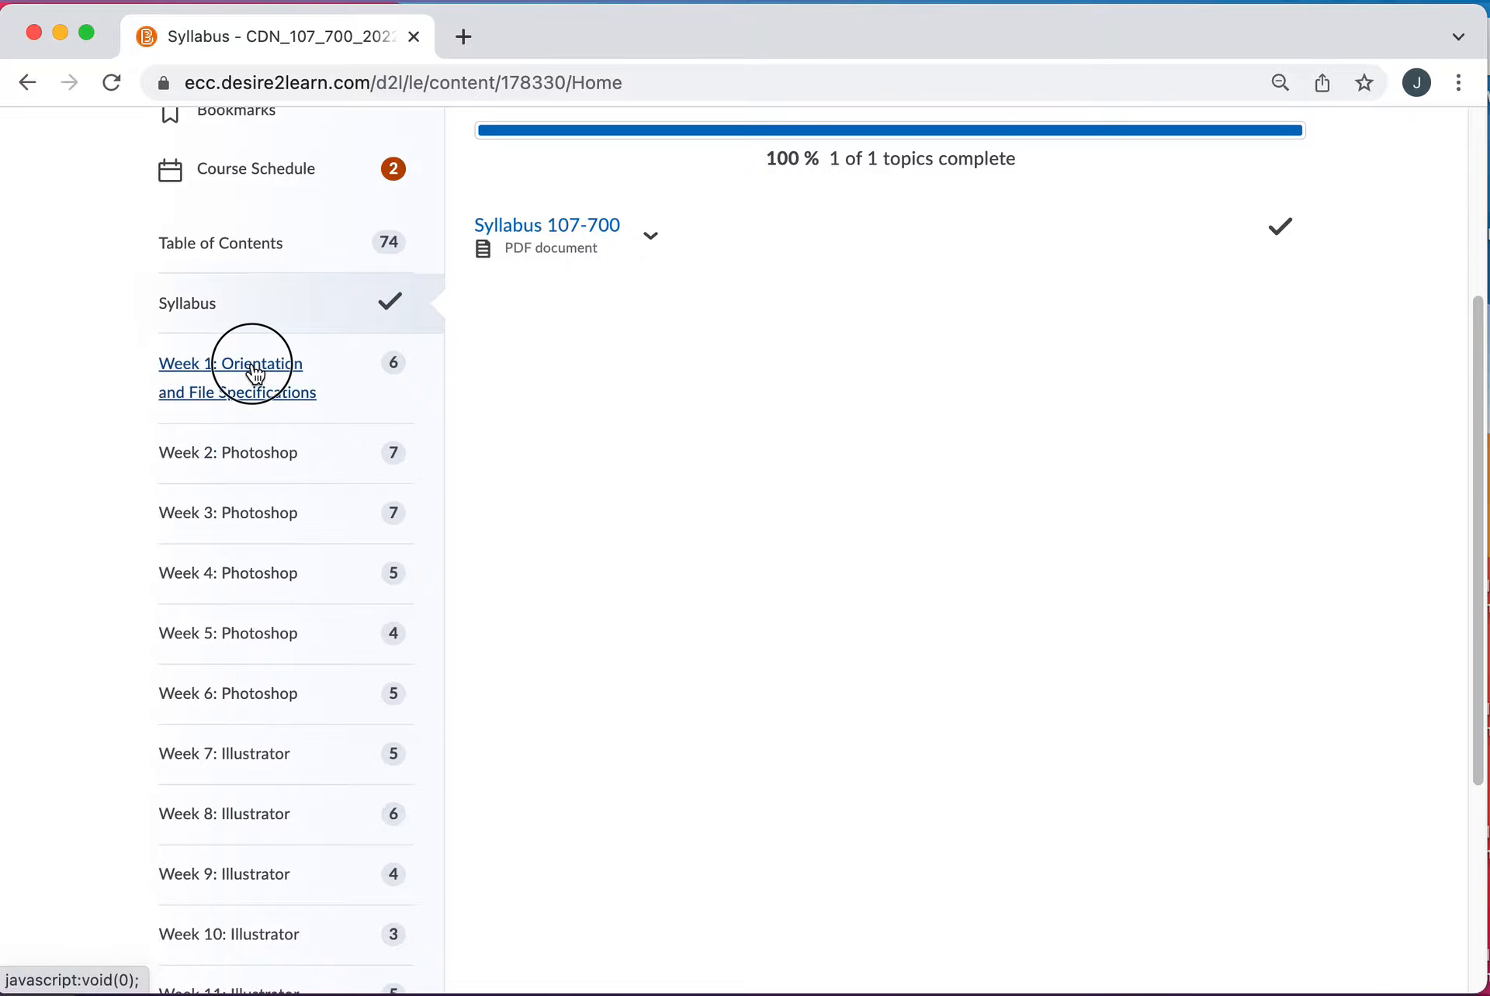
click(230, 364)
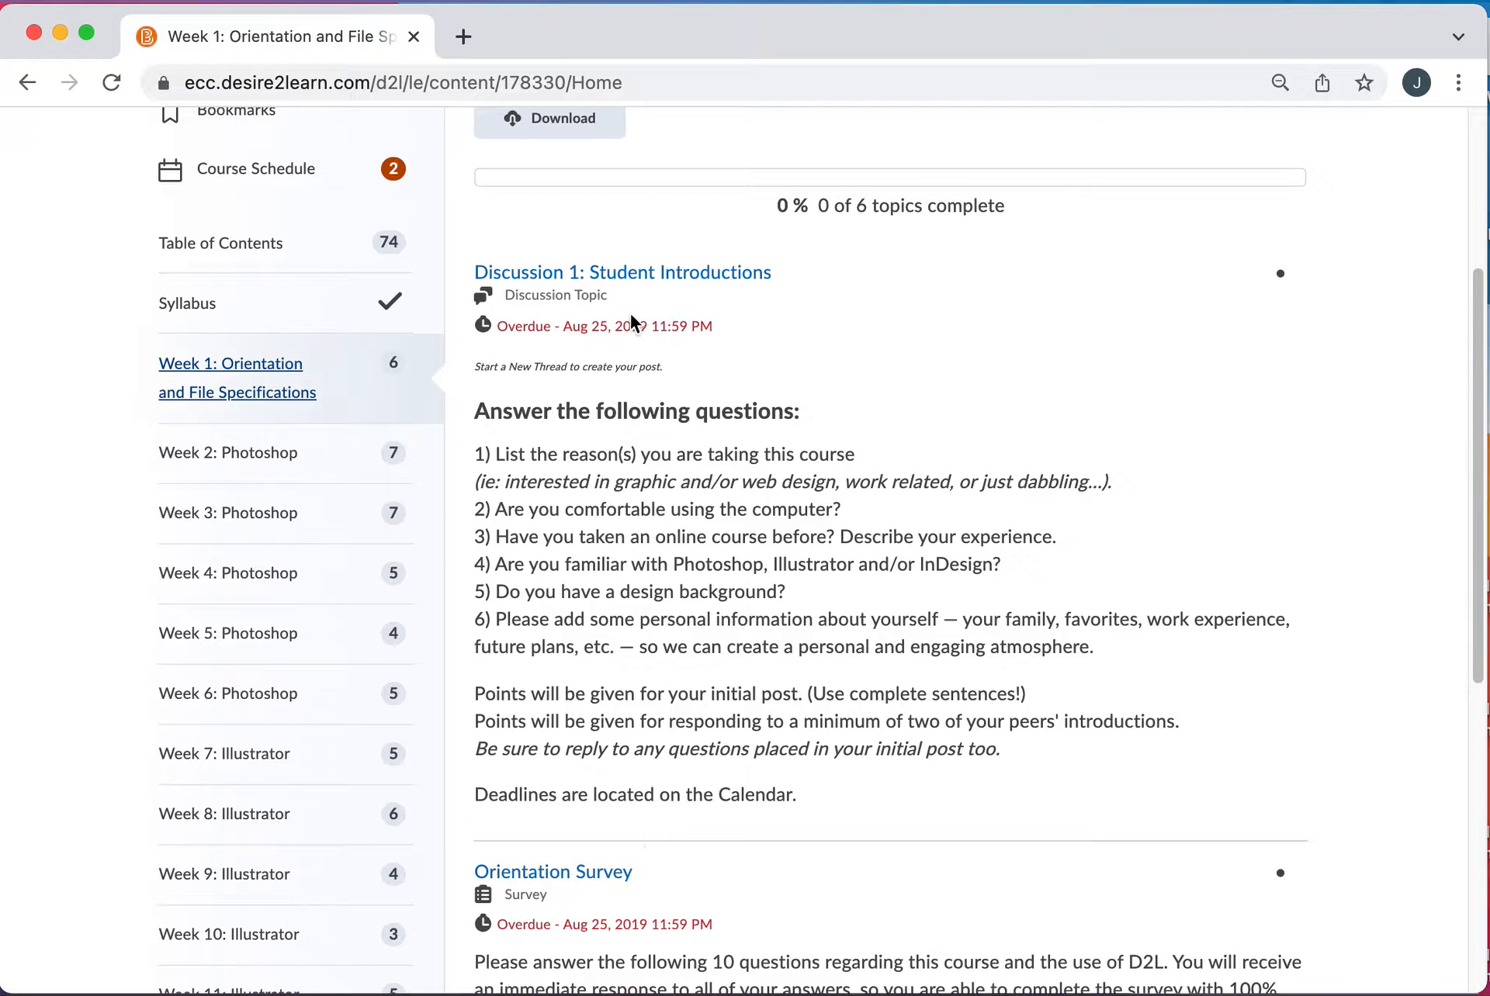
mouse_move(610, 568)
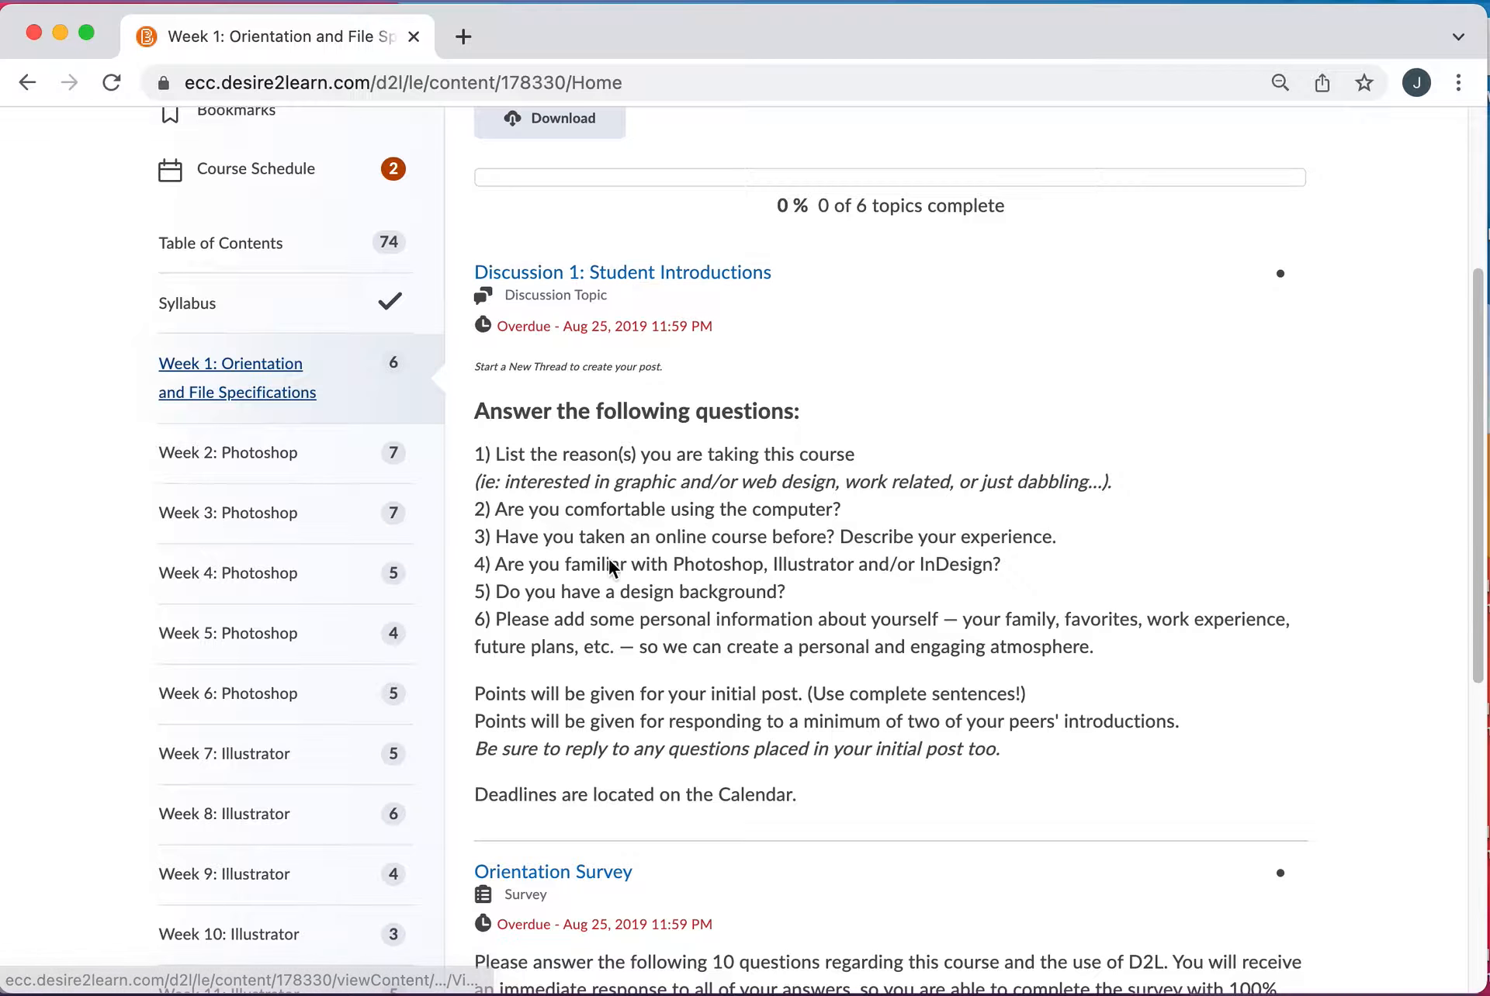
mouse_move(689, 542)
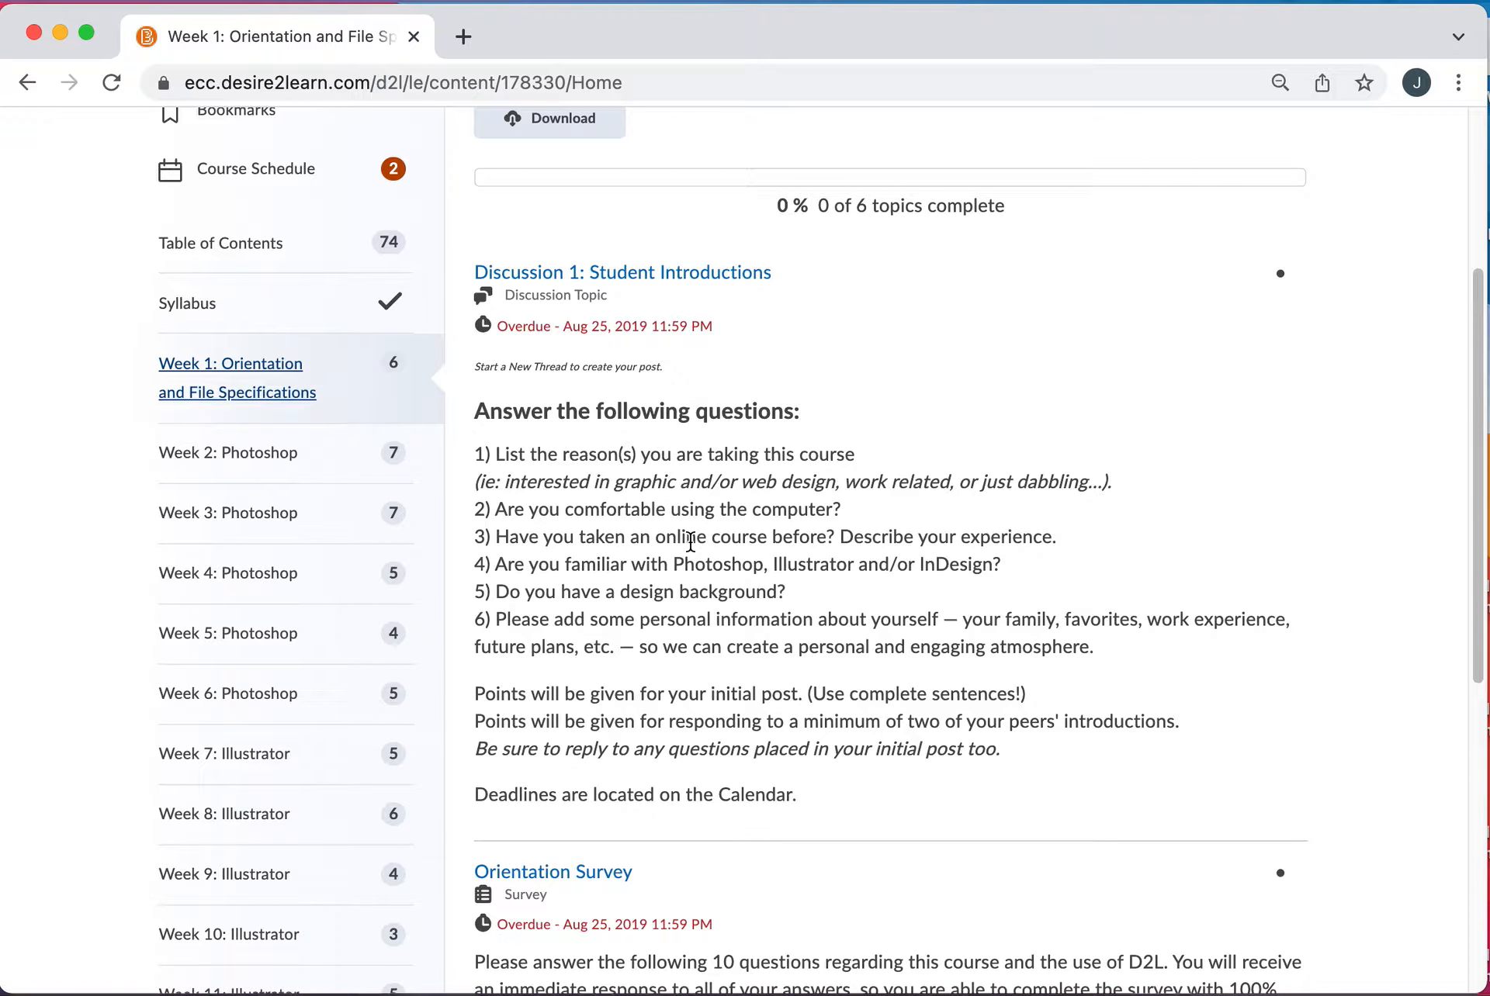
scroll(down, 3)
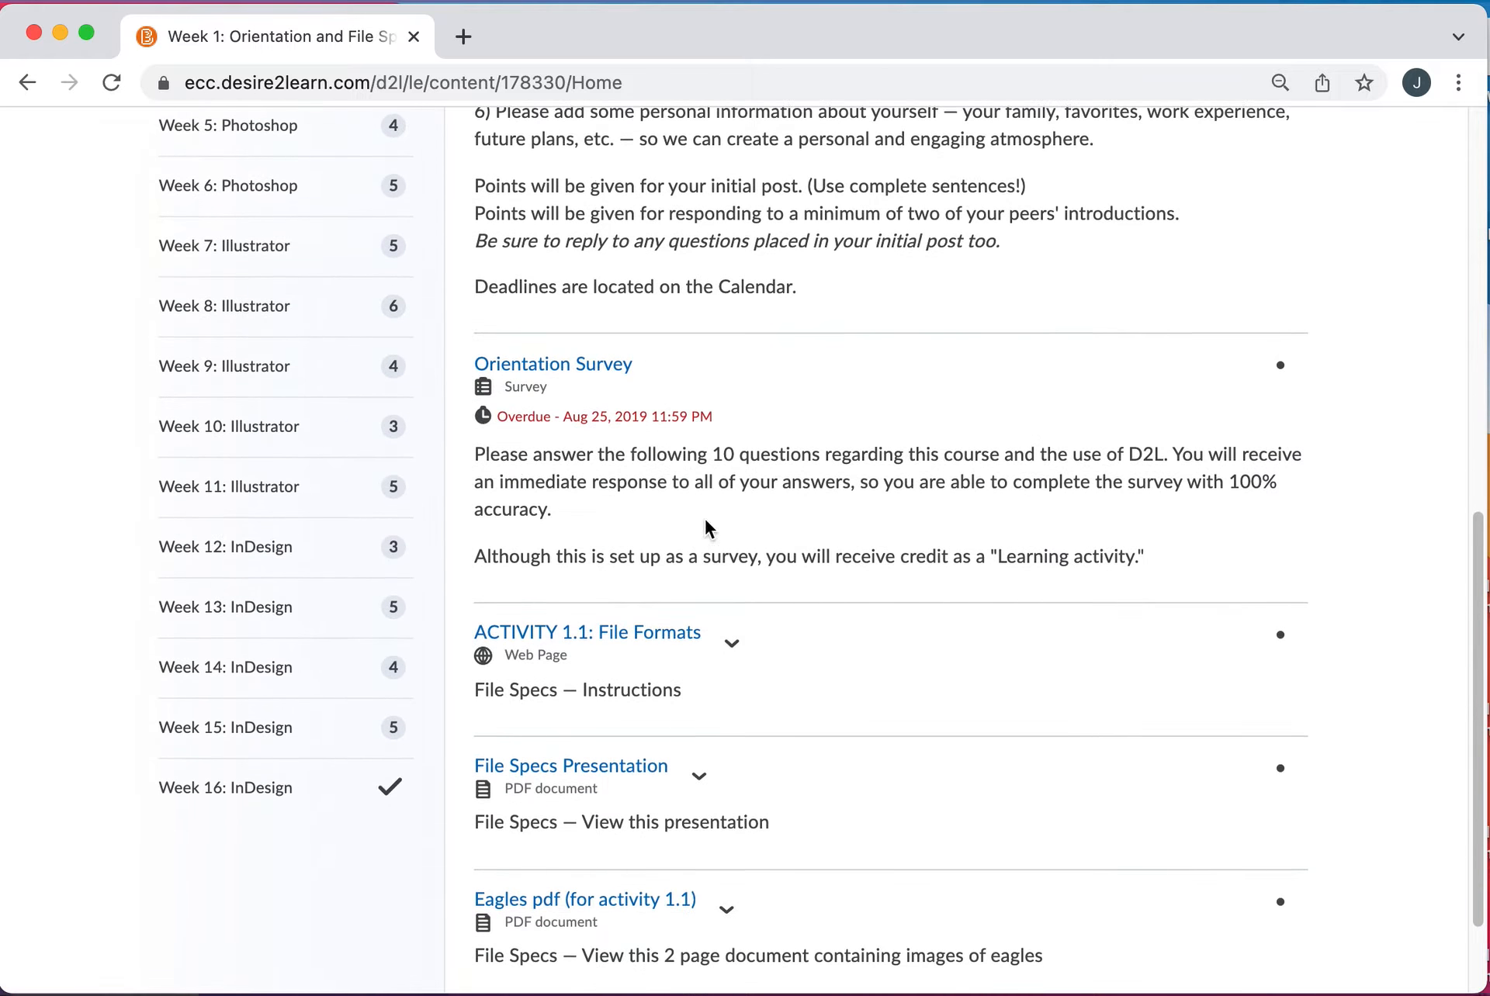
mouse_move(684, 535)
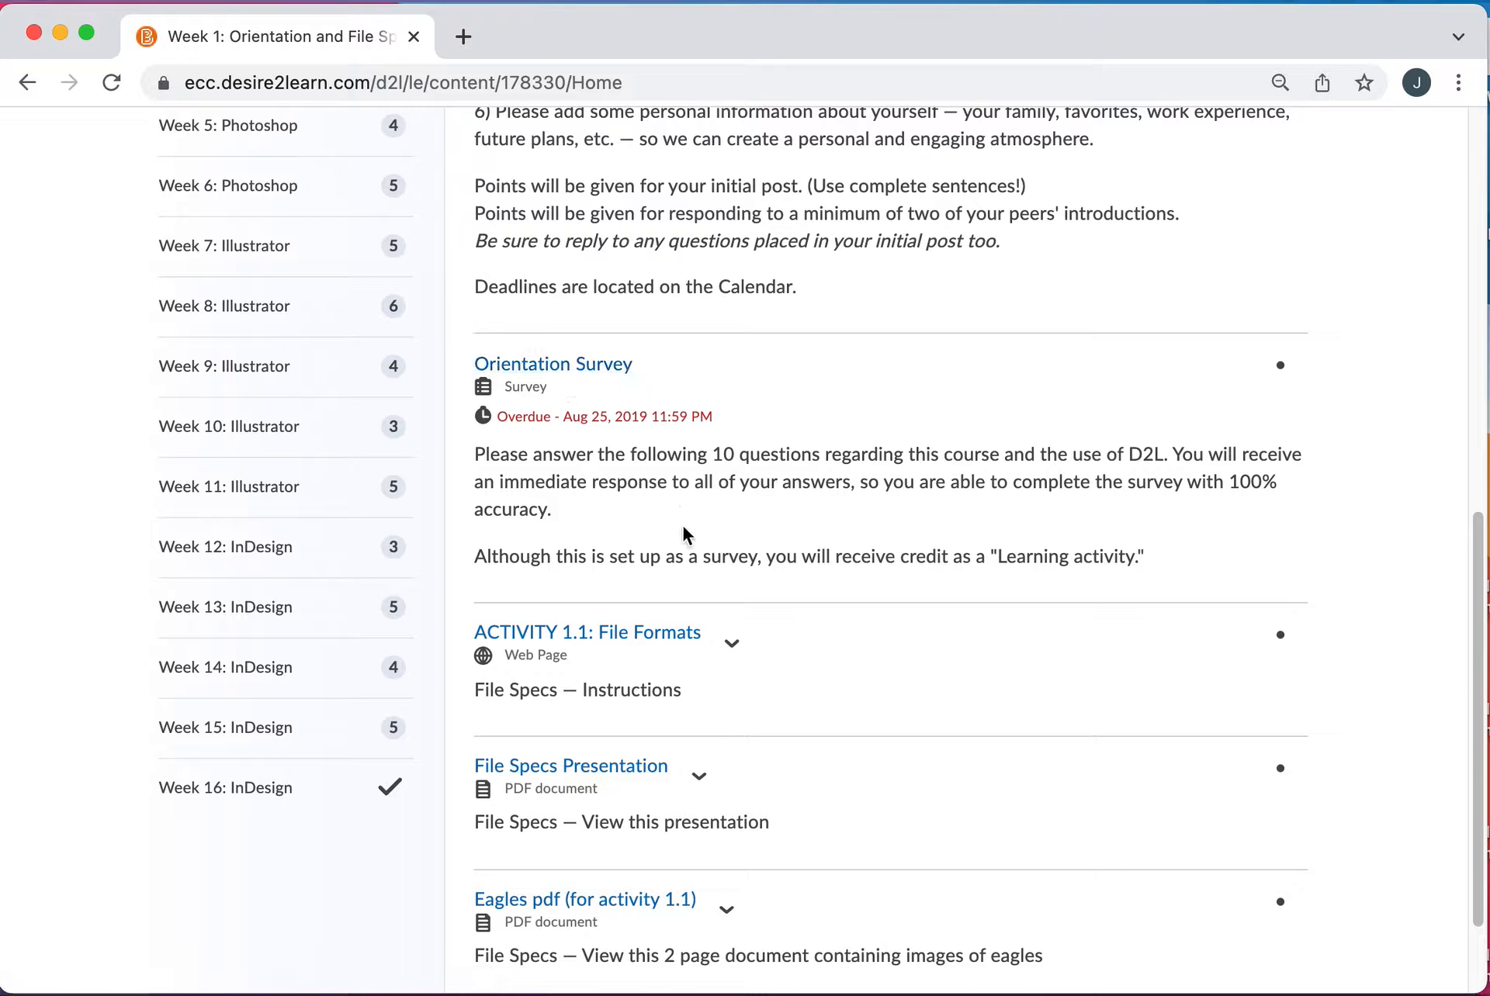
mouse_move(778, 518)
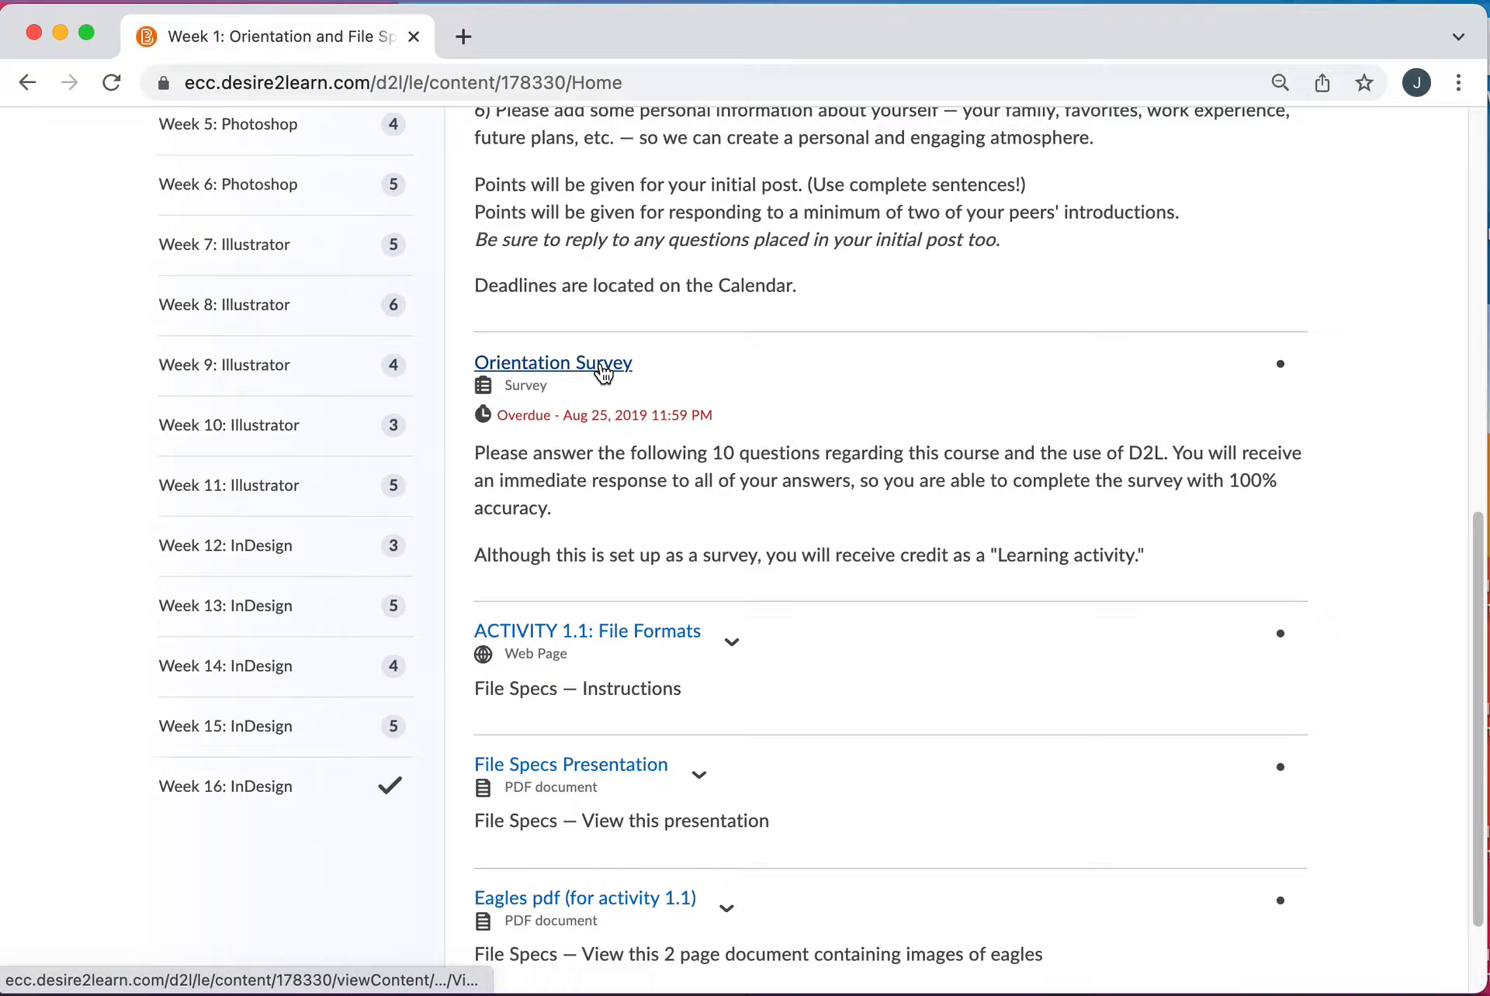
click(551, 362)
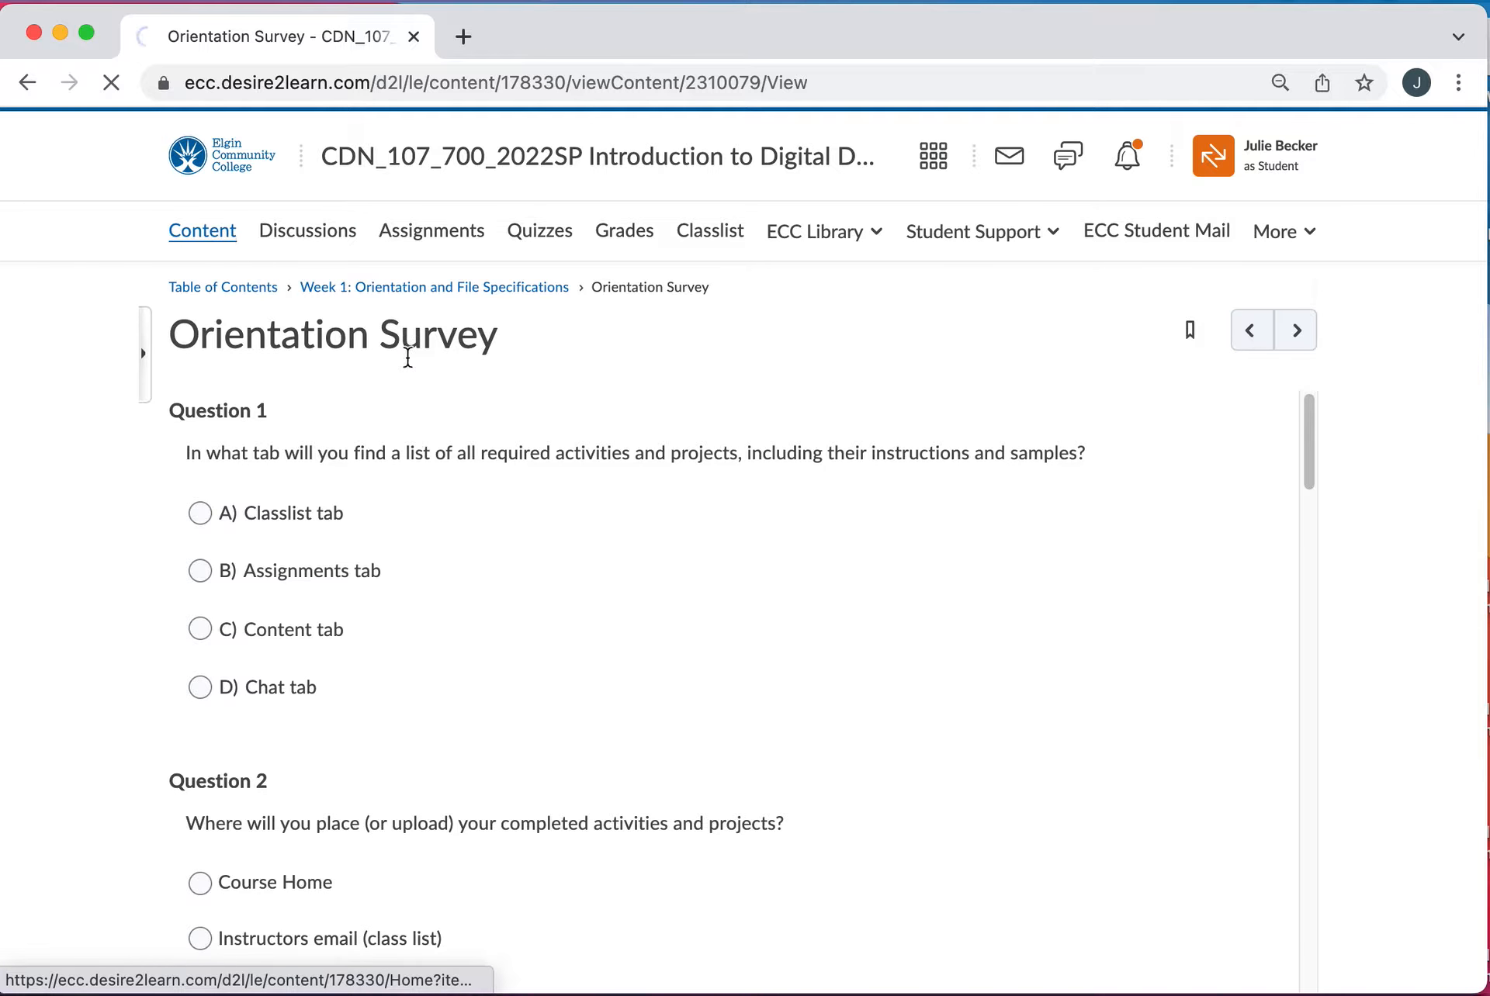
click(433, 287)
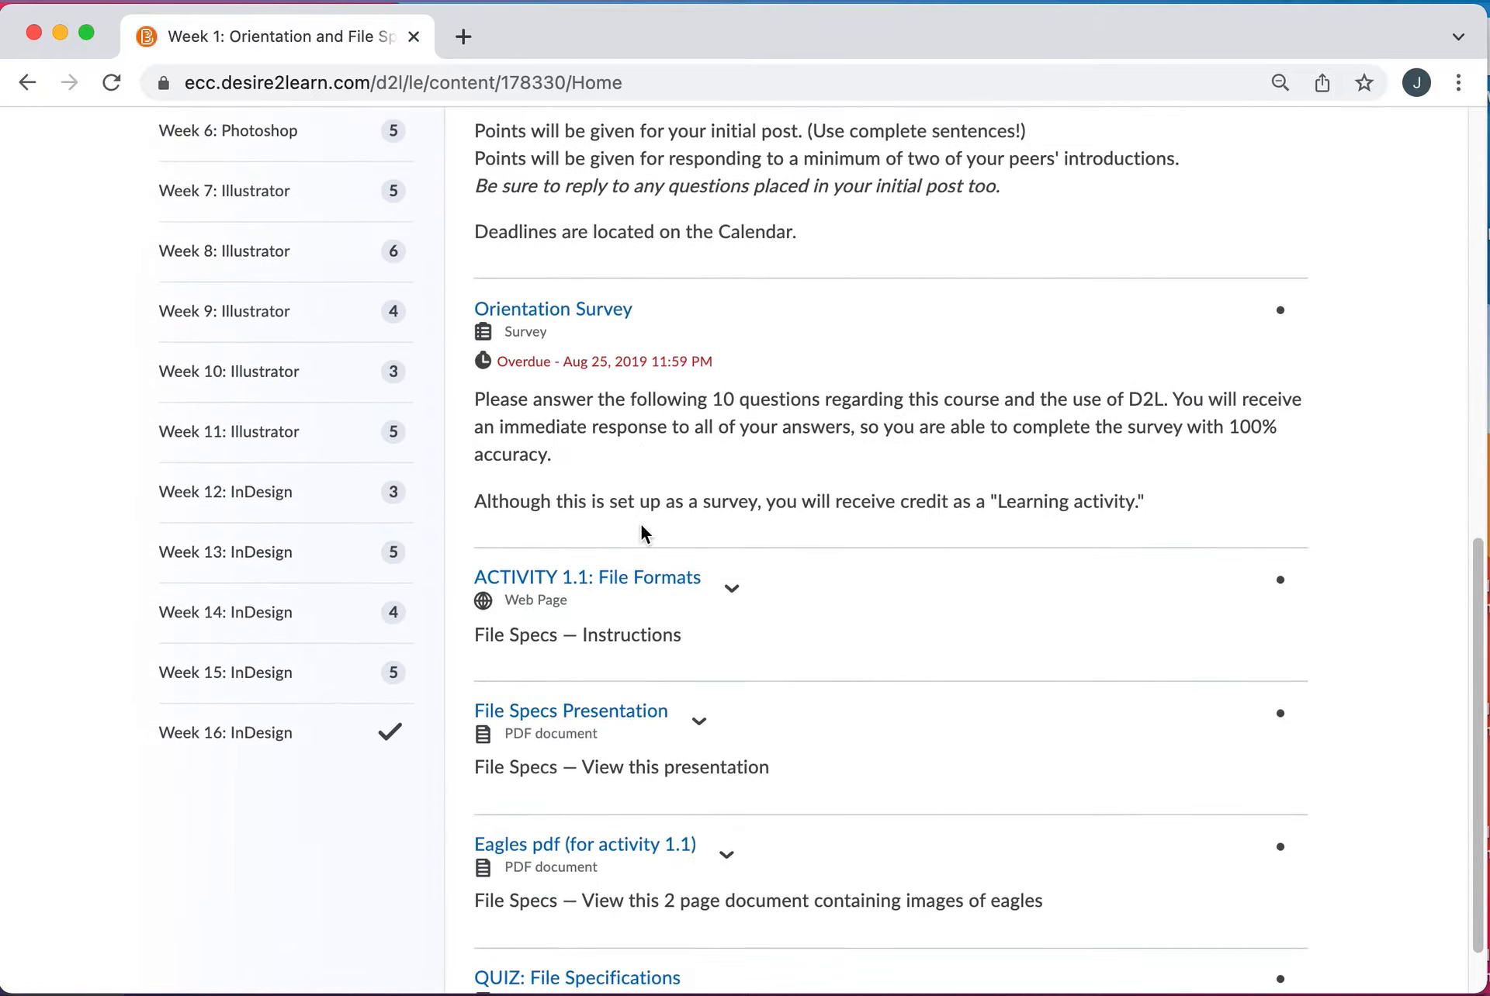
scroll(down, 3)
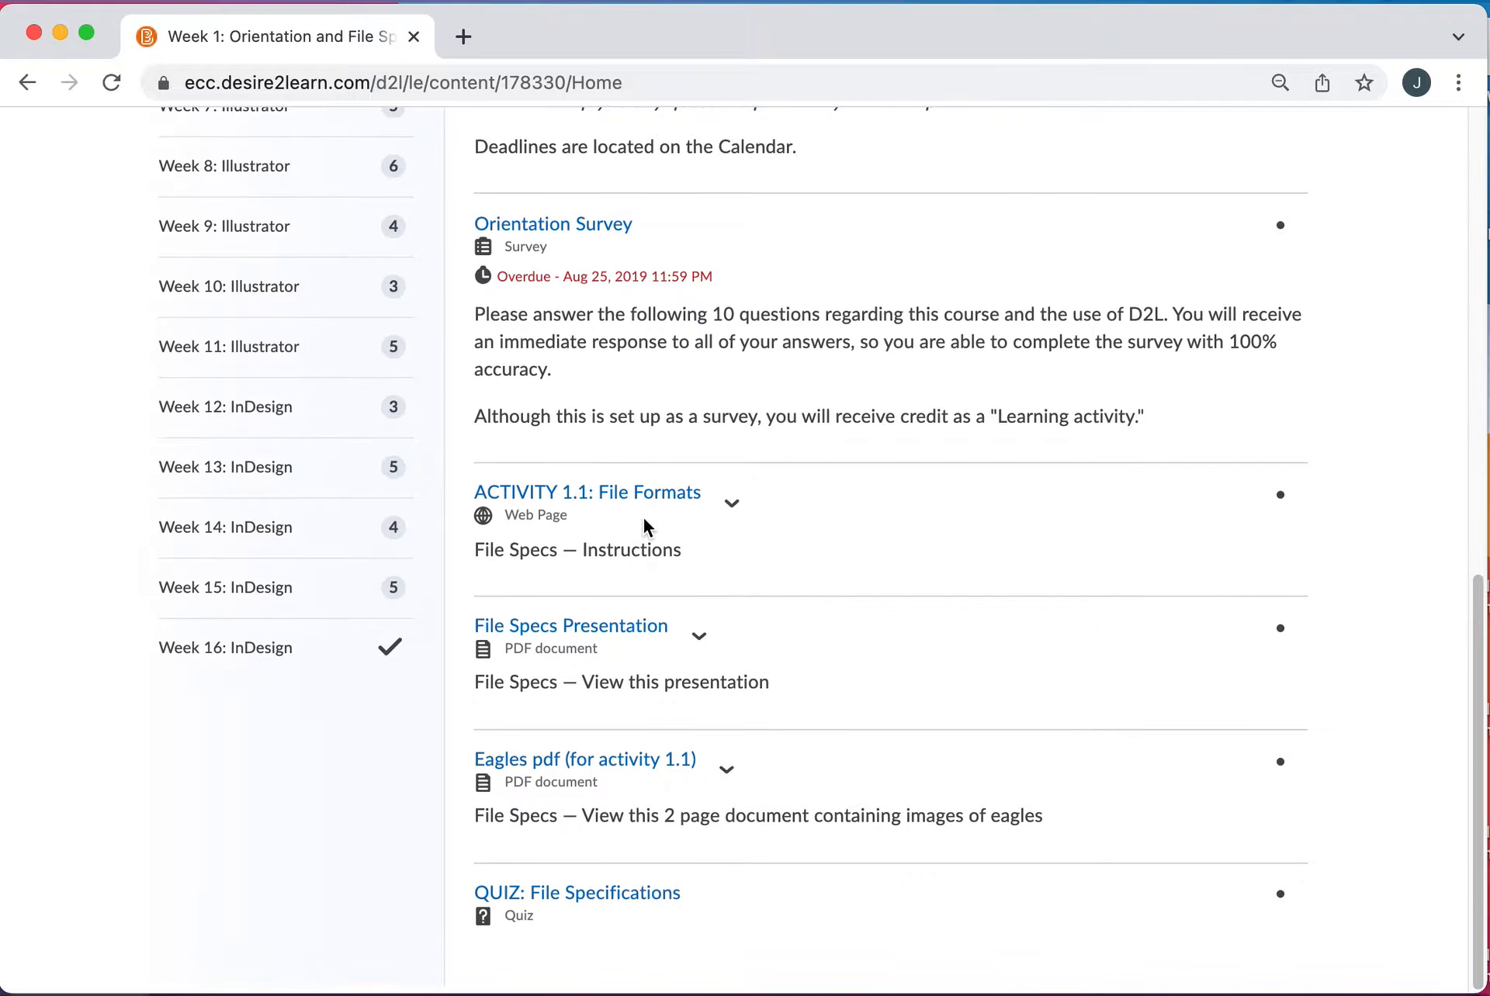
scroll(up, 3)
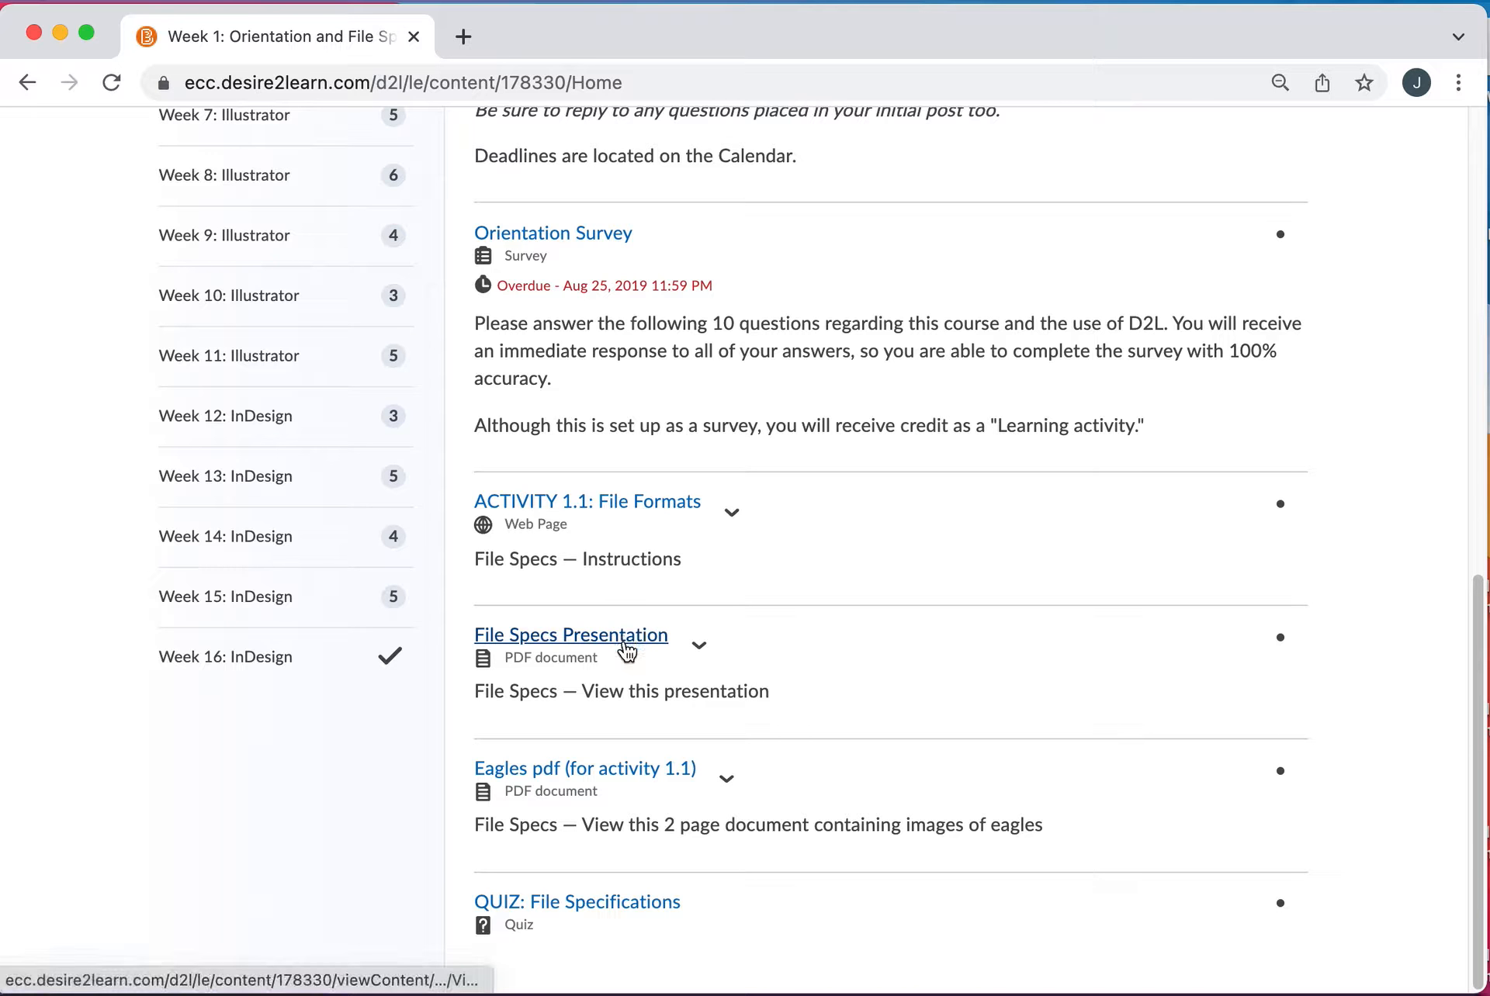
mouse_move(533, 777)
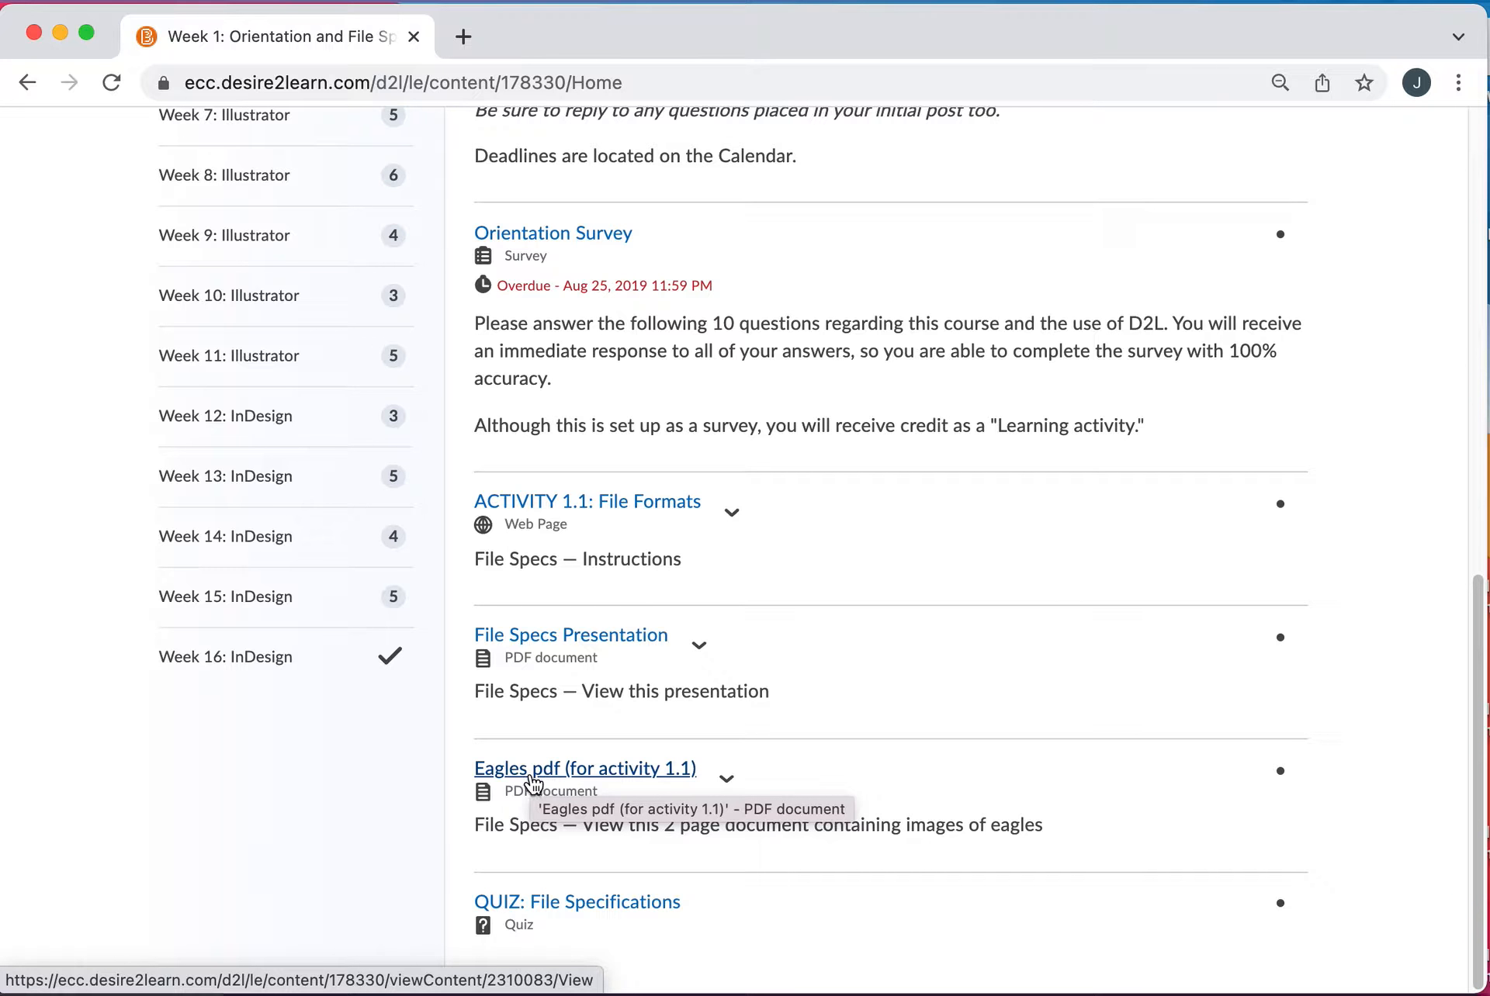
mouse_move(623, 511)
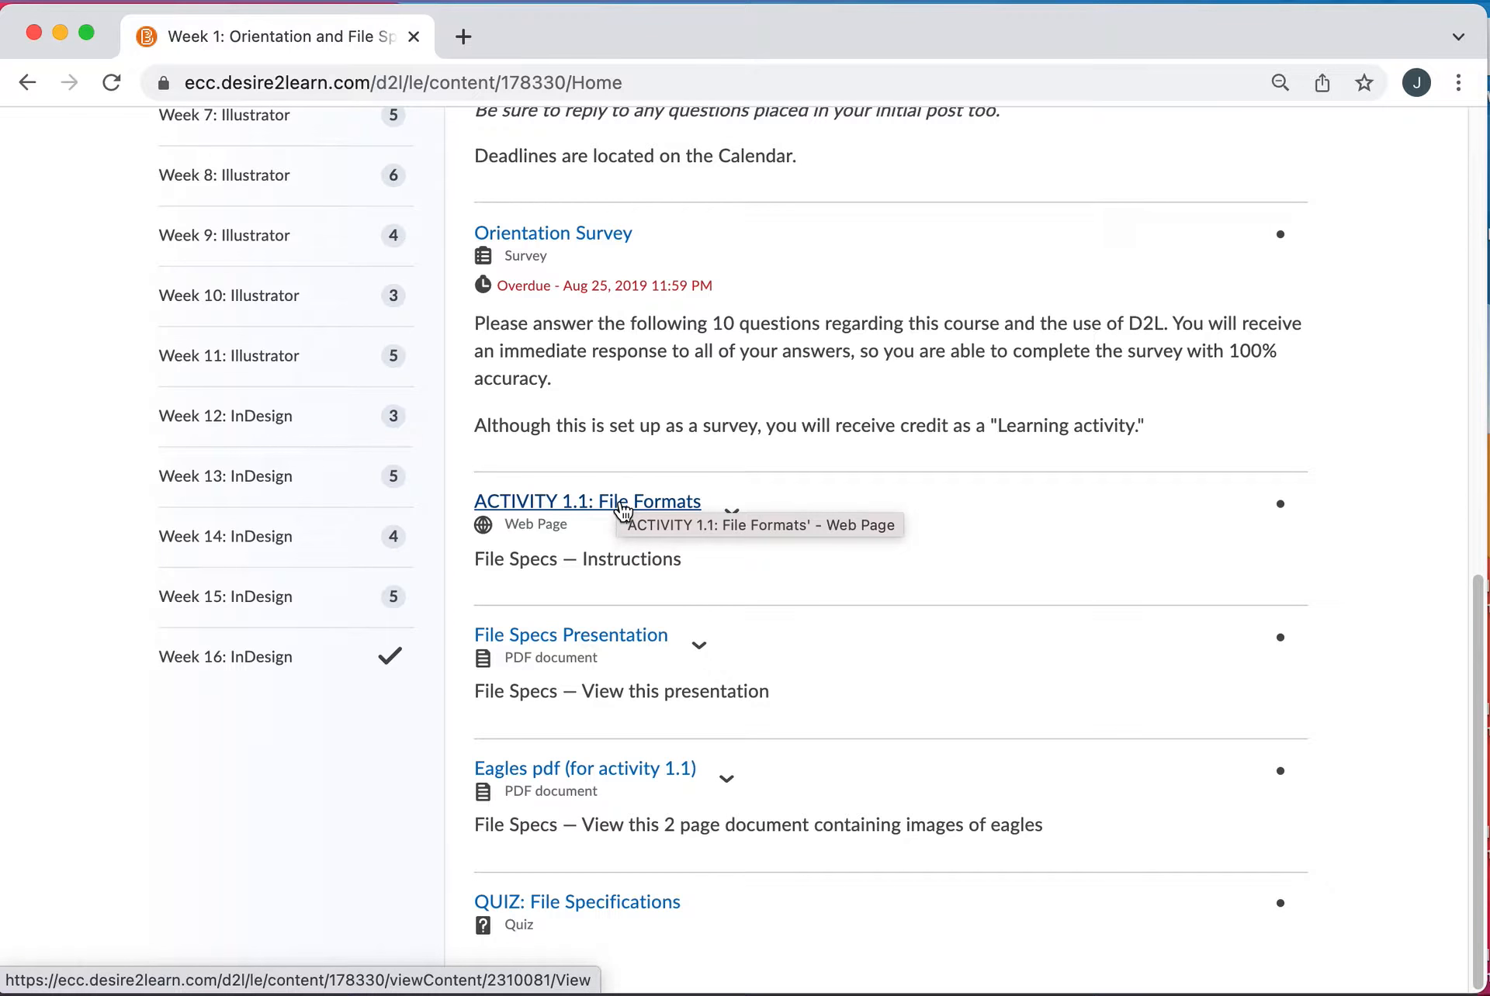
mouse_move(717, 694)
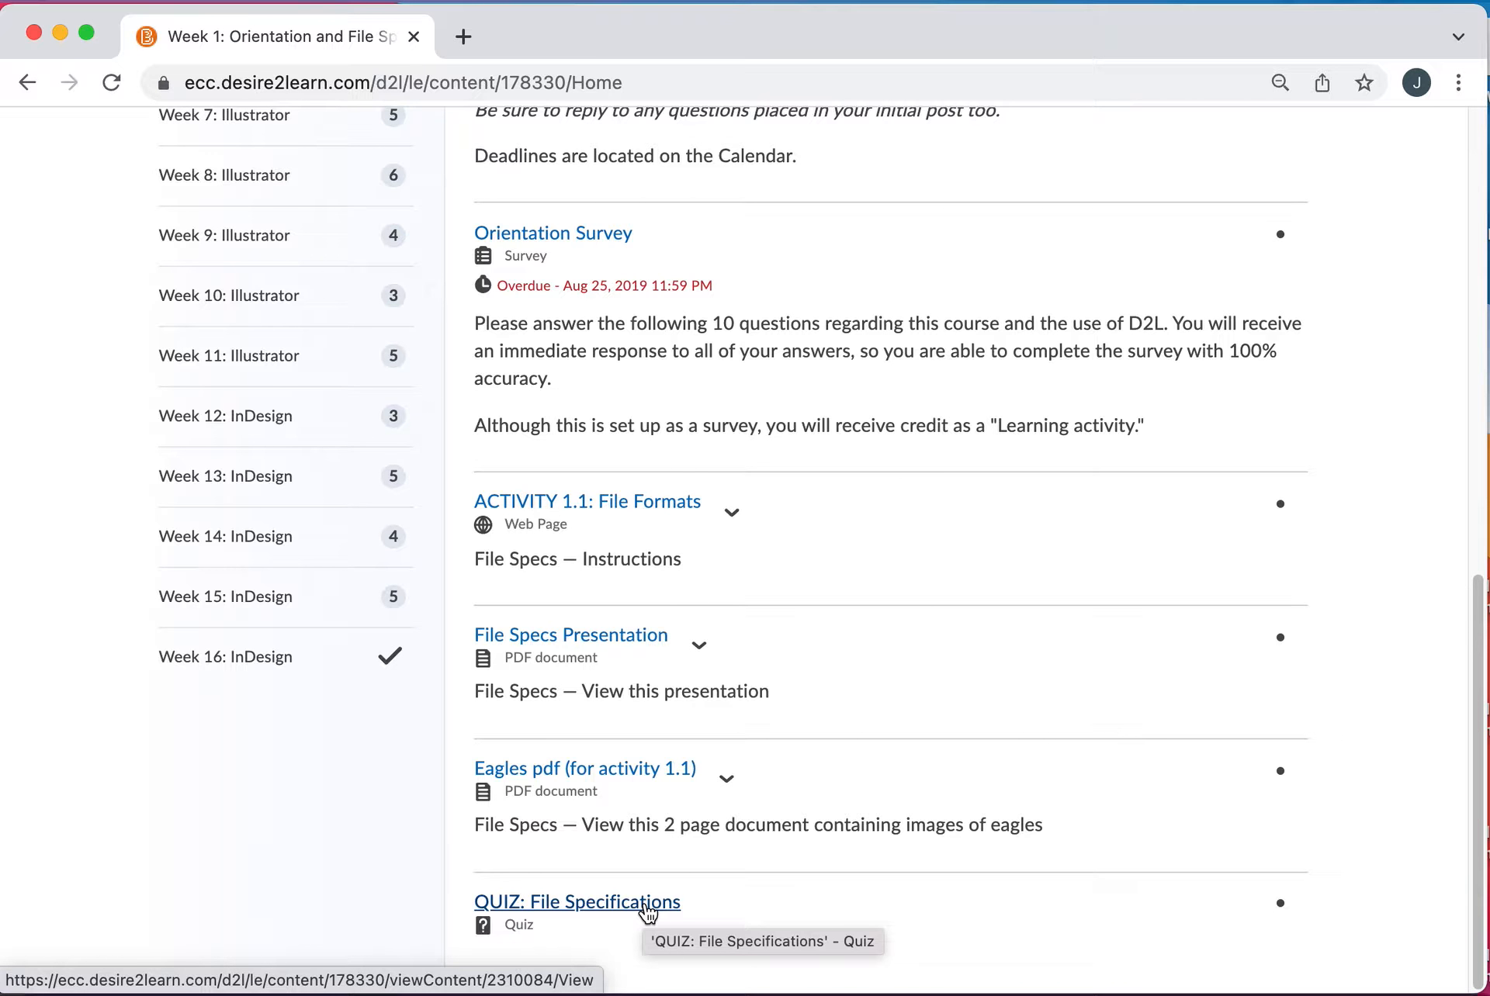
mouse_move(1029, 523)
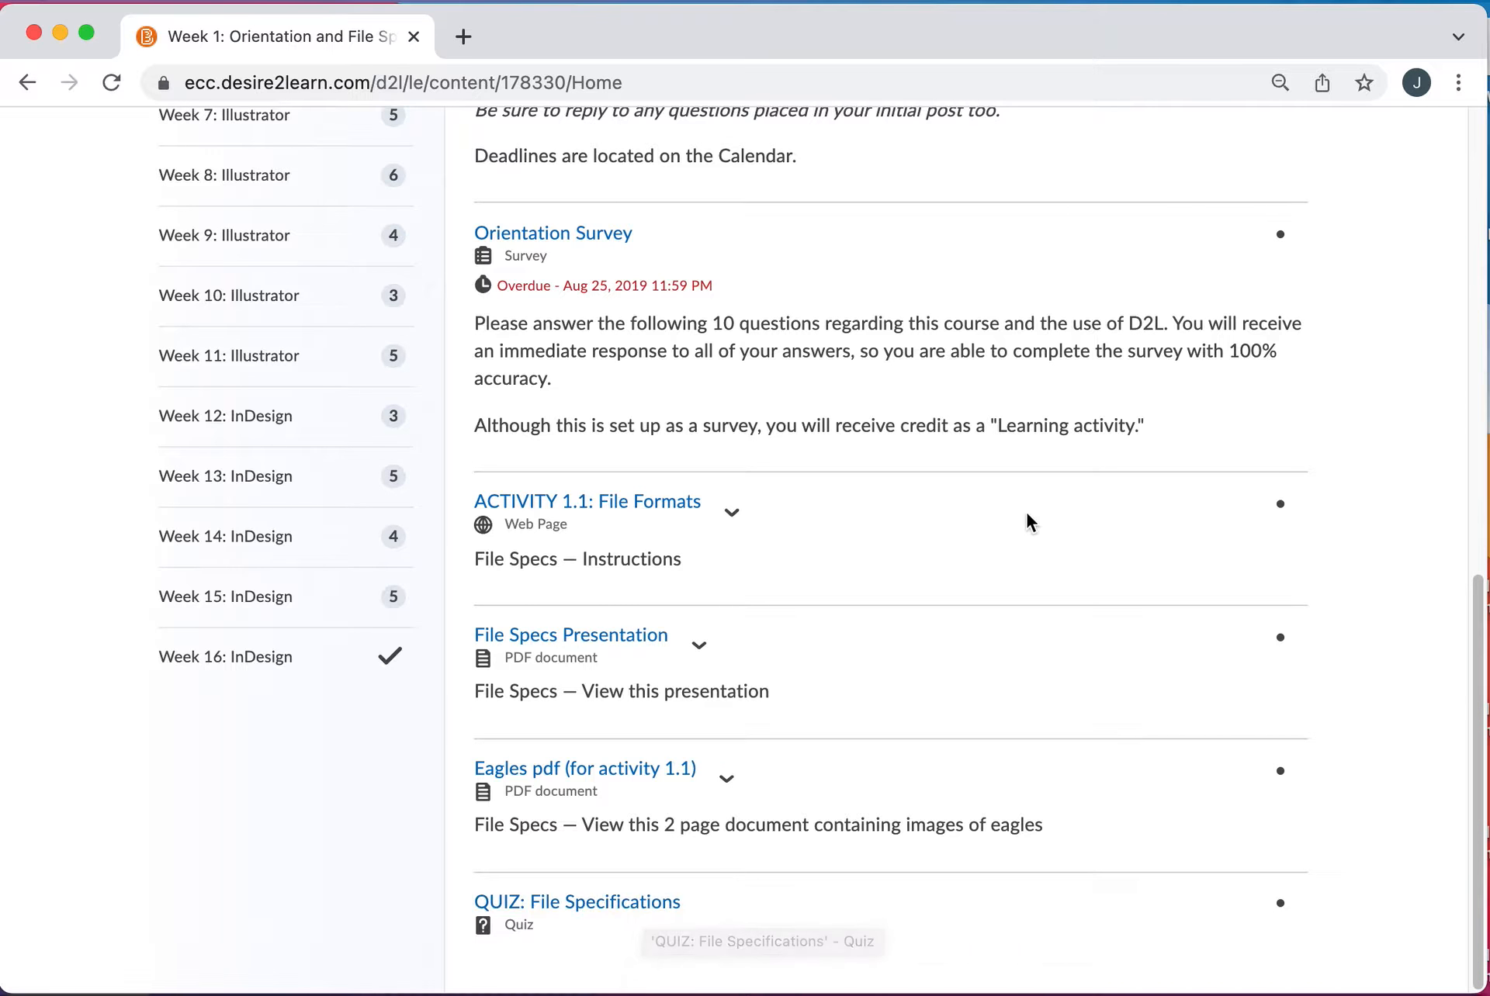
mouse_move(1080, 487)
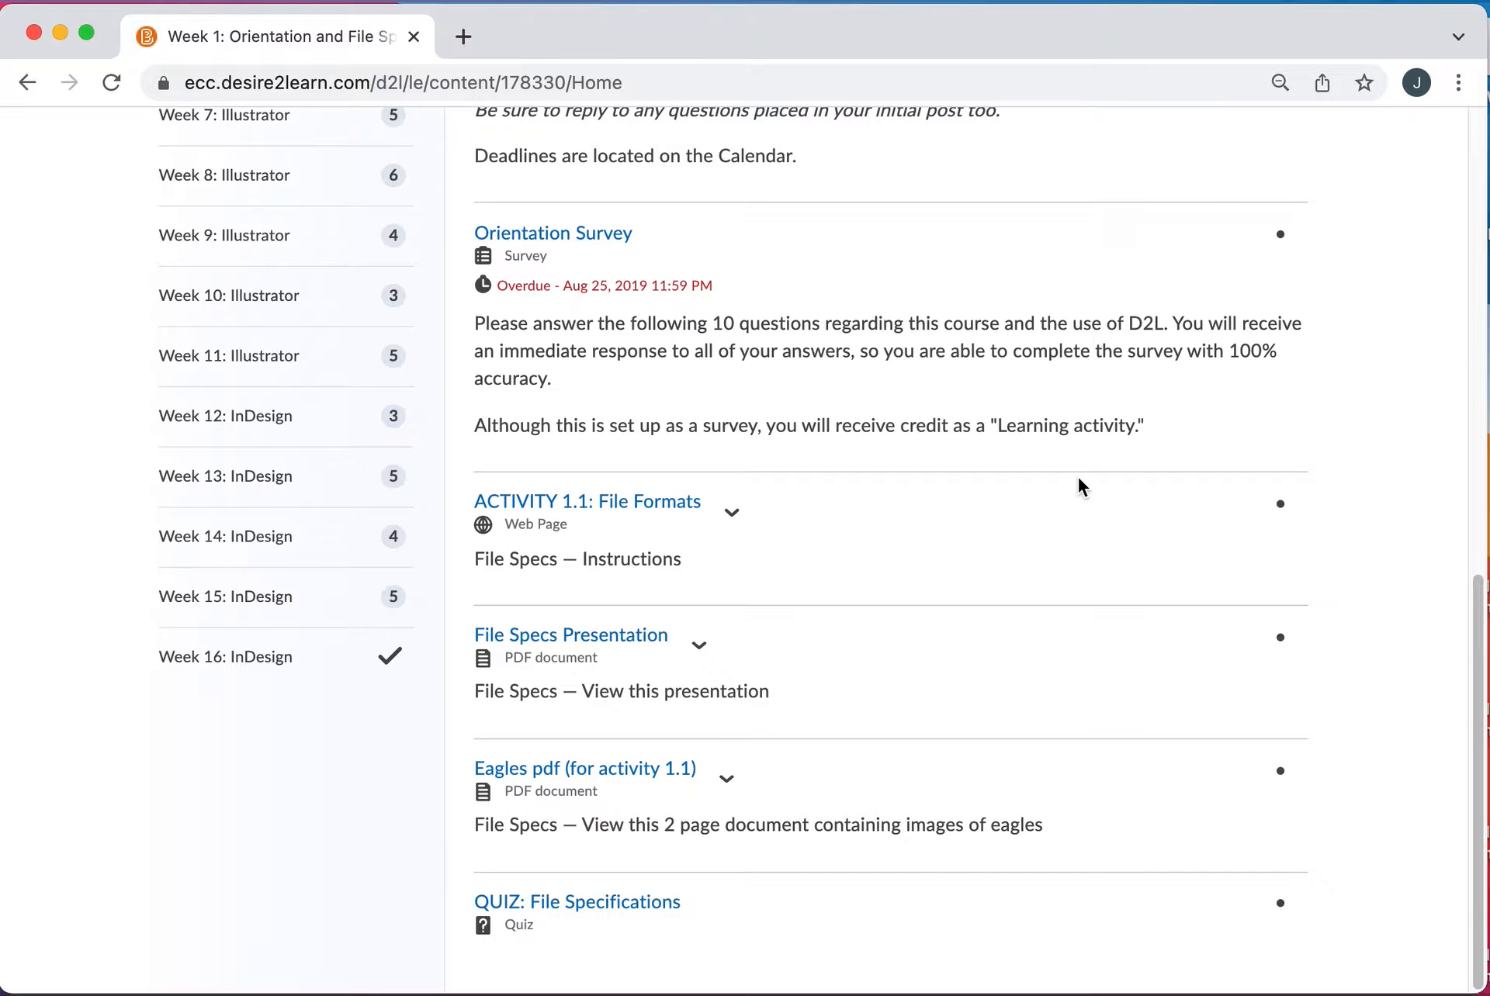
scroll(up, 3)
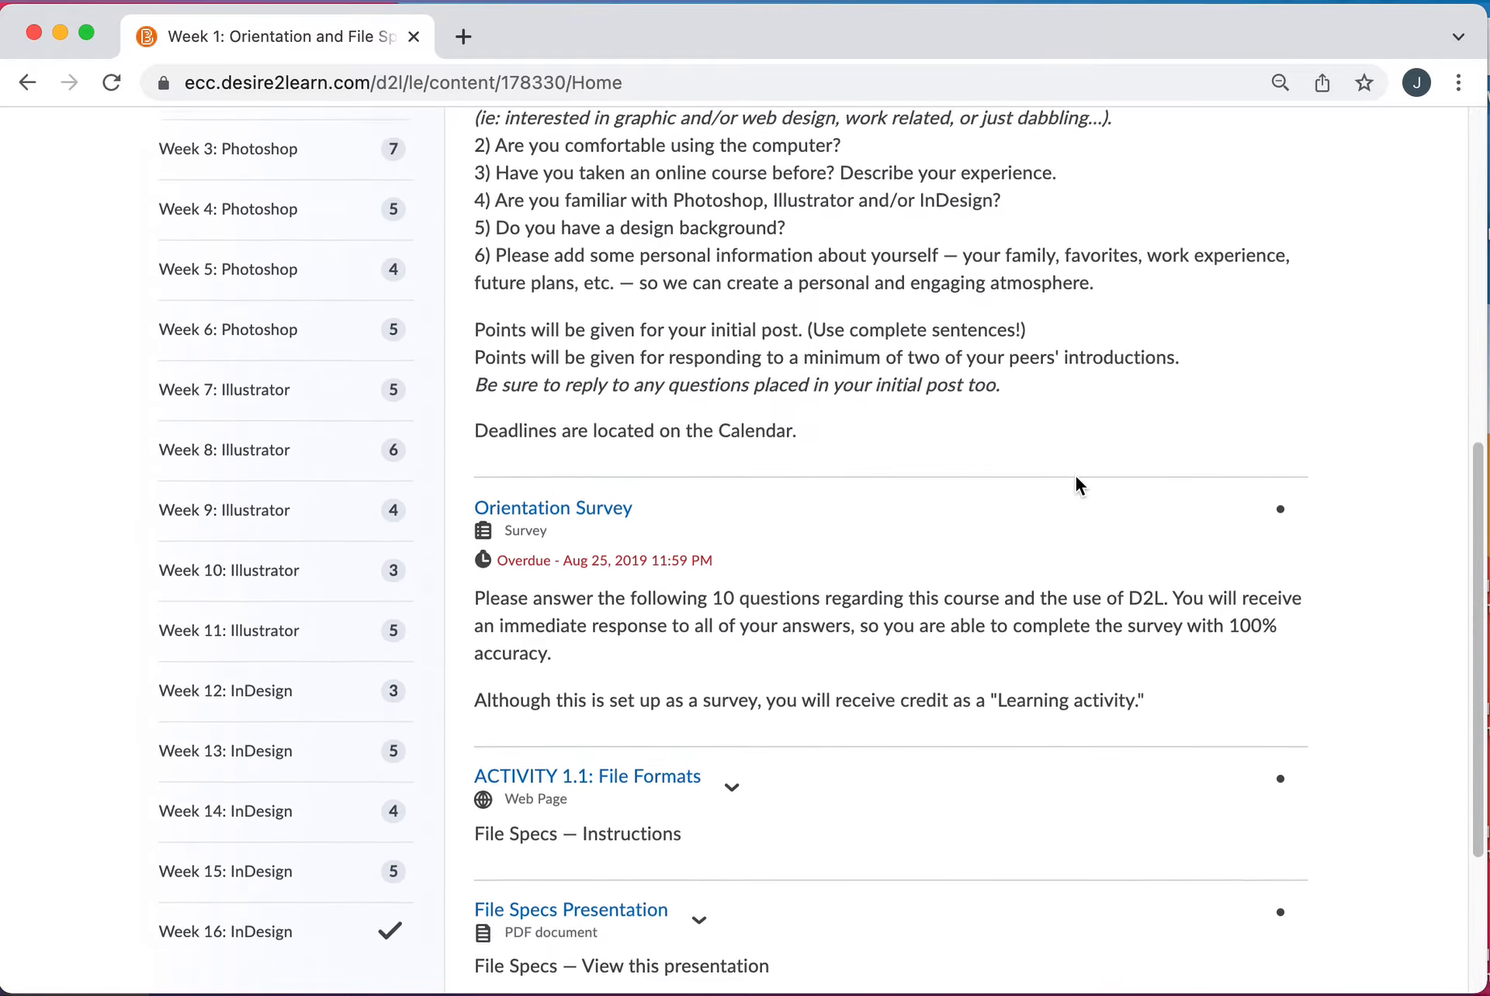
- Open Week 2: Photoshop and scroll its topics down to 2.2 Cat Samples and Individual Post 1
click(228, 406)
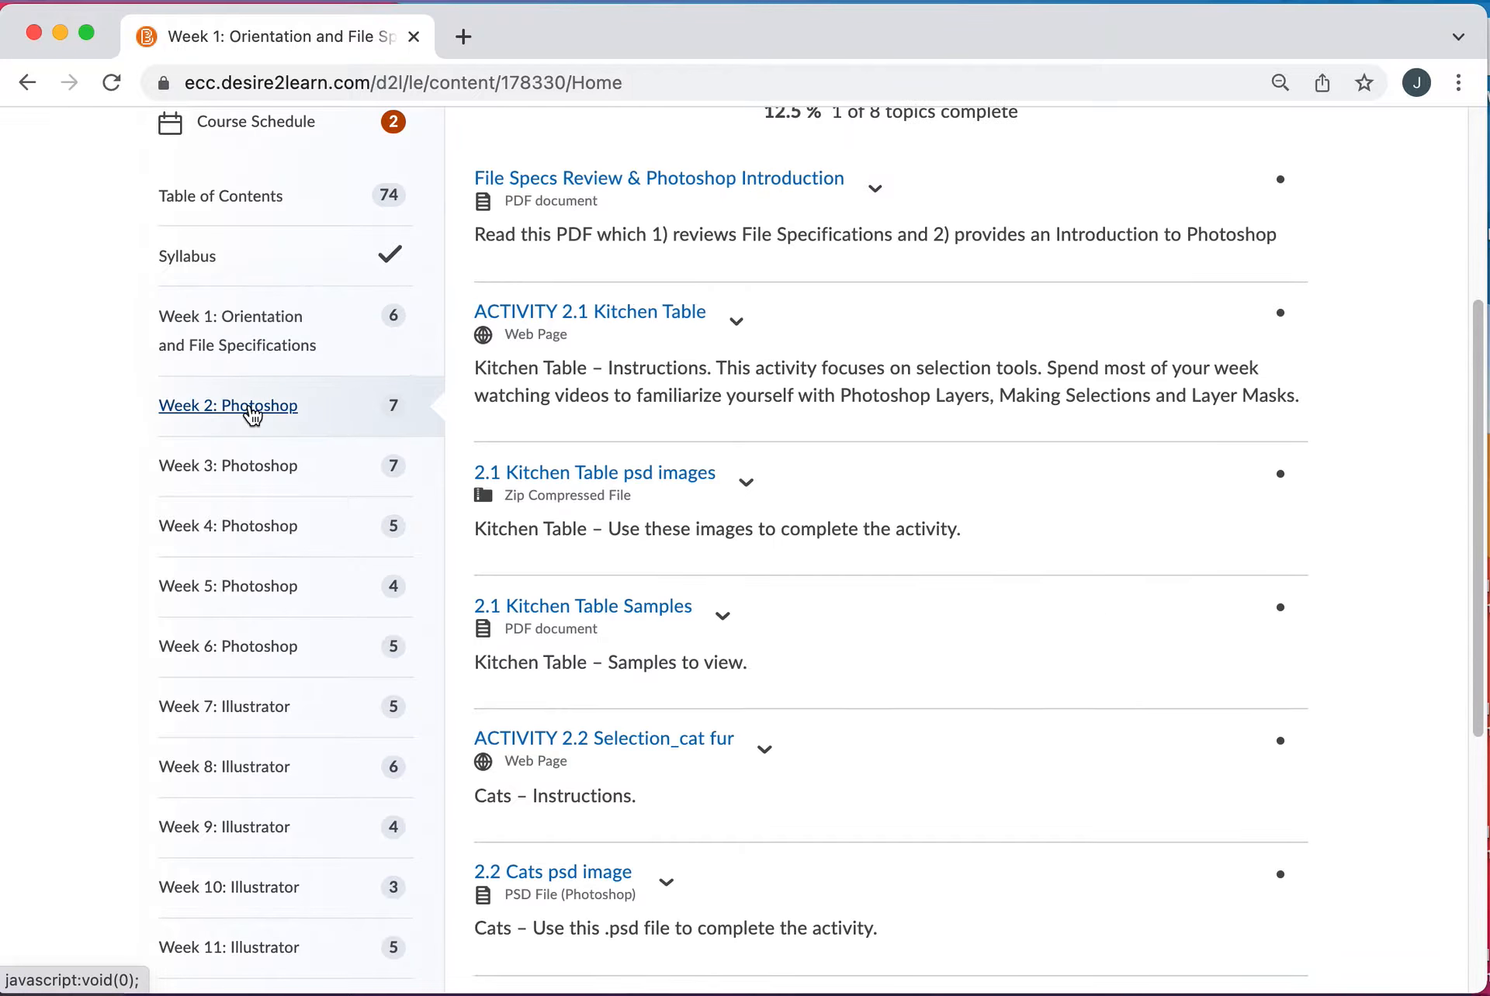
click(227, 406)
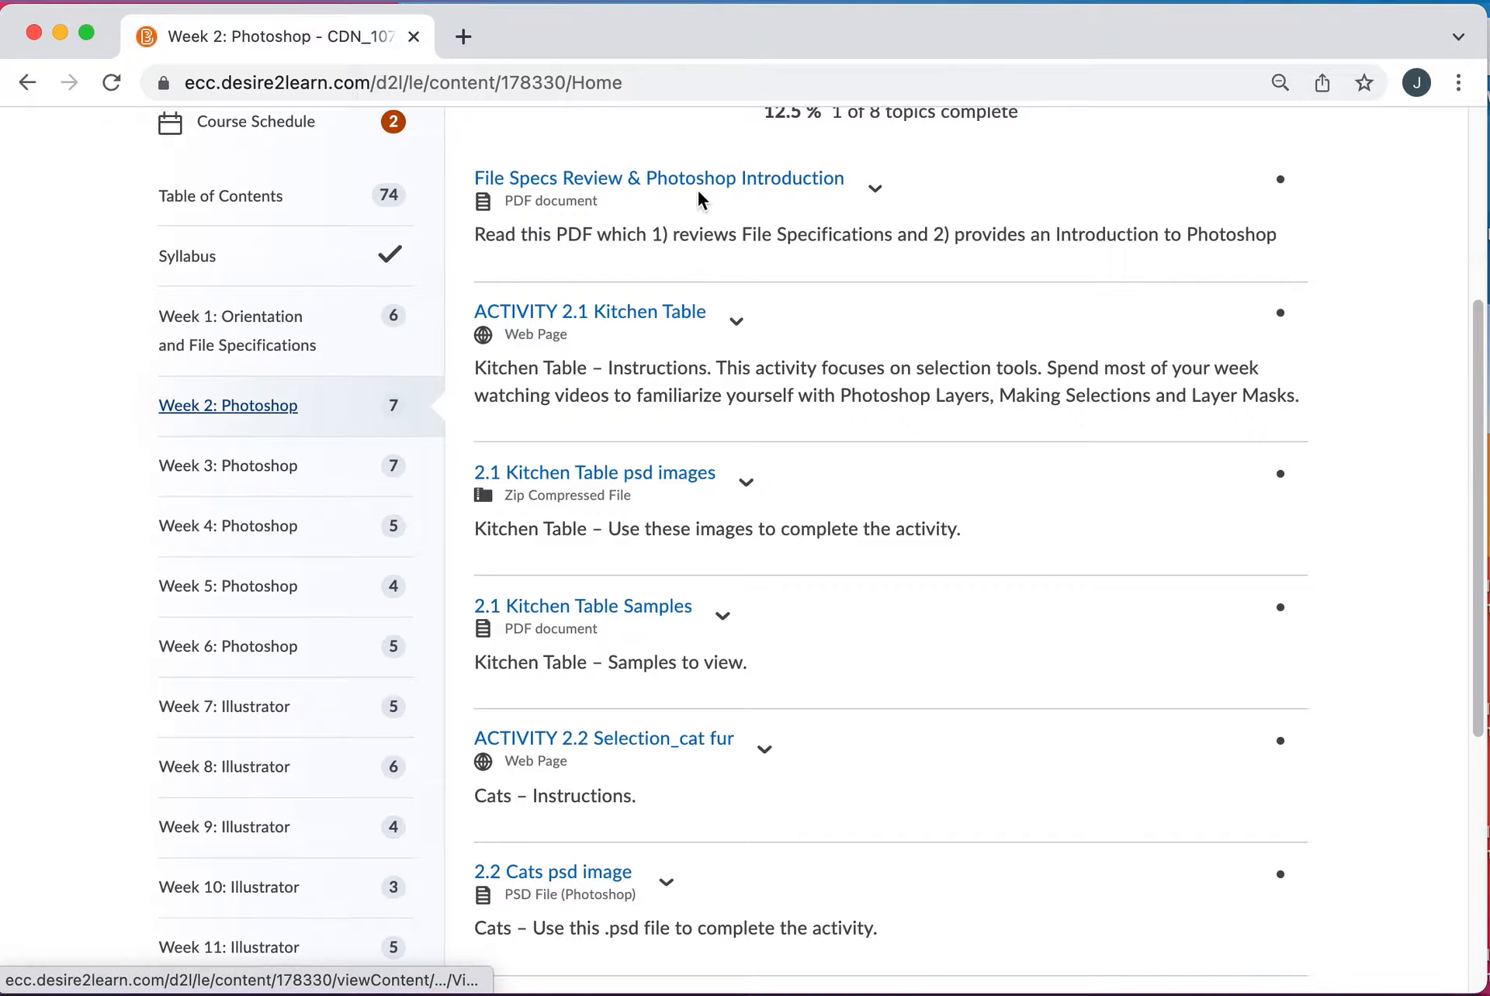
scroll(down, 3)
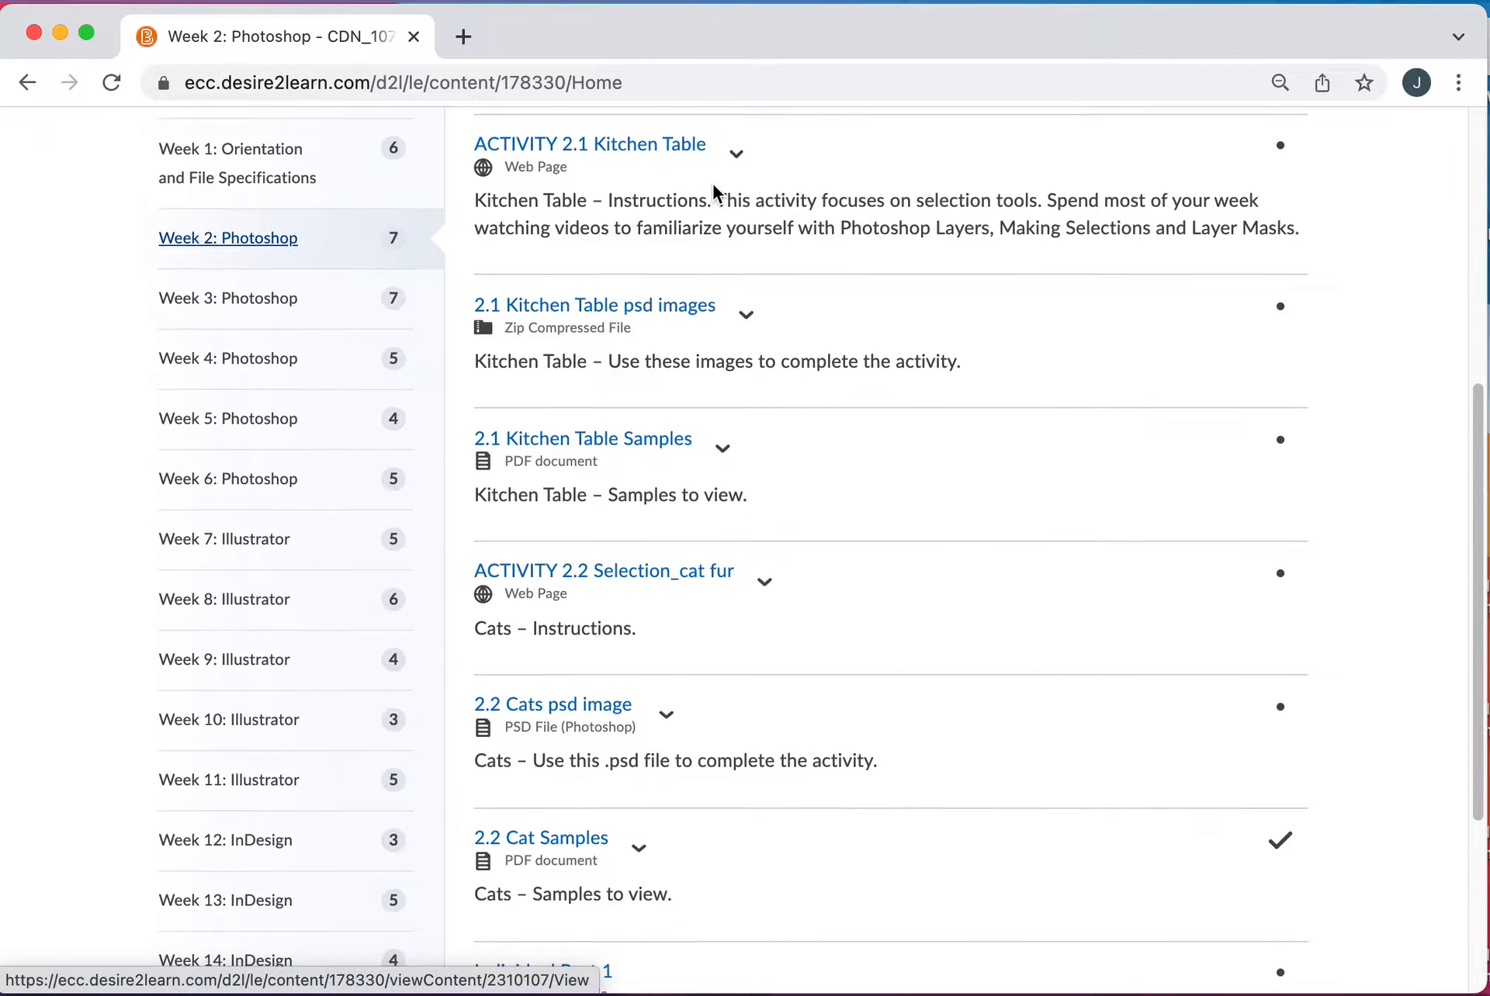
mouse_move(627, 155)
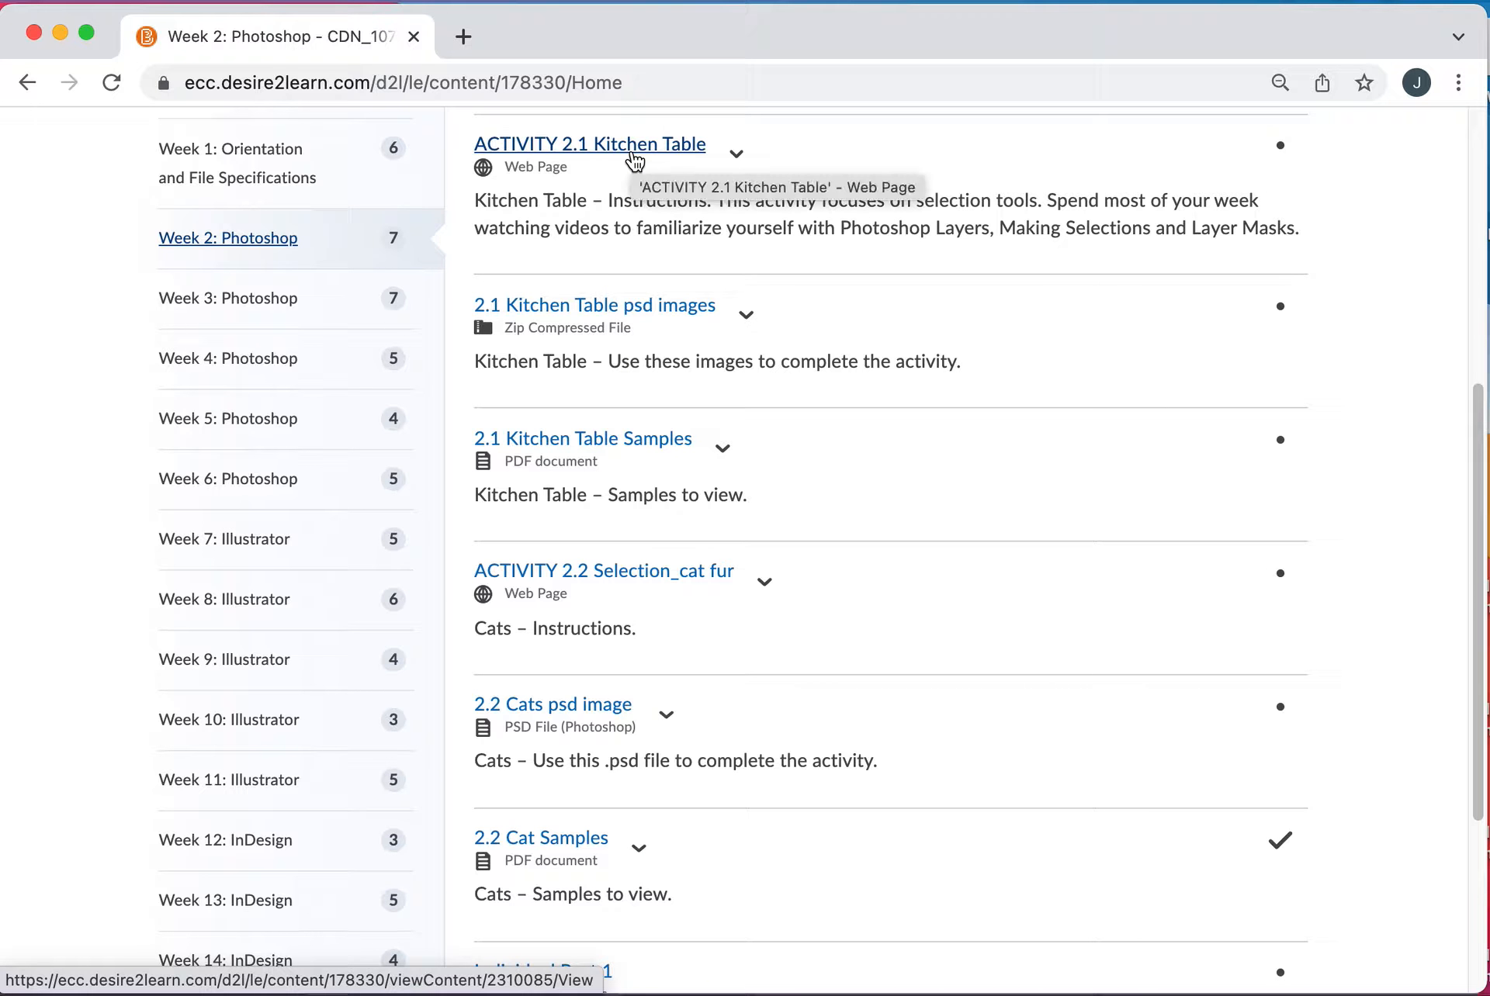
mouse_move(596, 173)
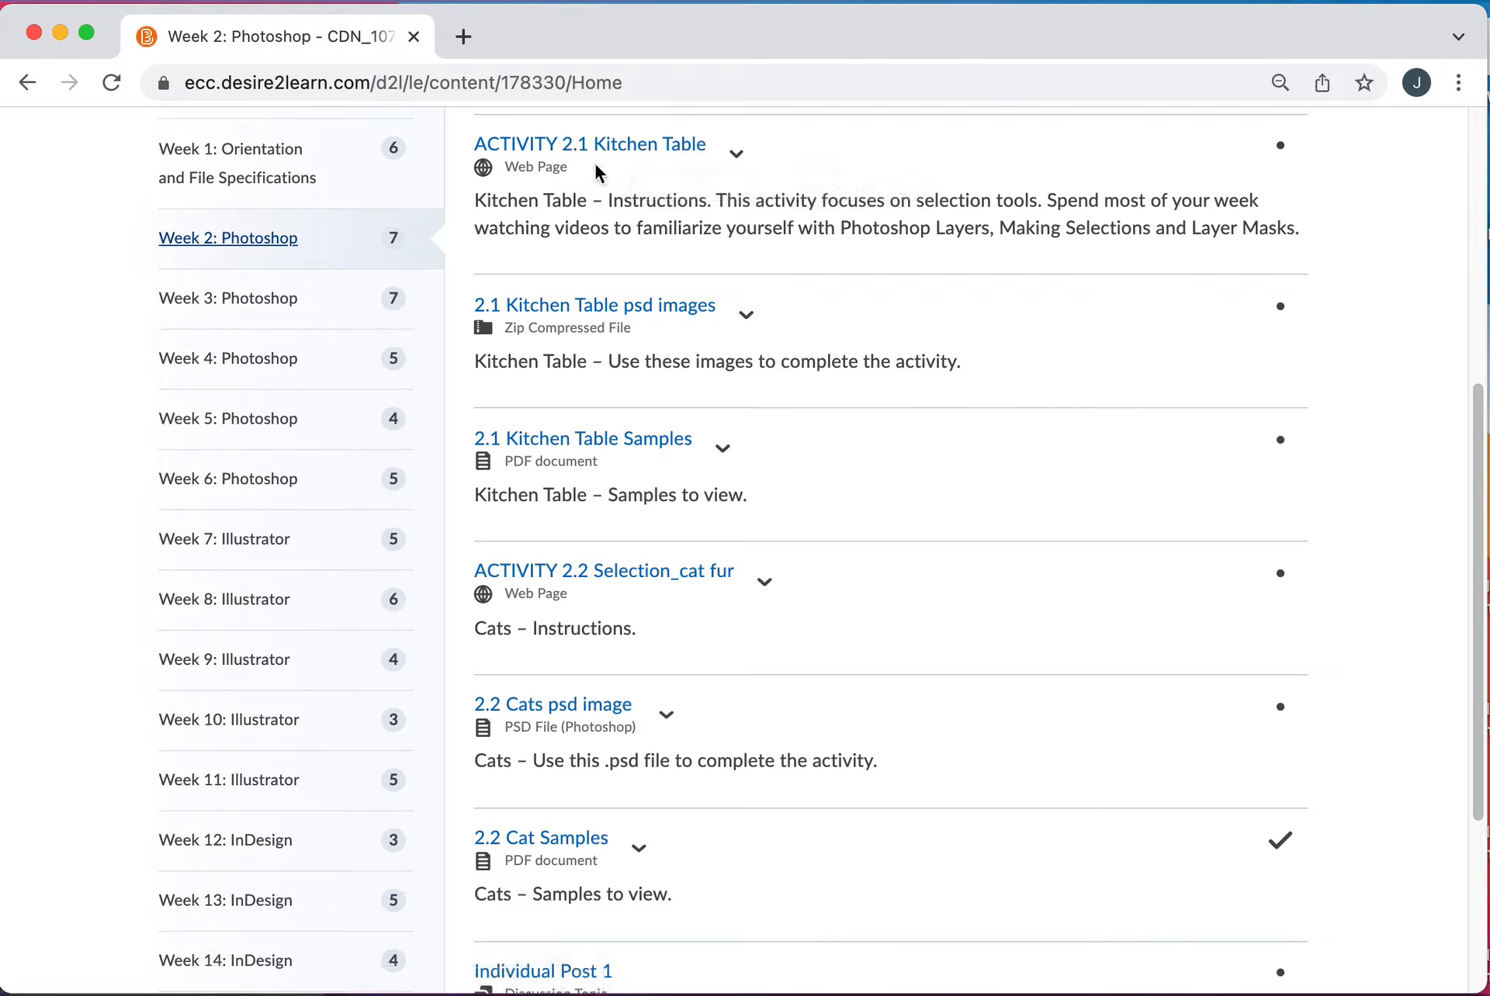
mouse_move(661, 219)
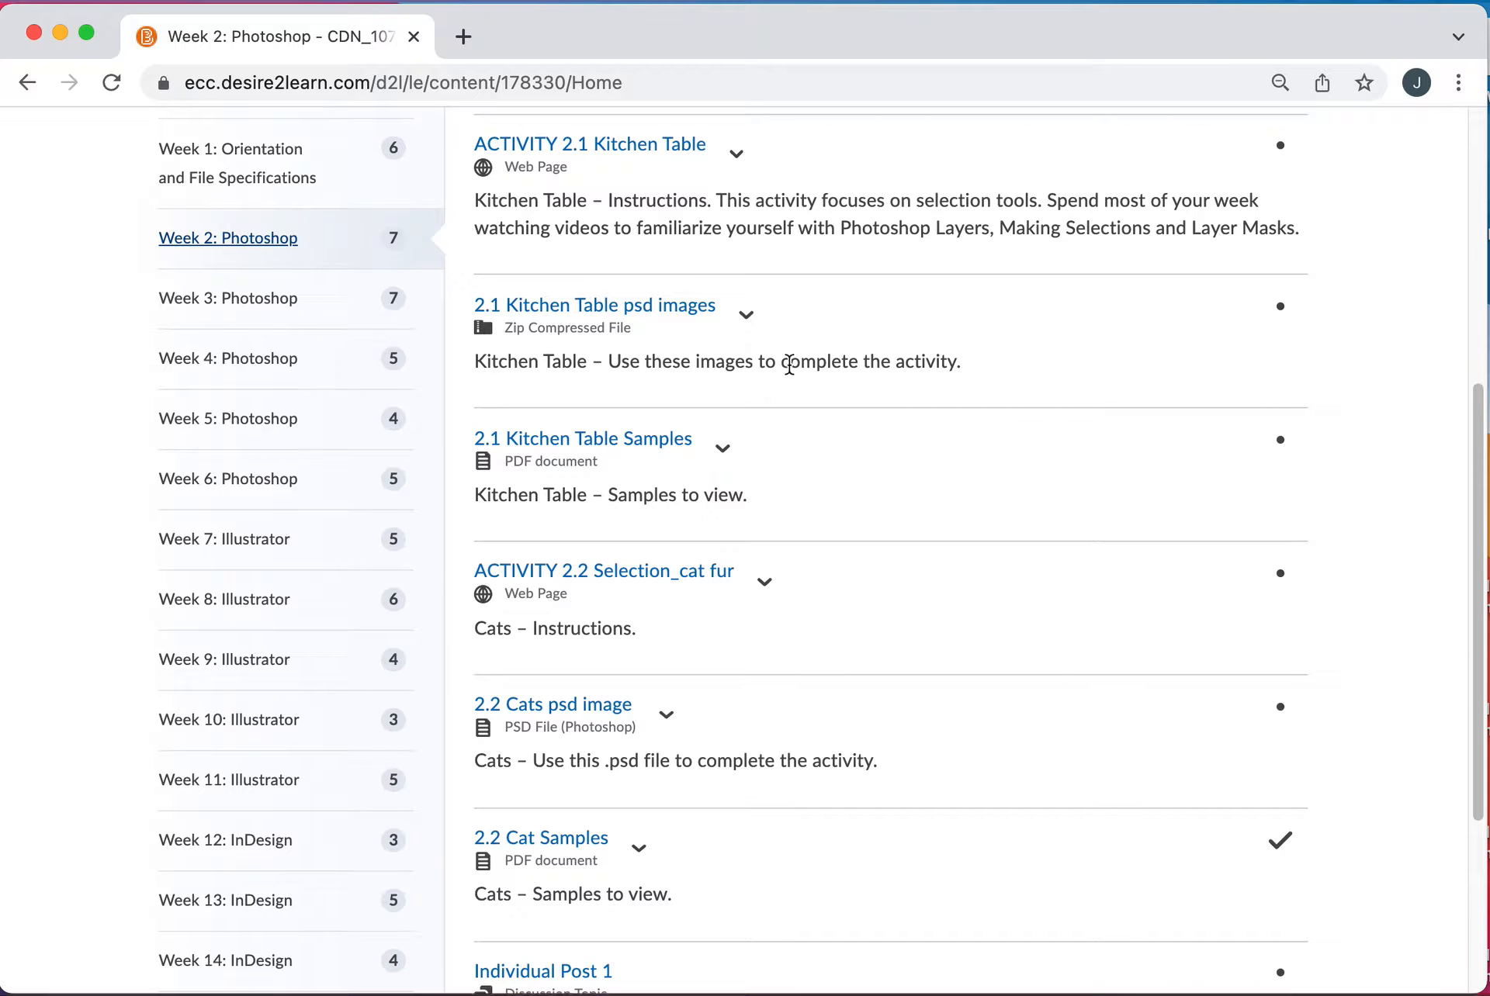
mouse_move(652, 335)
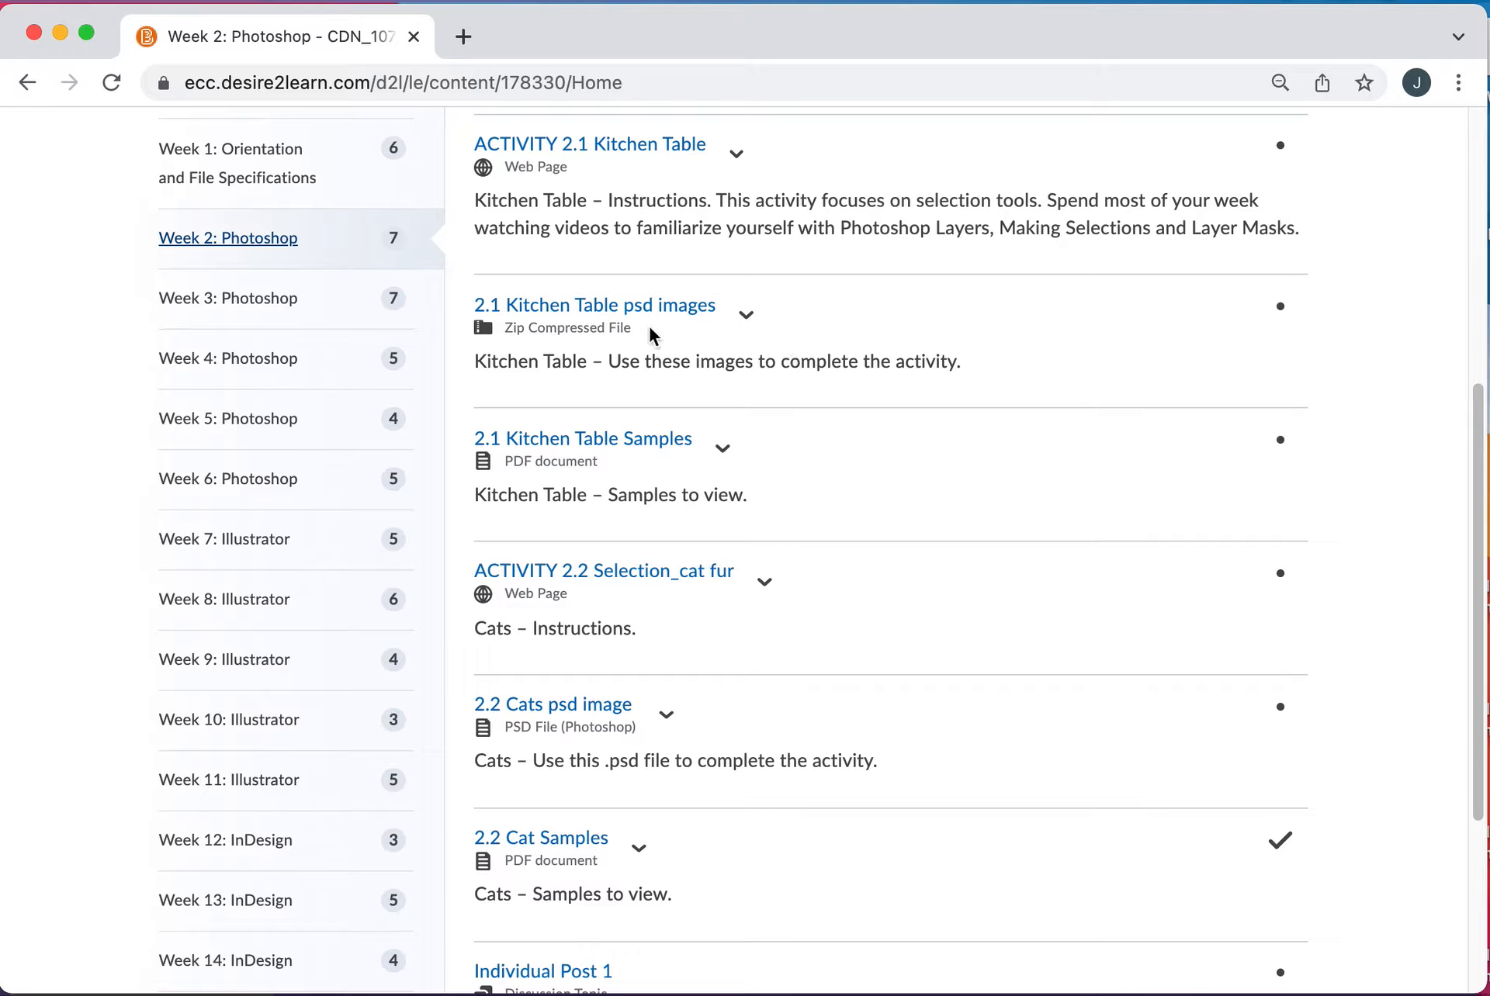
mouse_move(608, 479)
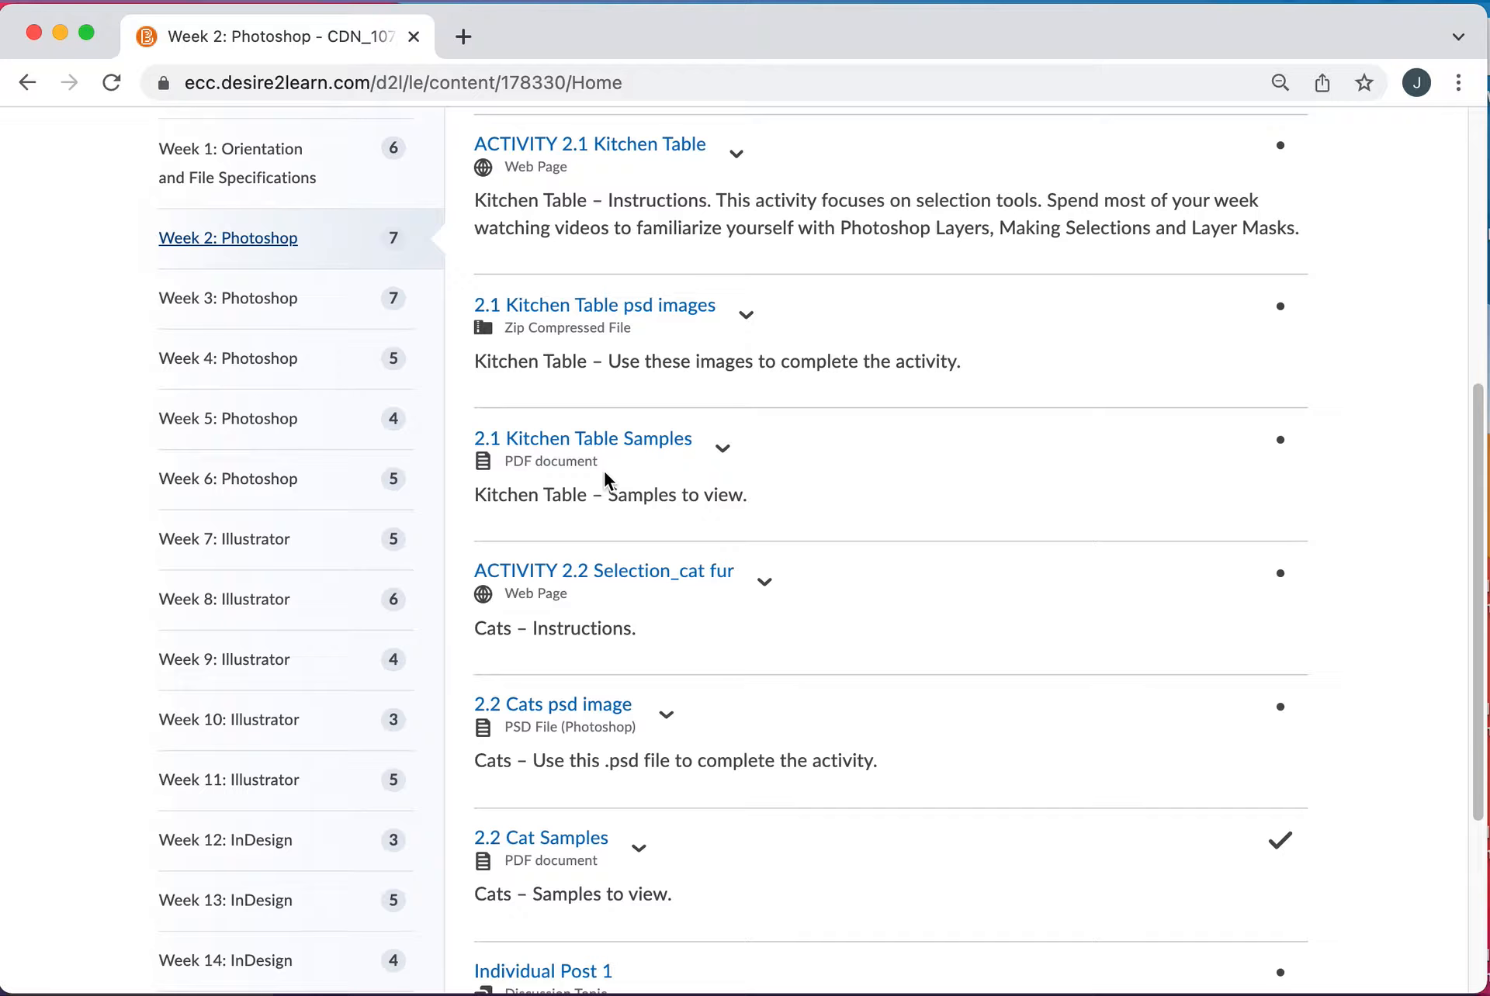
mouse_move(605, 571)
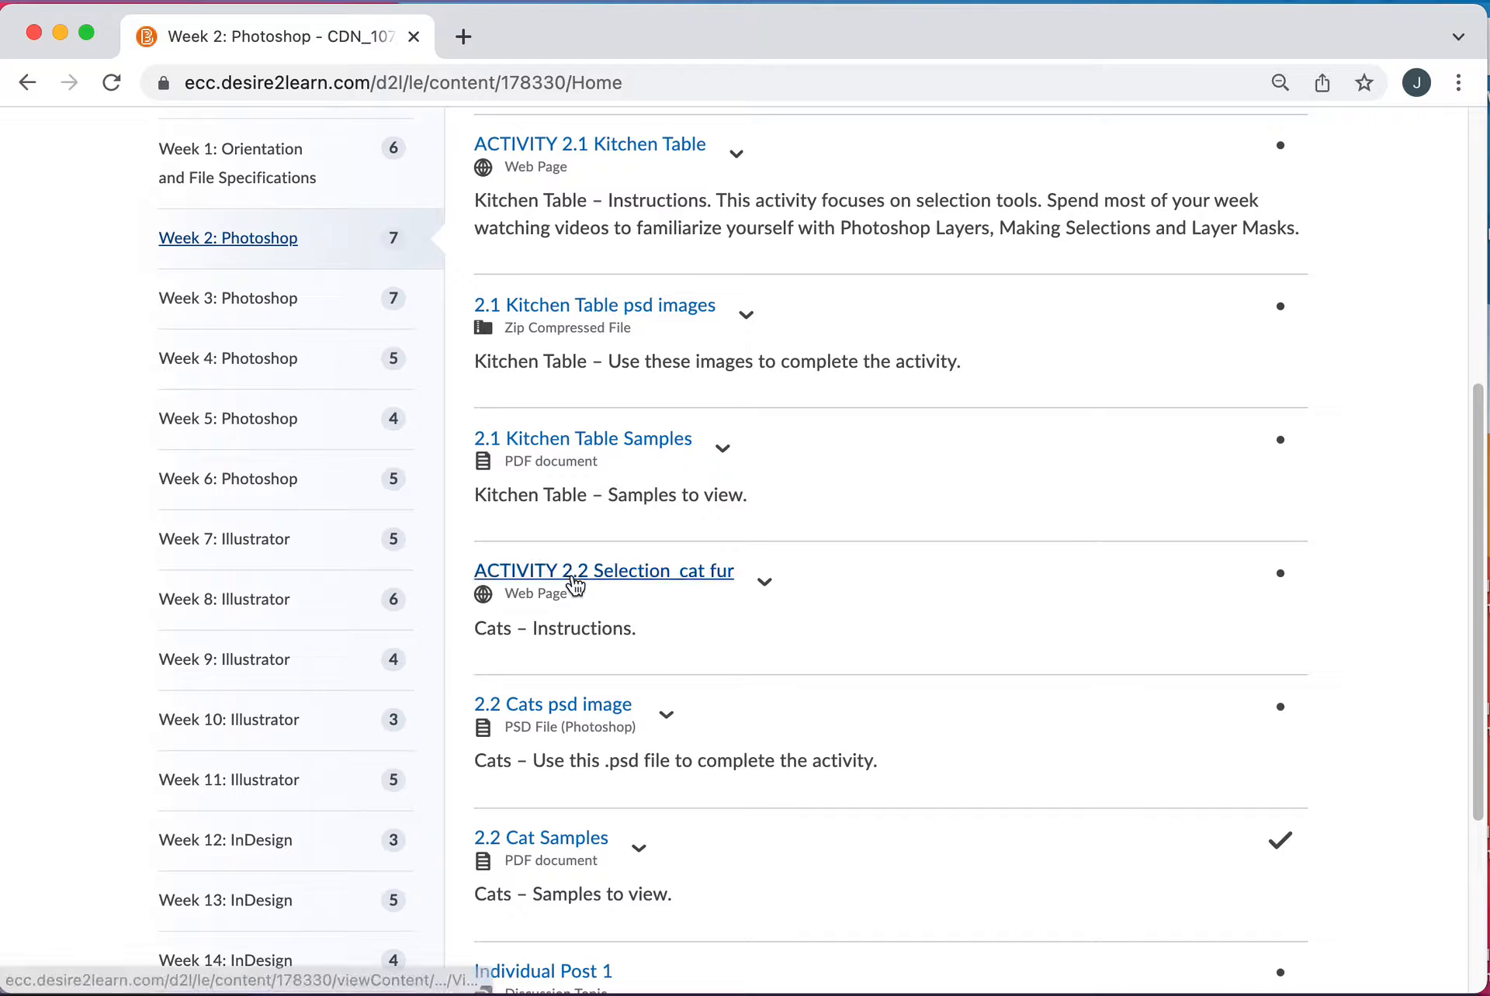
scroll(down, 3)
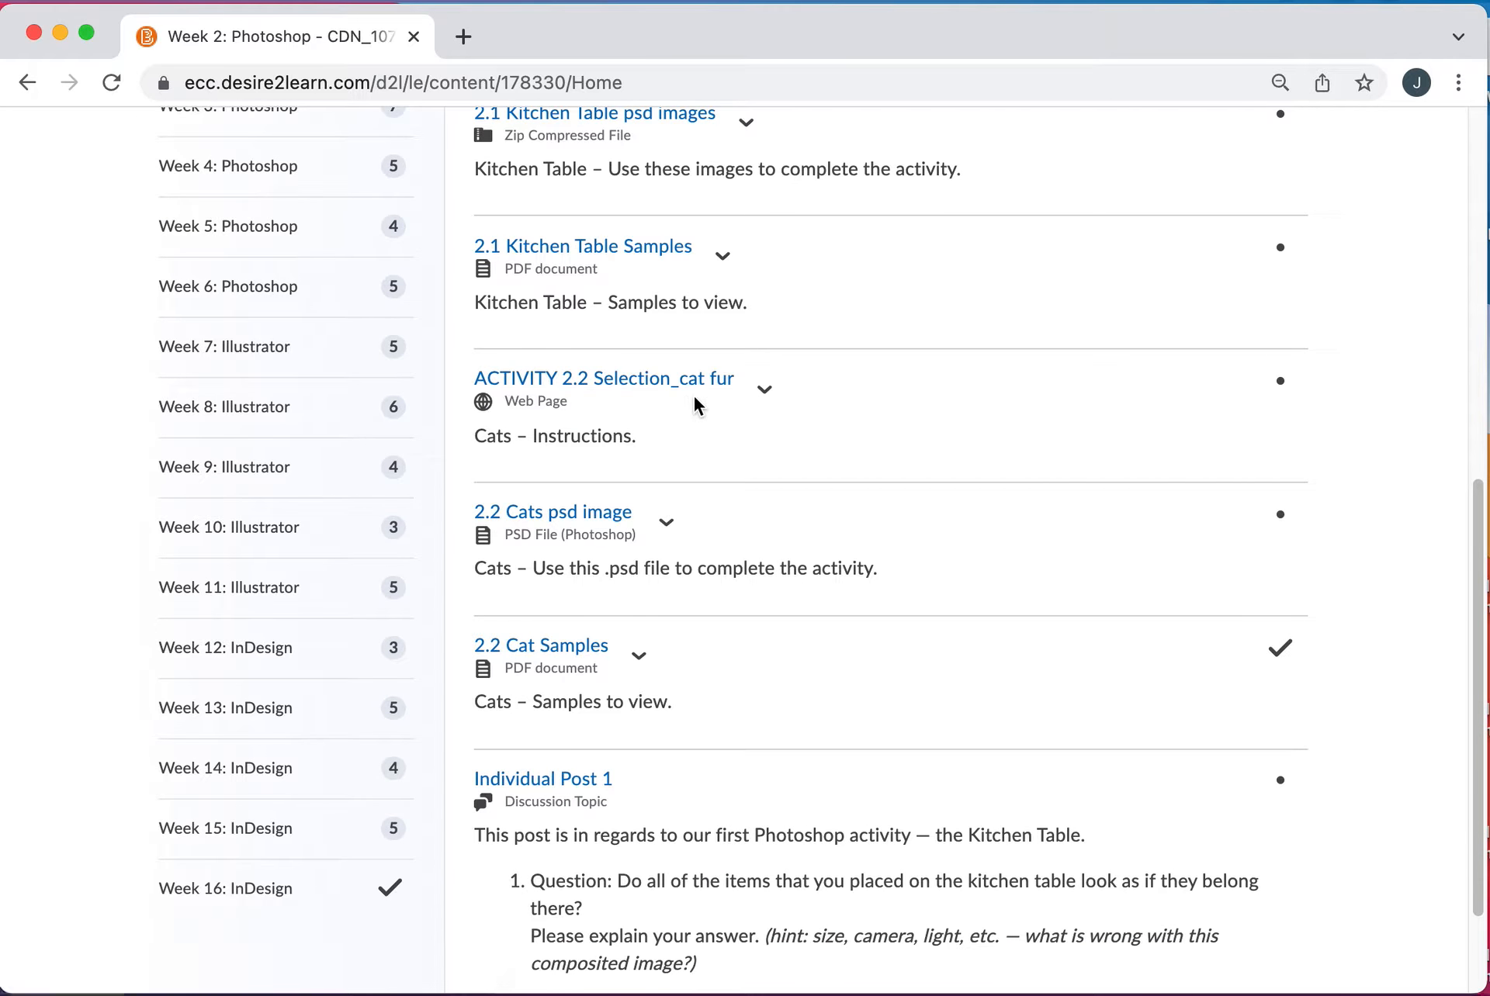
mouse_move(618, 495)
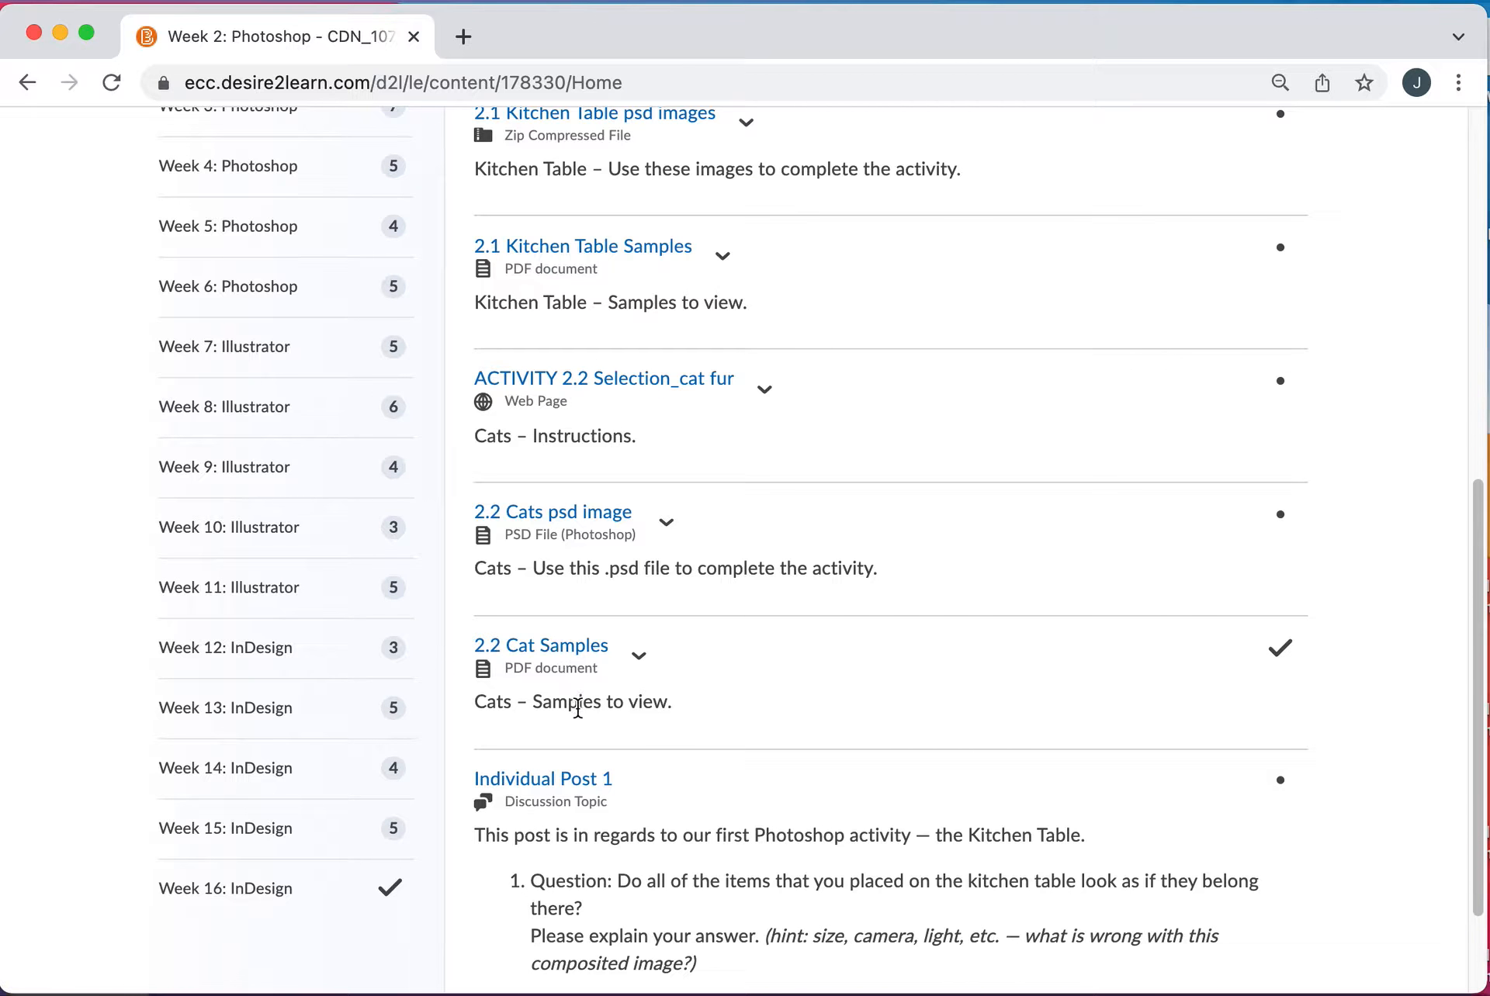
scroll(down, 3)
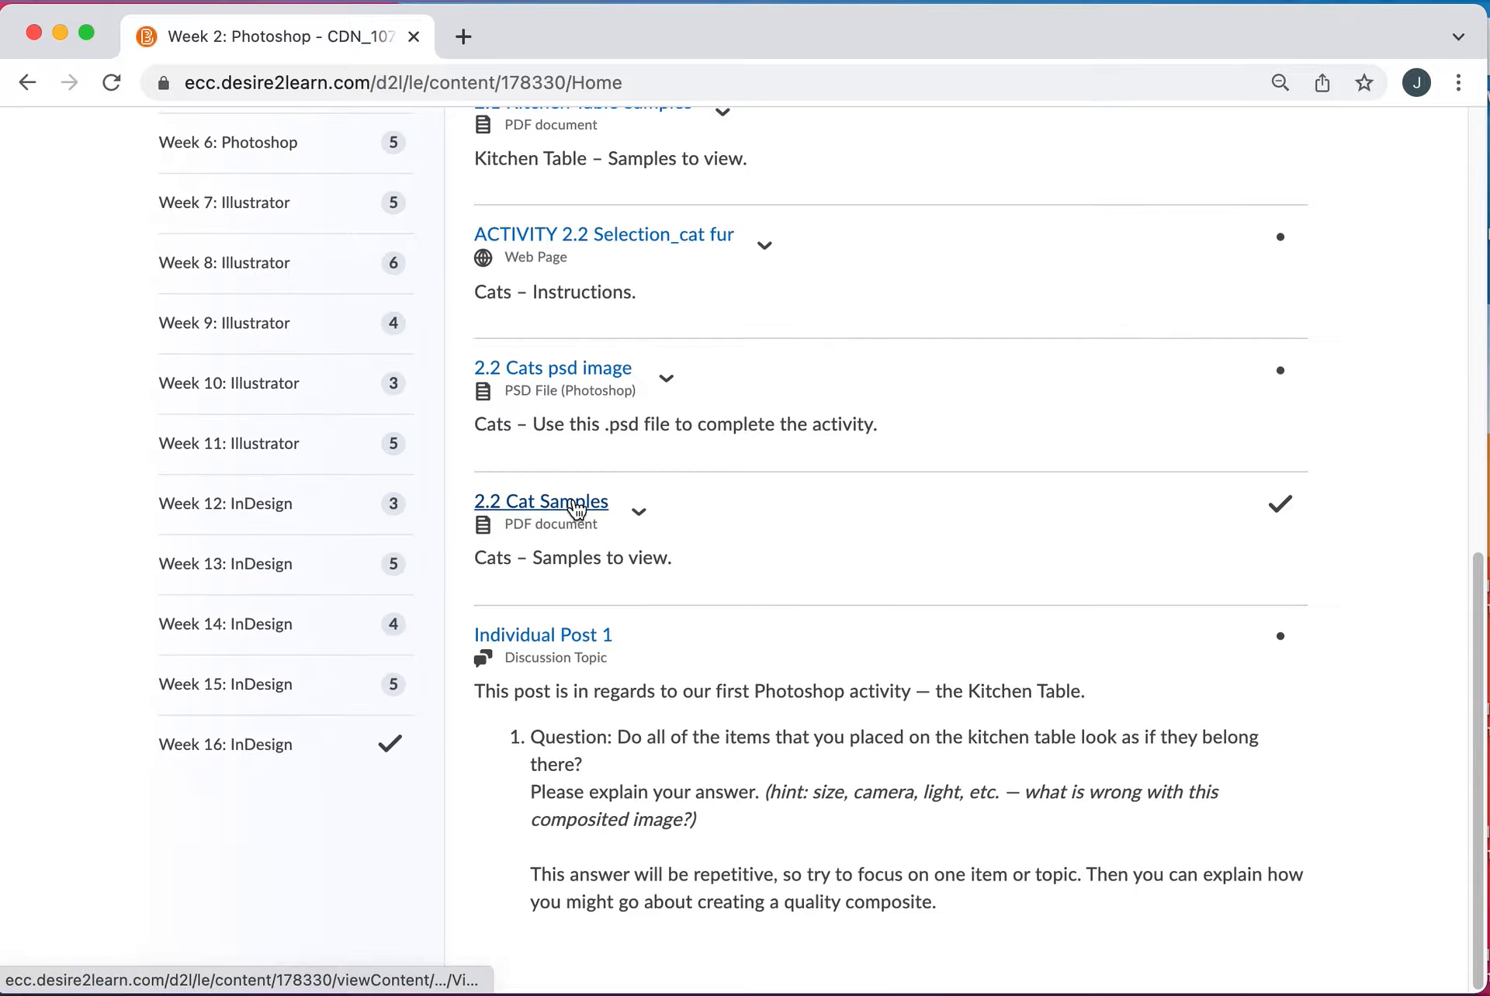
- Open 2.2 Cat Samples and scroll through its first three pages of kitten composites
click(541, 501)
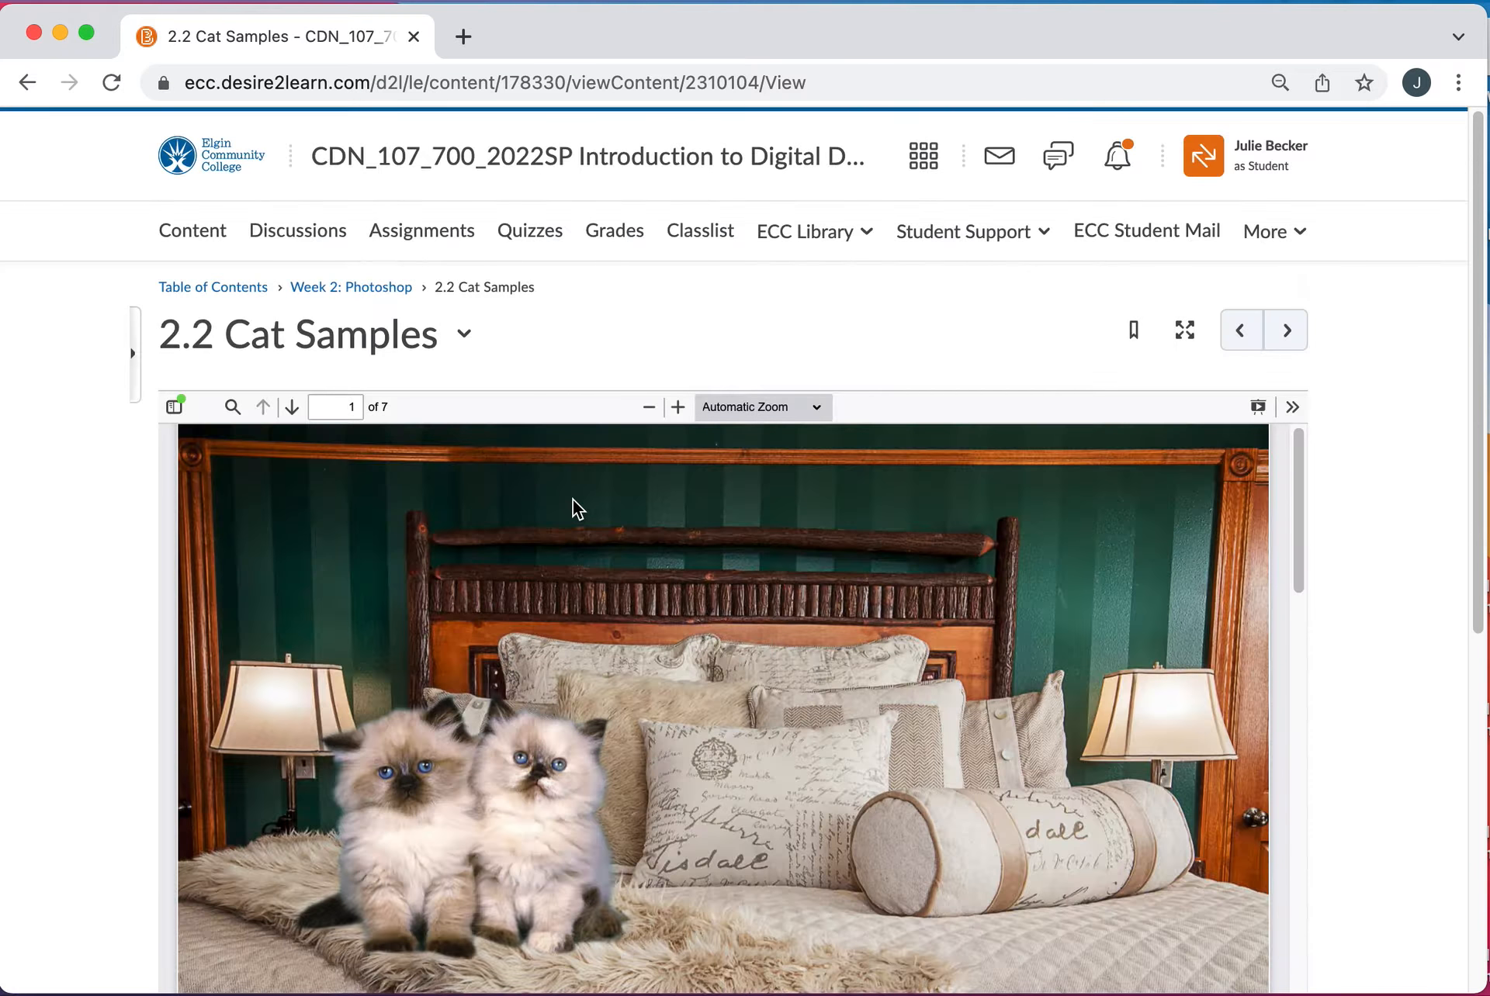
scroll(down, 3)
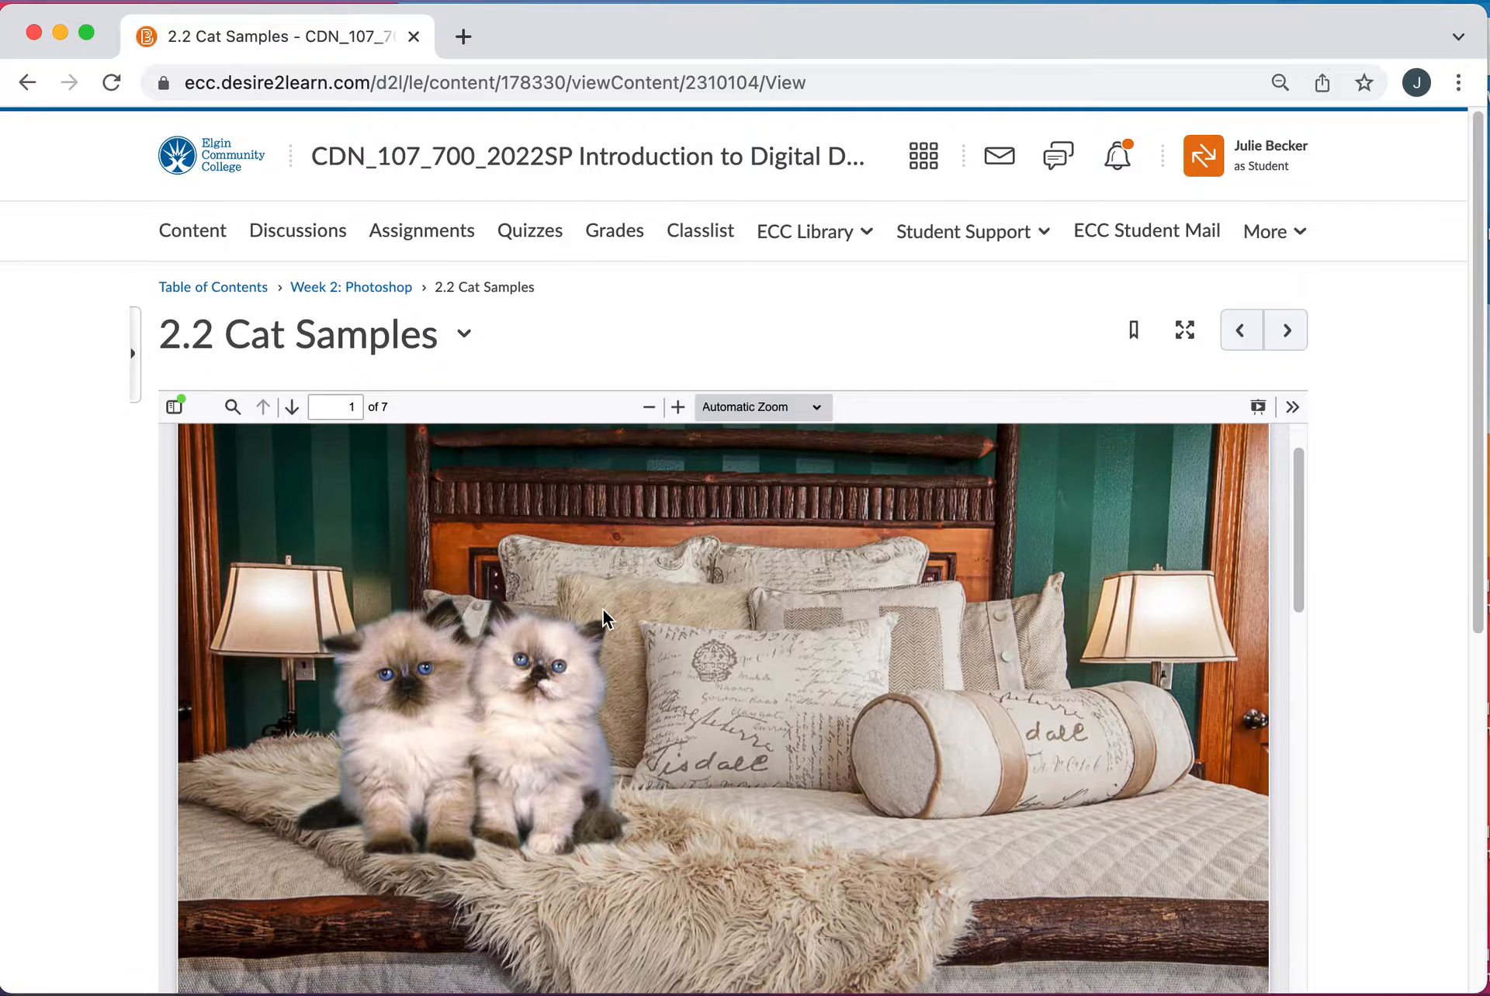
mouse_move(613, 742)
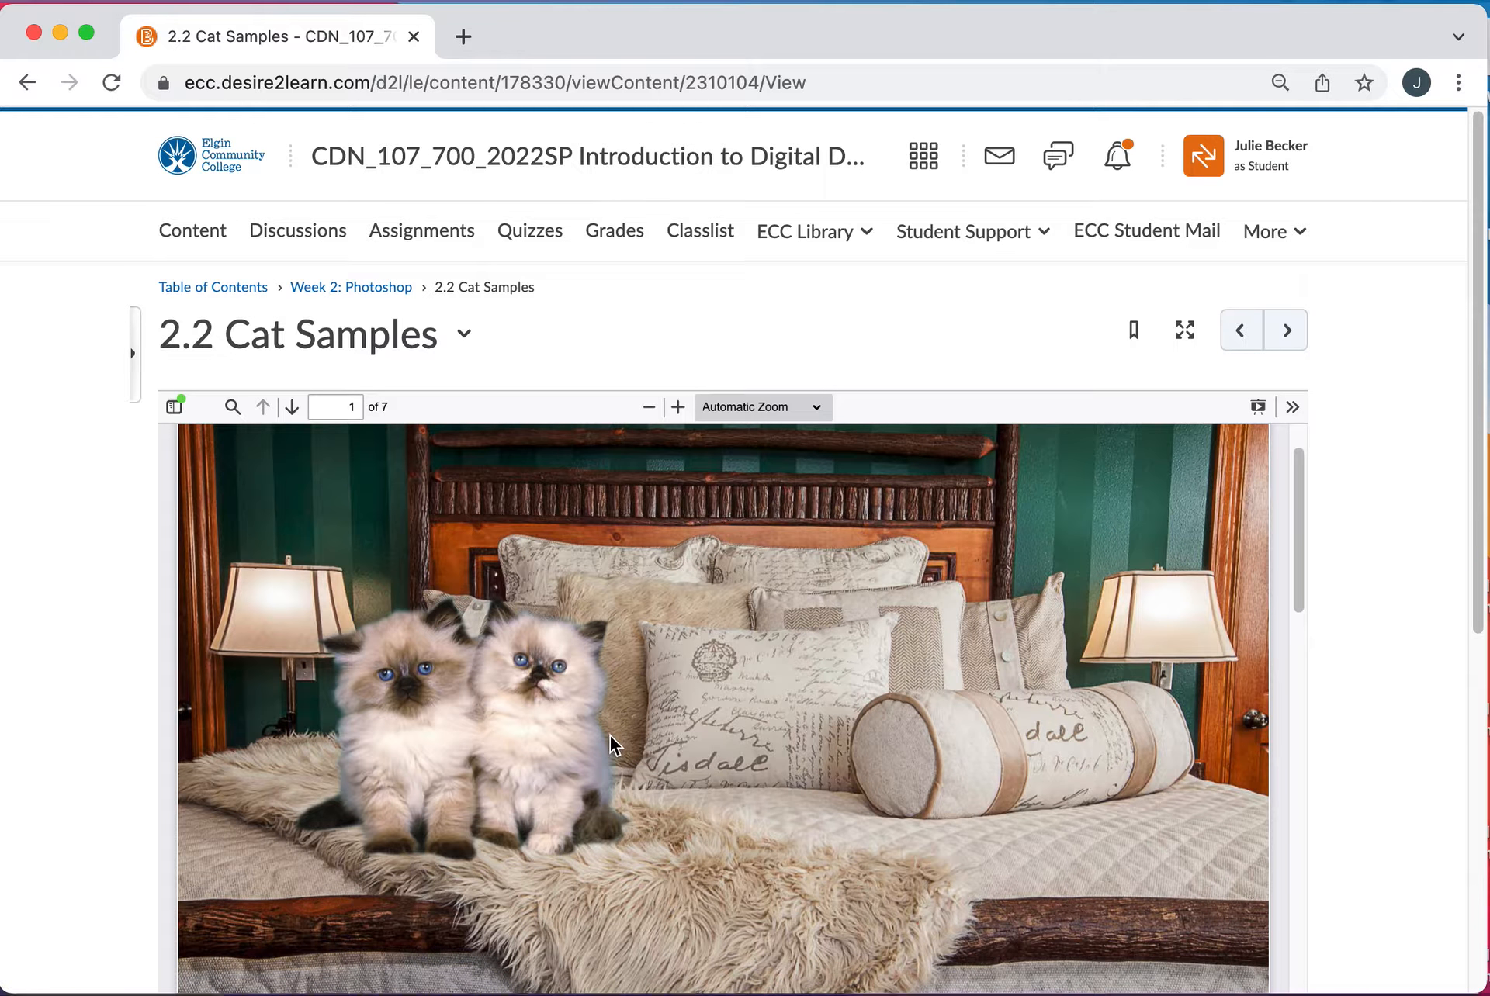
mouse_move(768, 773)
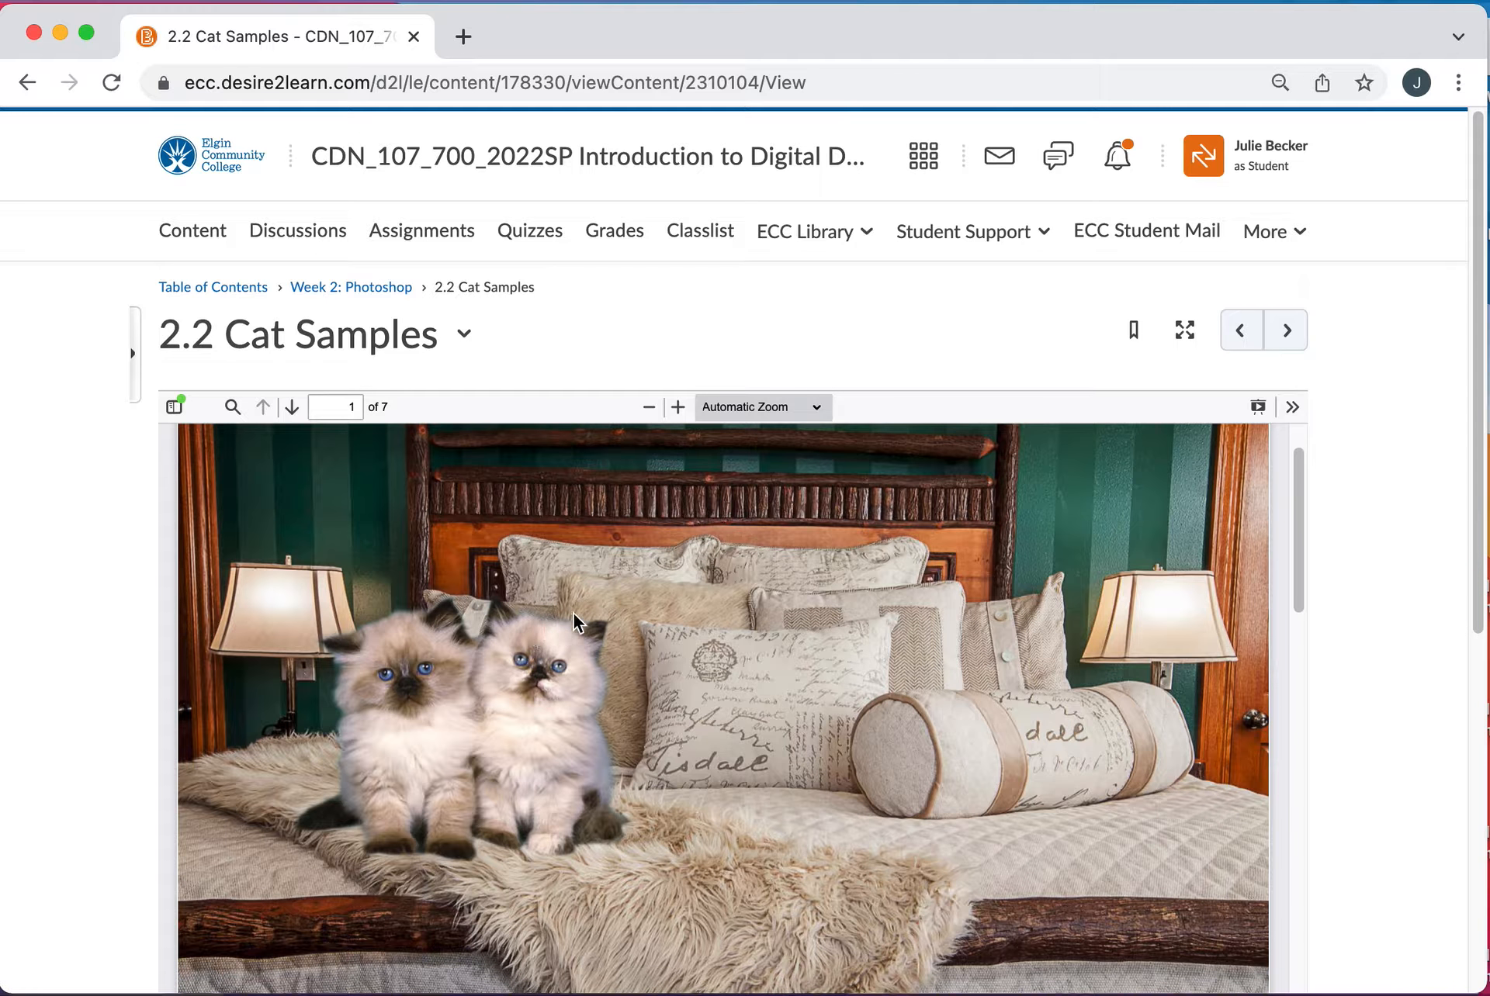
mouse_move(627, 783)
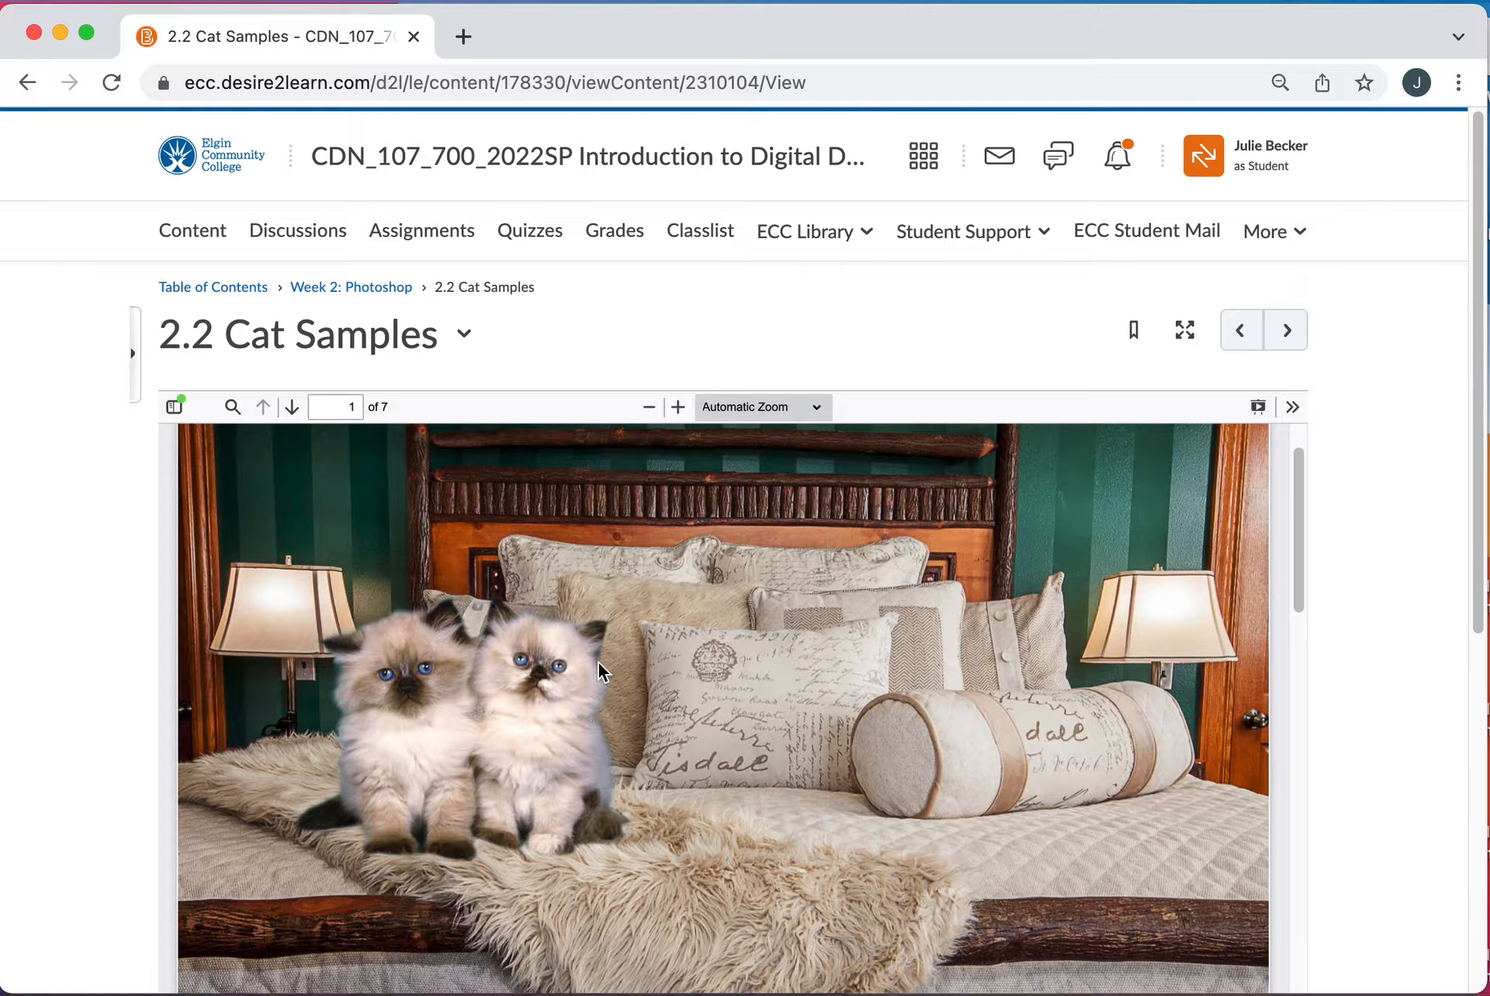
mouse_move(605, 704)
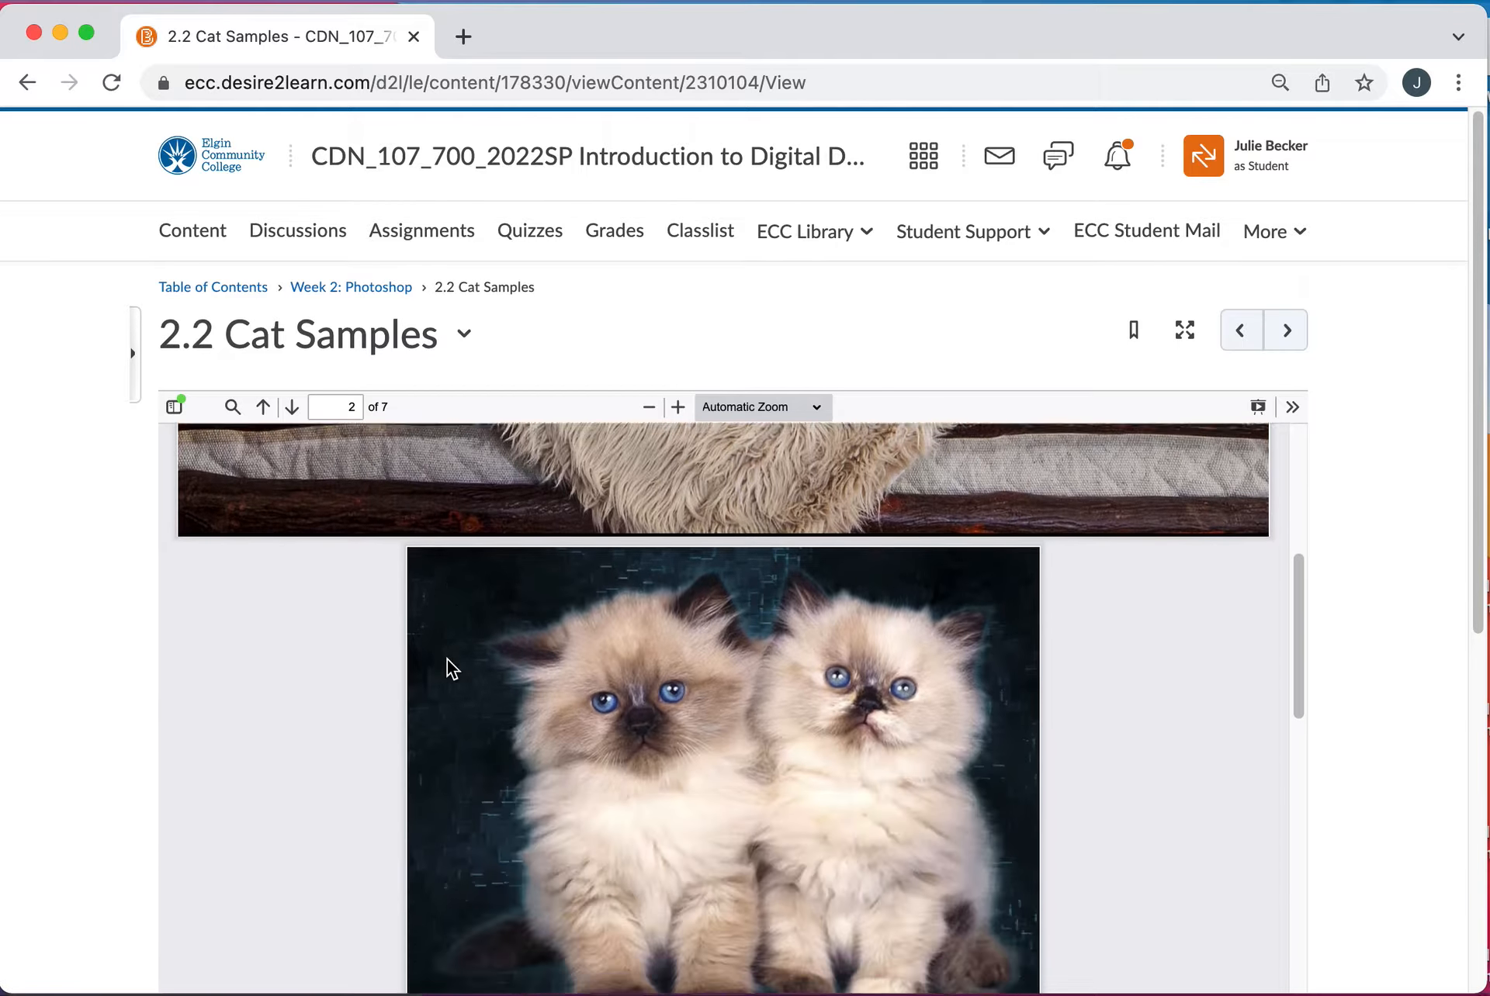
scroll(down, 3)
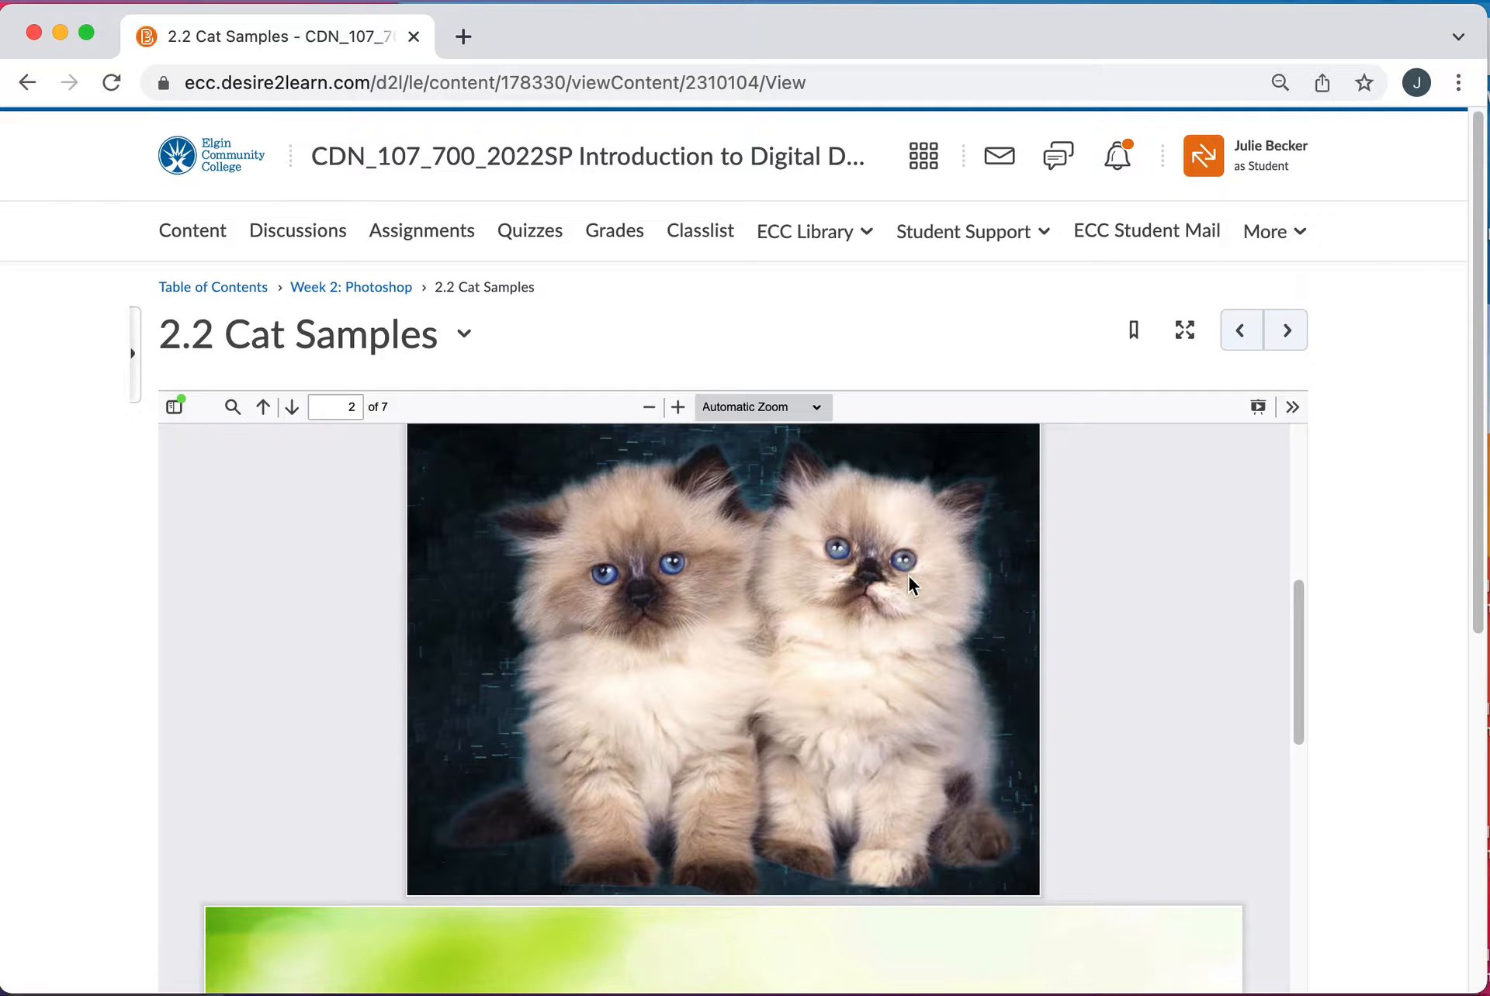
mouse_move(956, 888)
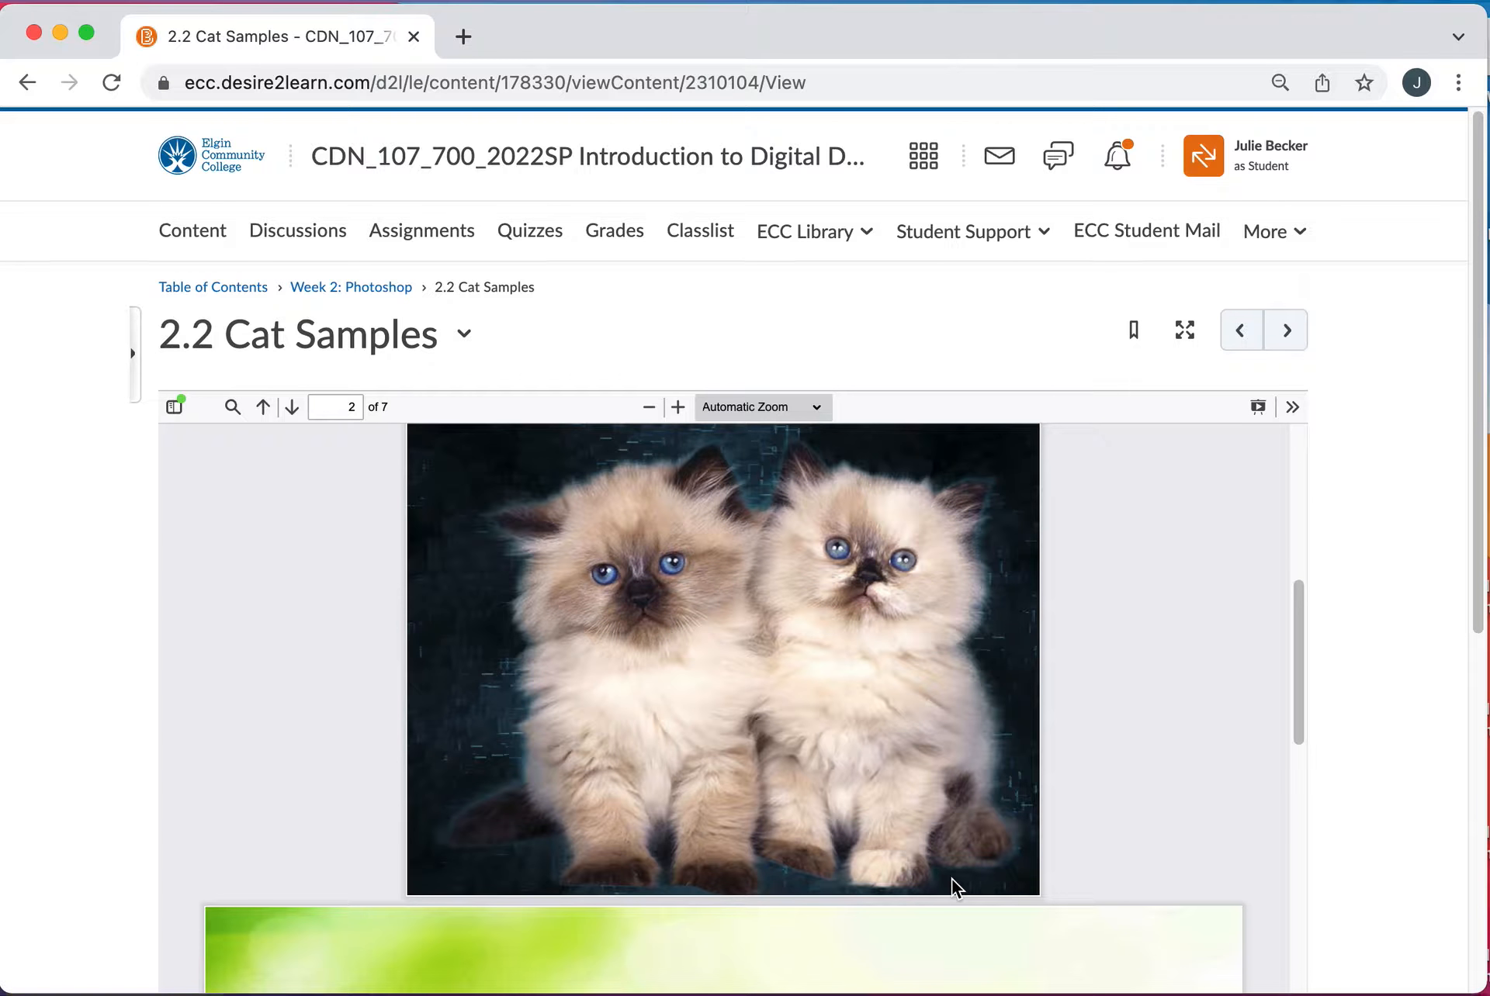
scroll(down, 3)
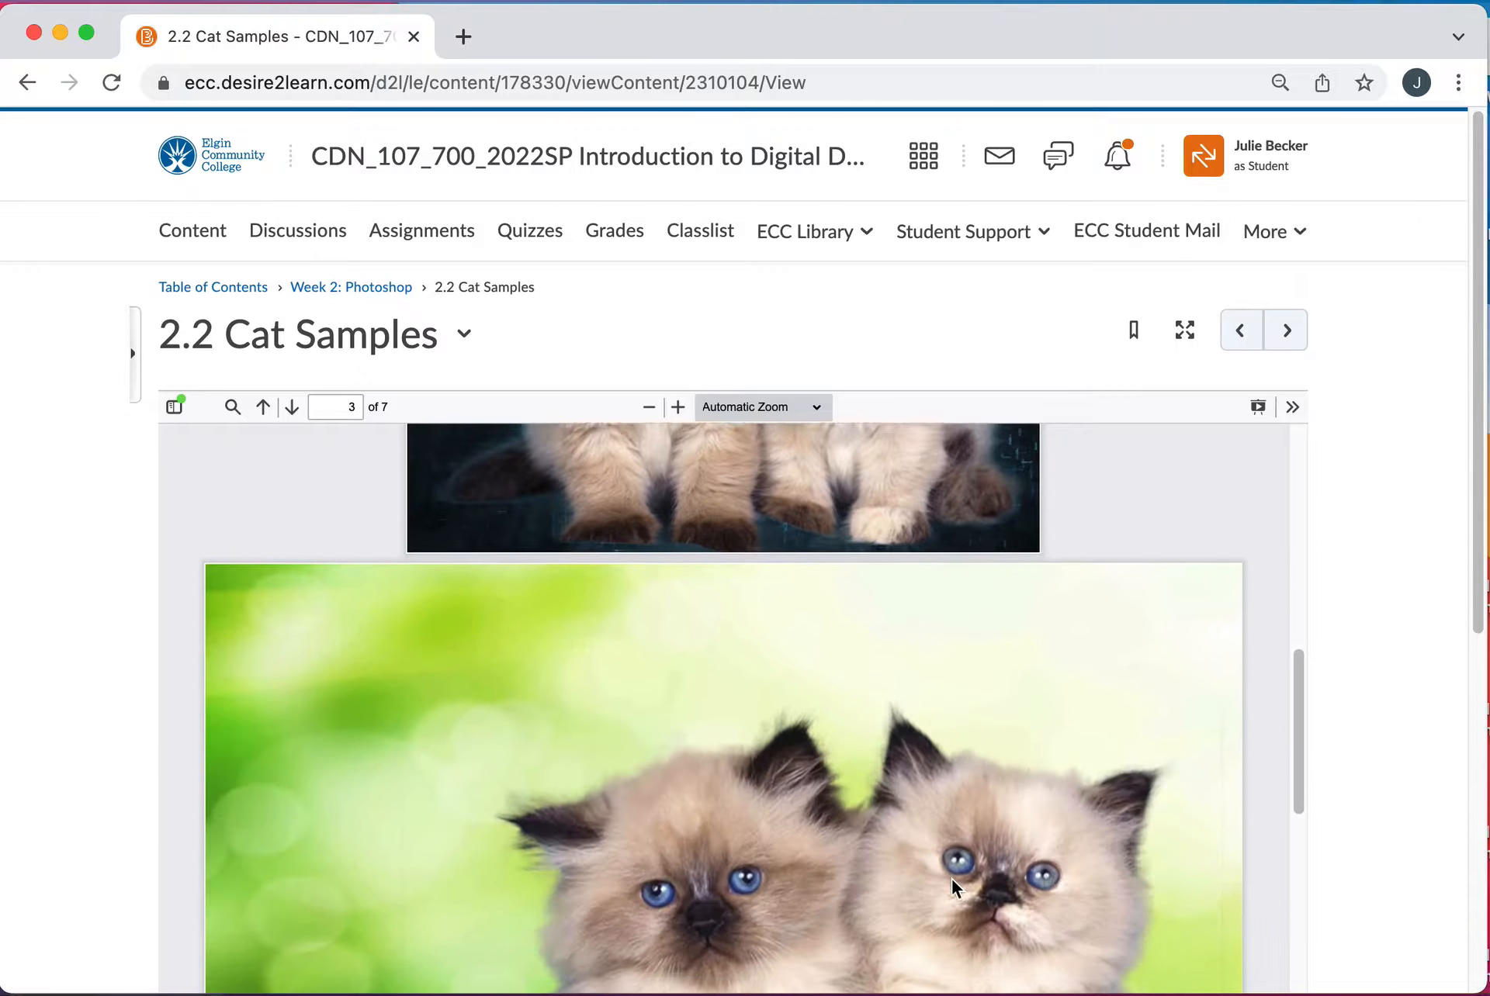
scroll(down, 3)
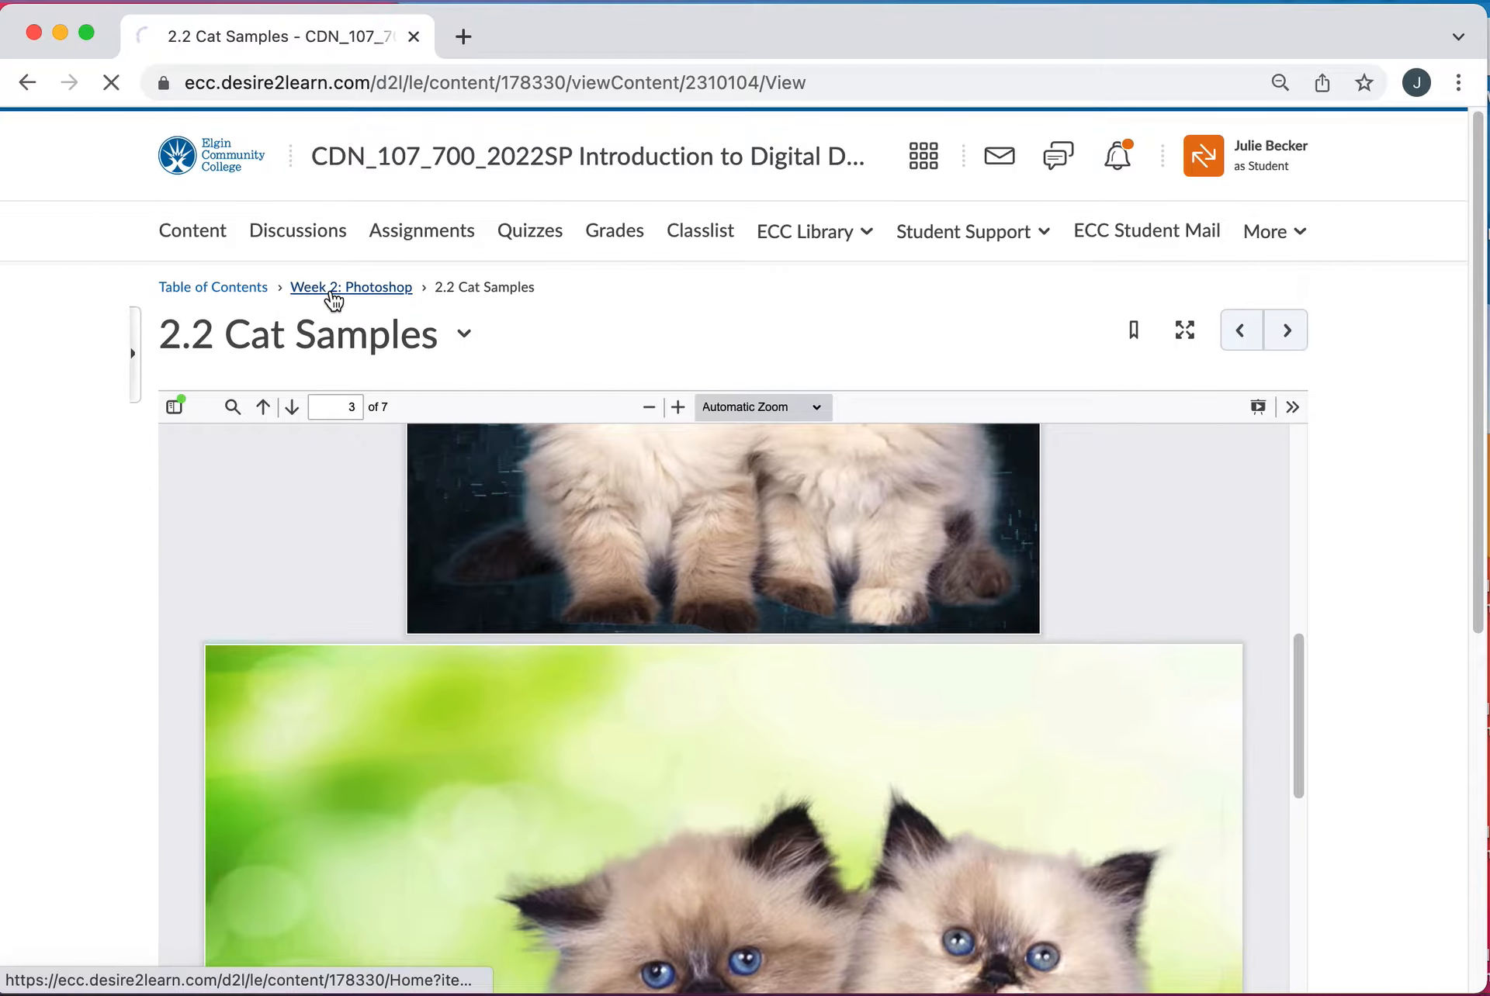
- Use the Week 2: Photoshop breadcrumb, then scroll the module list and sidebar
click(351, 287)
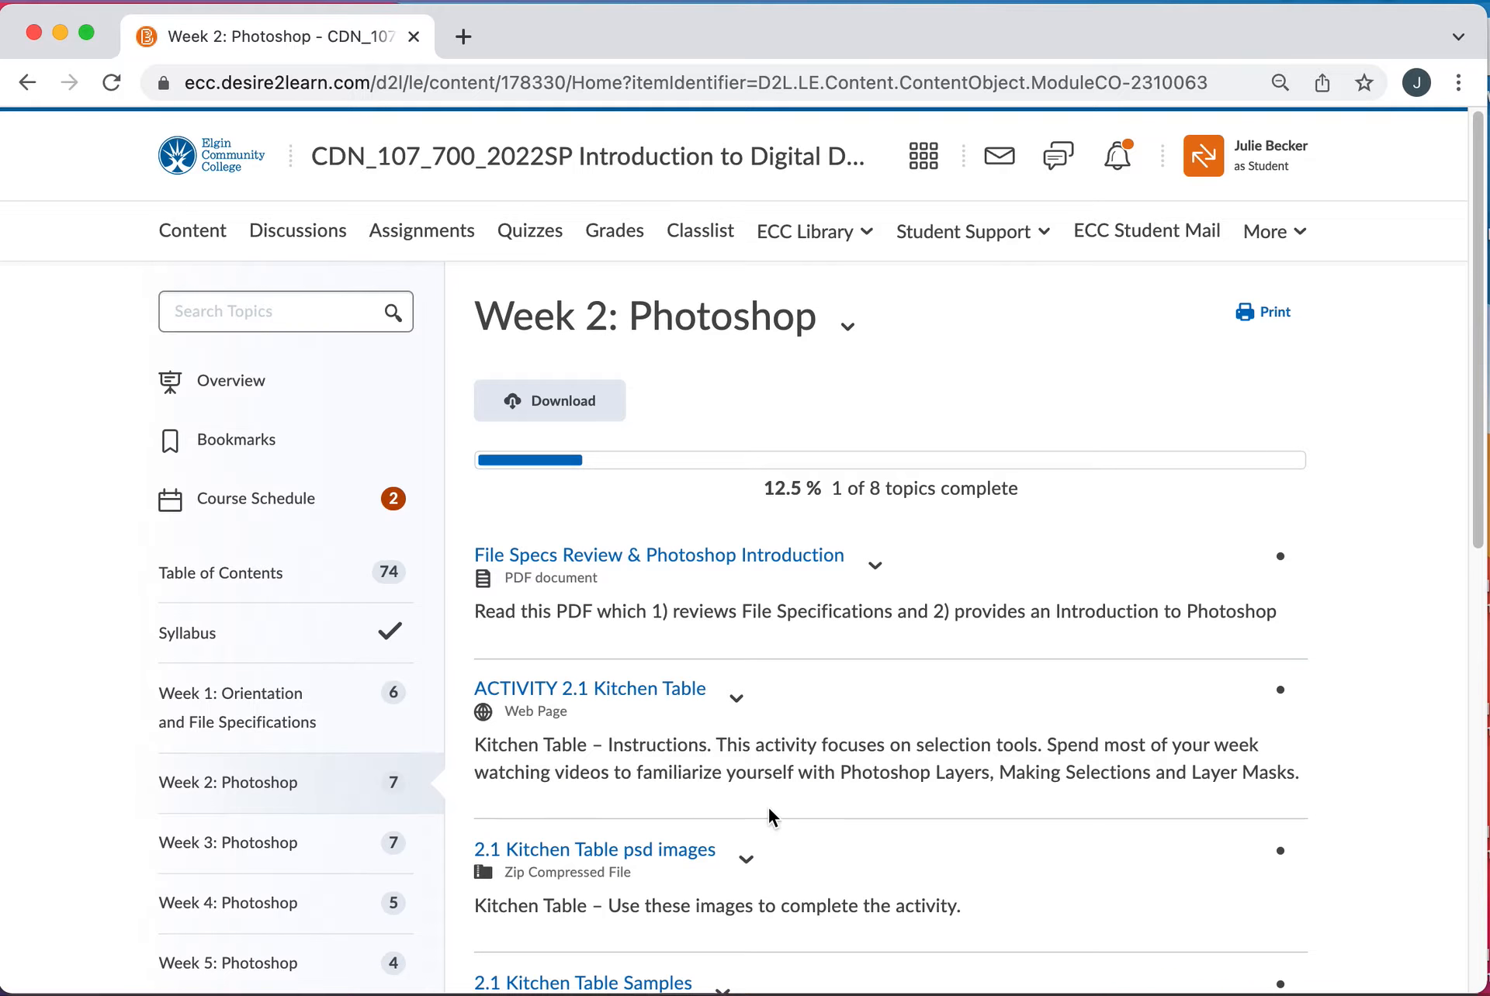
scroll(down, 3)
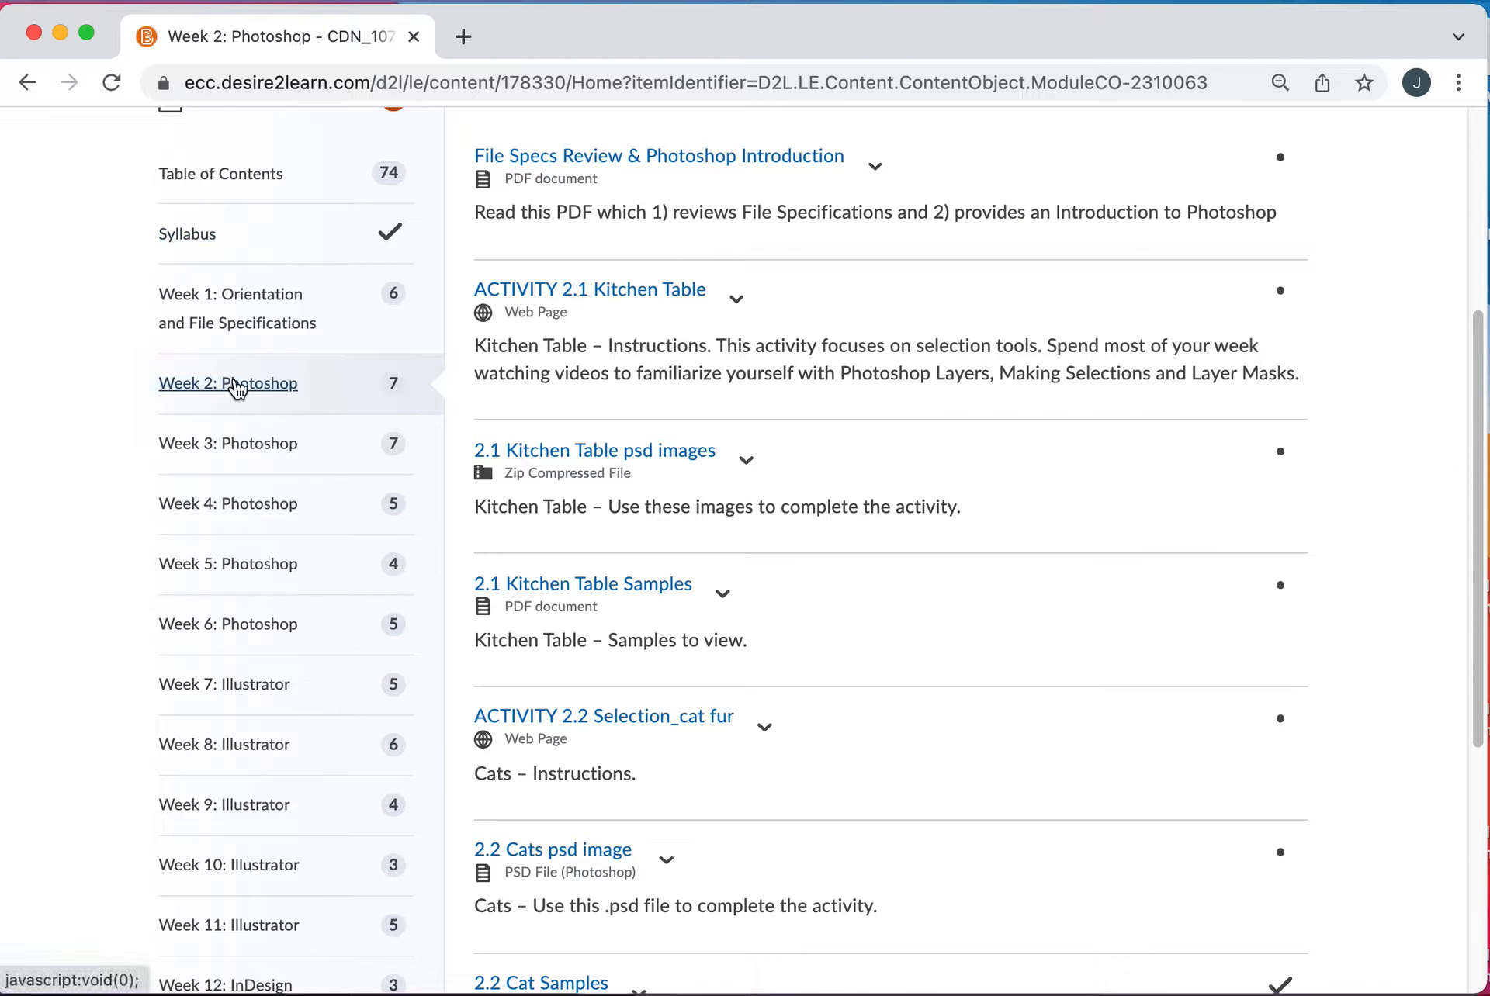
mouse_move(228, 564)
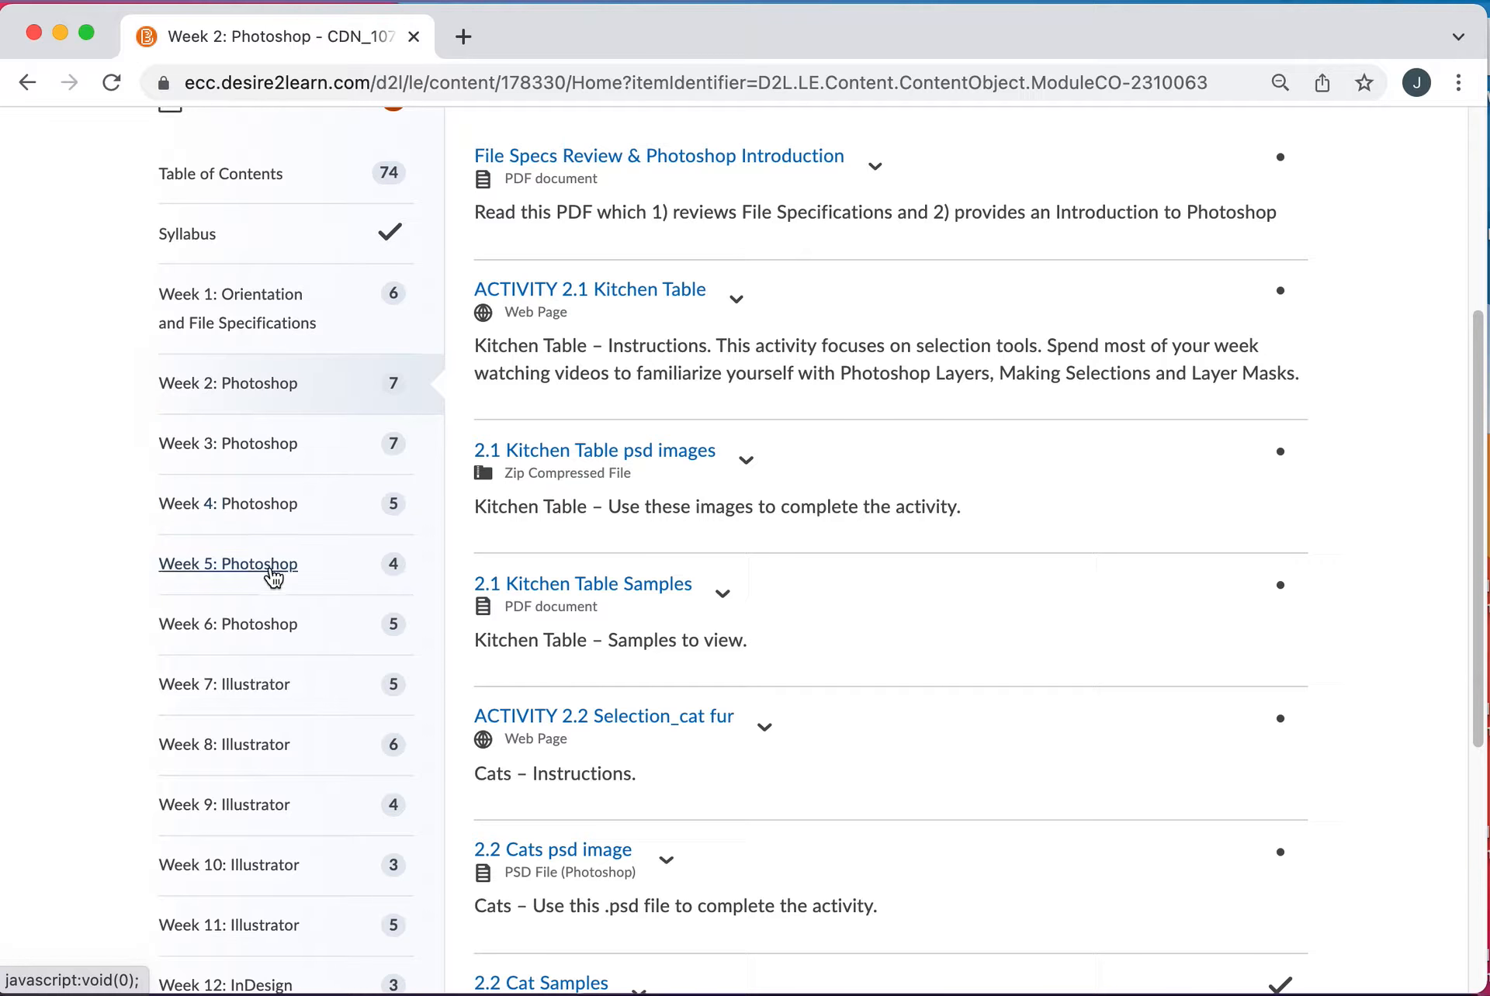
scroll(down, 3)
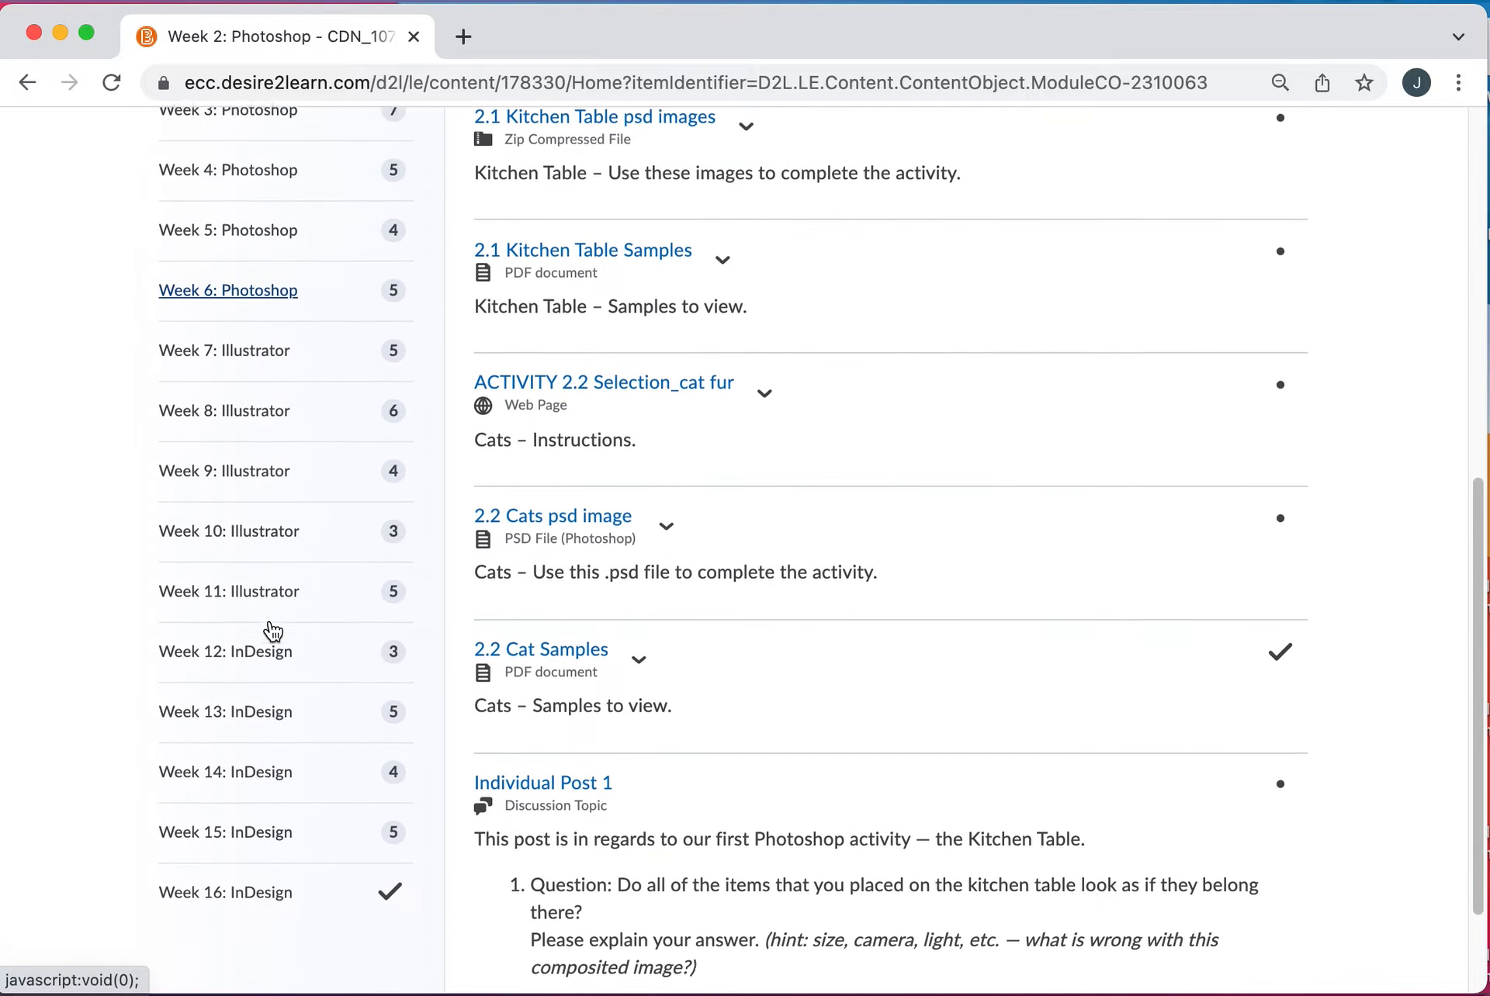
scroll(down, 3)
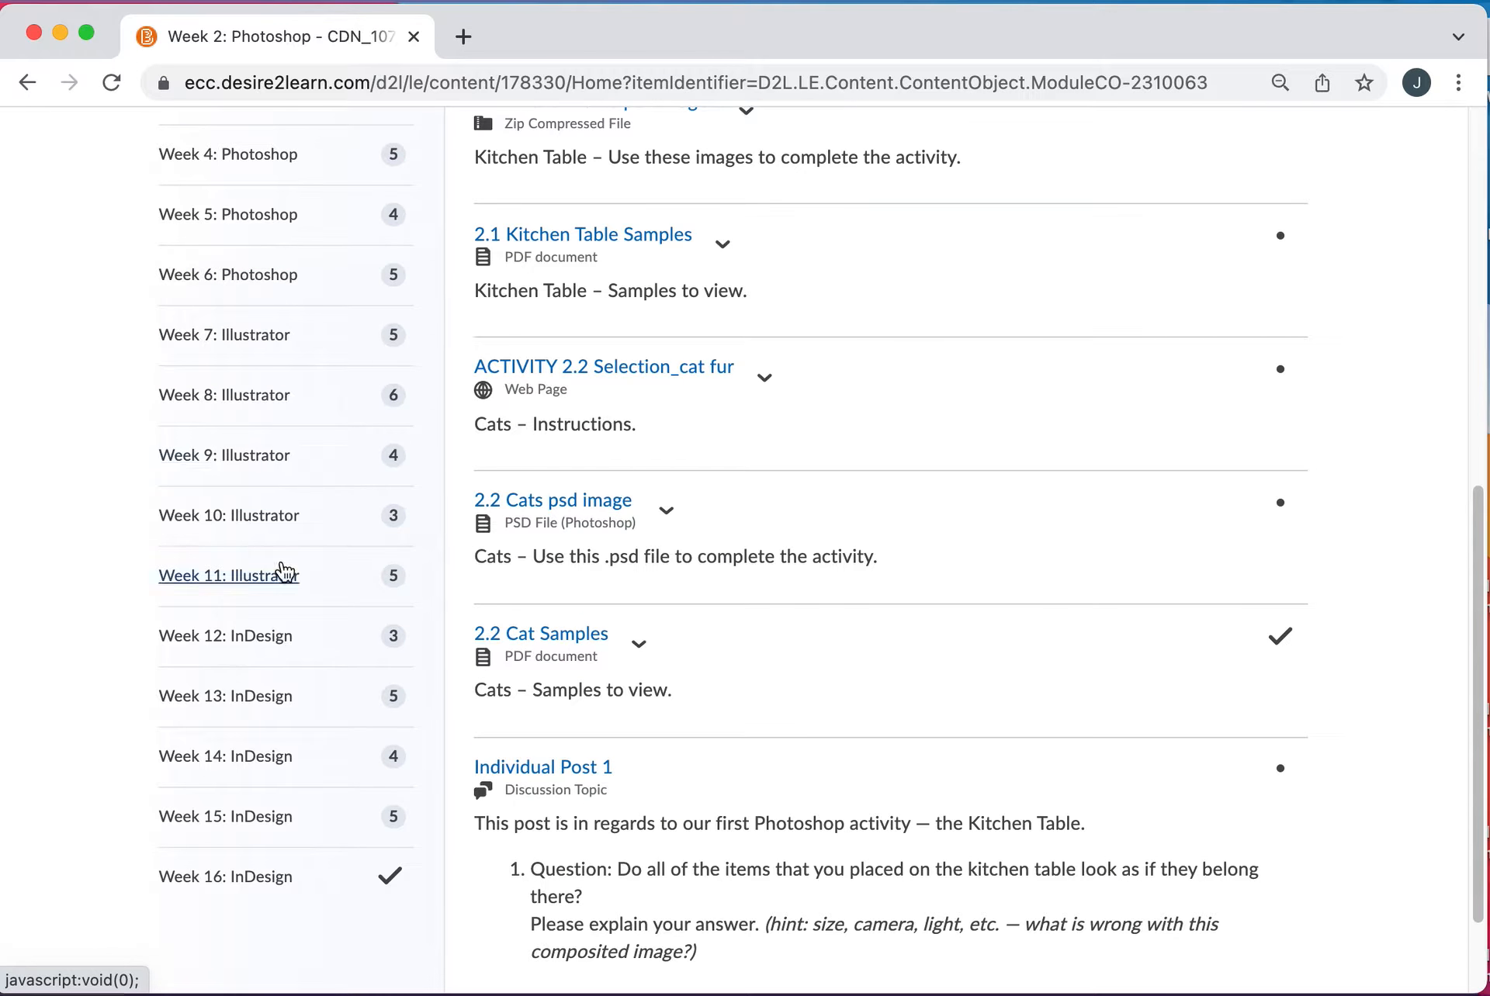
mouse_move(284, 848)
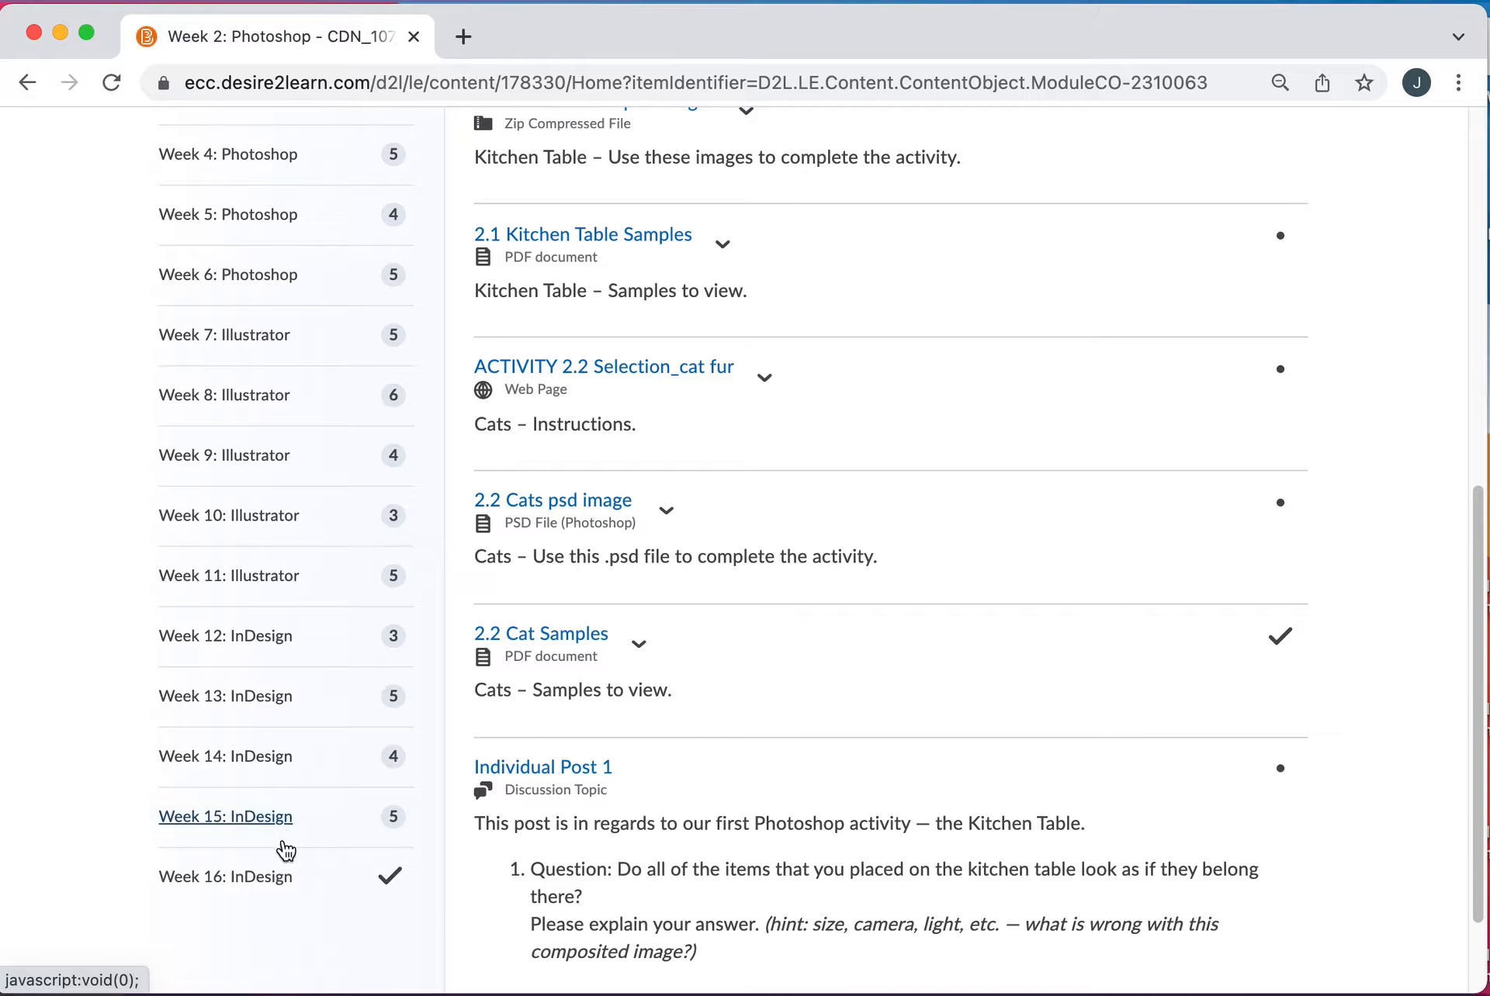
mouse_move(266, 835)
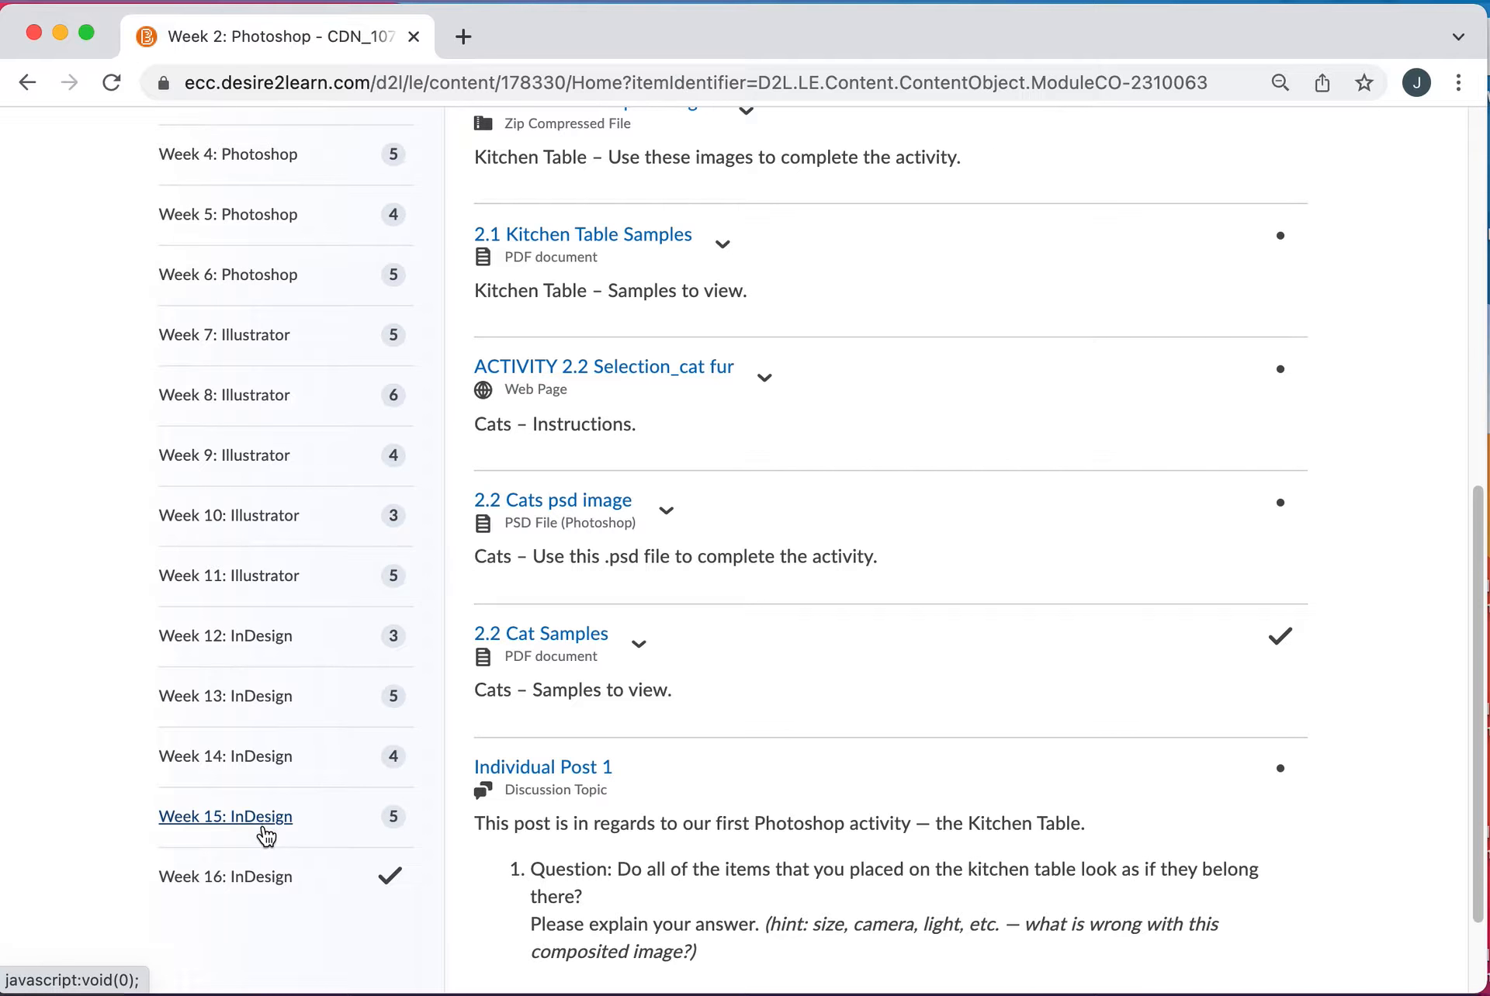
scroll(up, 3)
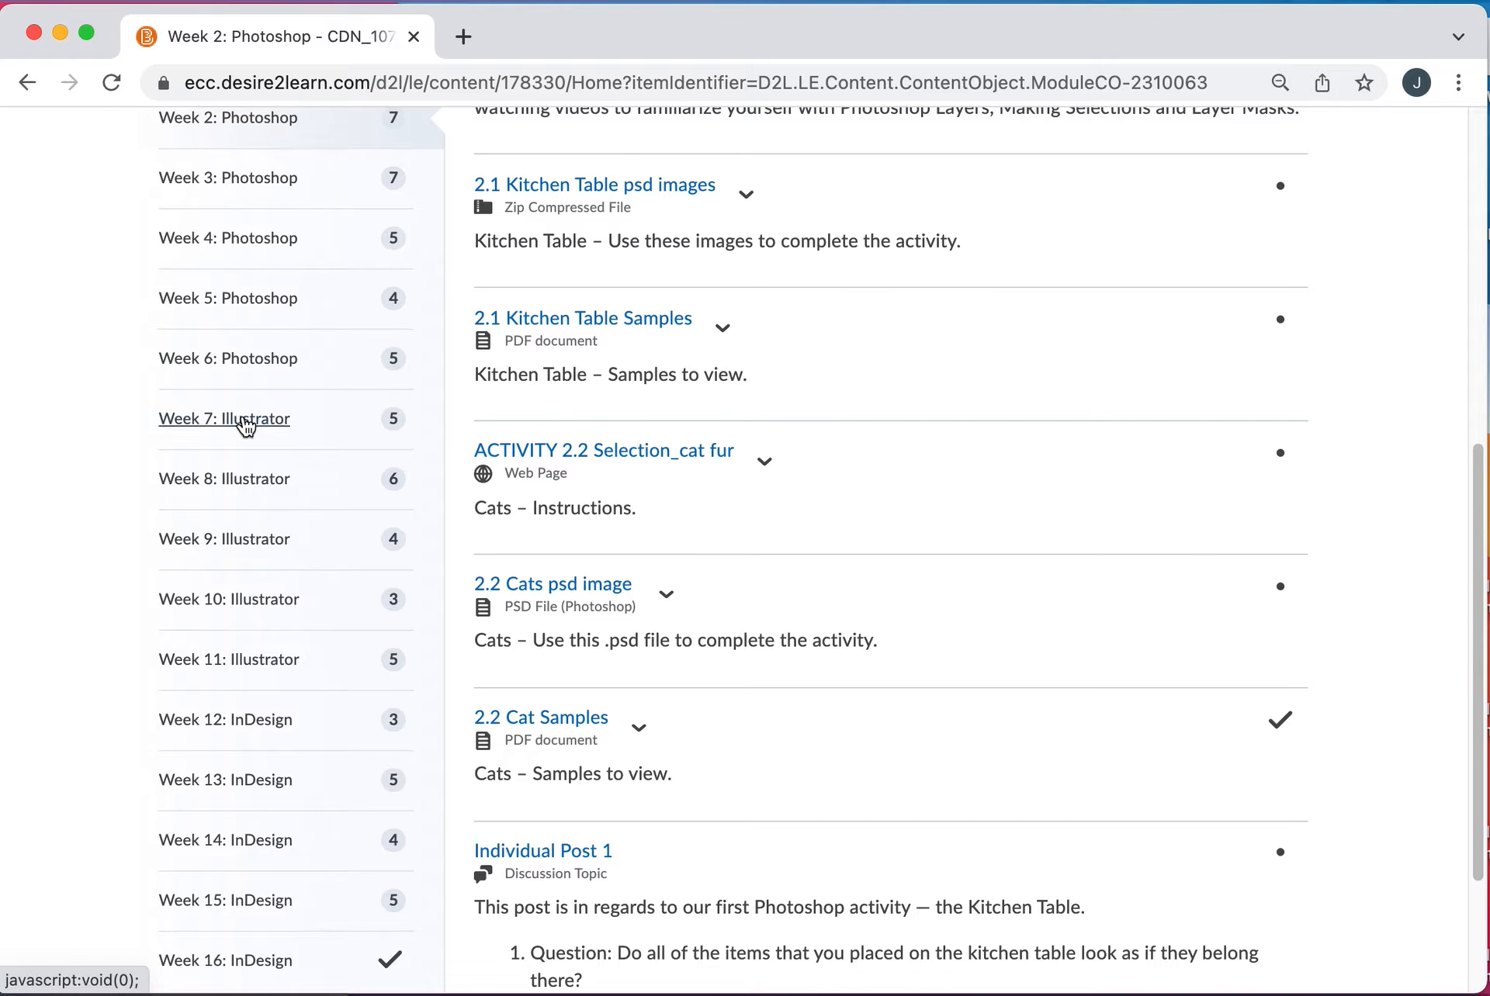
- Open Week 7: Illustrator and scroll its Sea Shapes, Individual Post 4 and Magritte critique topics
click(223, 418)
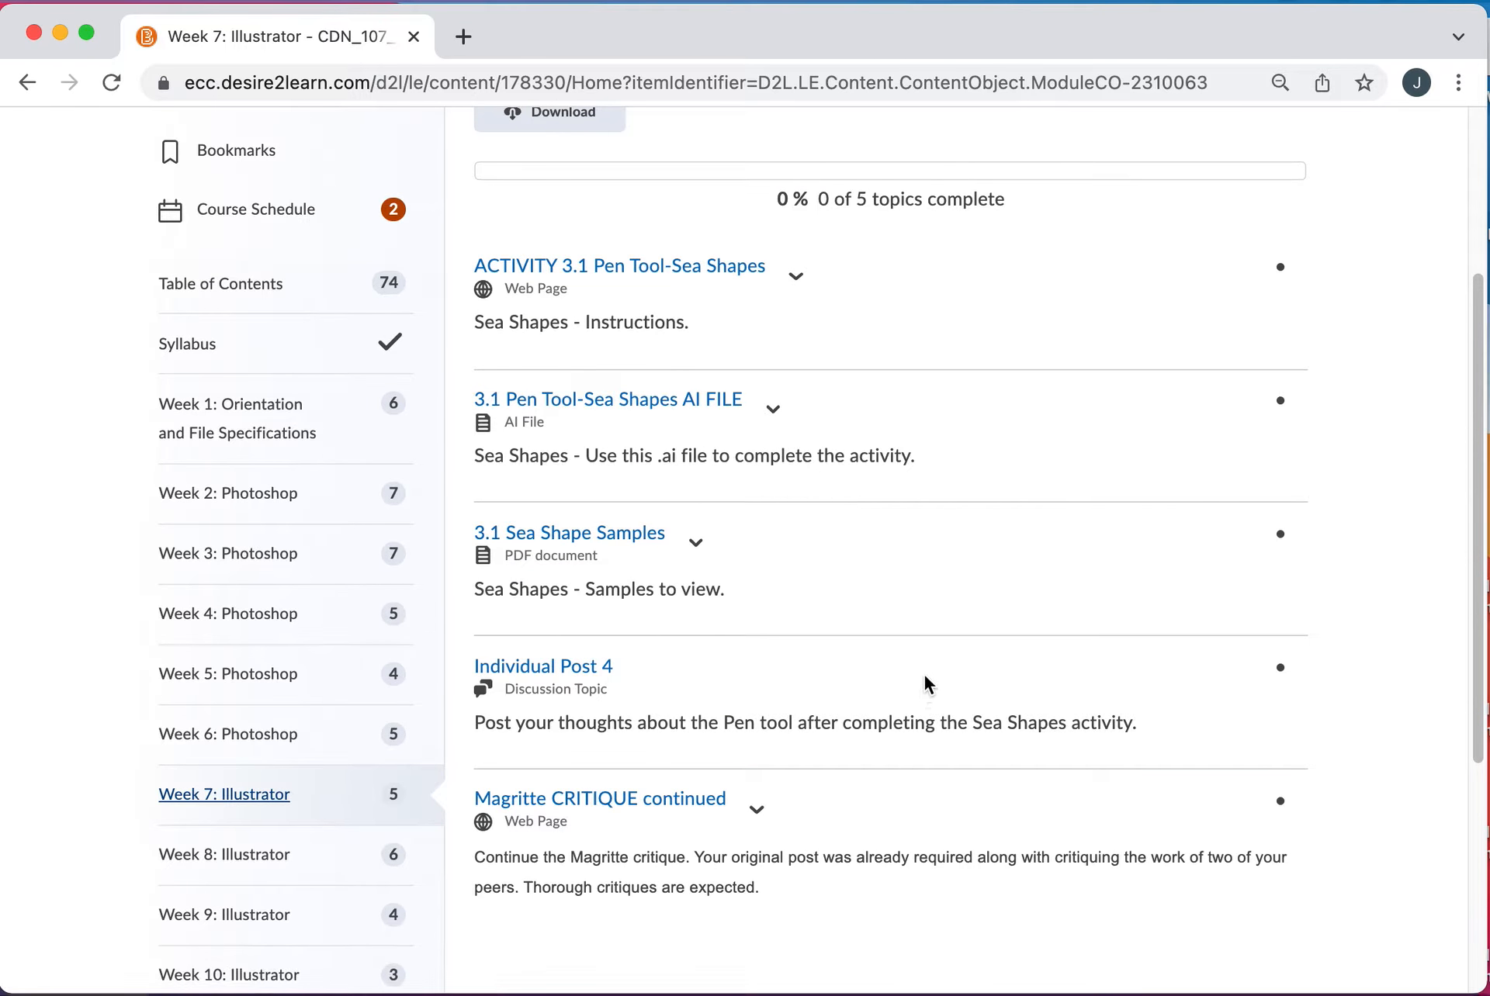
scroll(up, 3)
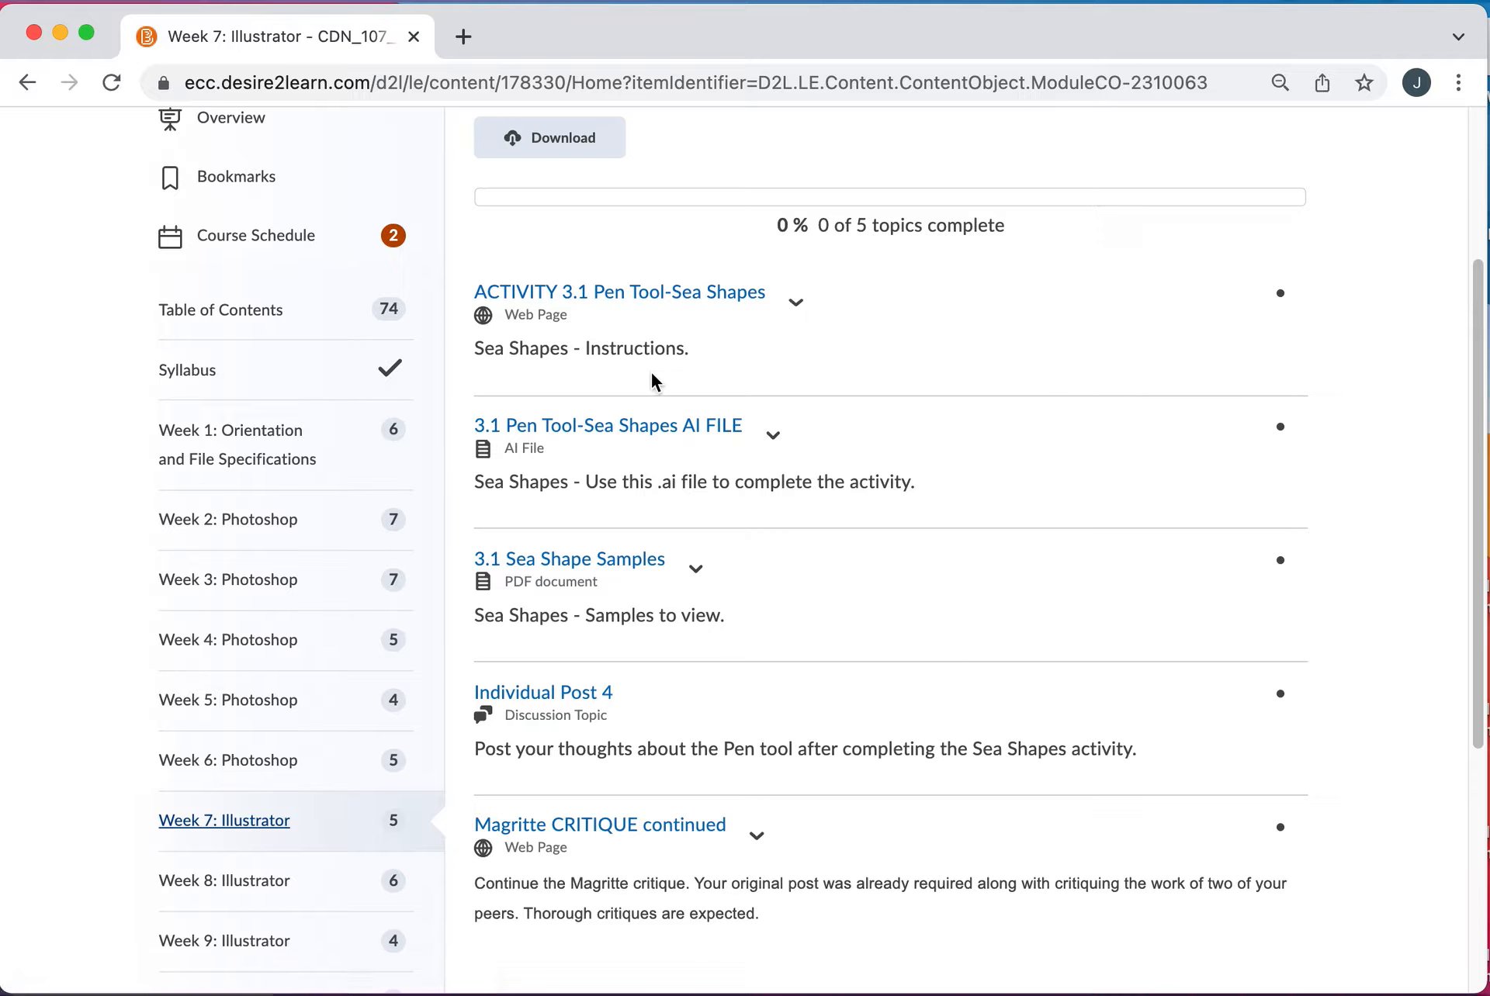
mouse_move(842, 484)
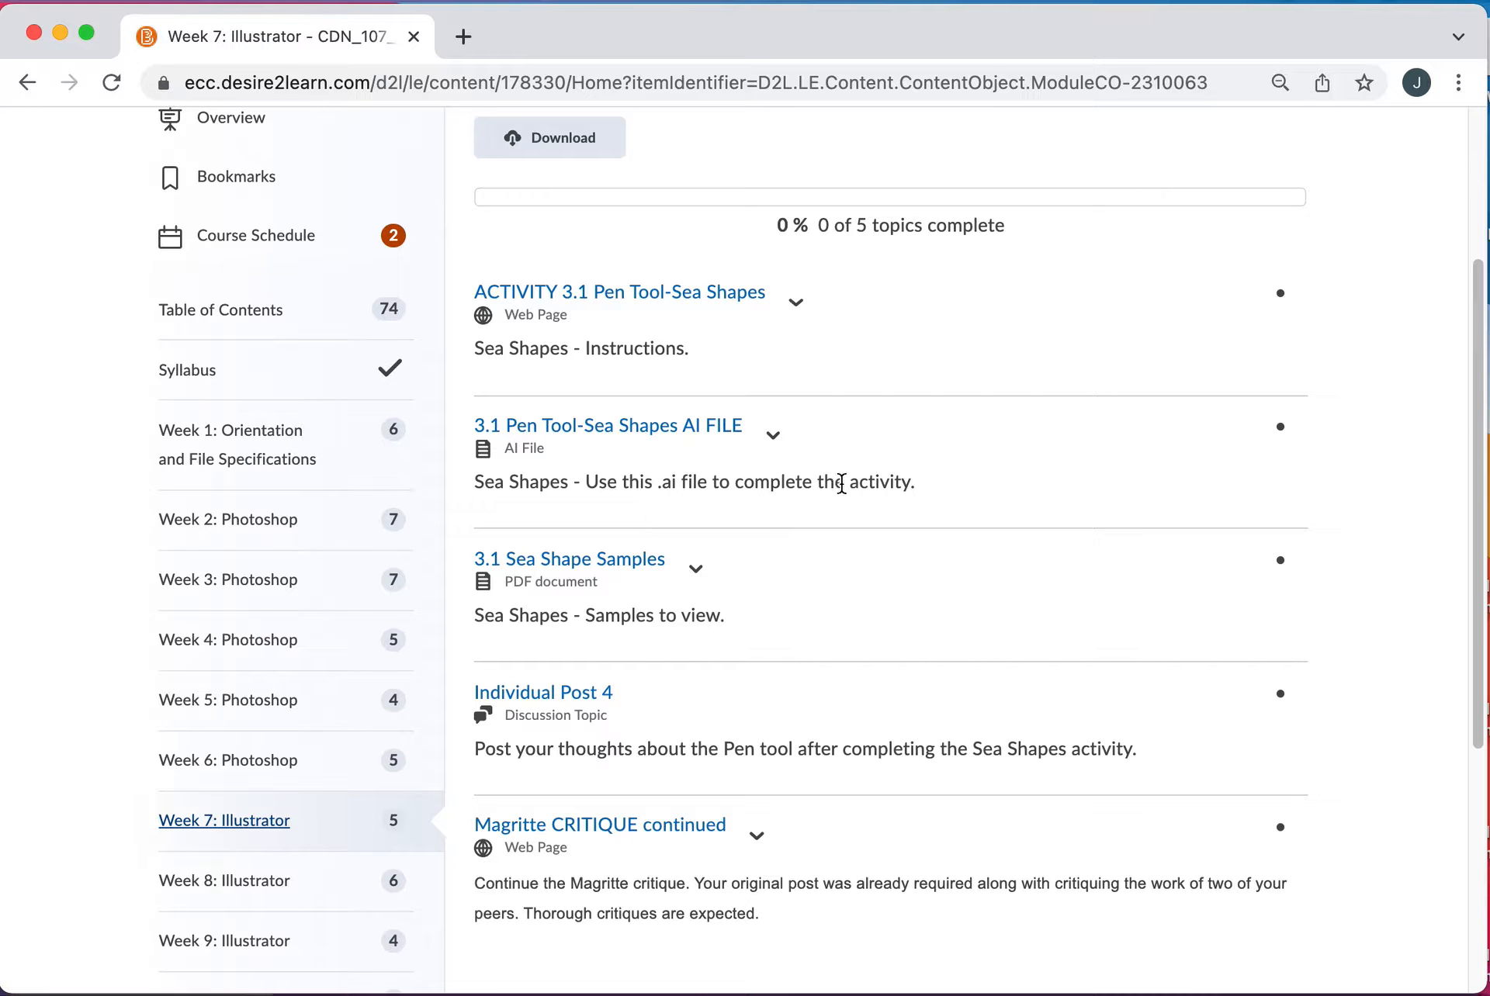
mouse_move(613, 618)
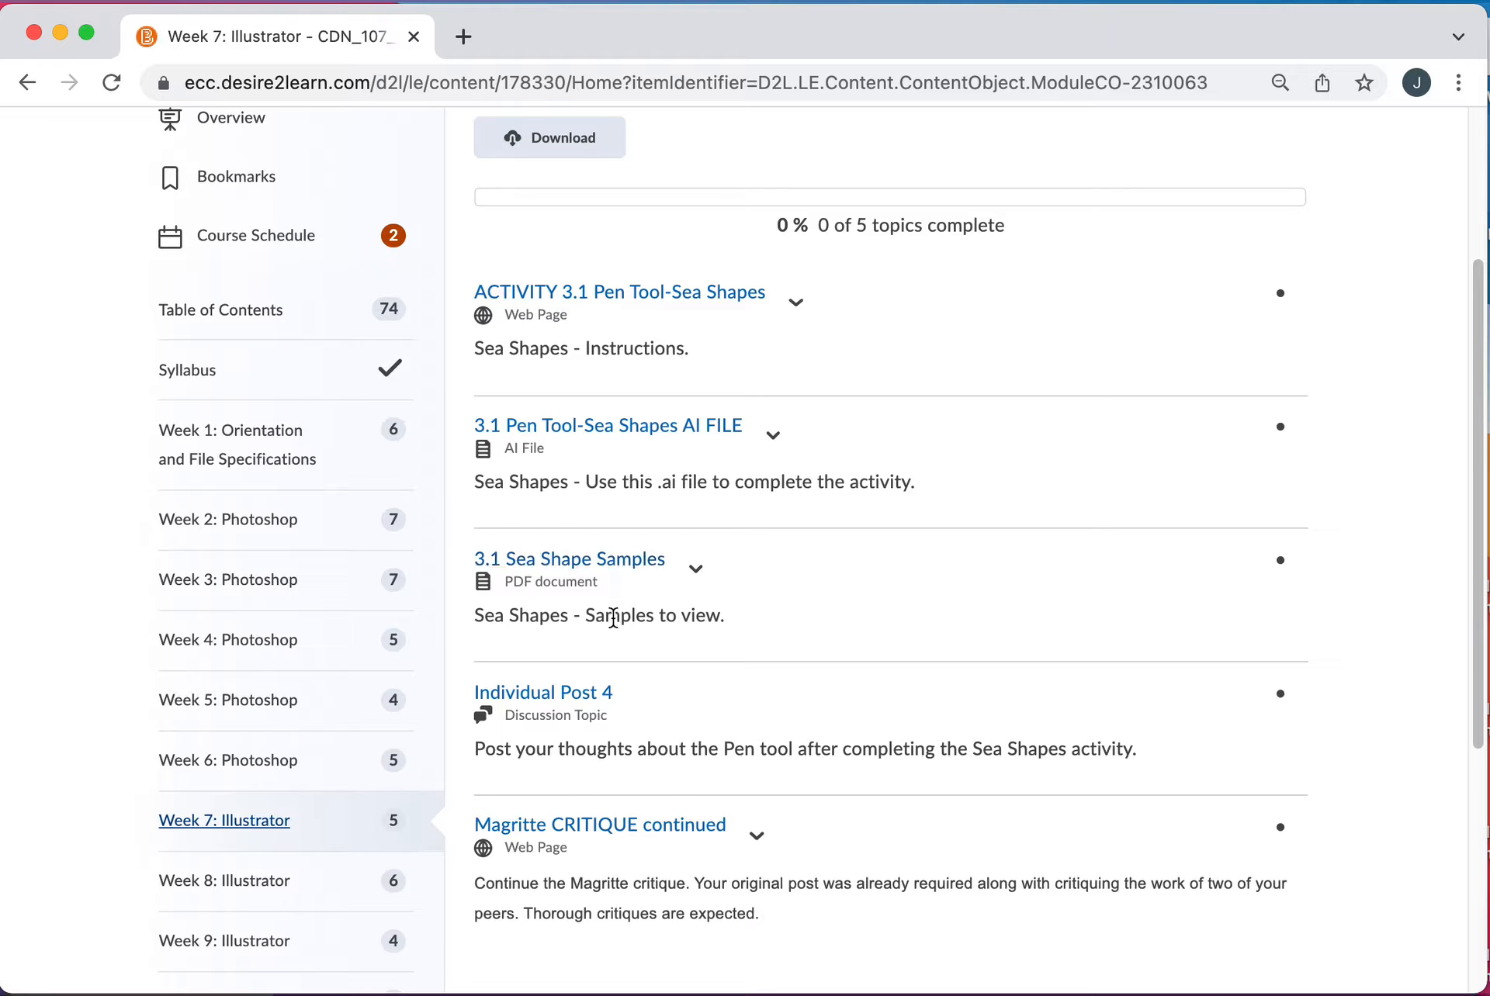
scroll(down, 3)
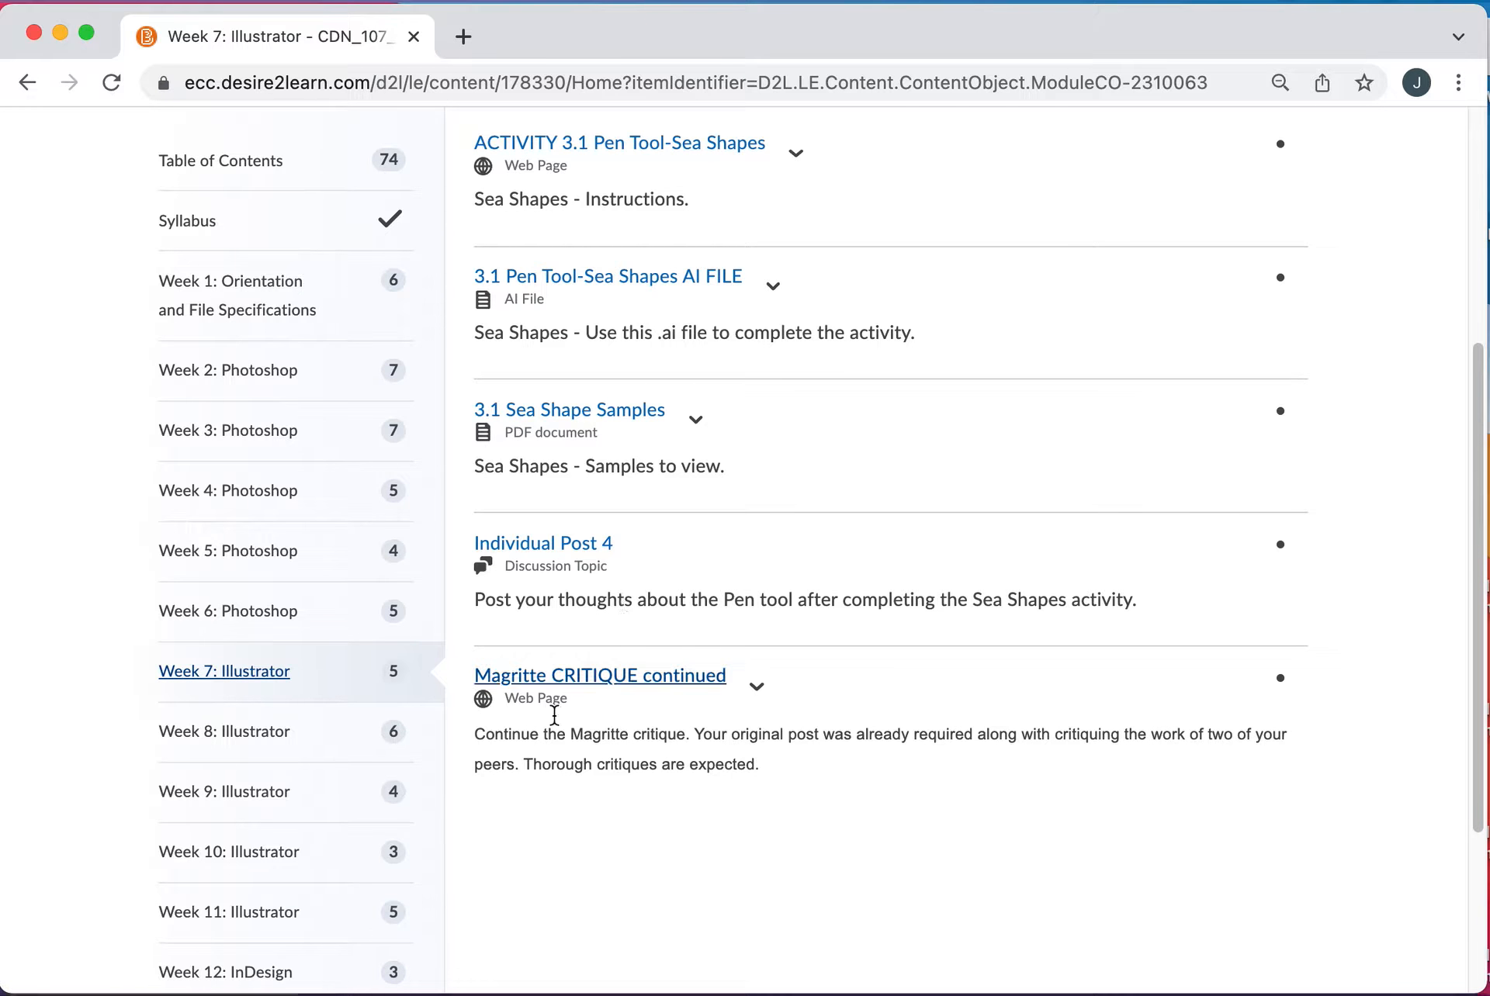
mouse_move(579, 700)
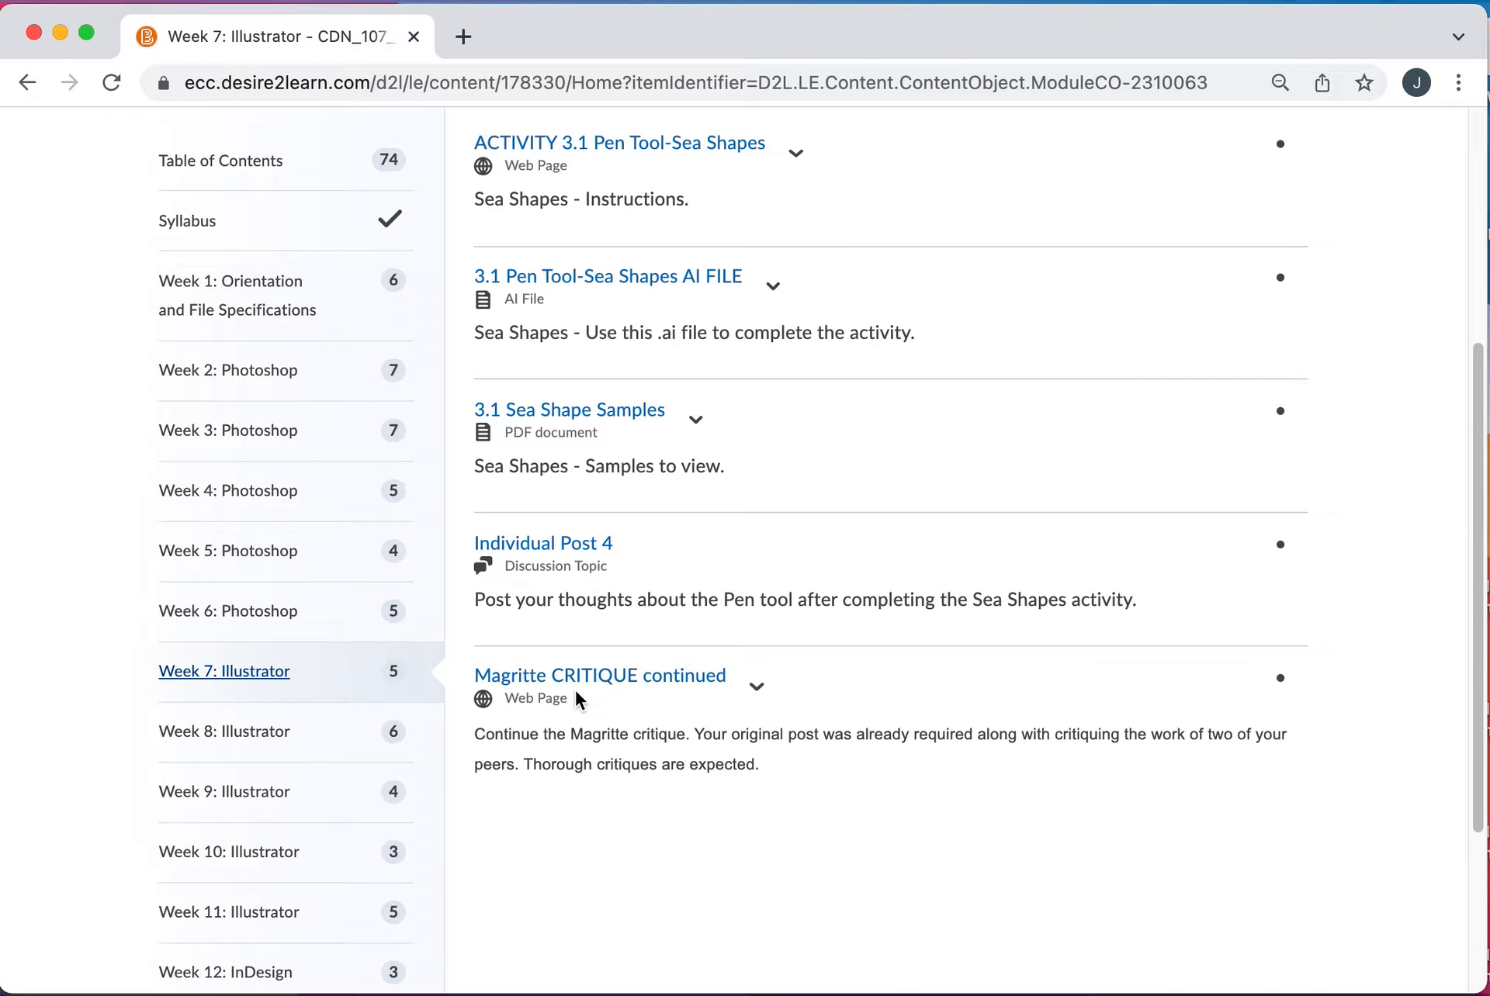
mouse_move(600, 675)
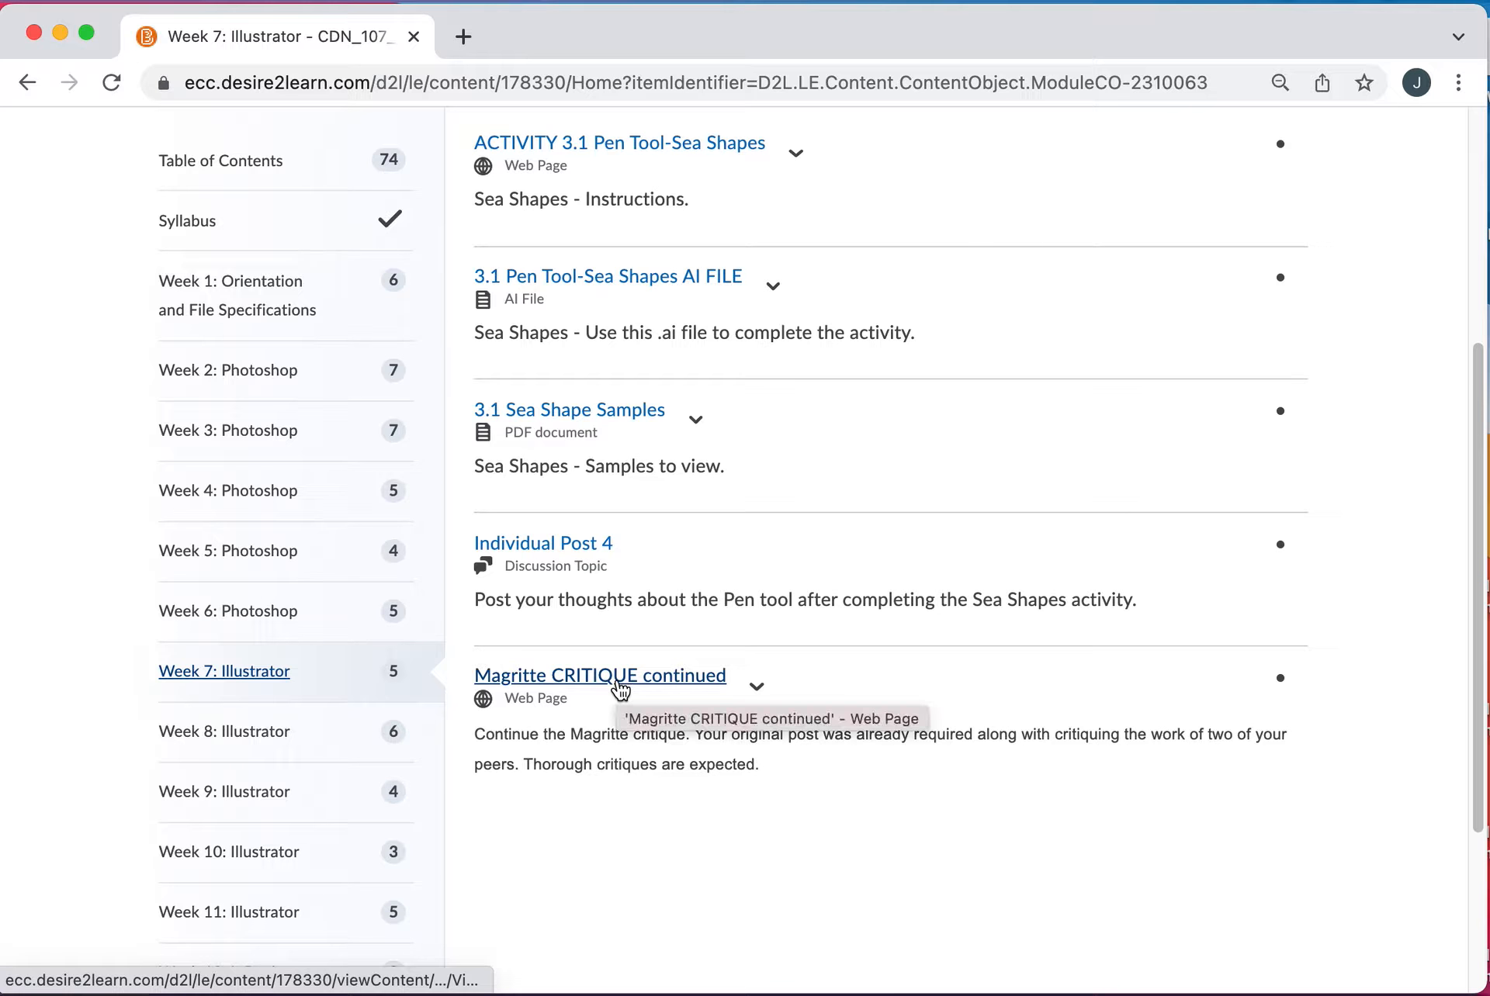
scroll(up, 3)
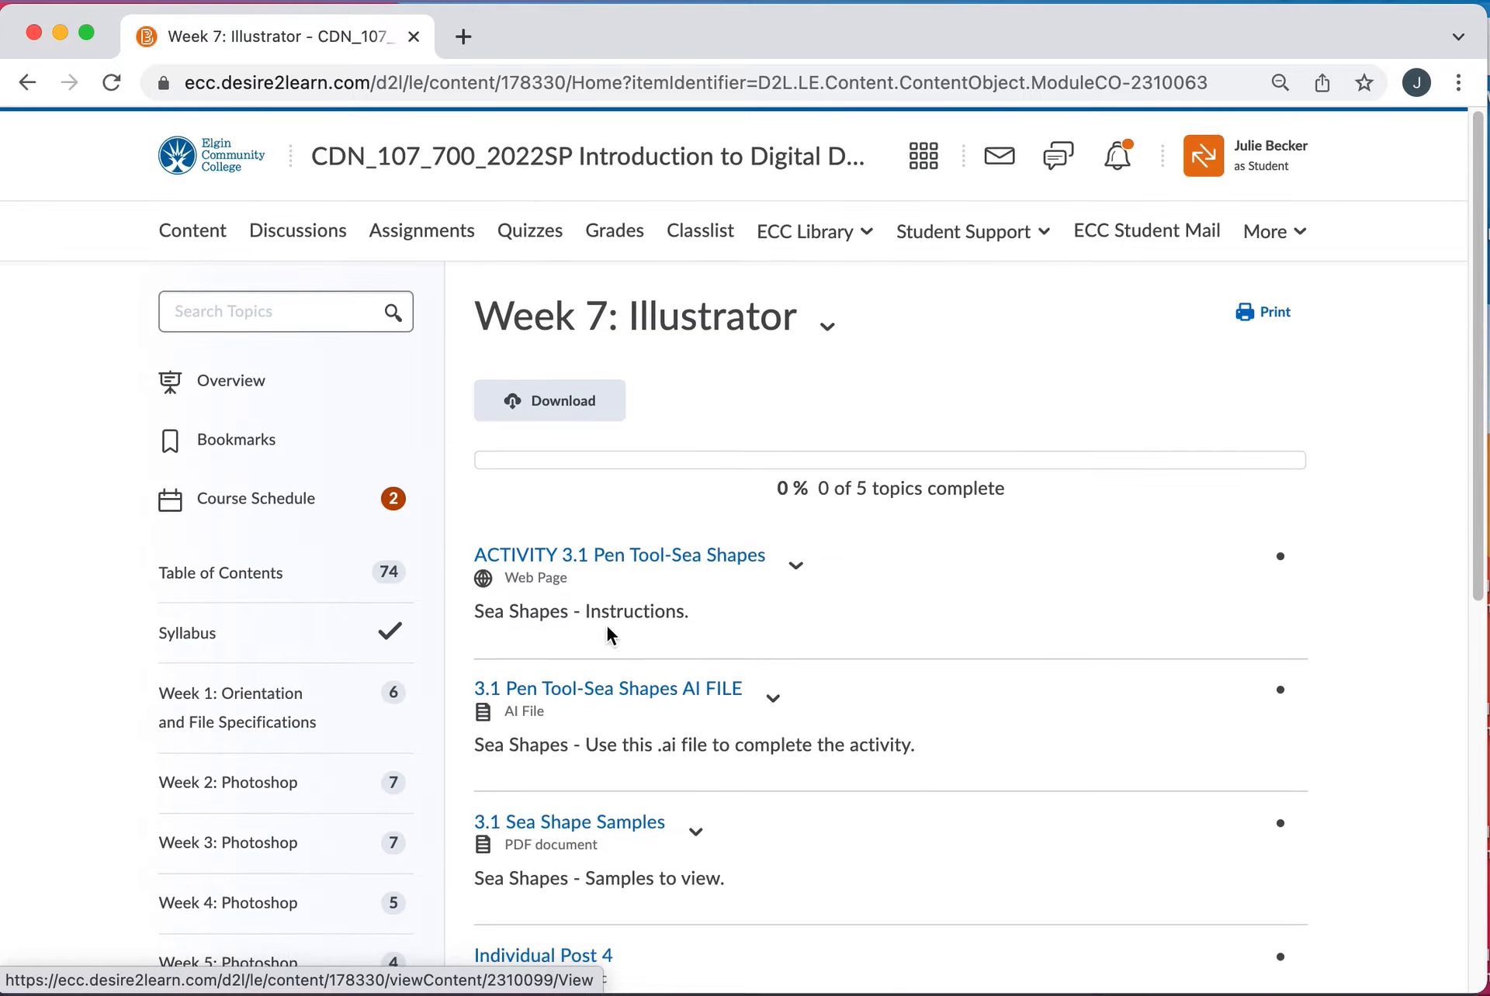
scroll(down, 3)
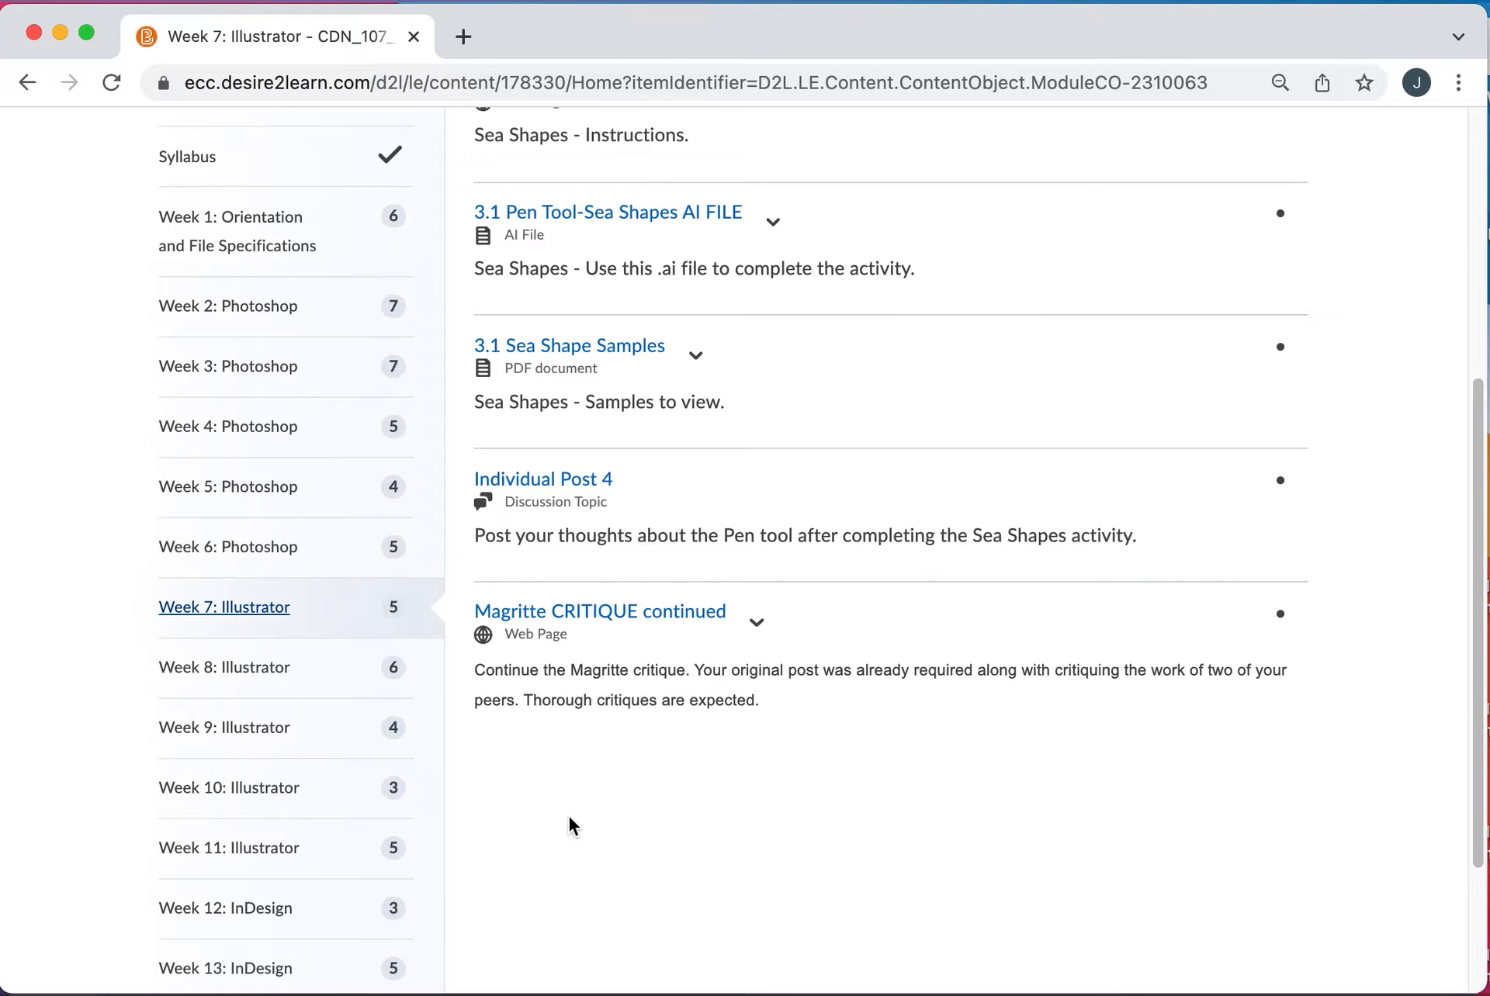
scroll(down, 3)
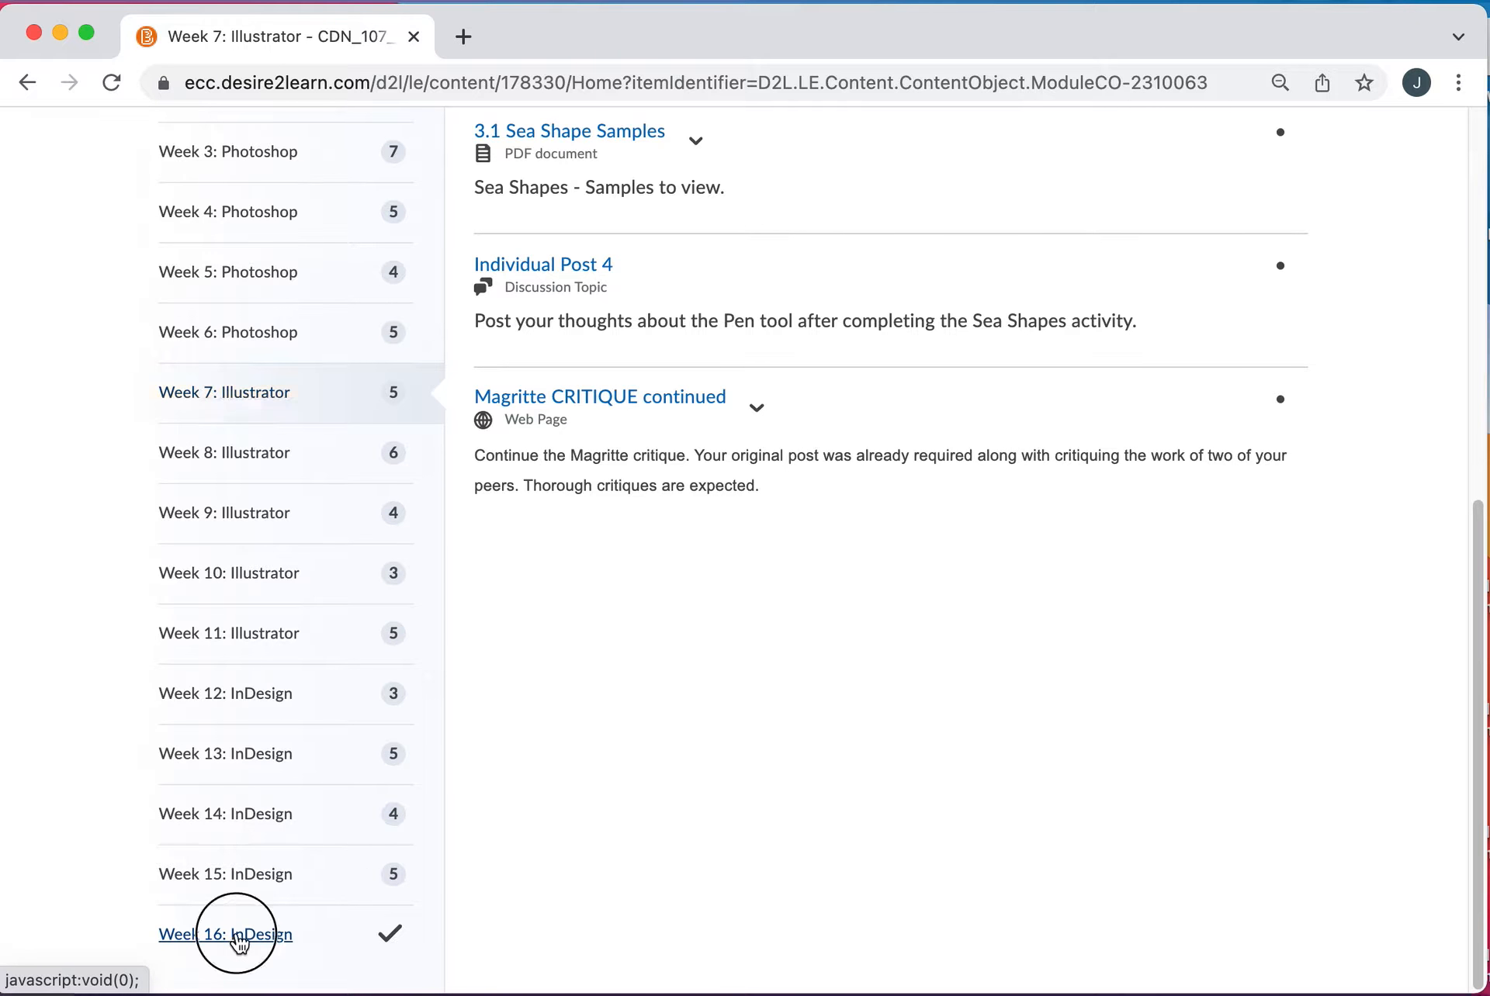
- Open the Week 16: InDesign module, then its Trifold Completed Samples topic
click(225, 934)
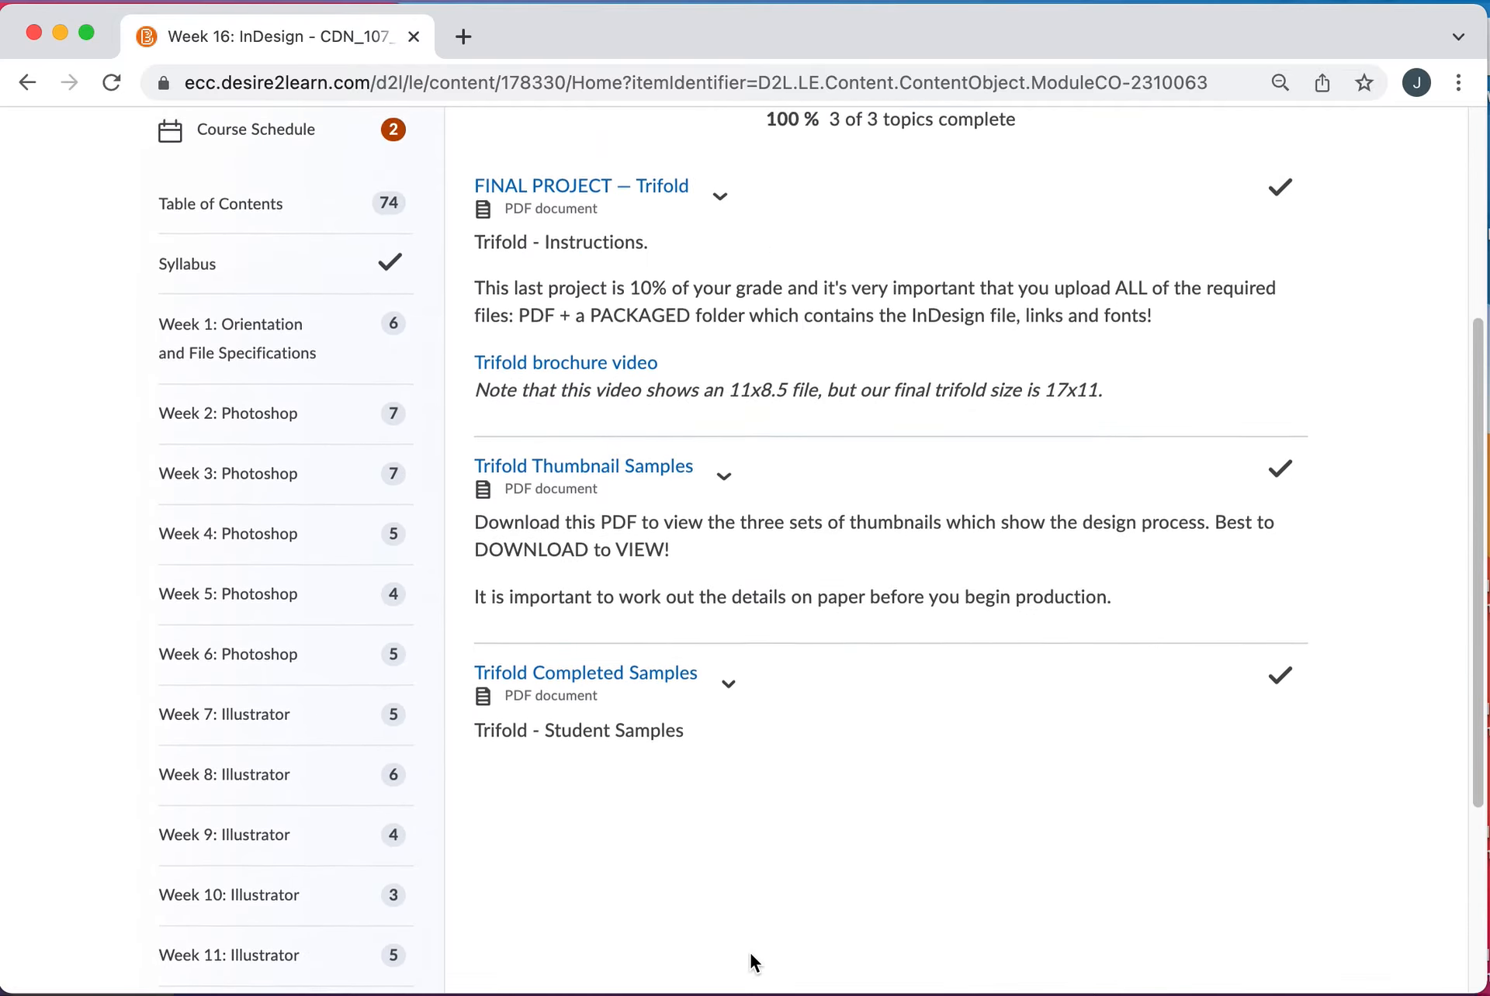
scroll(up, 3)
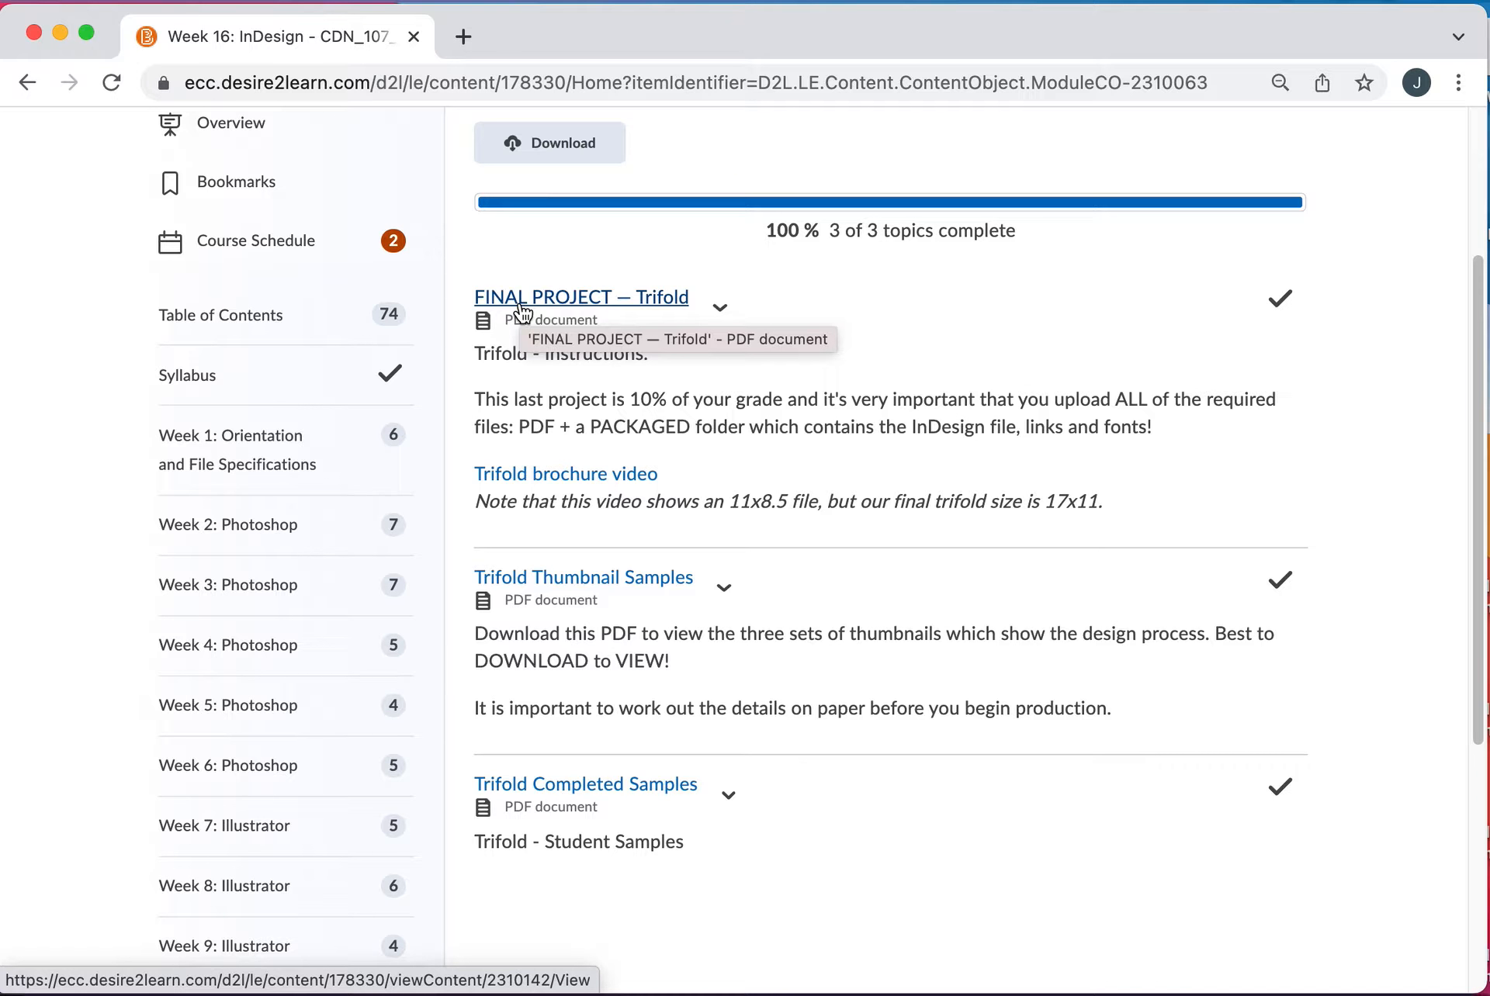
mouse_move(596, 701)
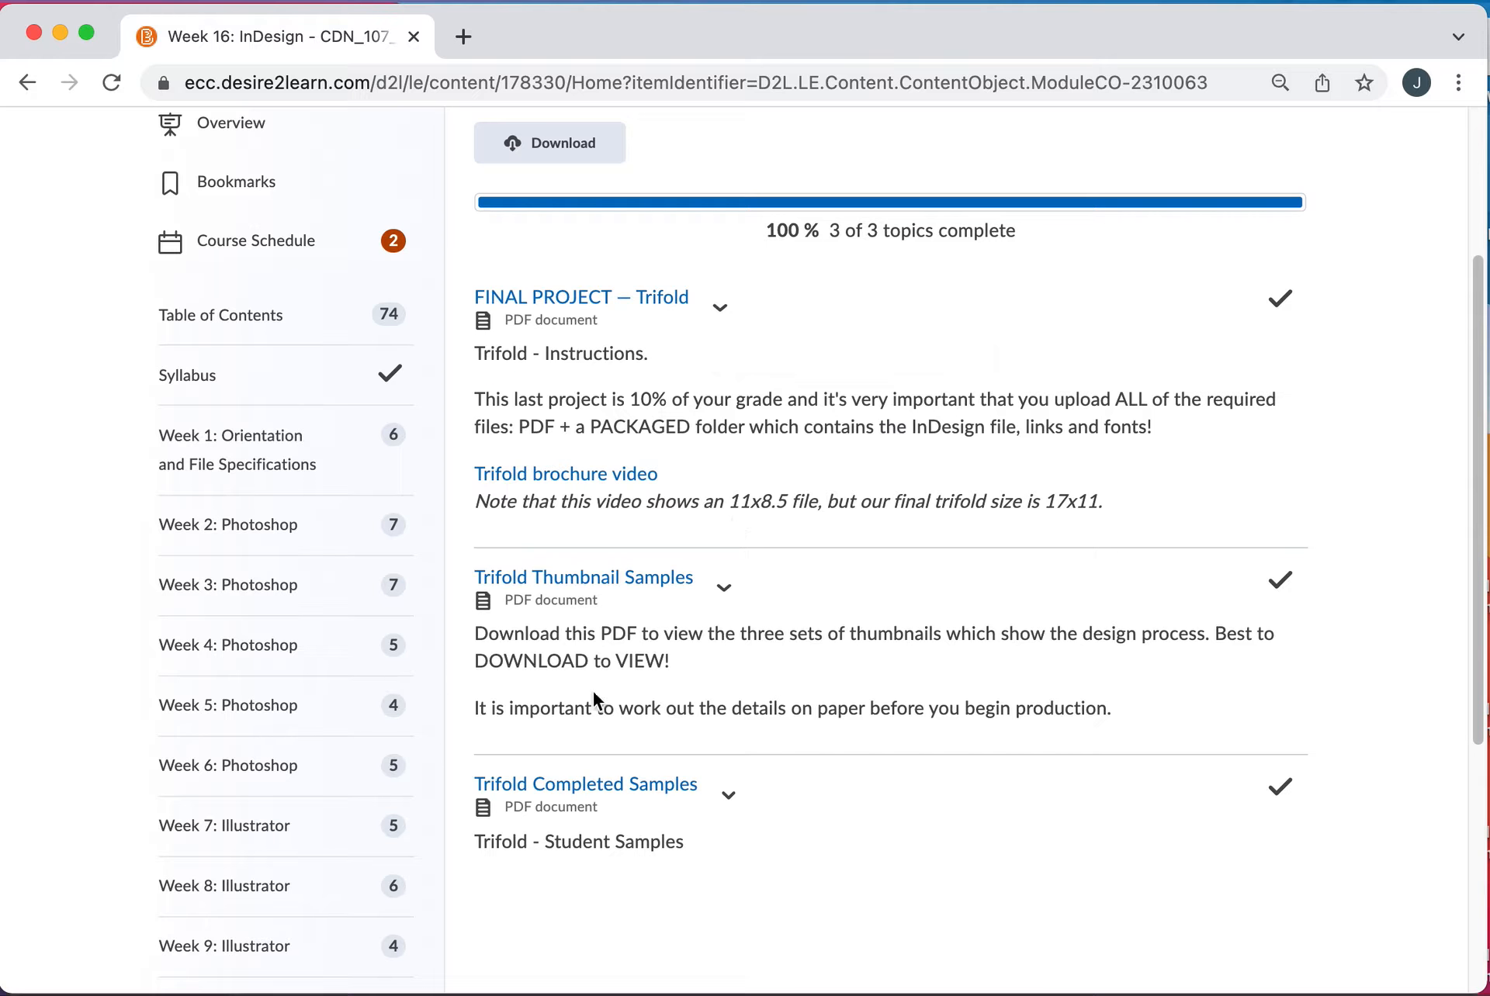
click(585, 785)
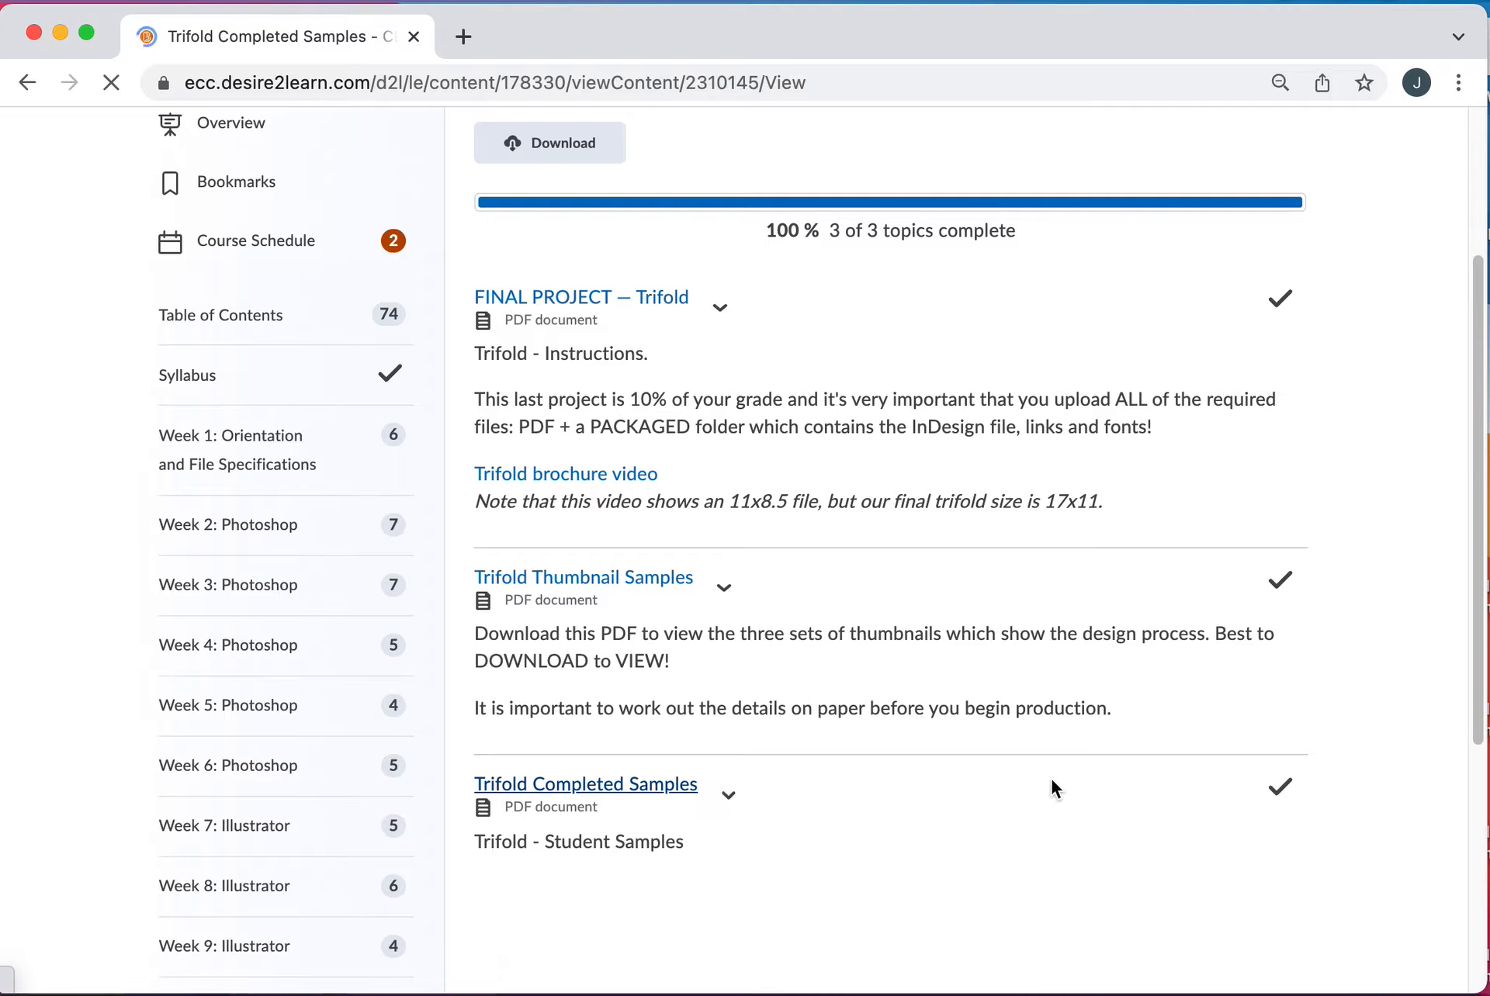
click(585, 783)
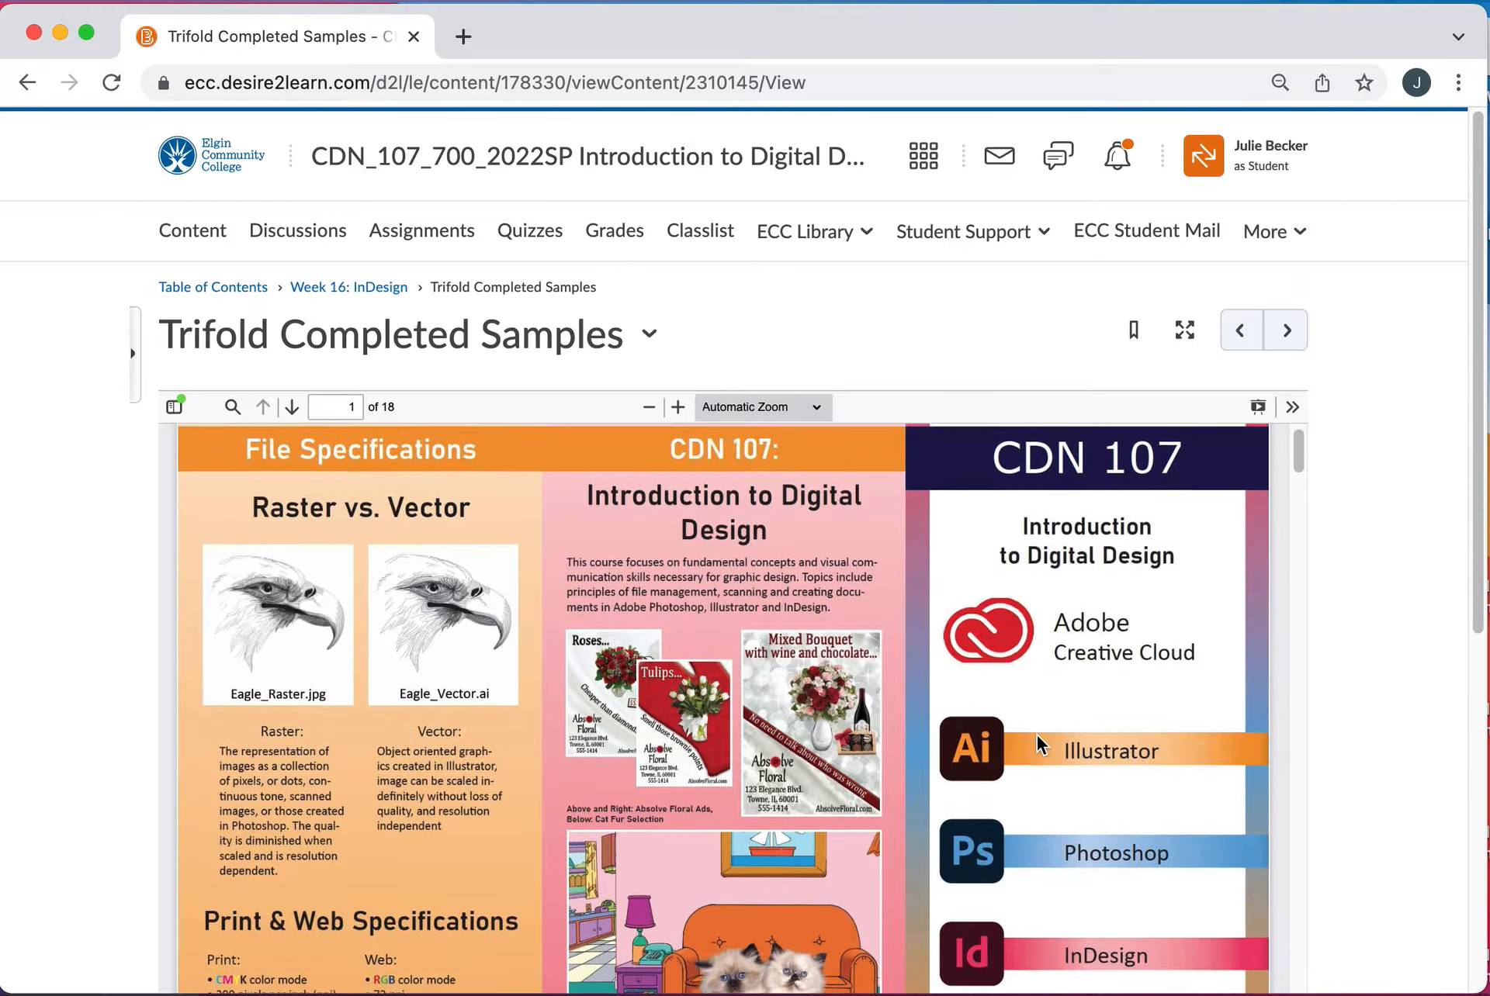
scroll(down, 3)
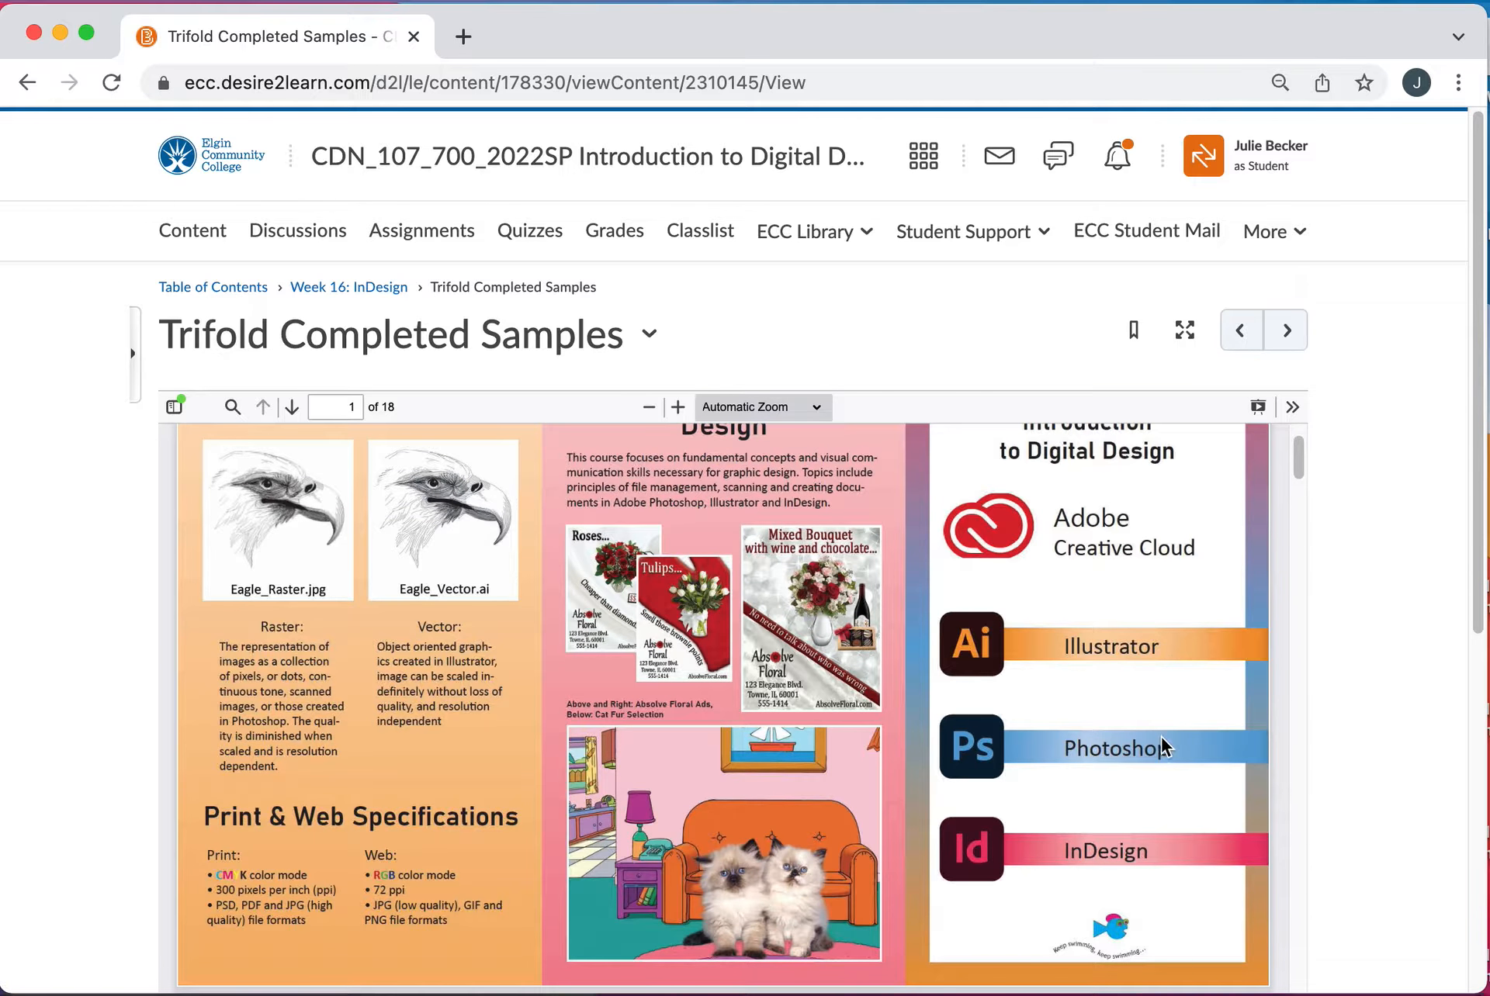
scroll(up, 3)
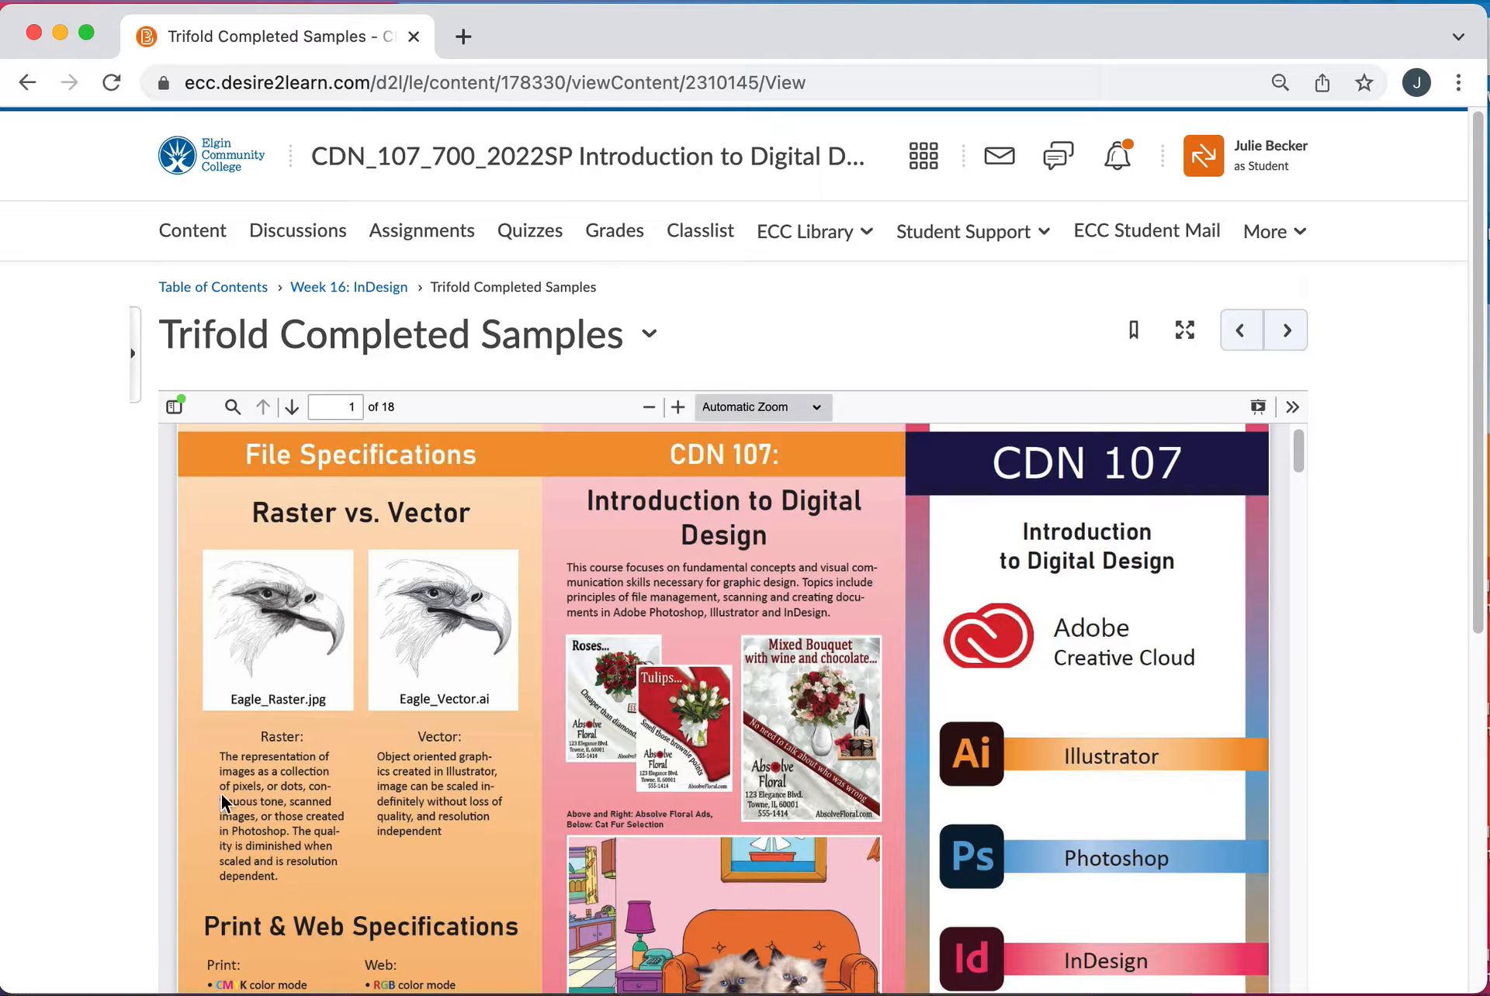
mouse_move(316, 874)
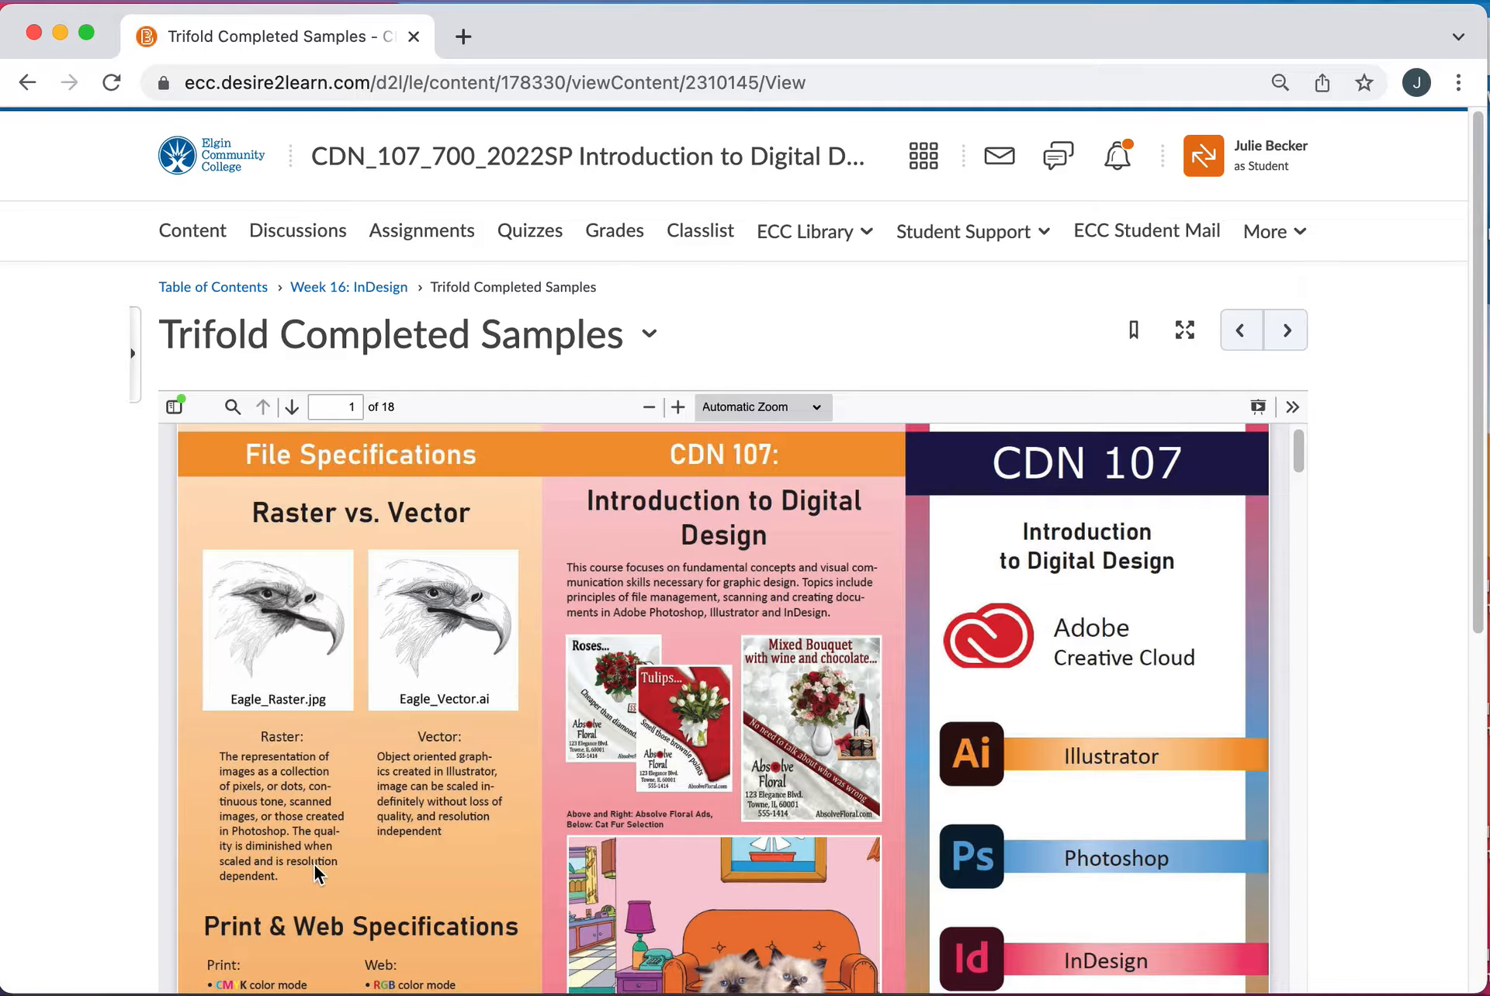
mouse_move(755, 745)
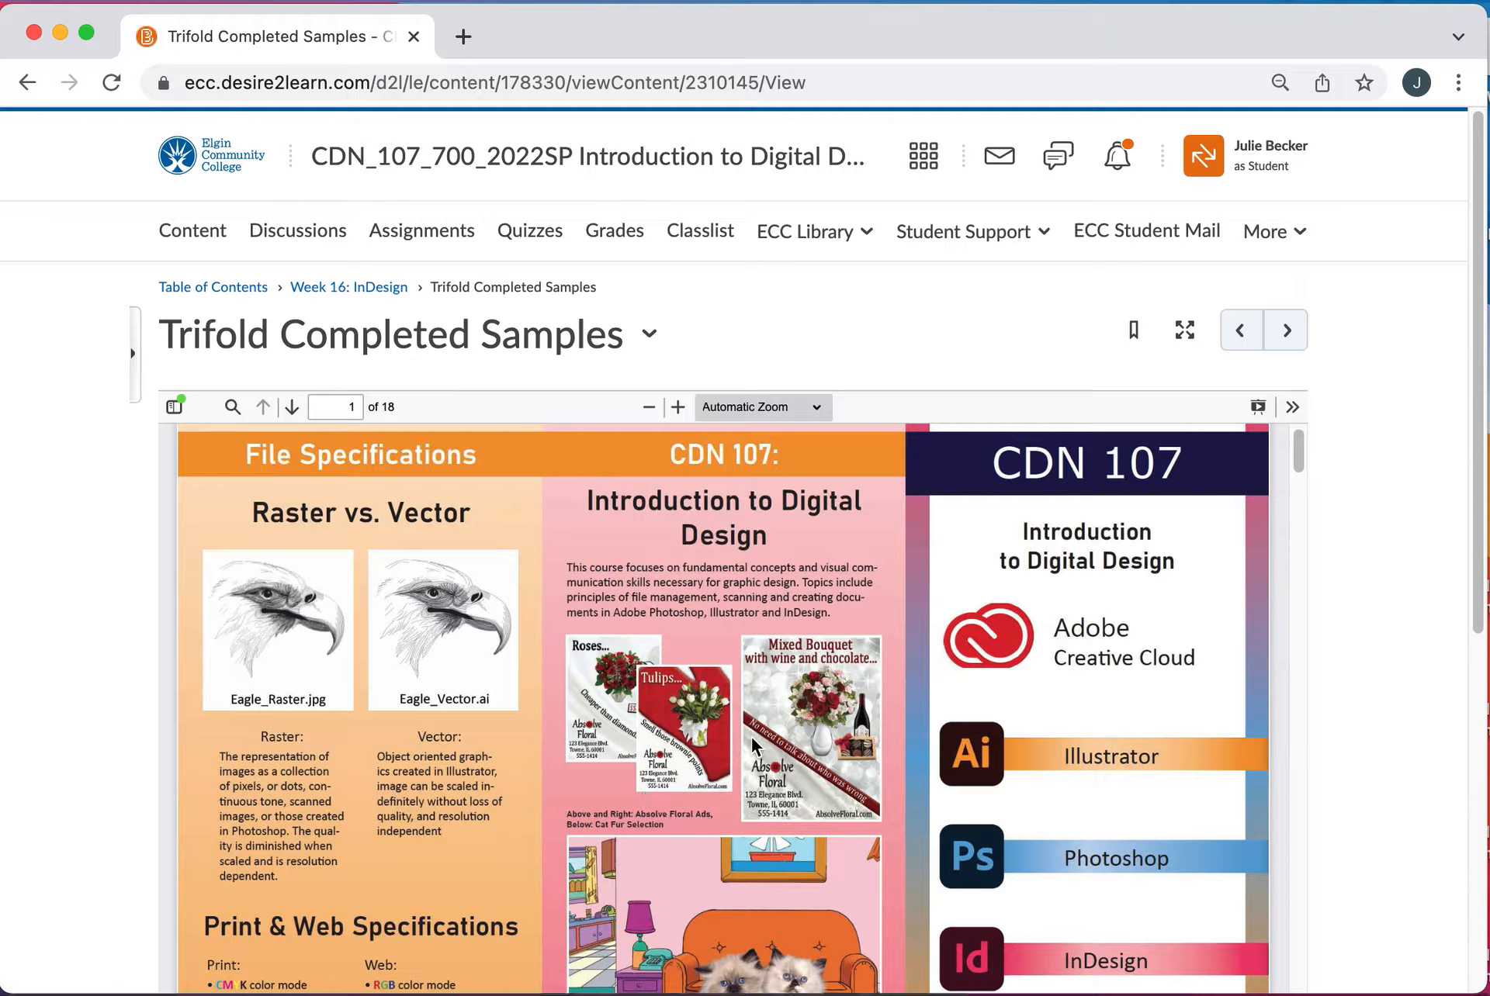
mouse_move(613, 738)
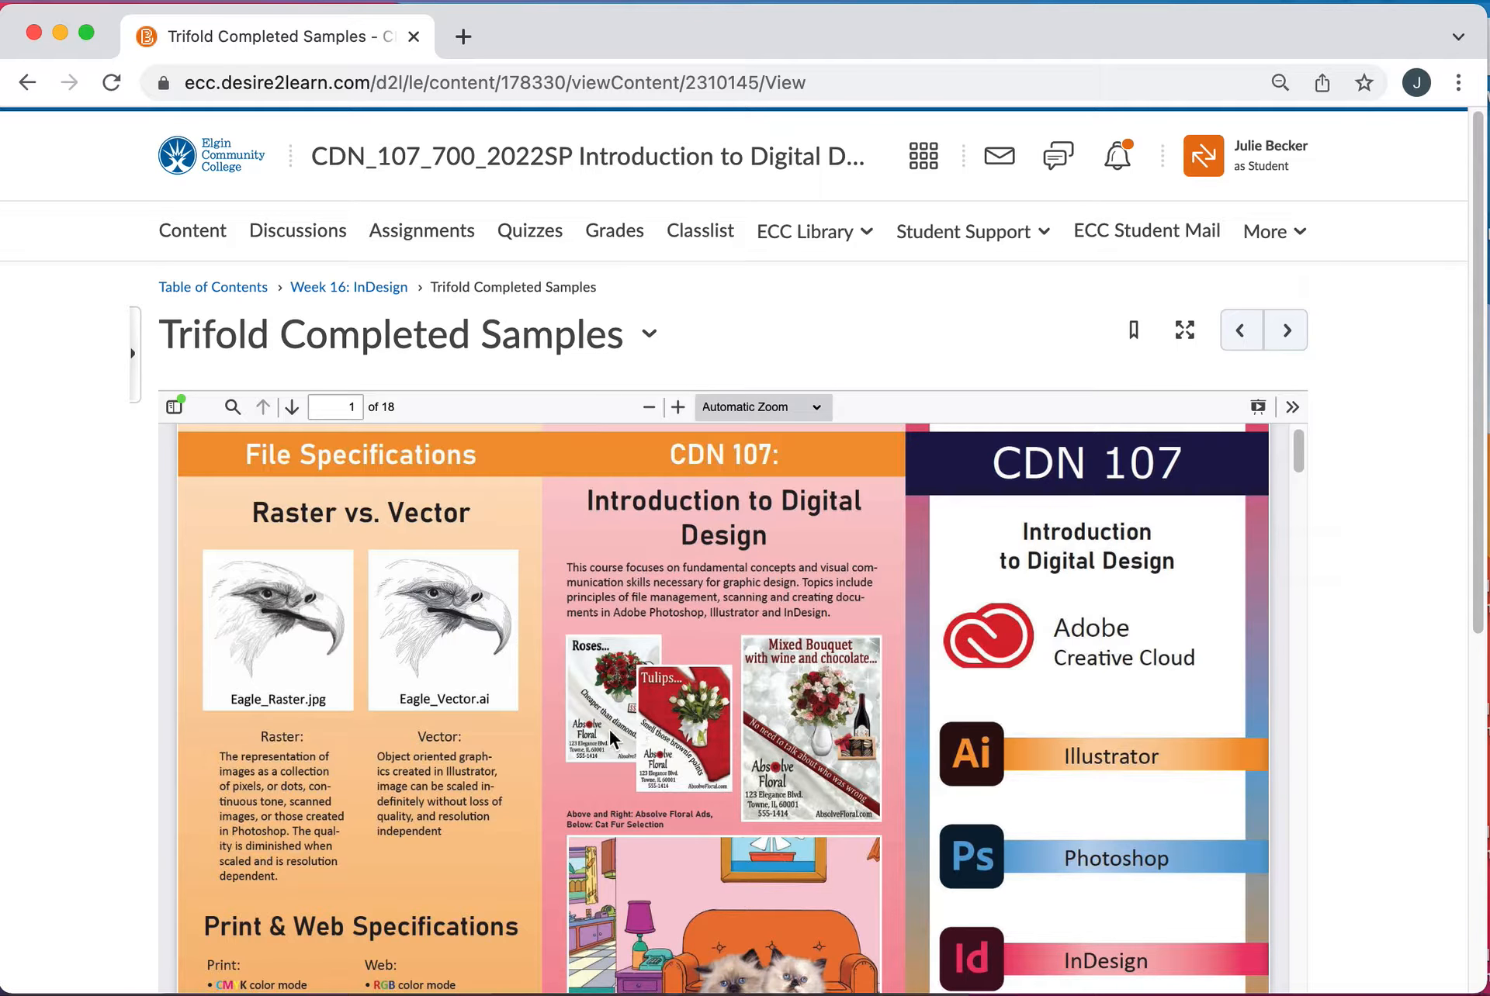
mouse_move(741, 741)
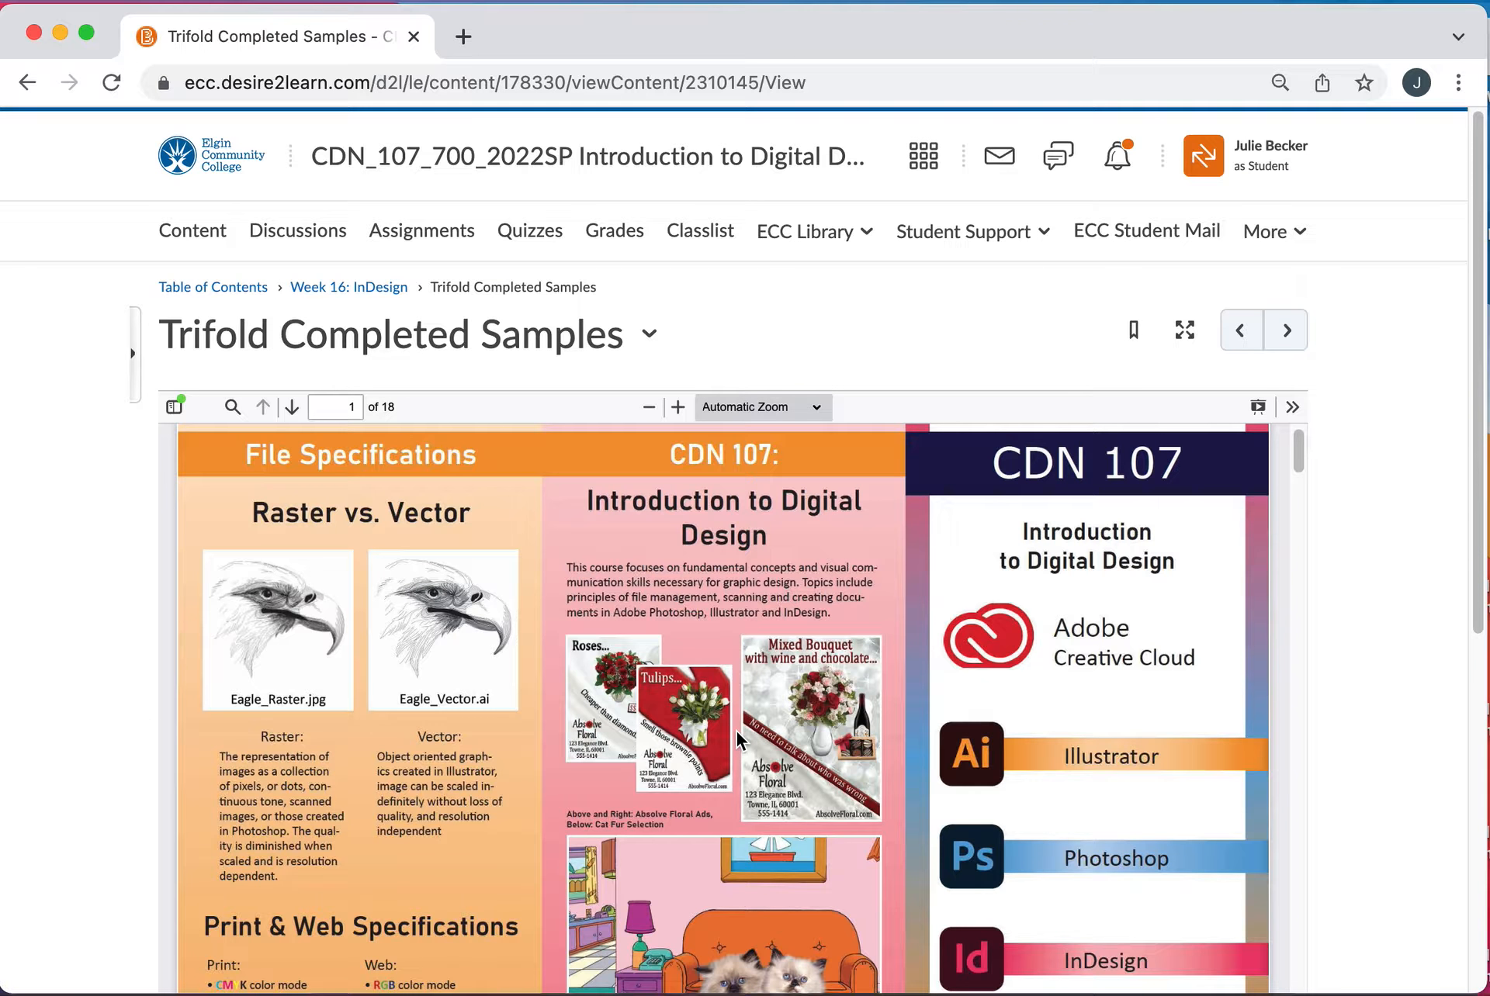
scroll(down, 3)
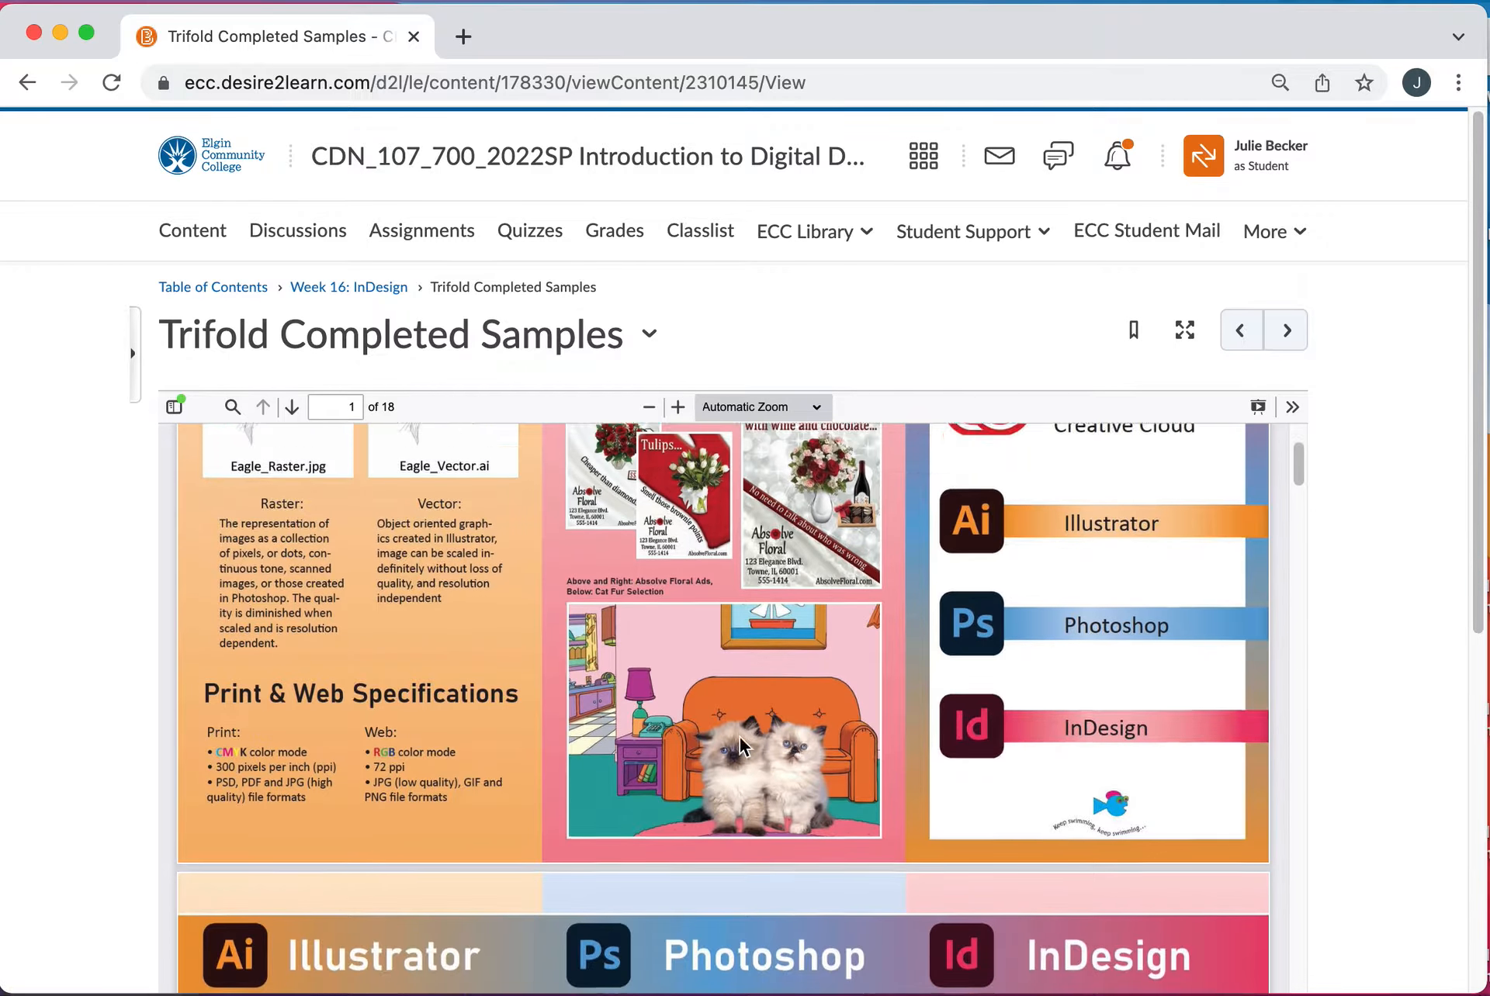
- Open Trifold Completed Samples and scroll the PDF to page 2's Illustrator, Photoshop and InDesign samples
click(292, 407)
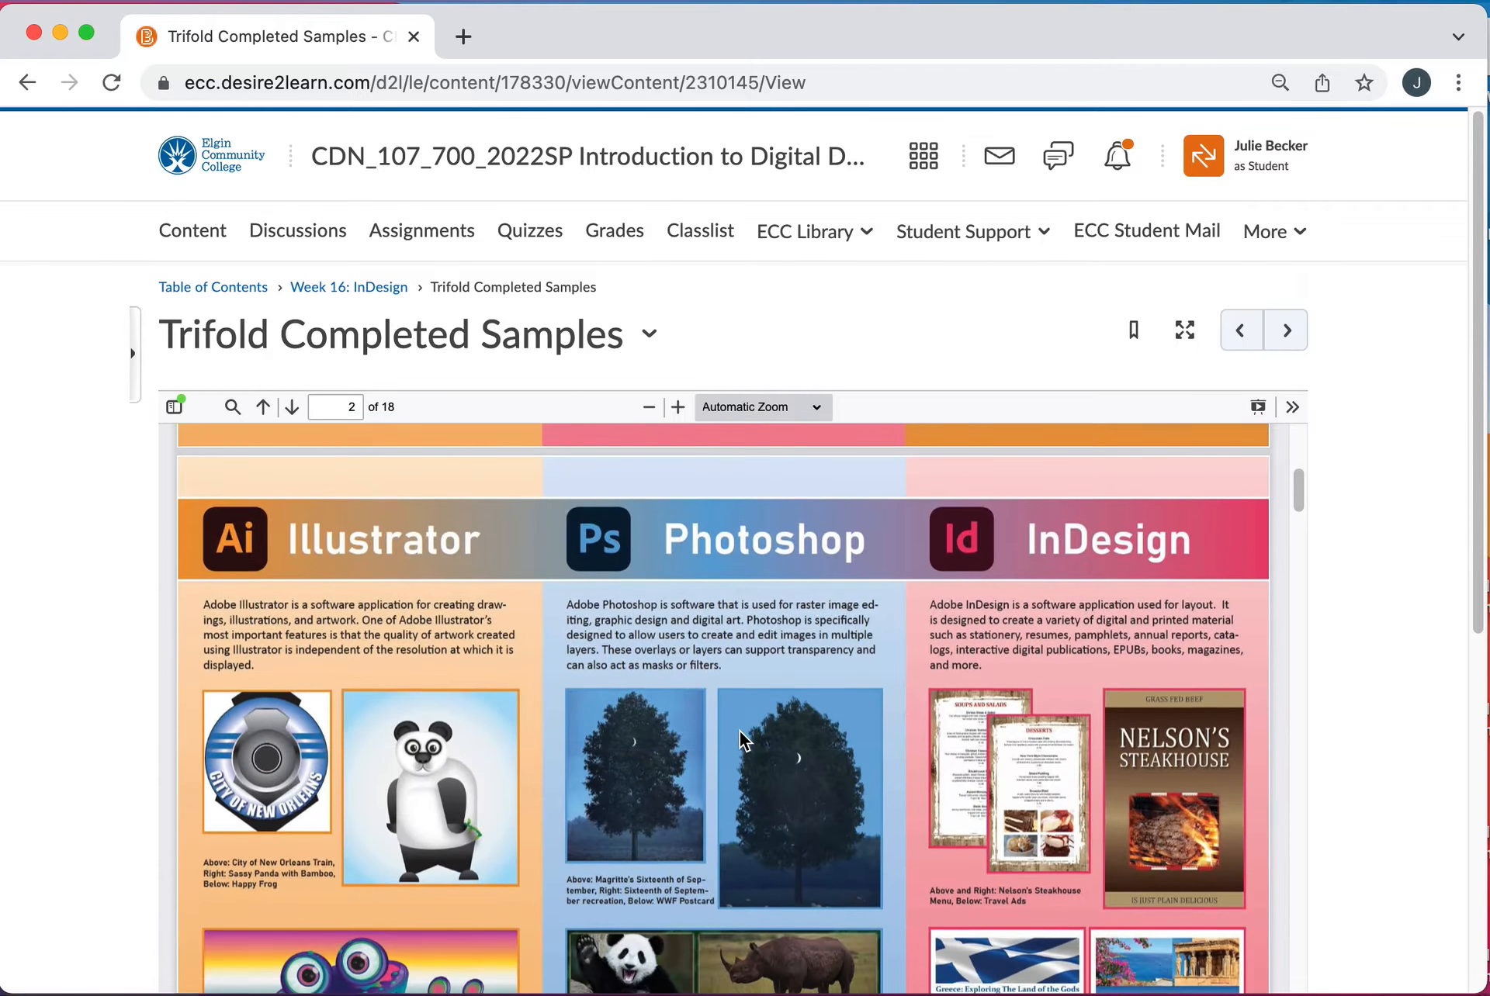
scroll(down, 3)
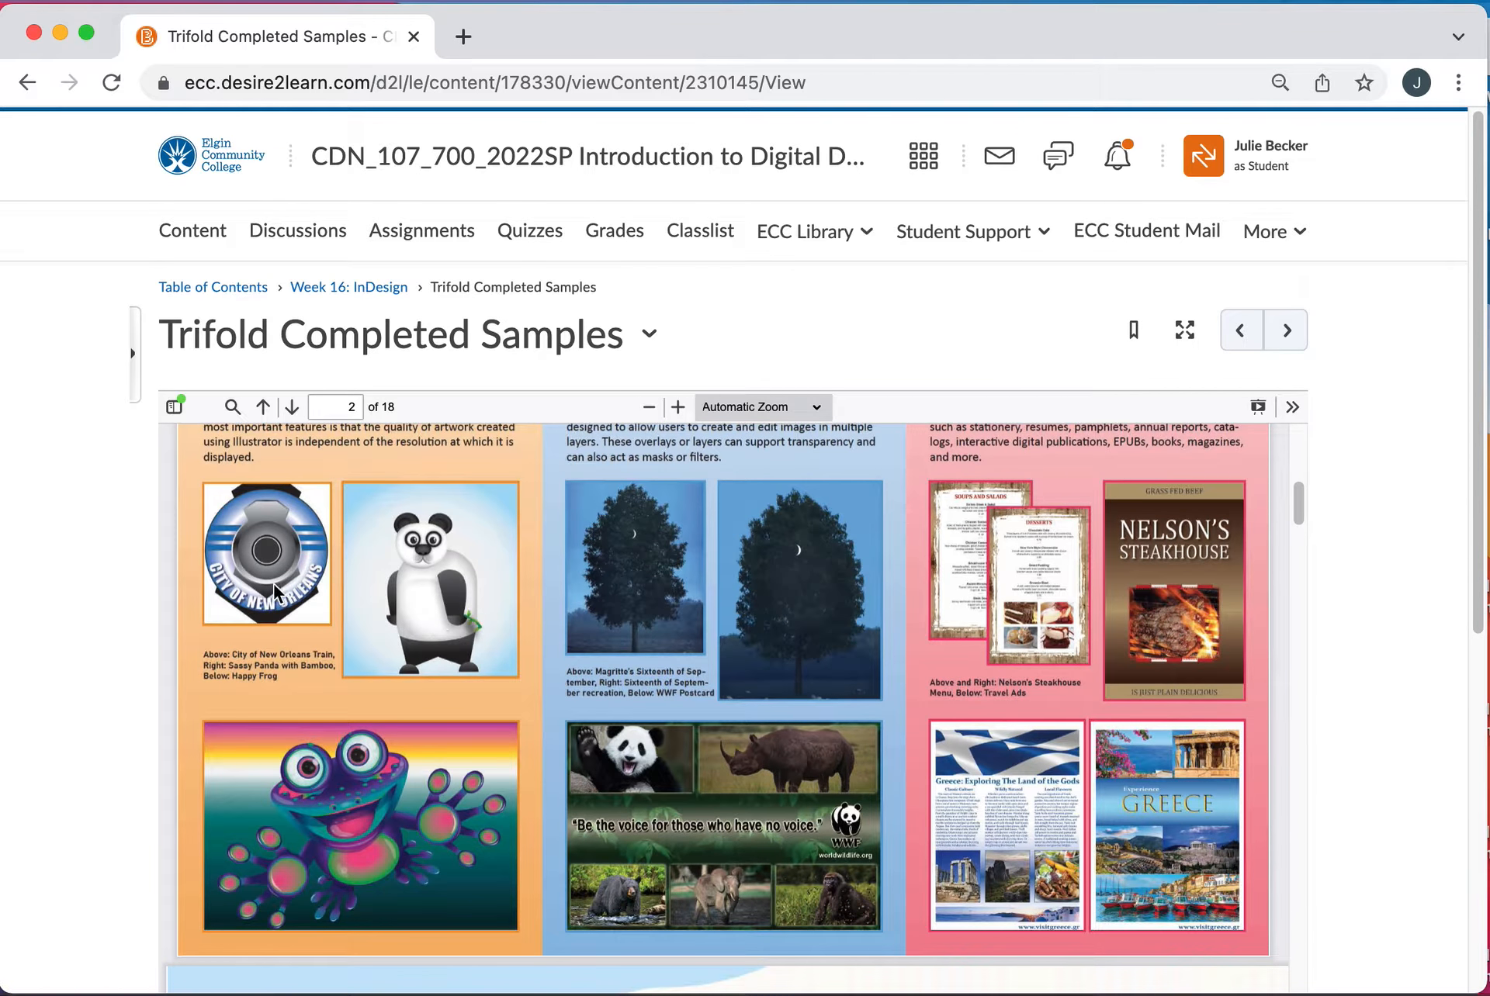
mouse_move(410, 599)
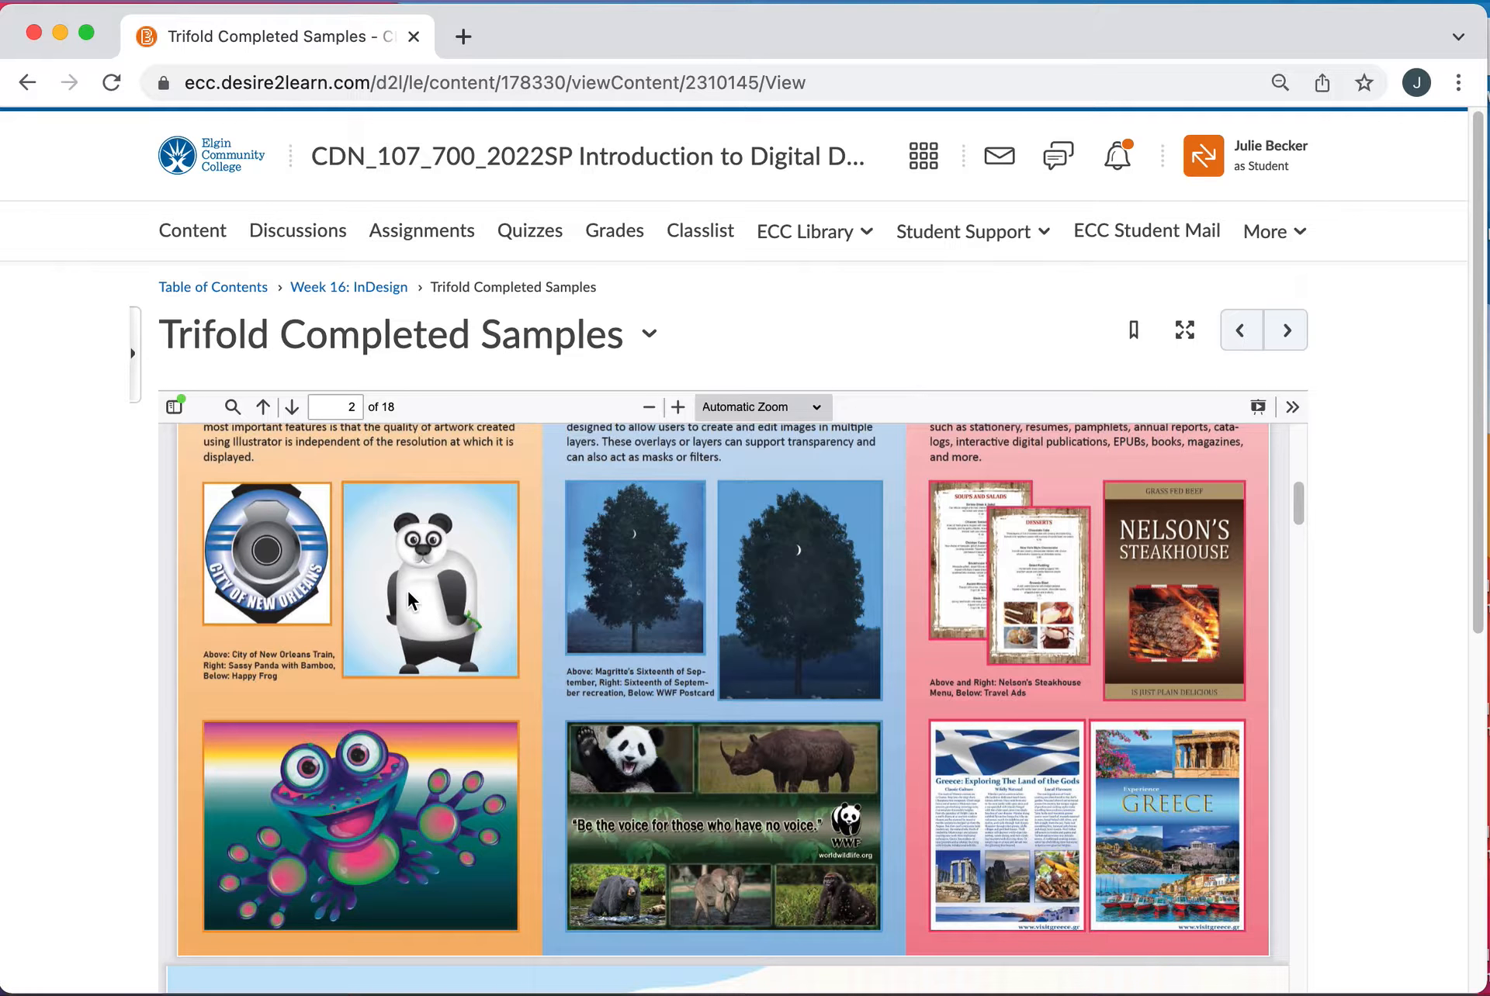
mouse_move(338, 832)
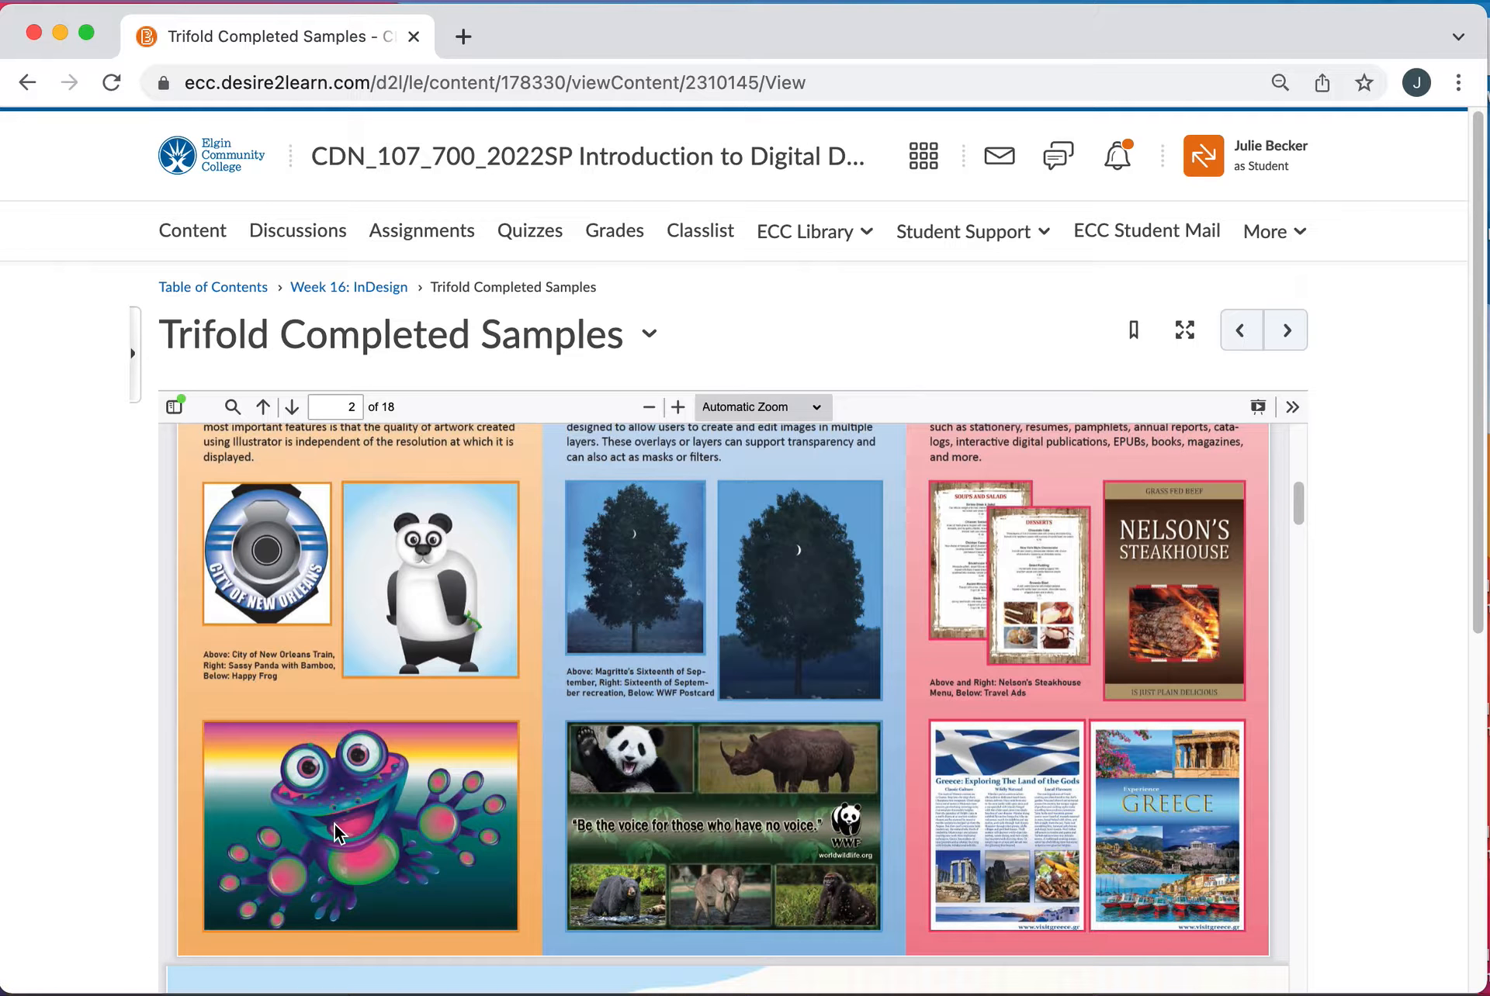
mouse_move(274, 565)
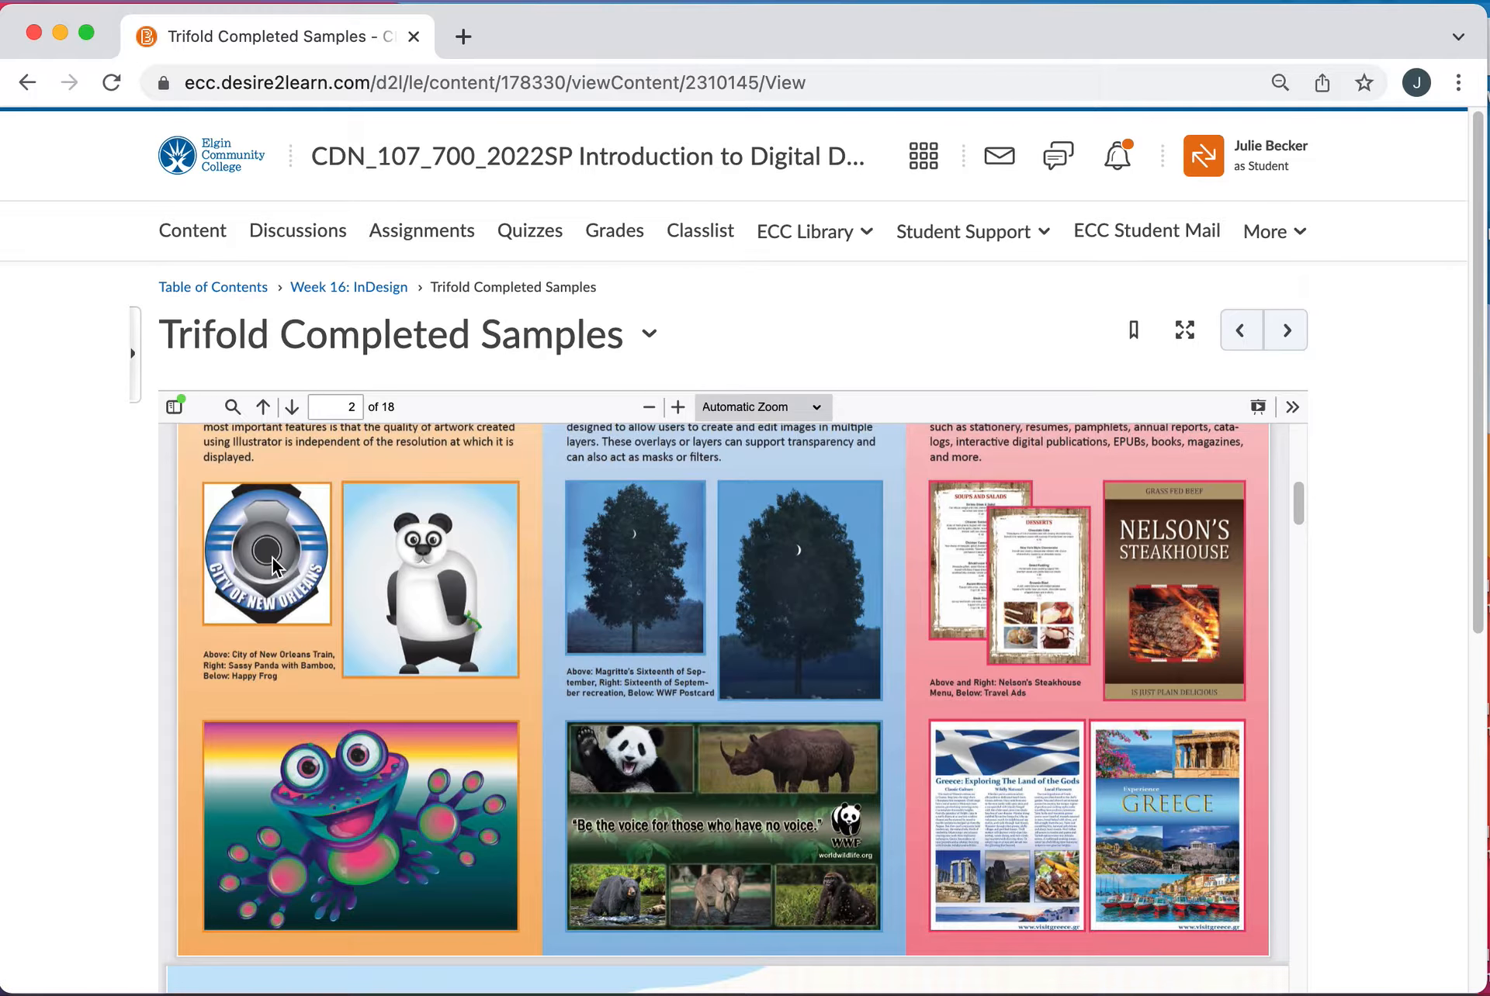
mouse_move(411, 667)
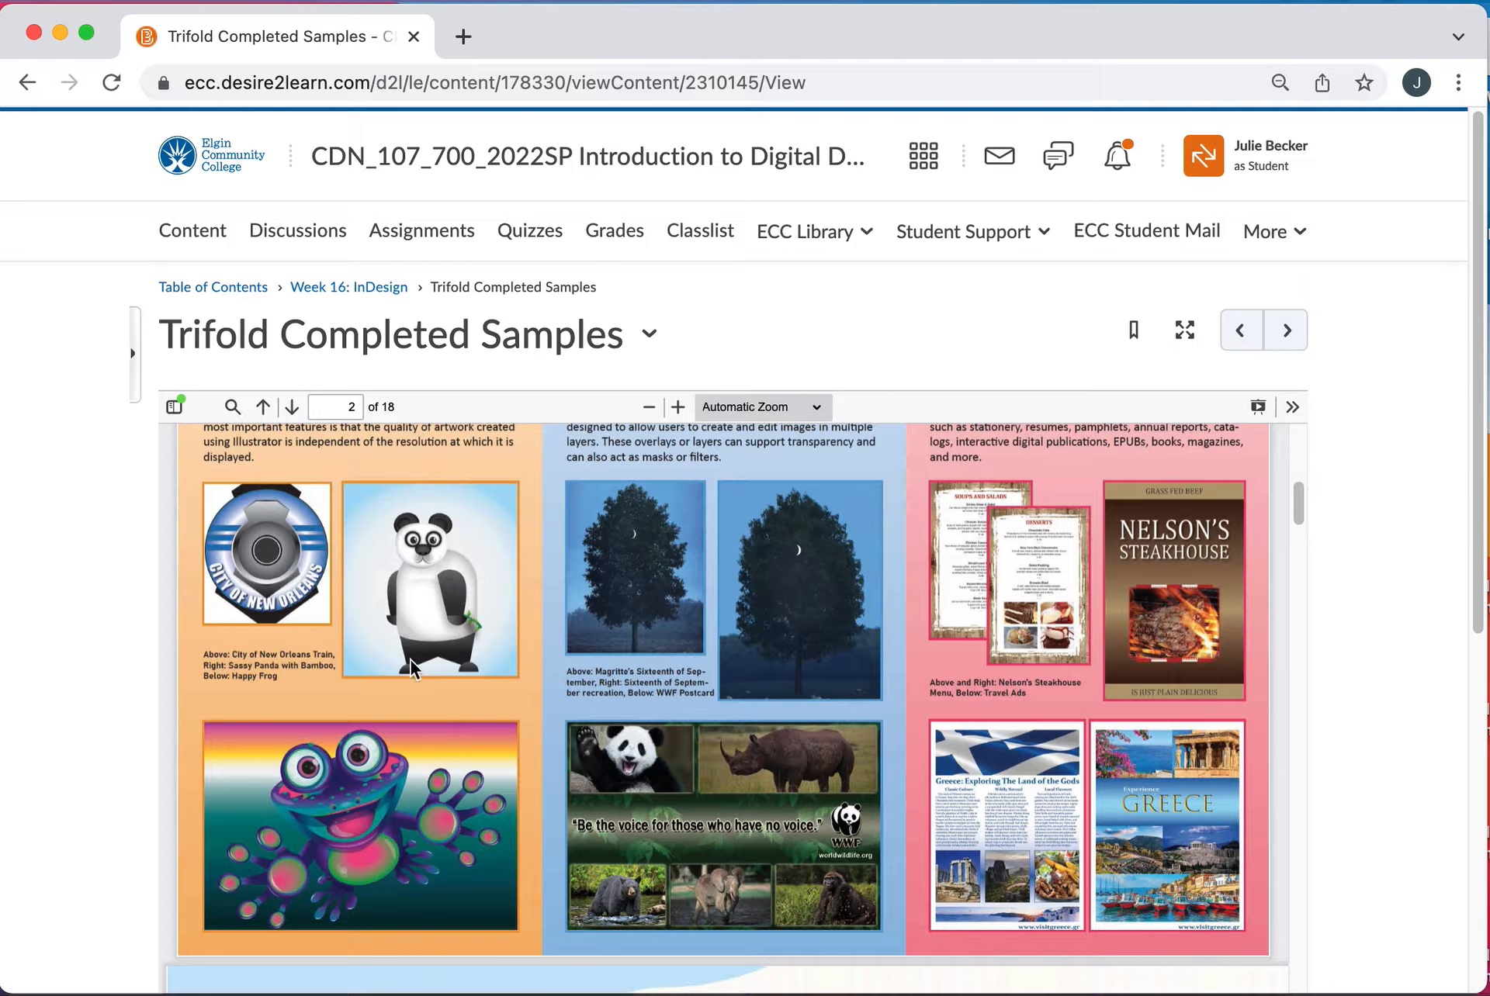
mouse_move(455, 759)
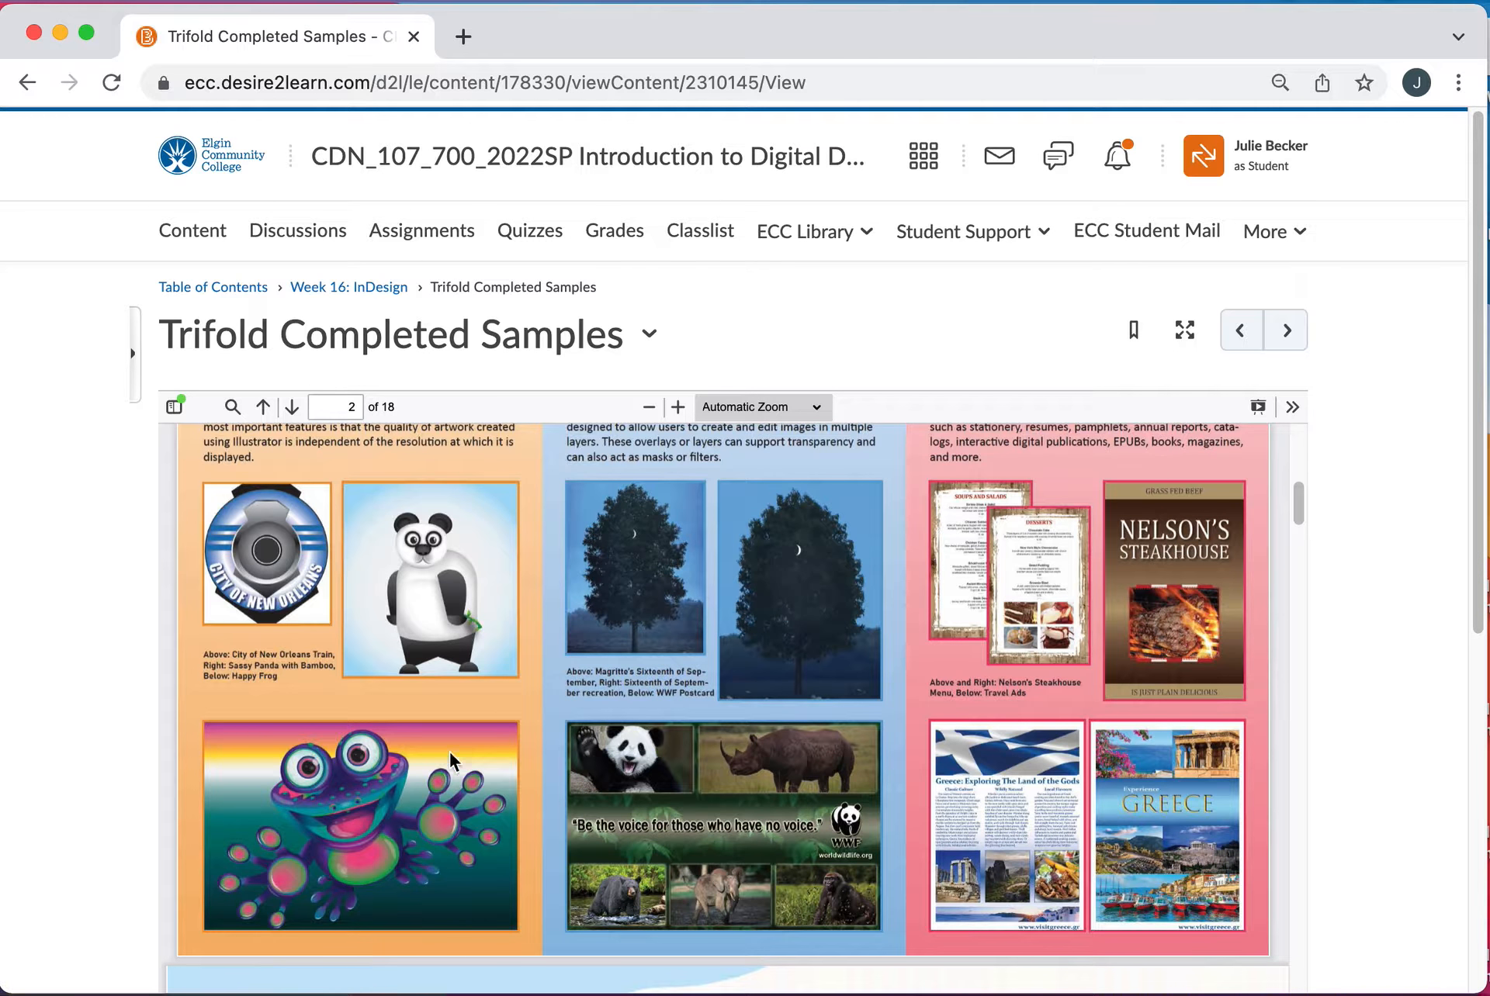
scroll(up, 3)
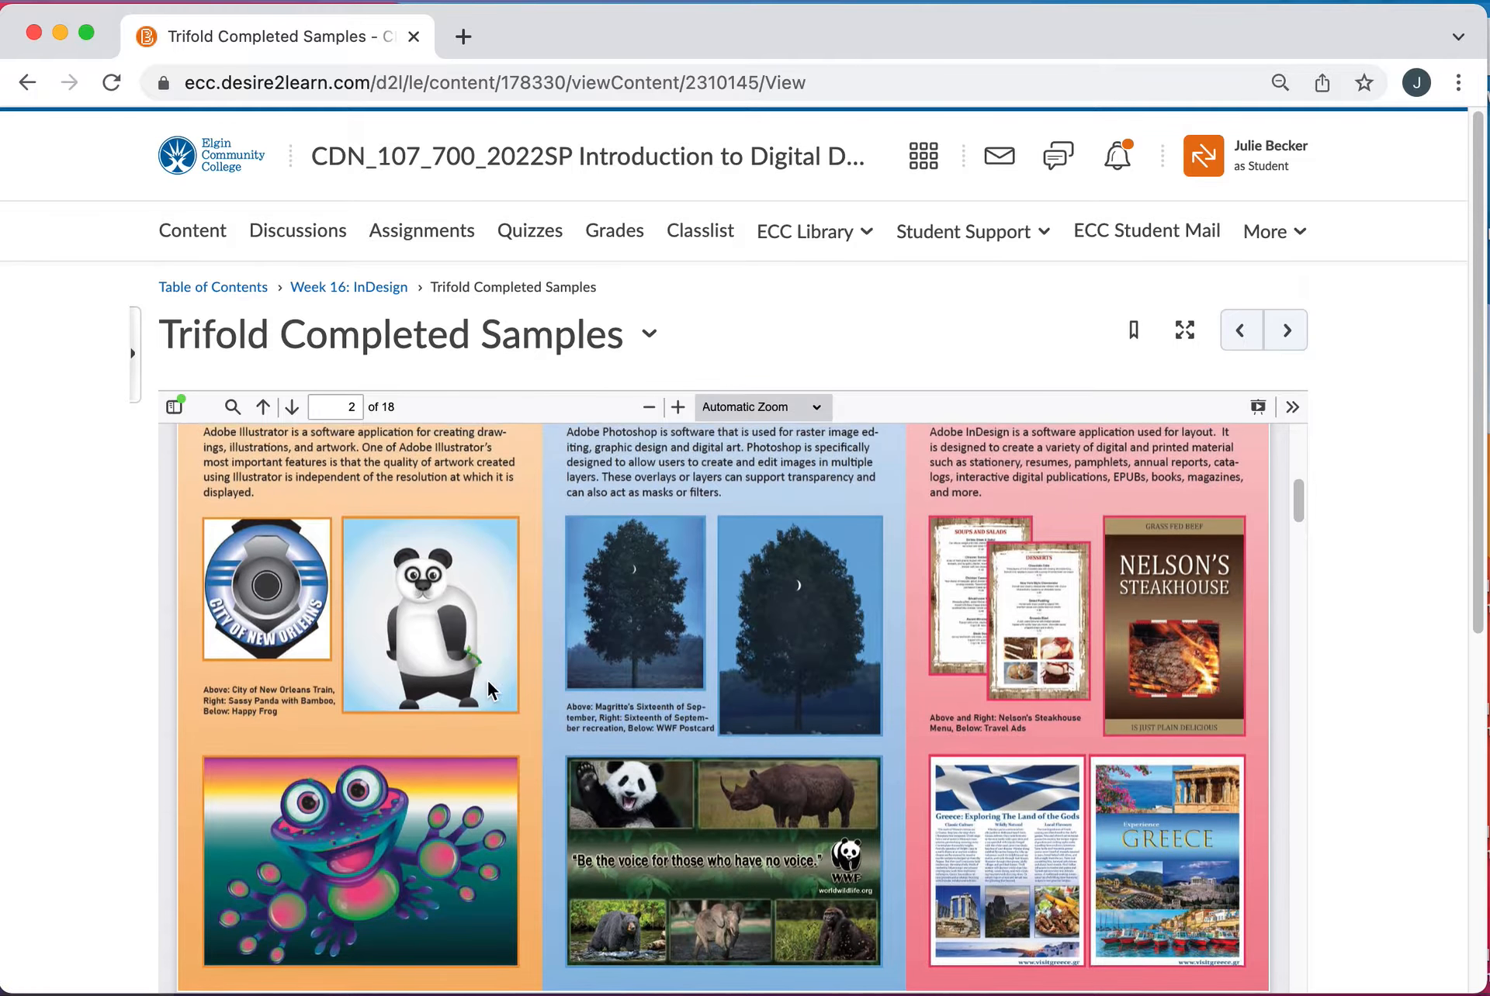
scroll(up, 3)
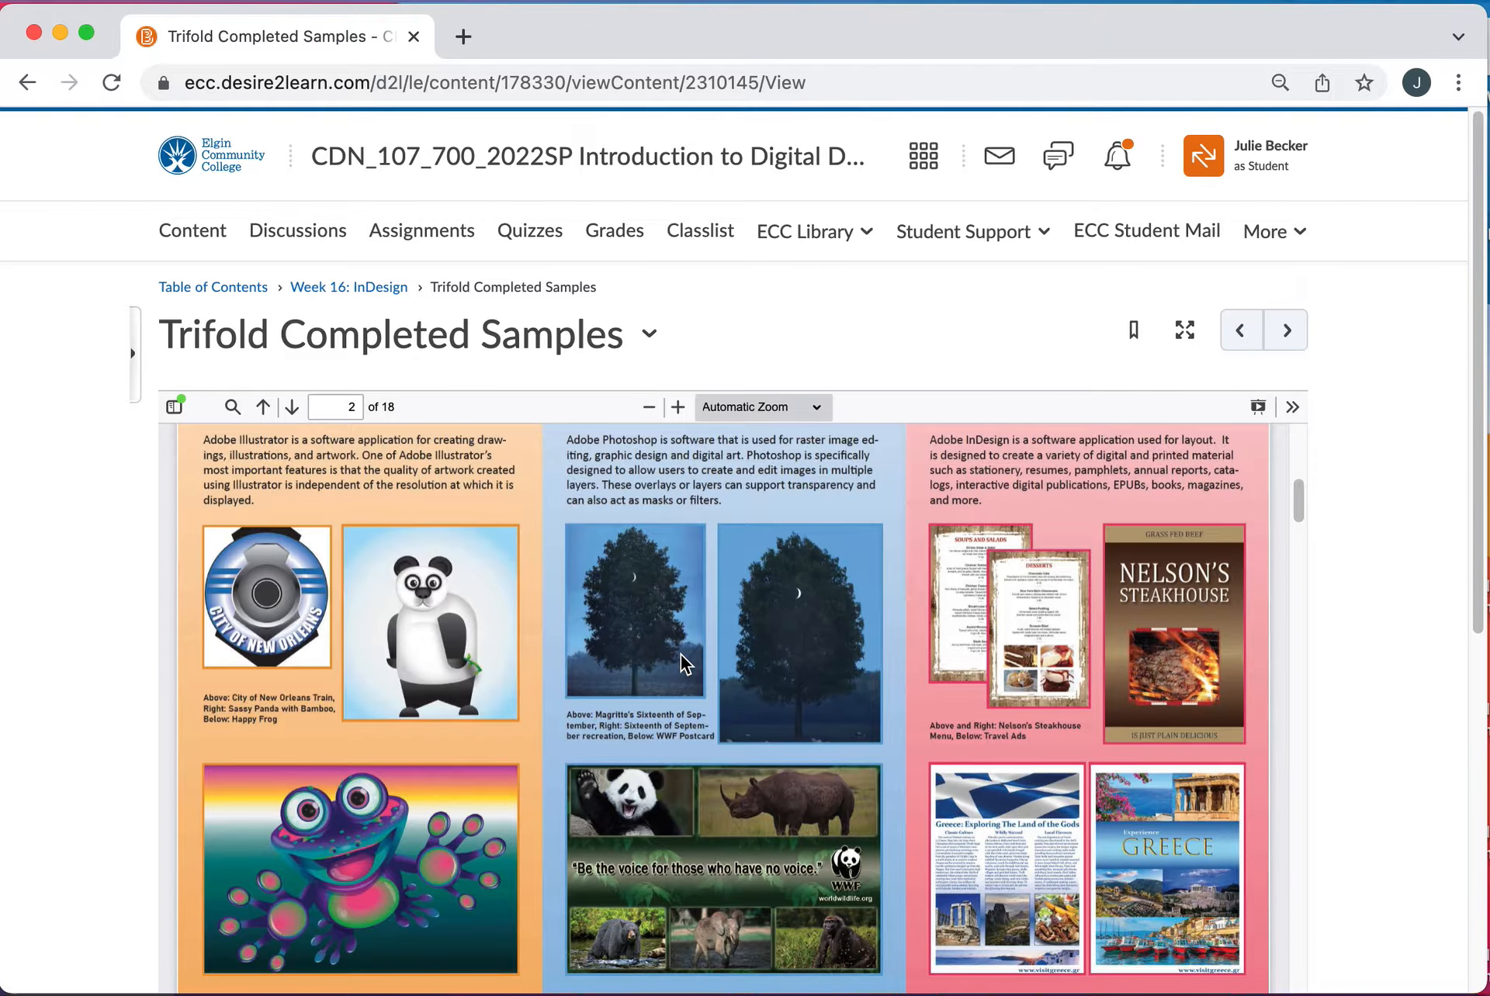
mouse_move(680, 661)
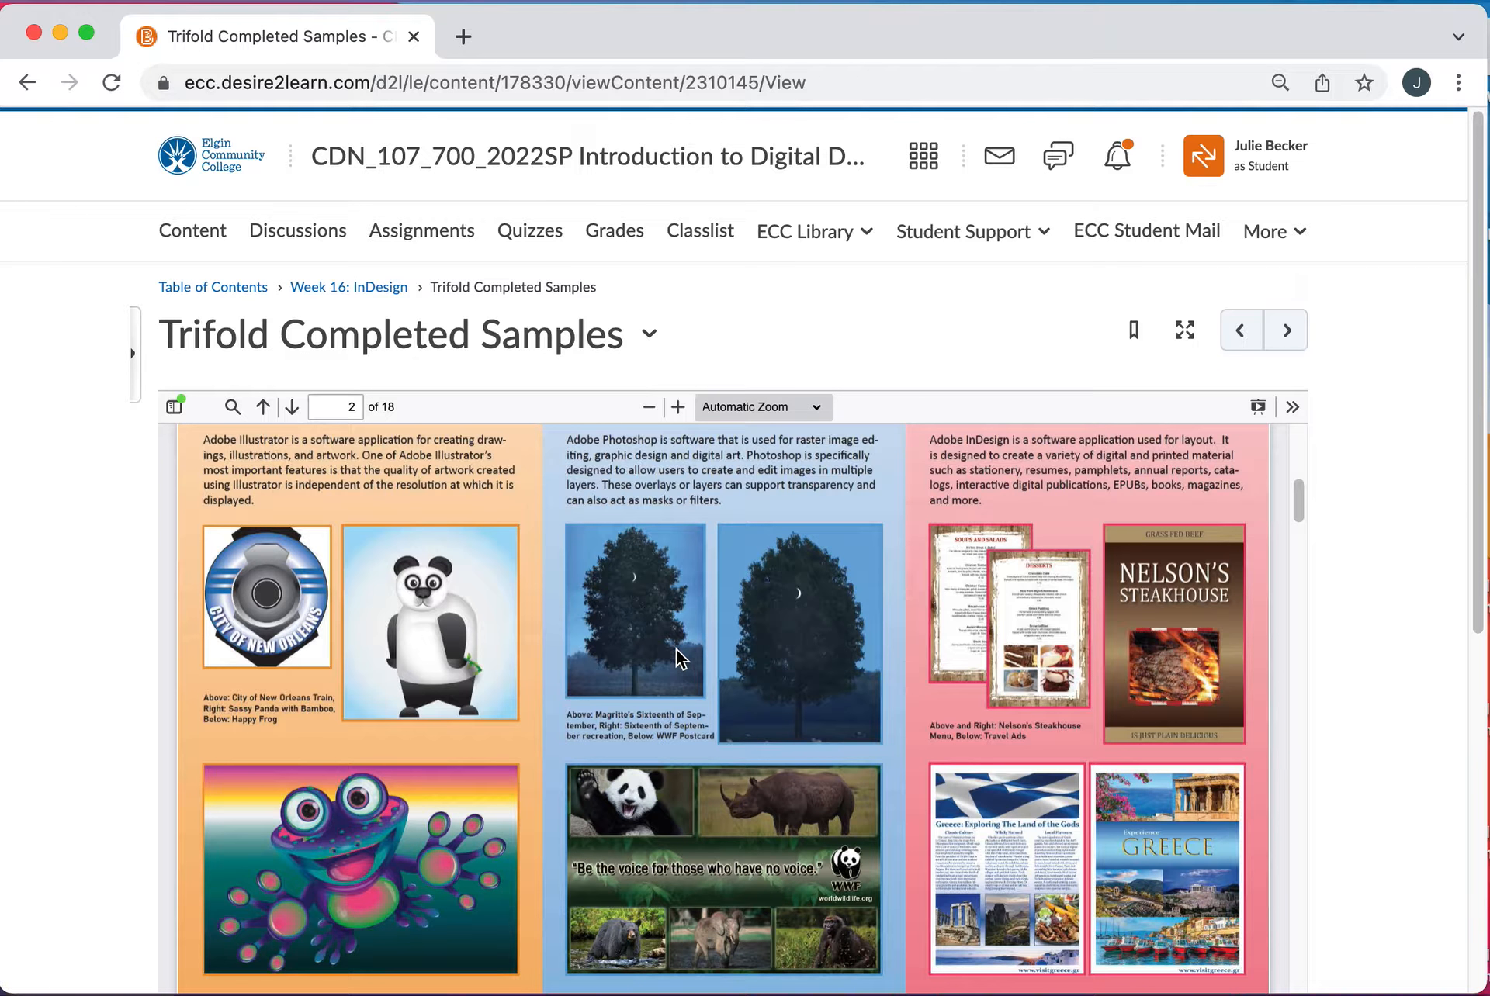
mouse_move(789, 637)
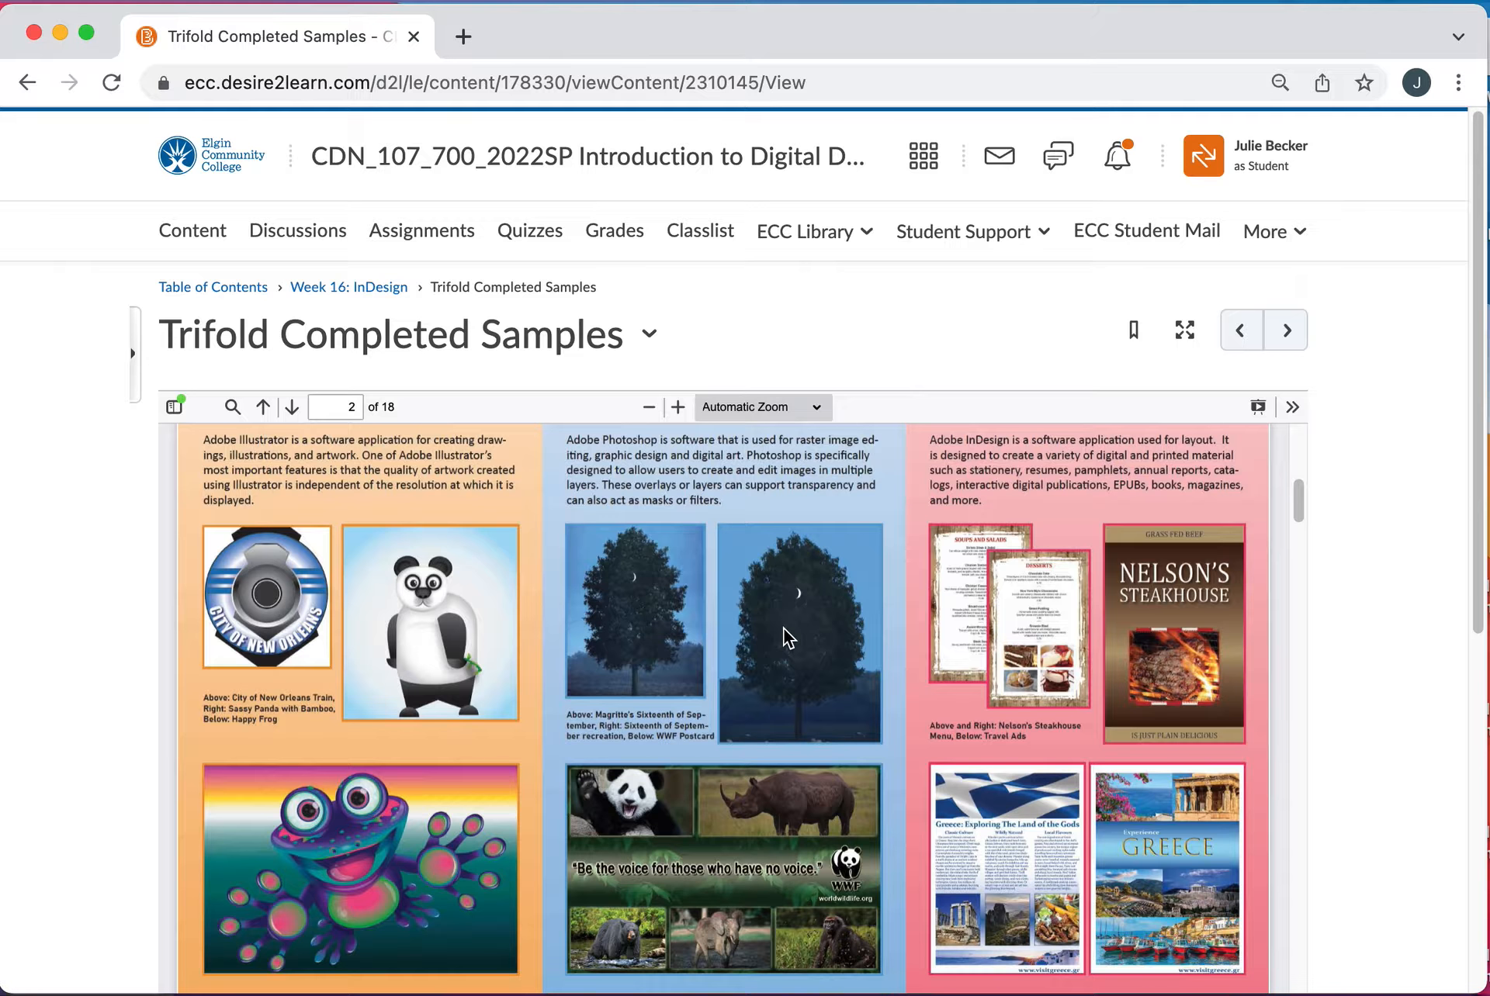
mouse_move(728, 694)
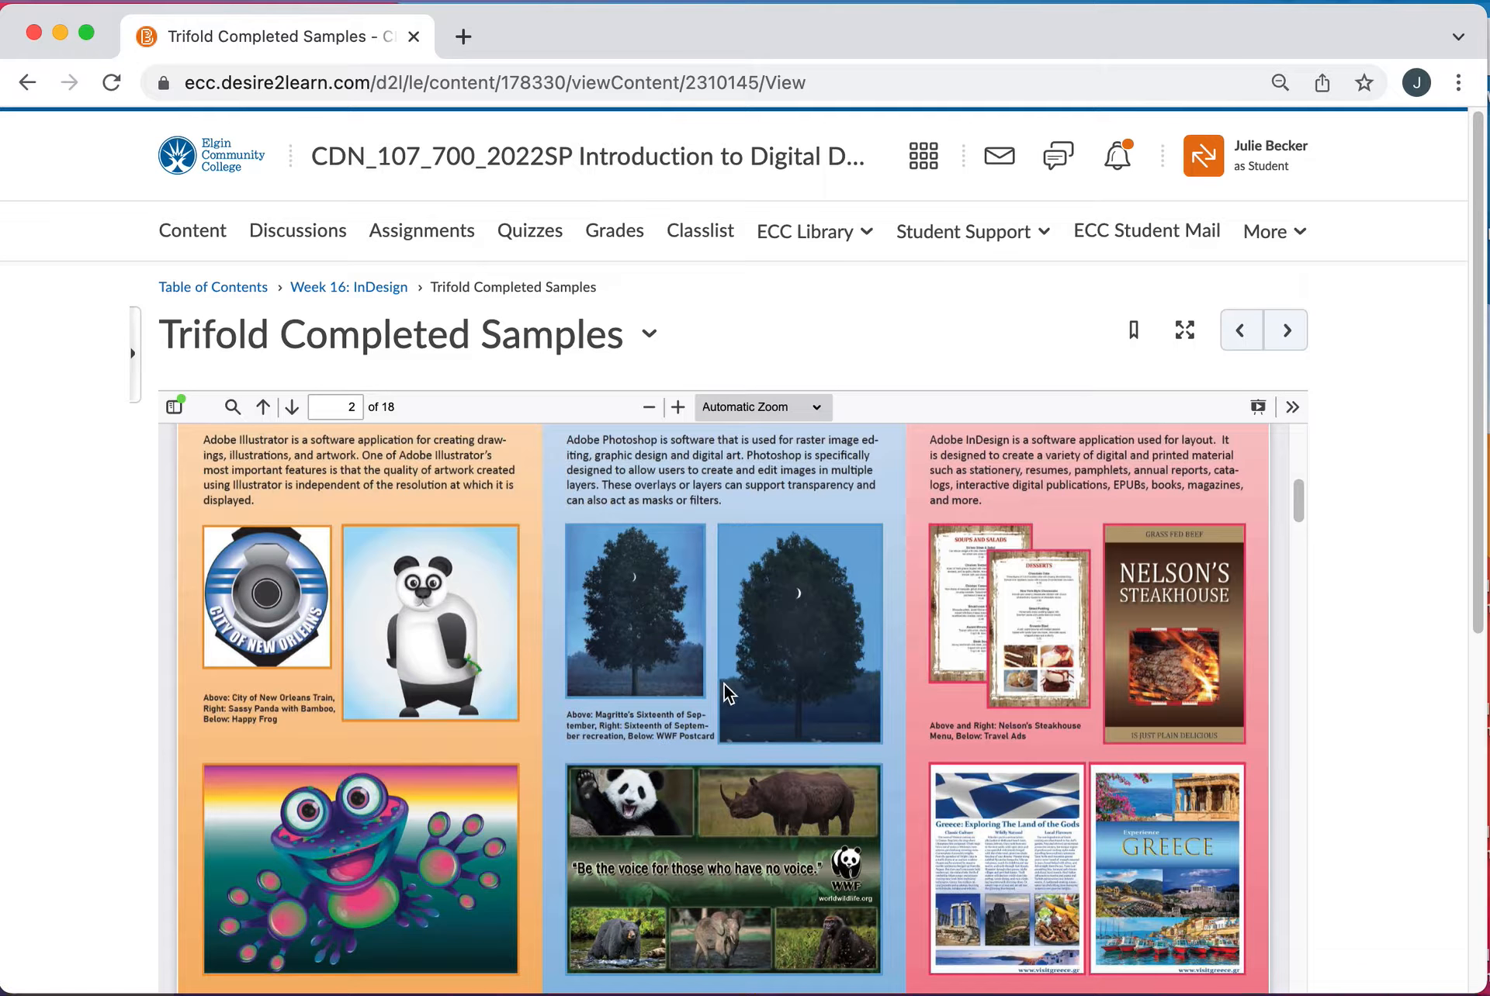
scroll(down, 3)
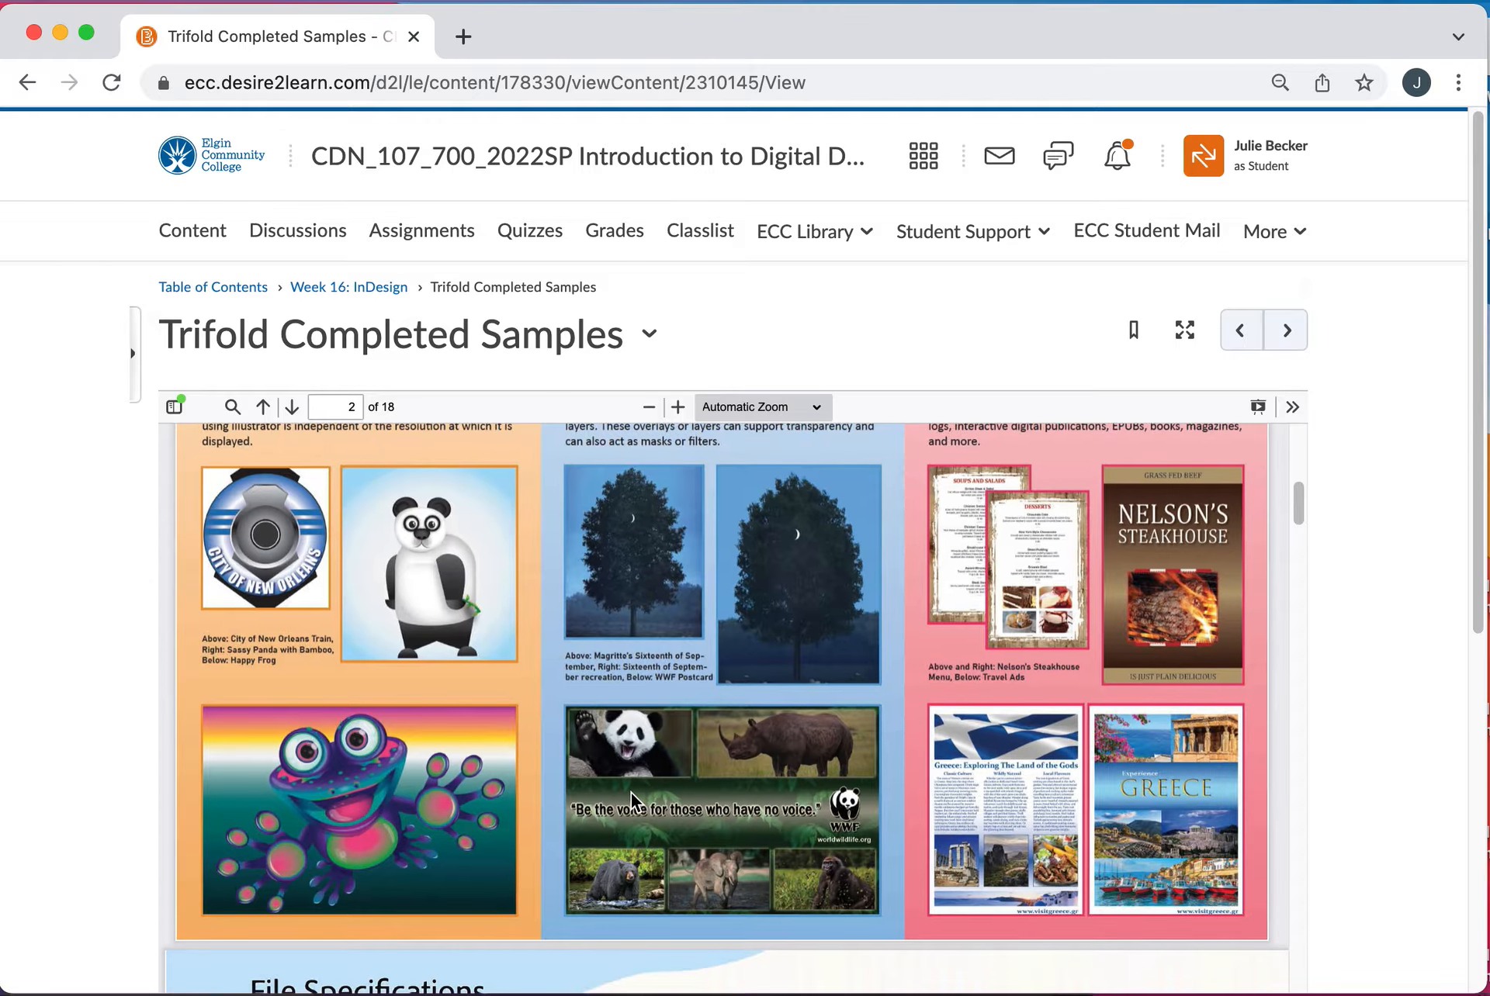
mouse_move(853, 852)
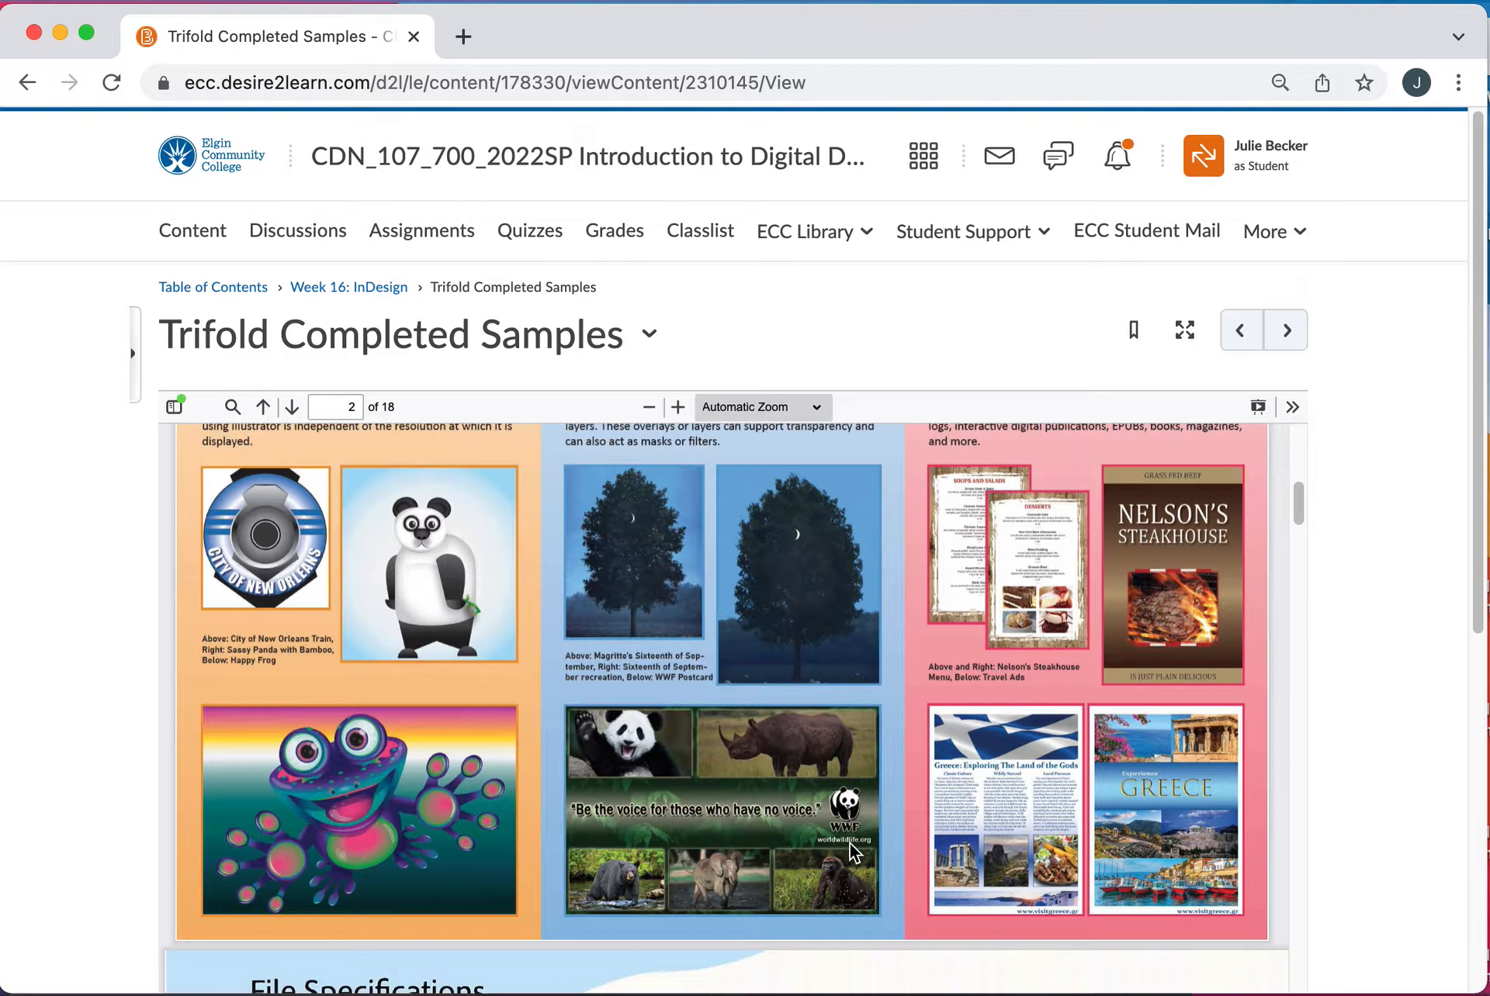
mouse_move(846, 865)
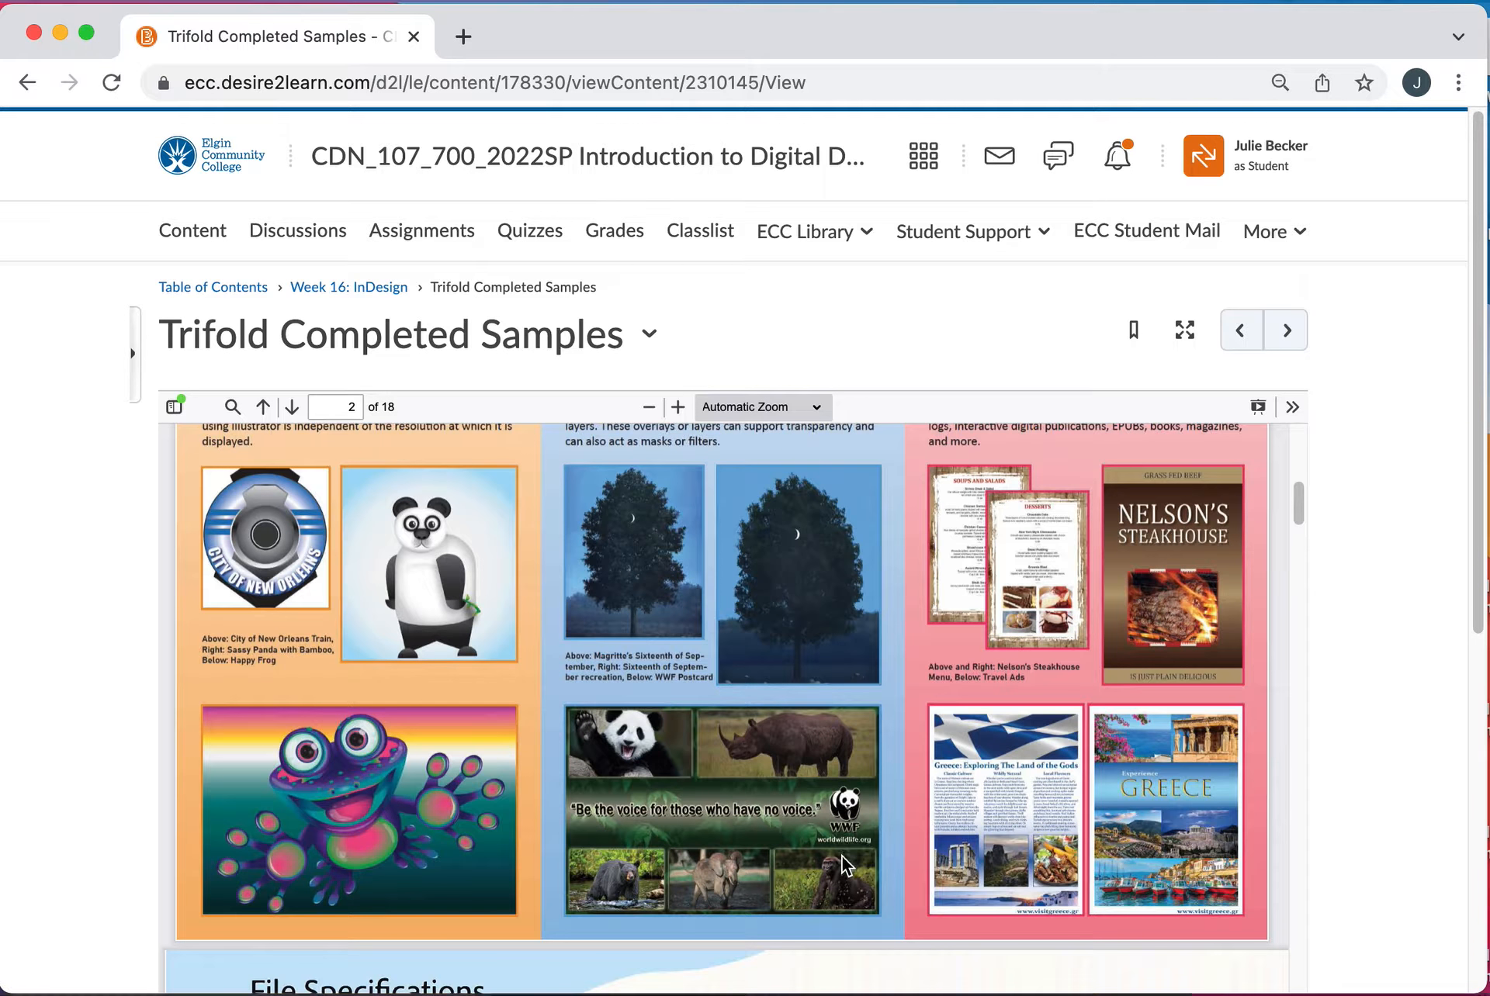
scroll(up, 3)
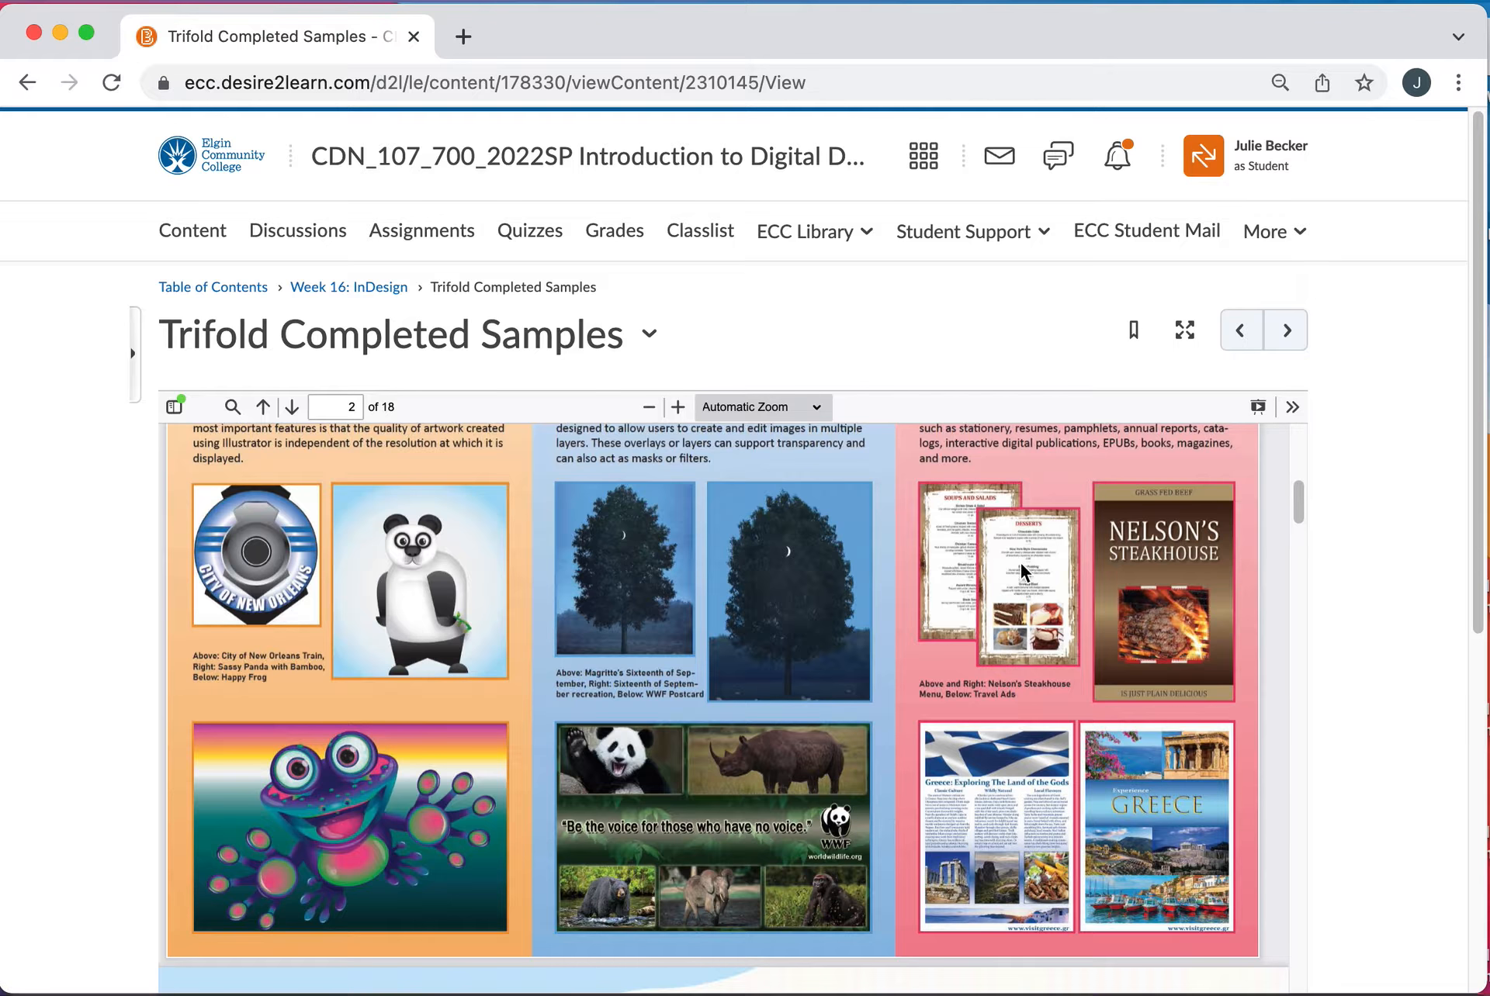
mouse_move(1205, 661)
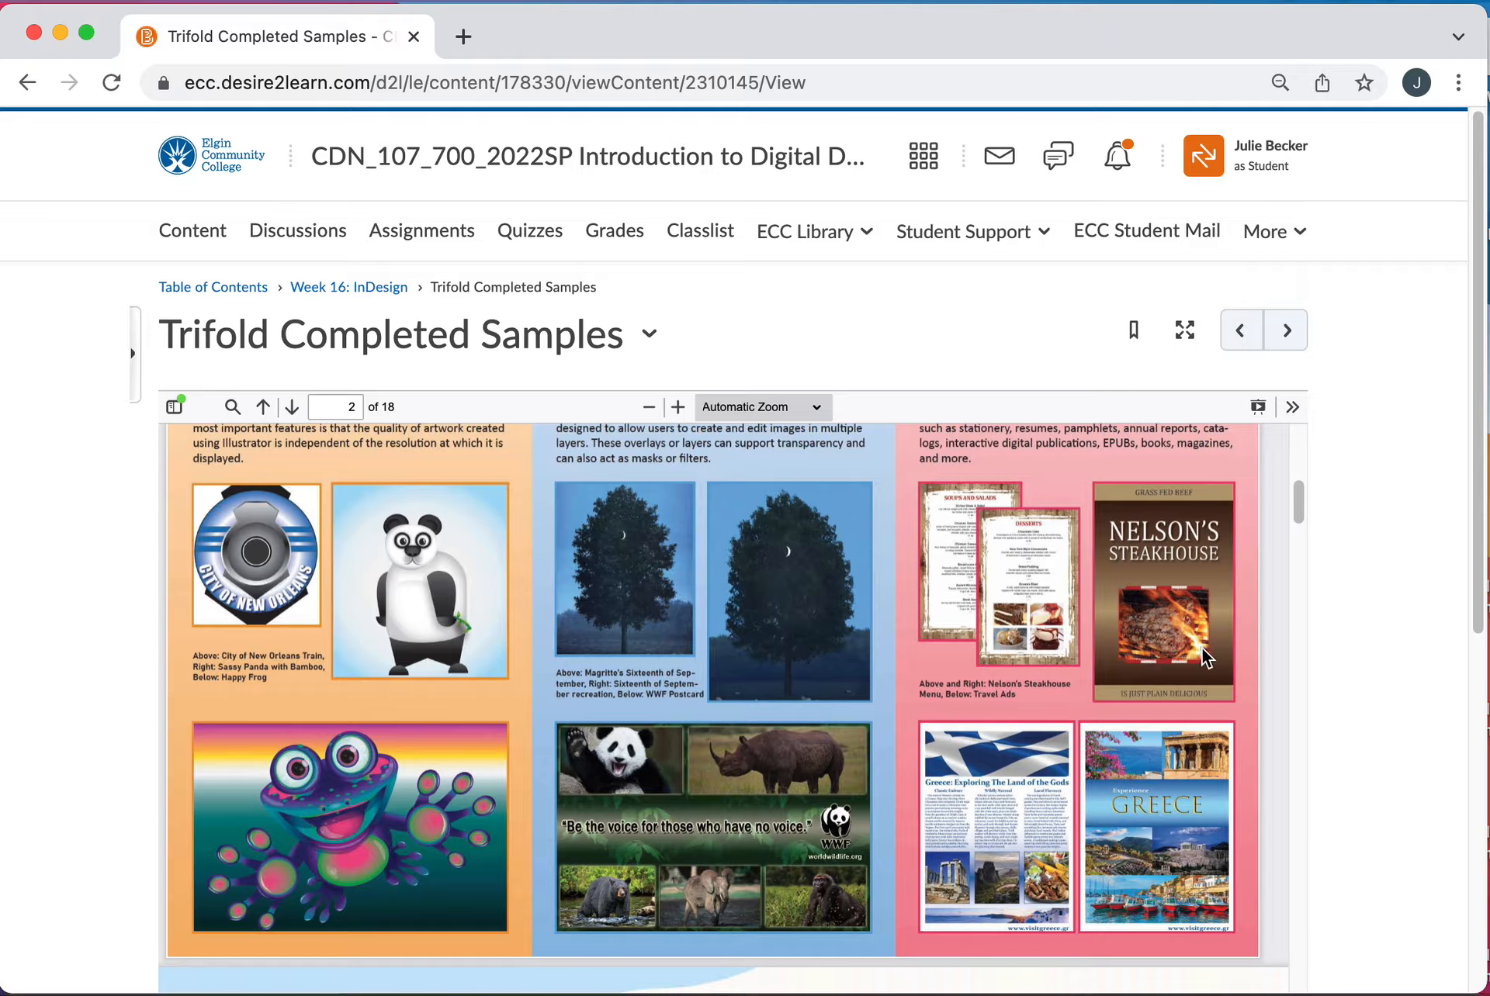
mouse_move(1209, 627)
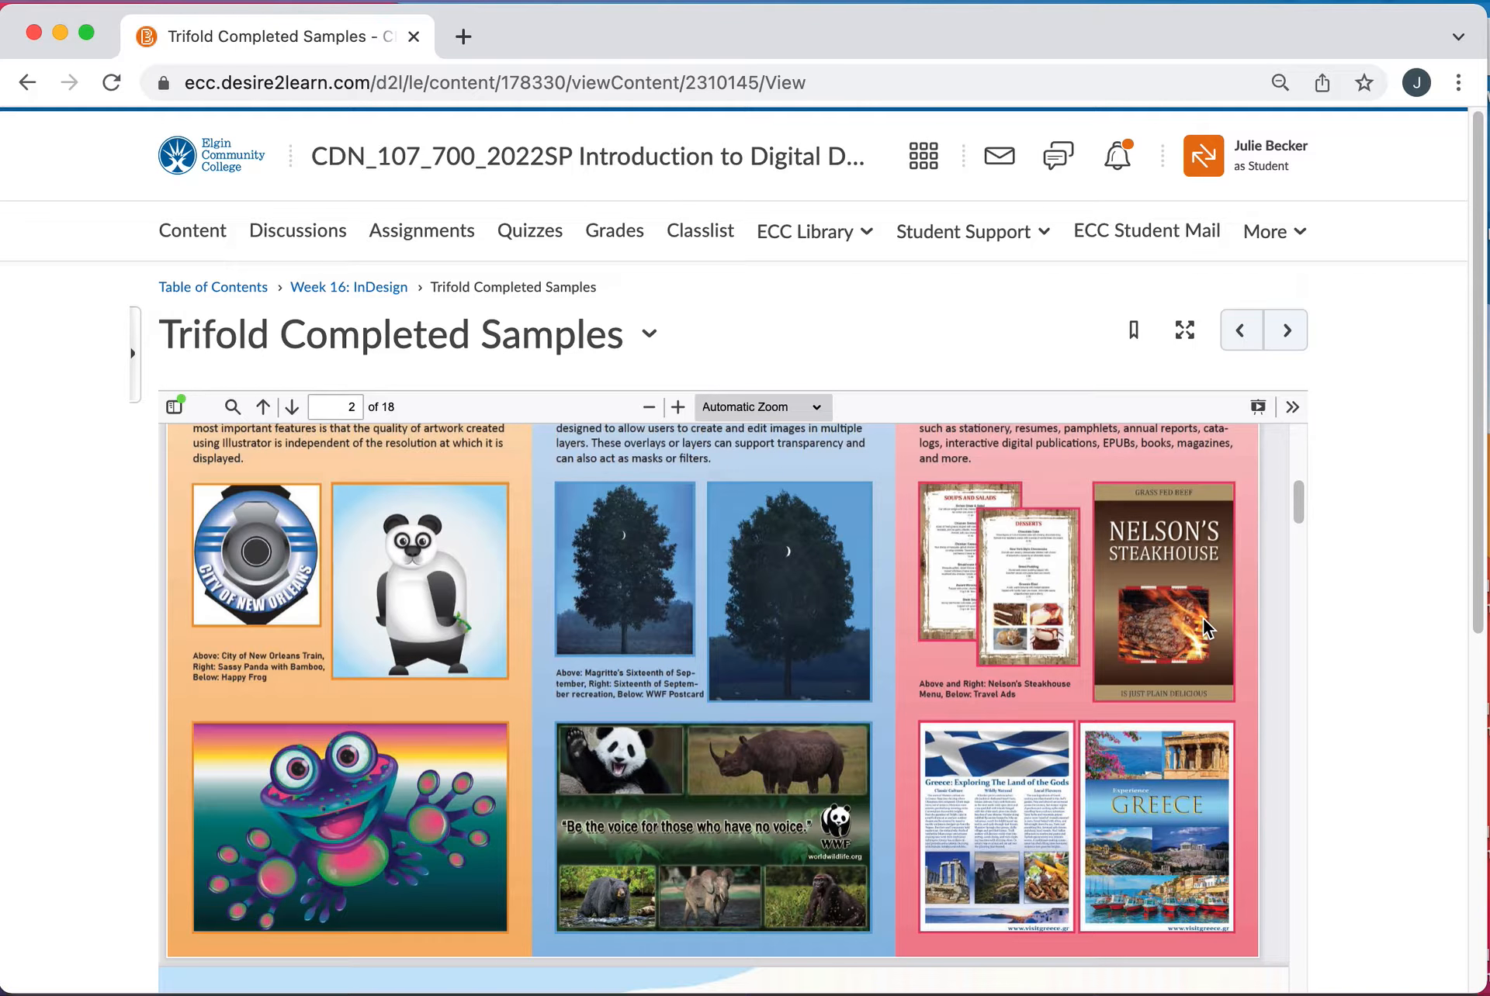
mouse_move(995, 771)
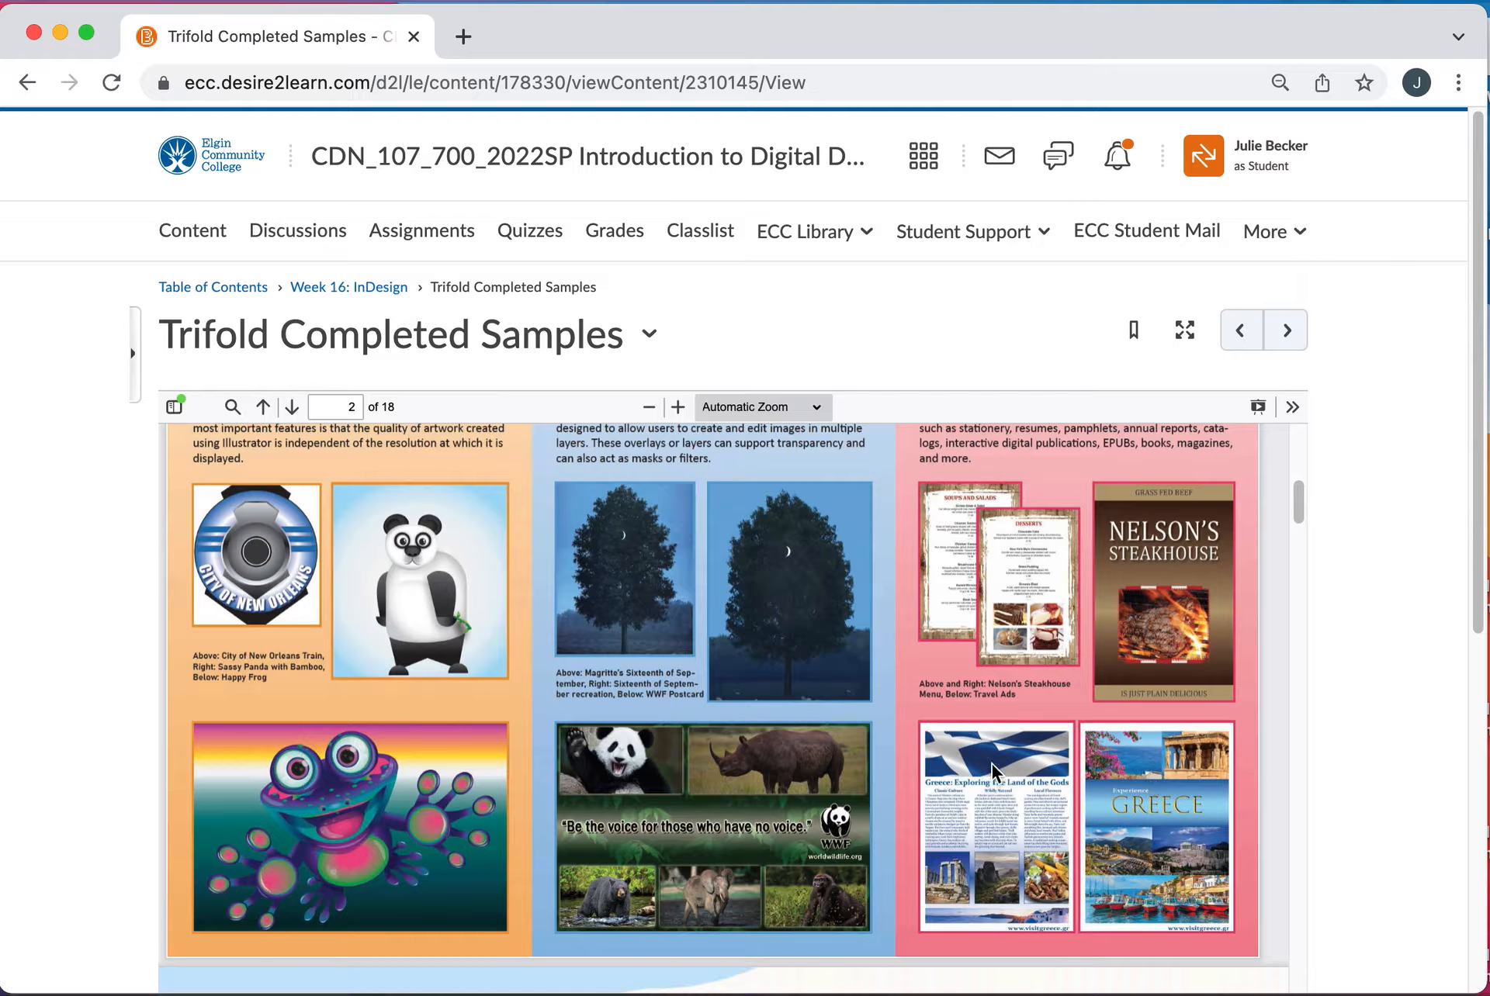
mouse_move(1102, 921)
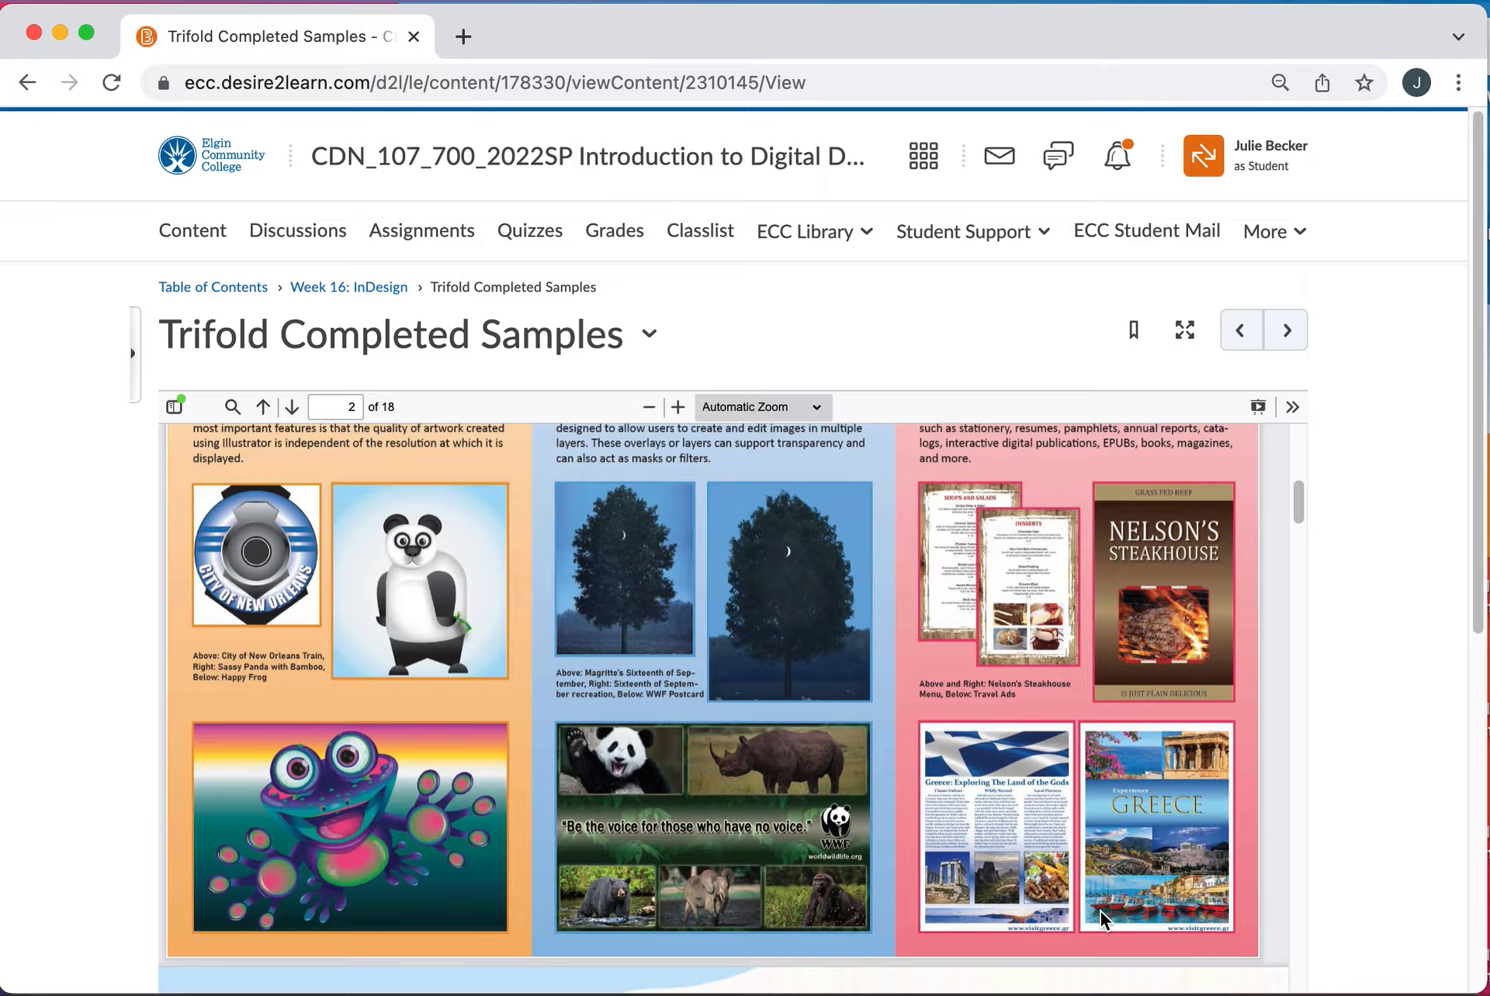
scroll(up, 3)
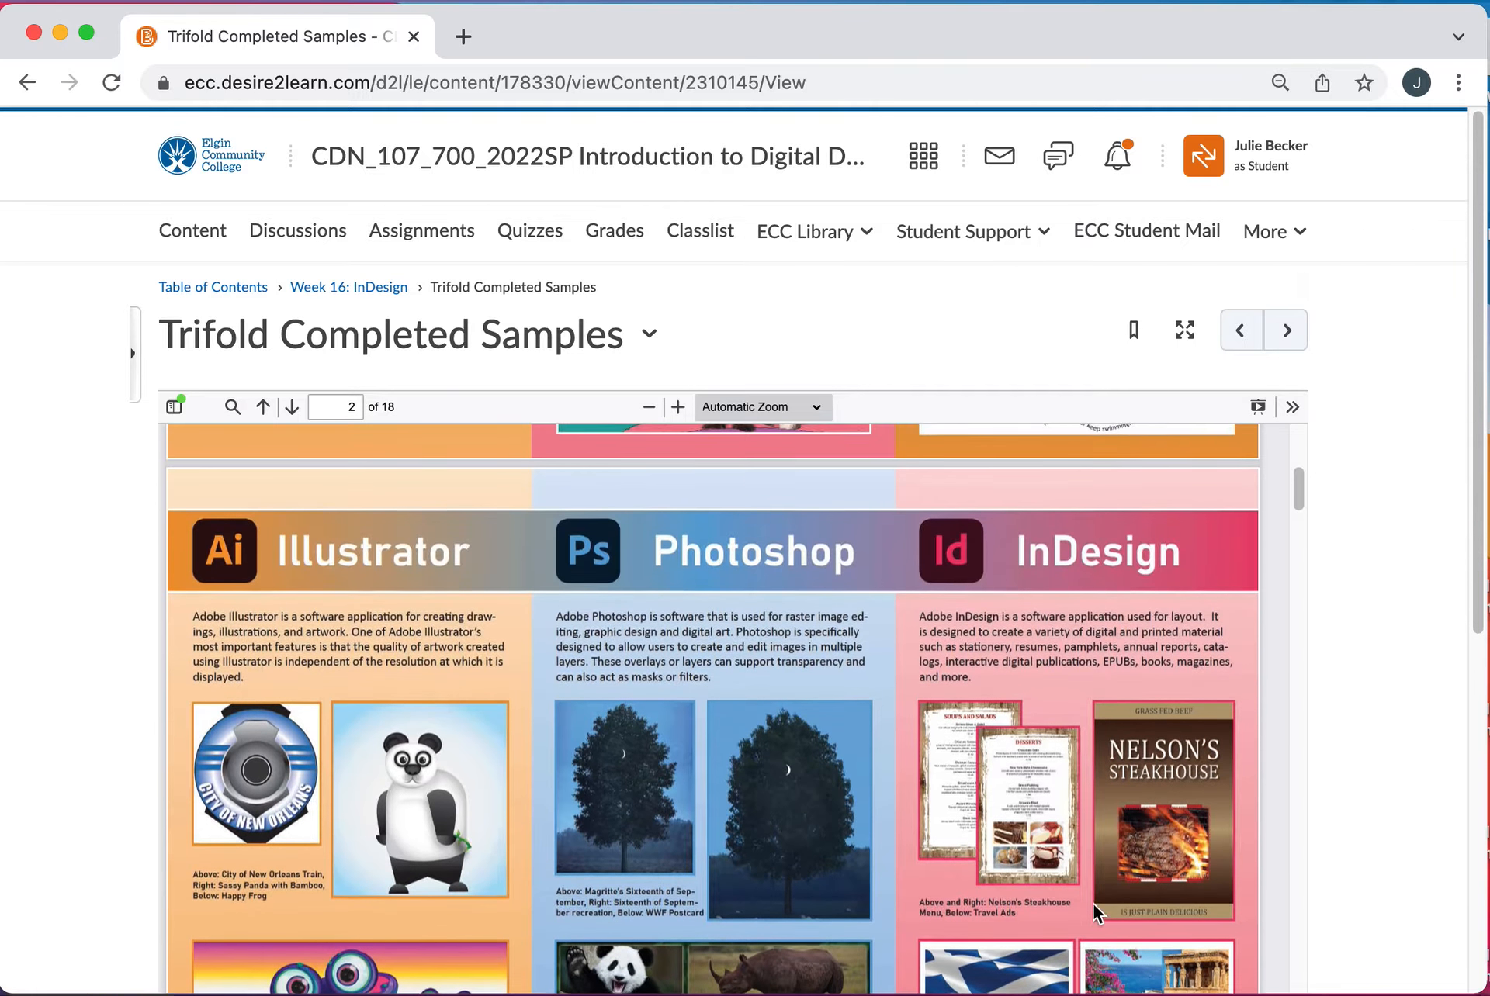
- Scroll the trifold samples PDF from page 2 through page 5 of 18
scroll(up, 3)
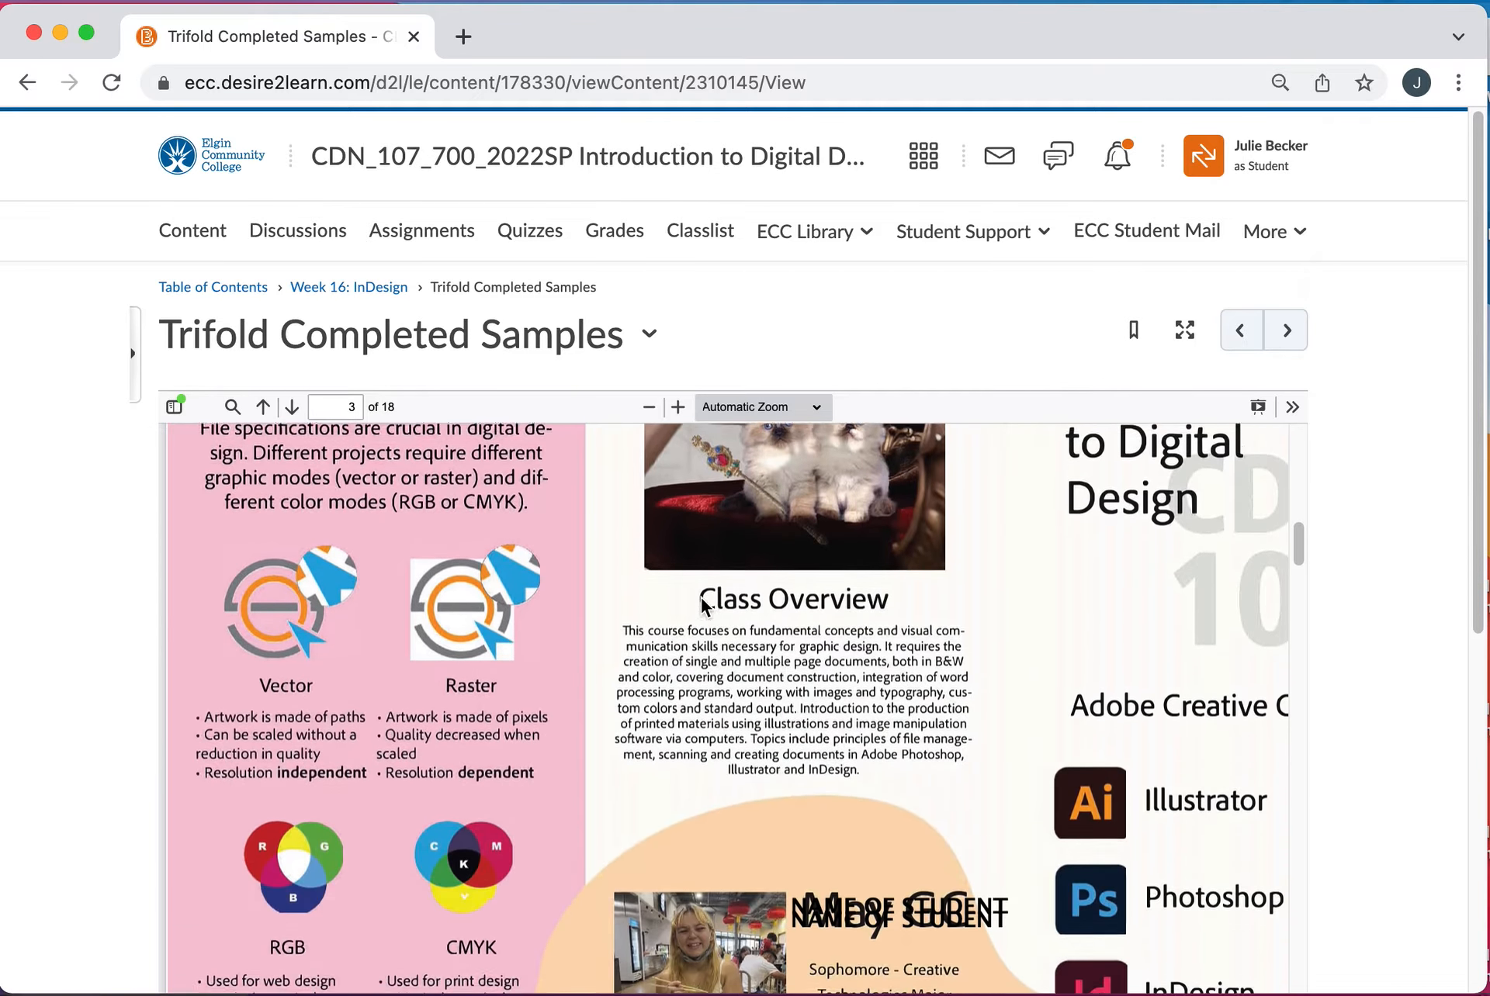
click(291, 406)
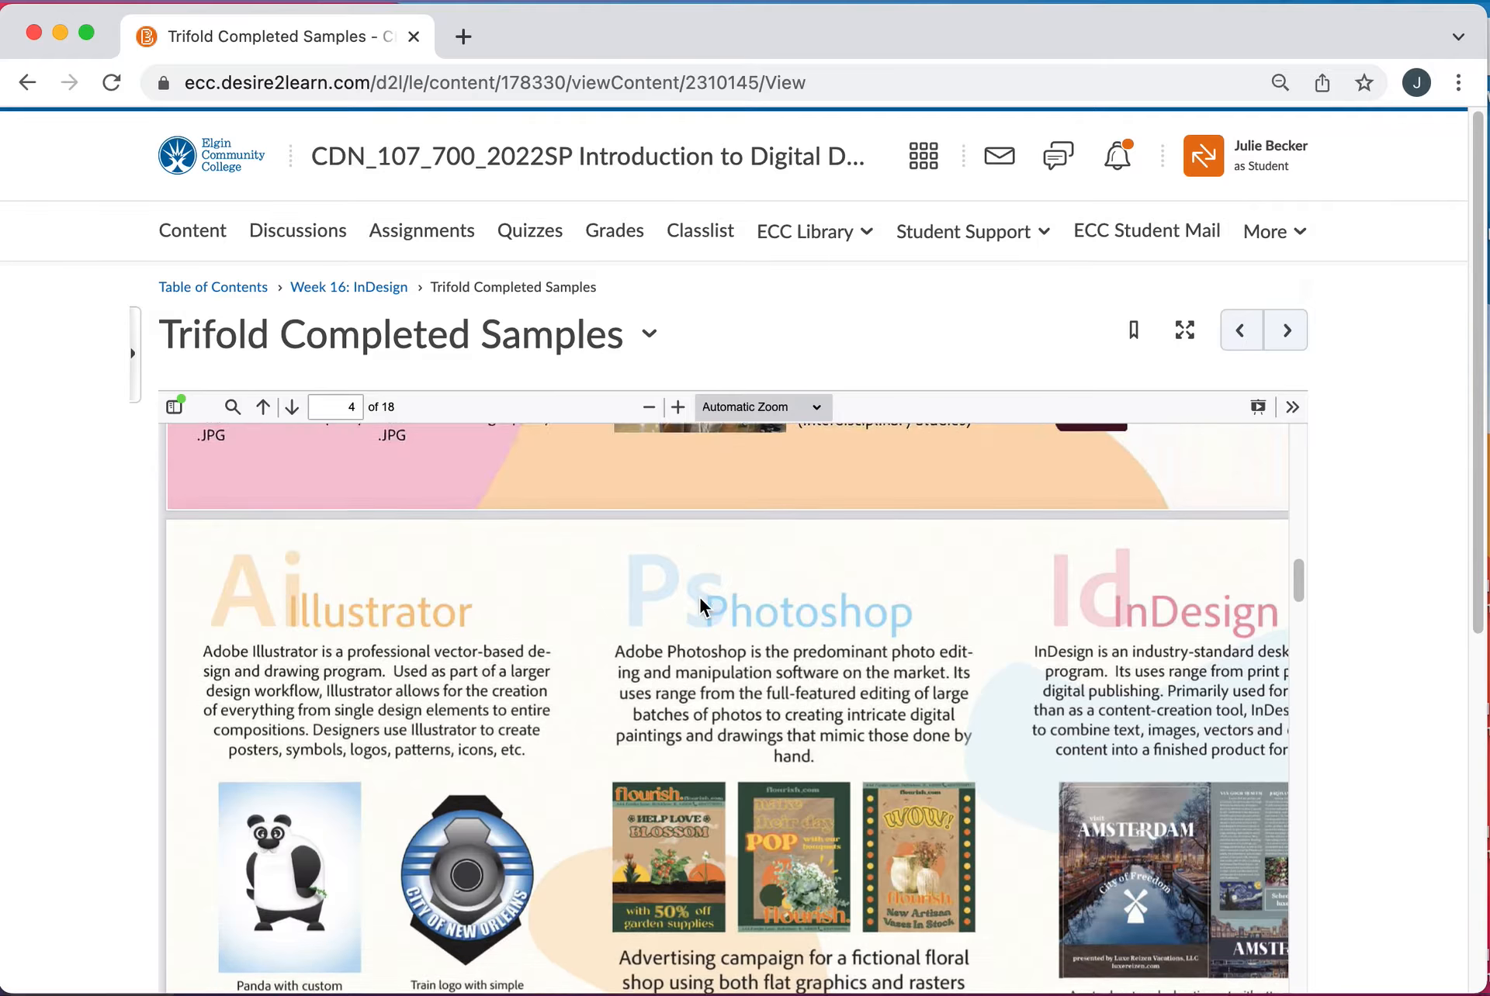
scroll(down, 3)
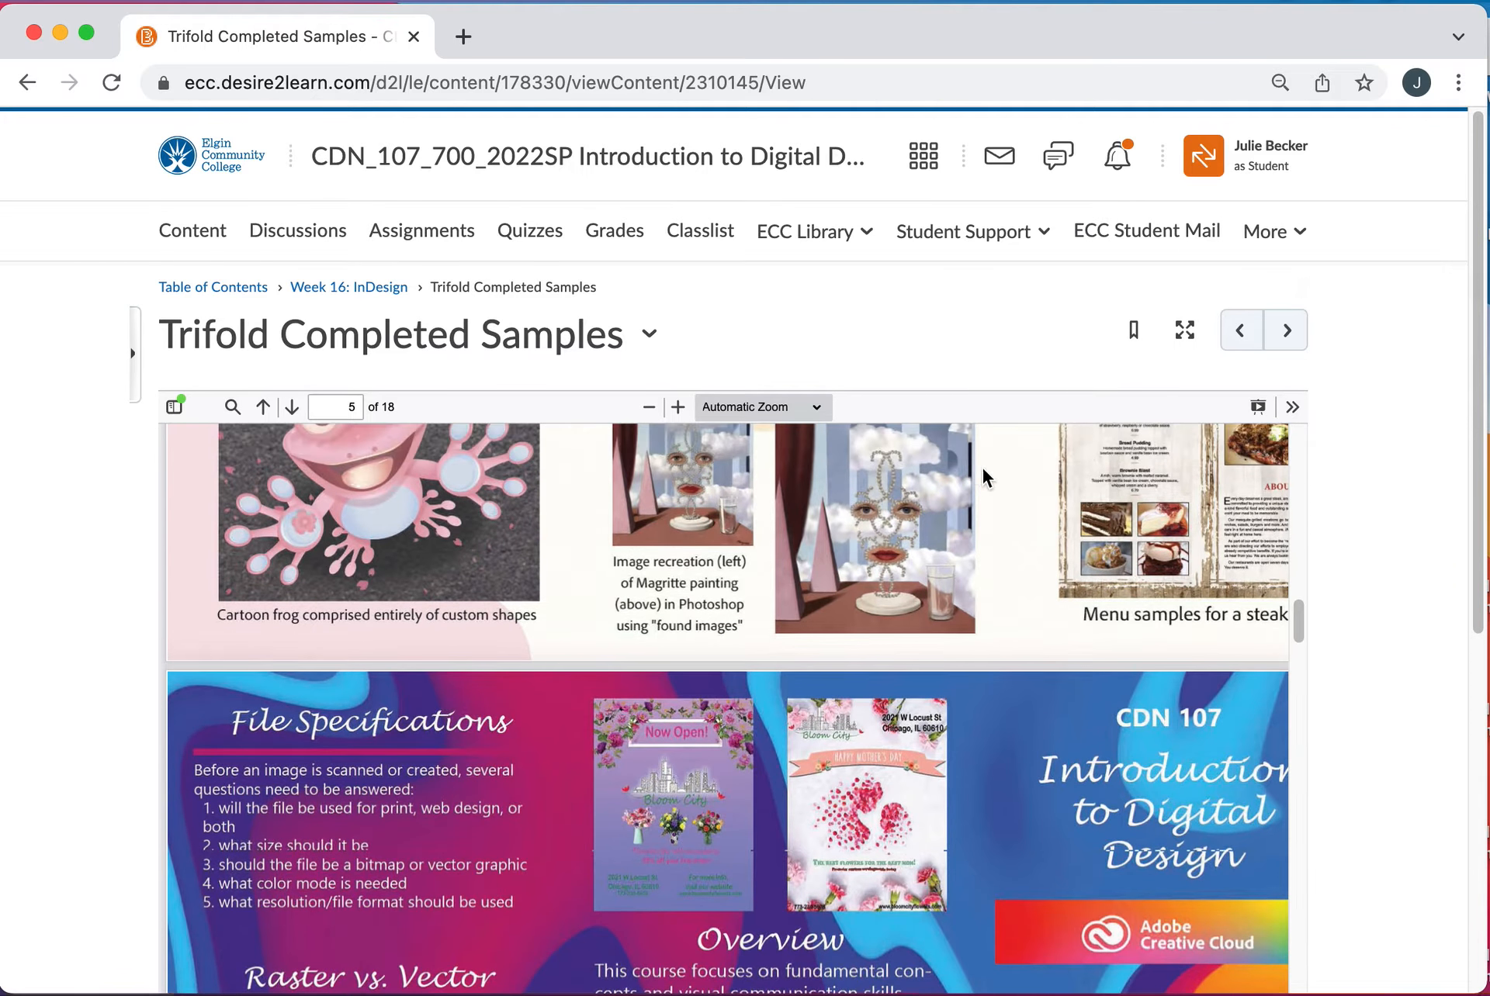
mouse_move(349, 287)
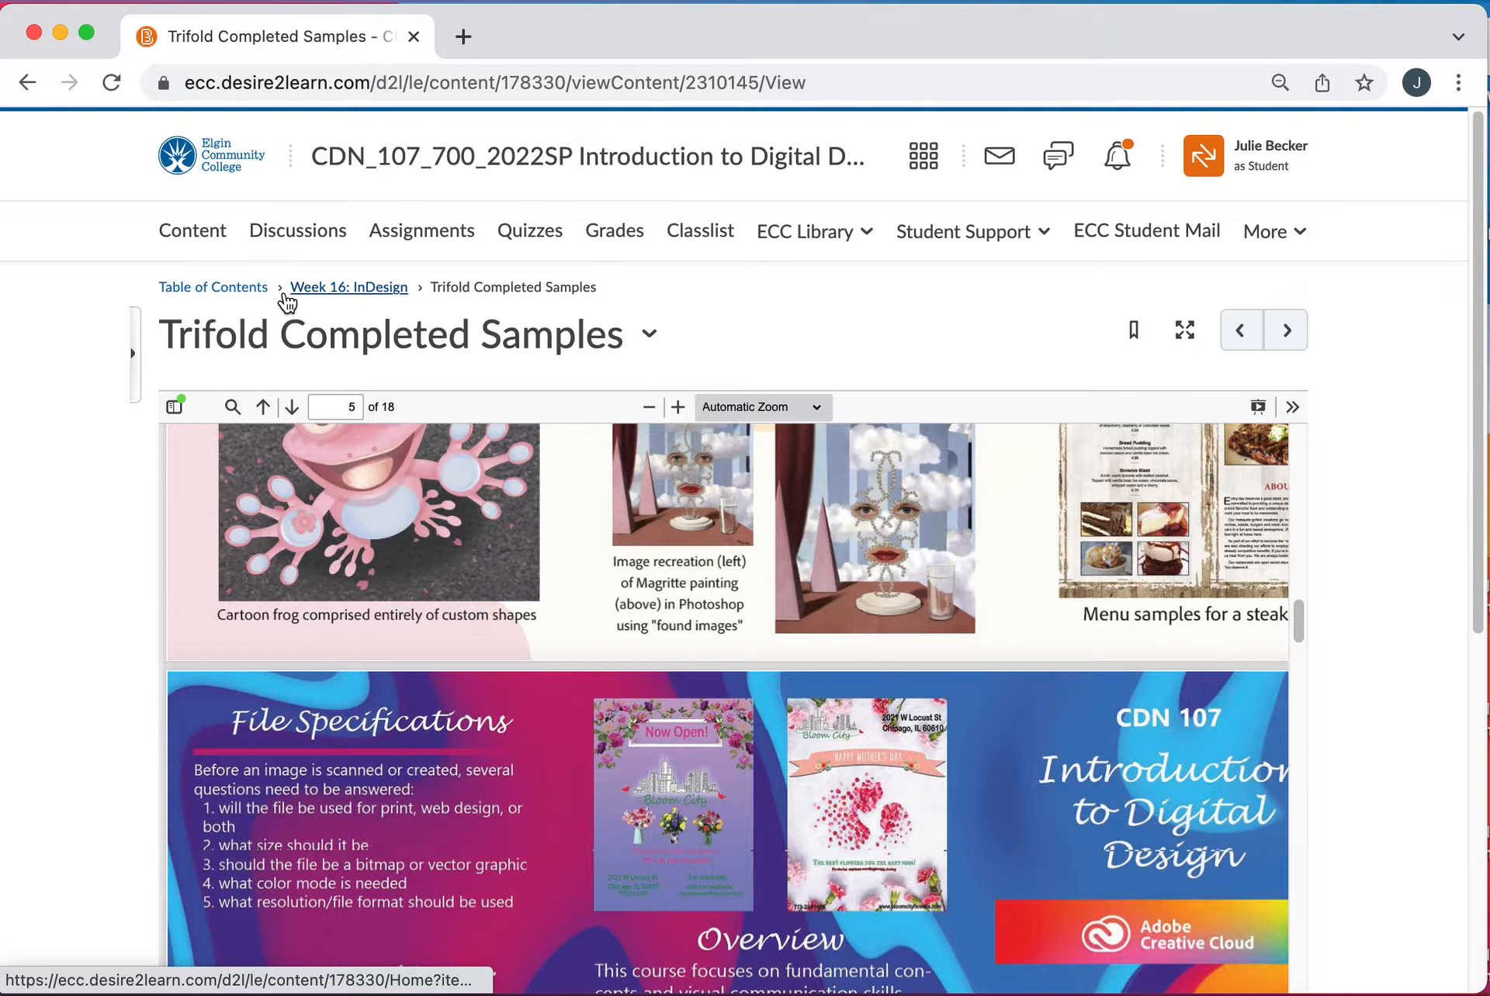
- From the Table of Contents, show Week 3: Photoshop topics through Individual Post 2
click(212, 287)
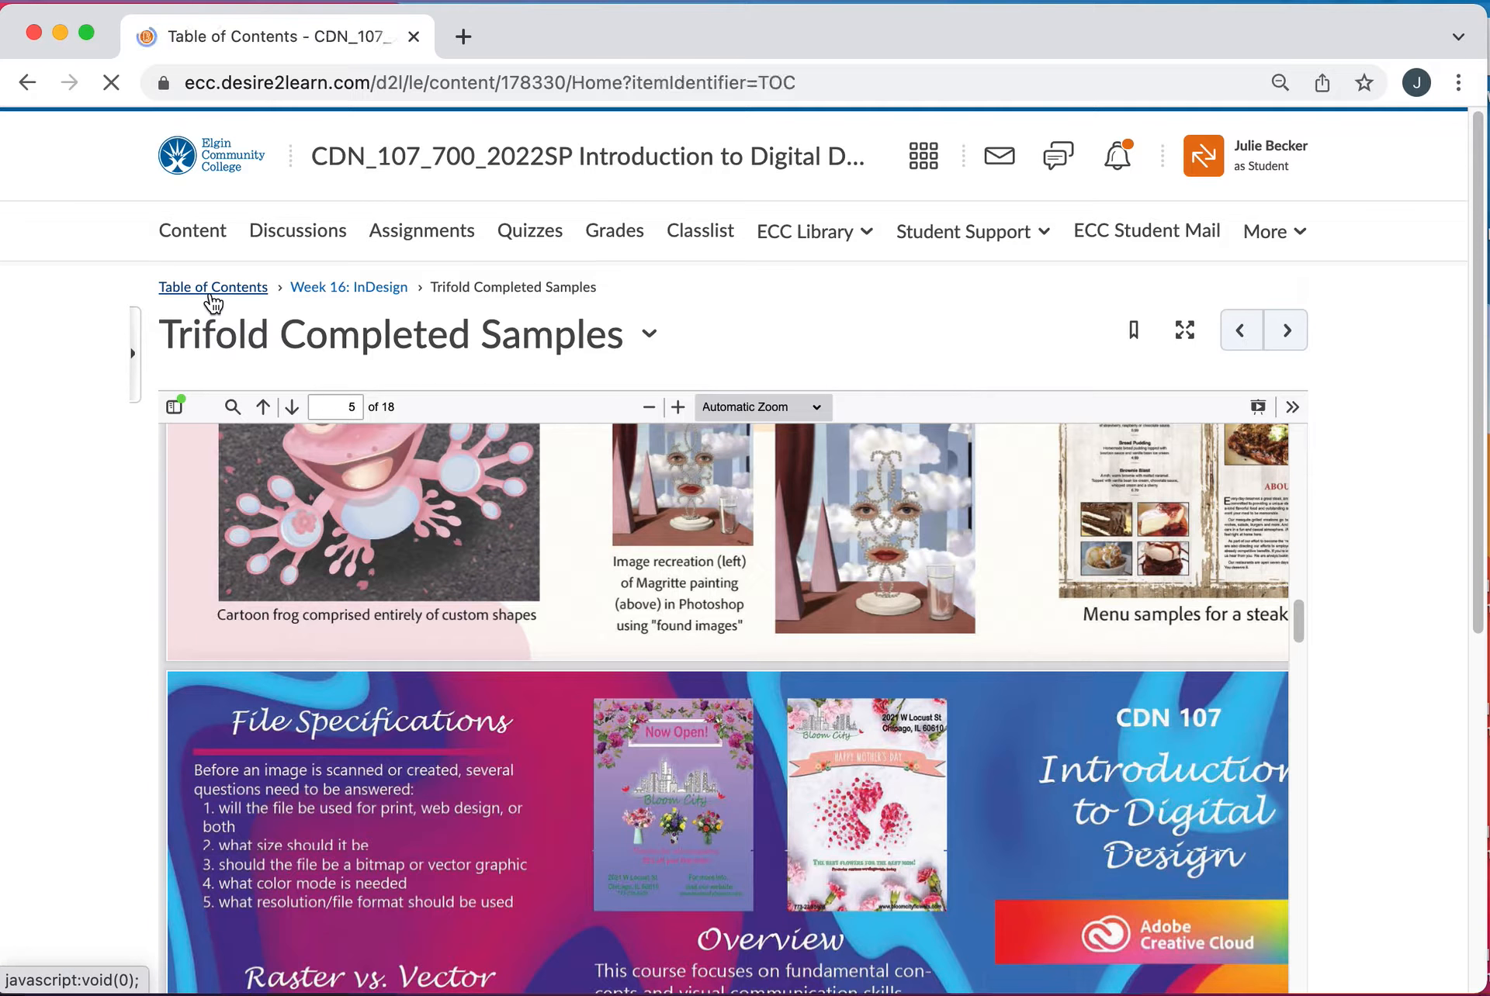
click(213, 288)
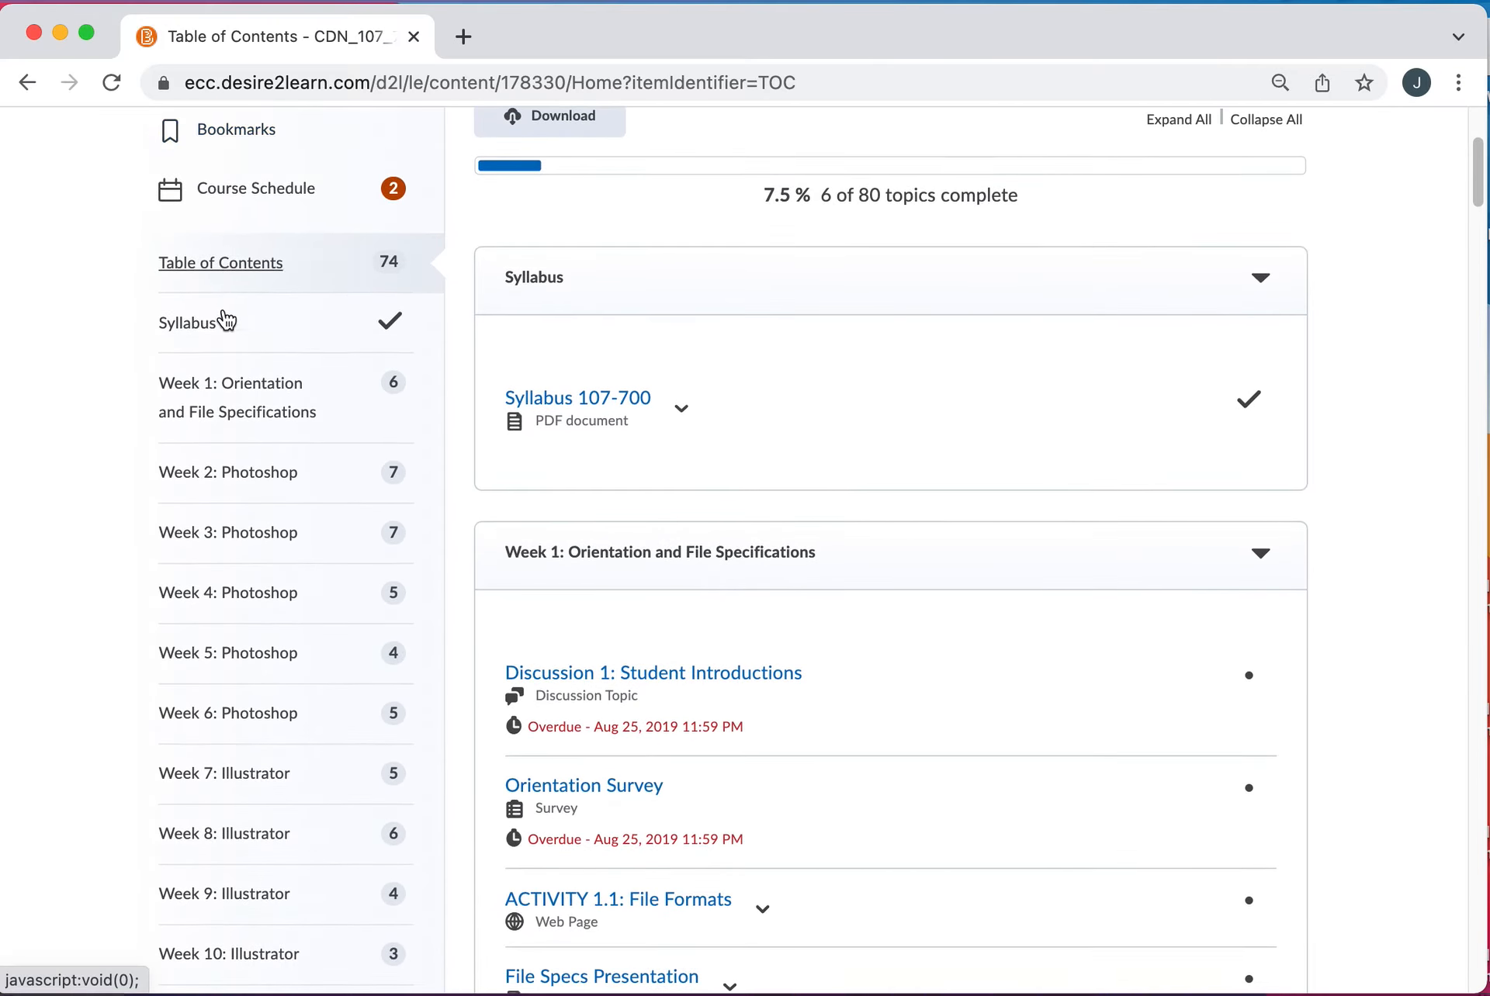
mouse_move(229, 531)
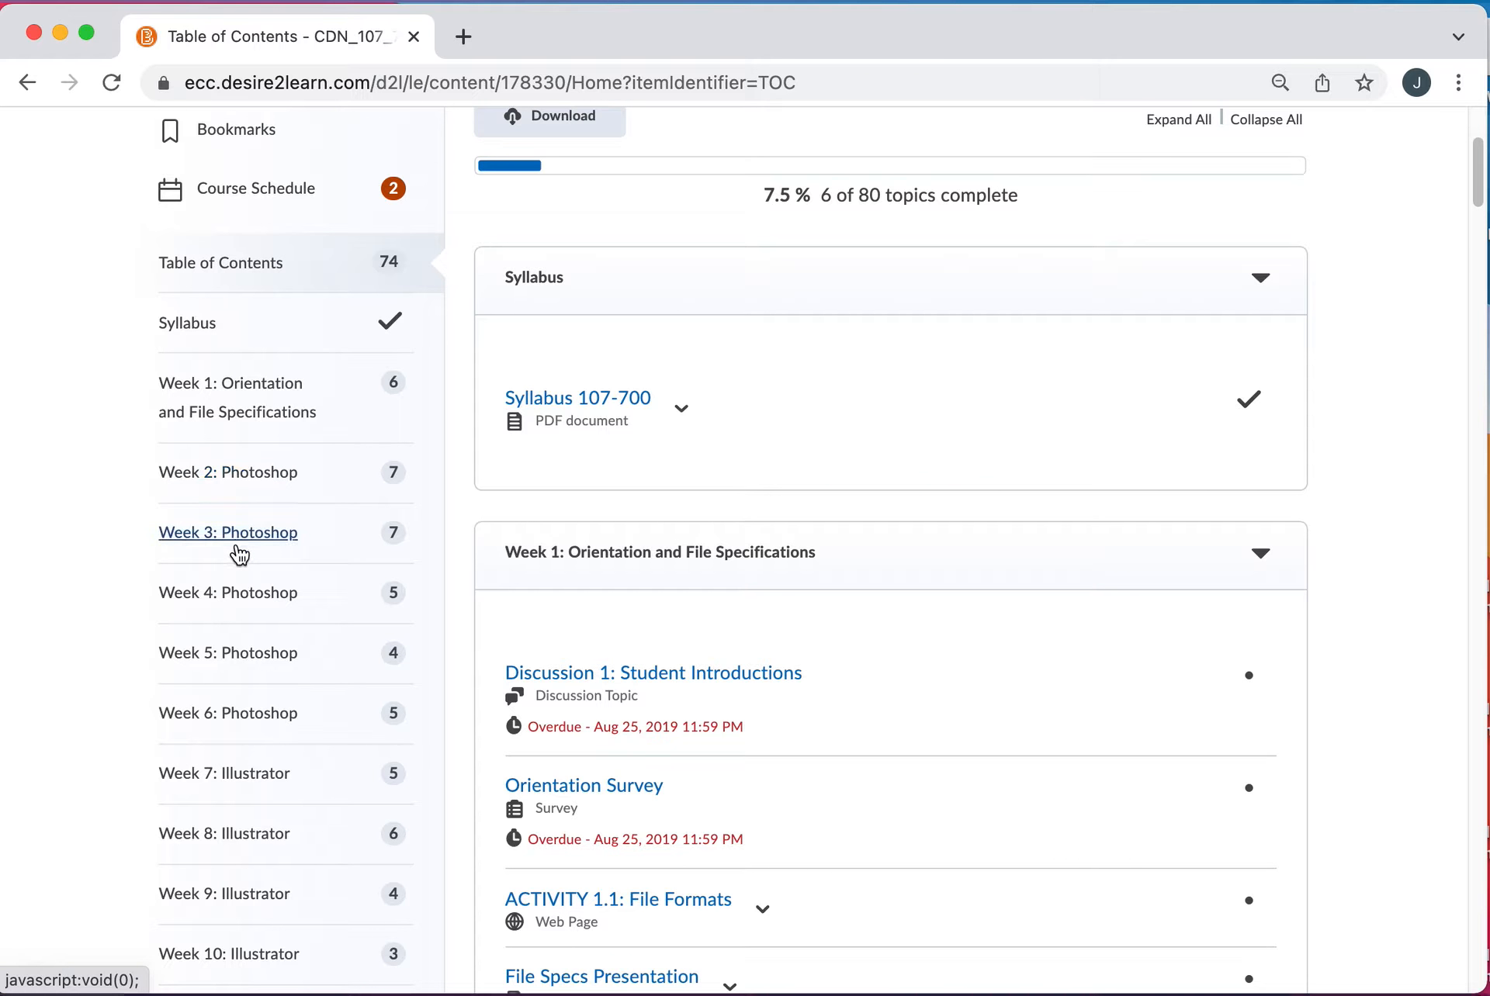
click(227, 532)
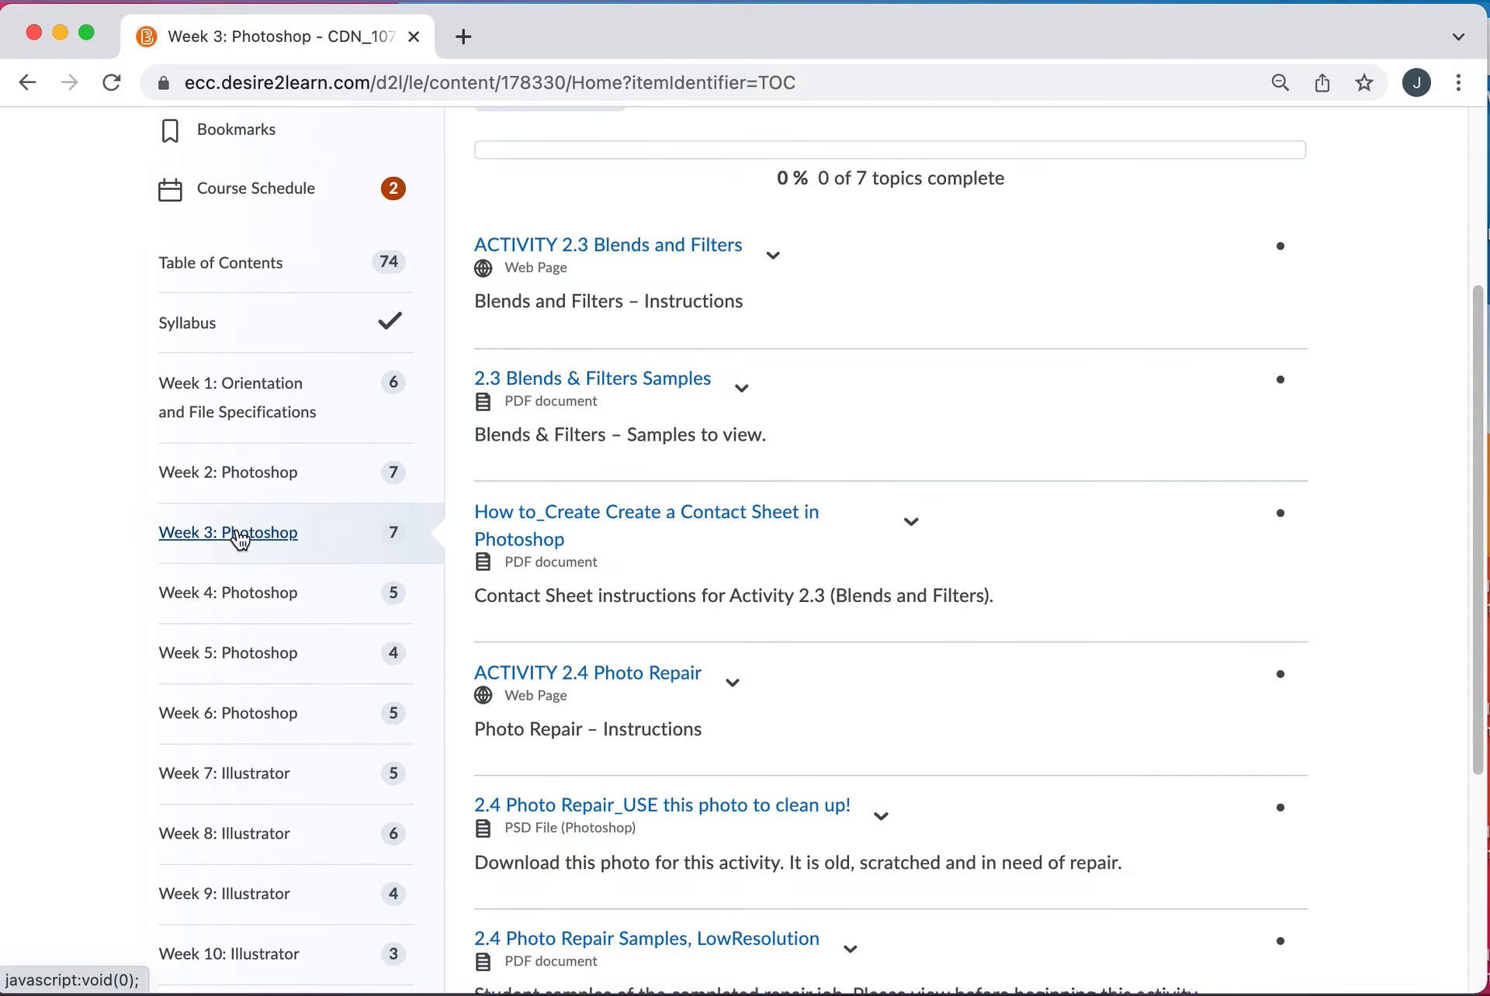
scroll(down, 3)
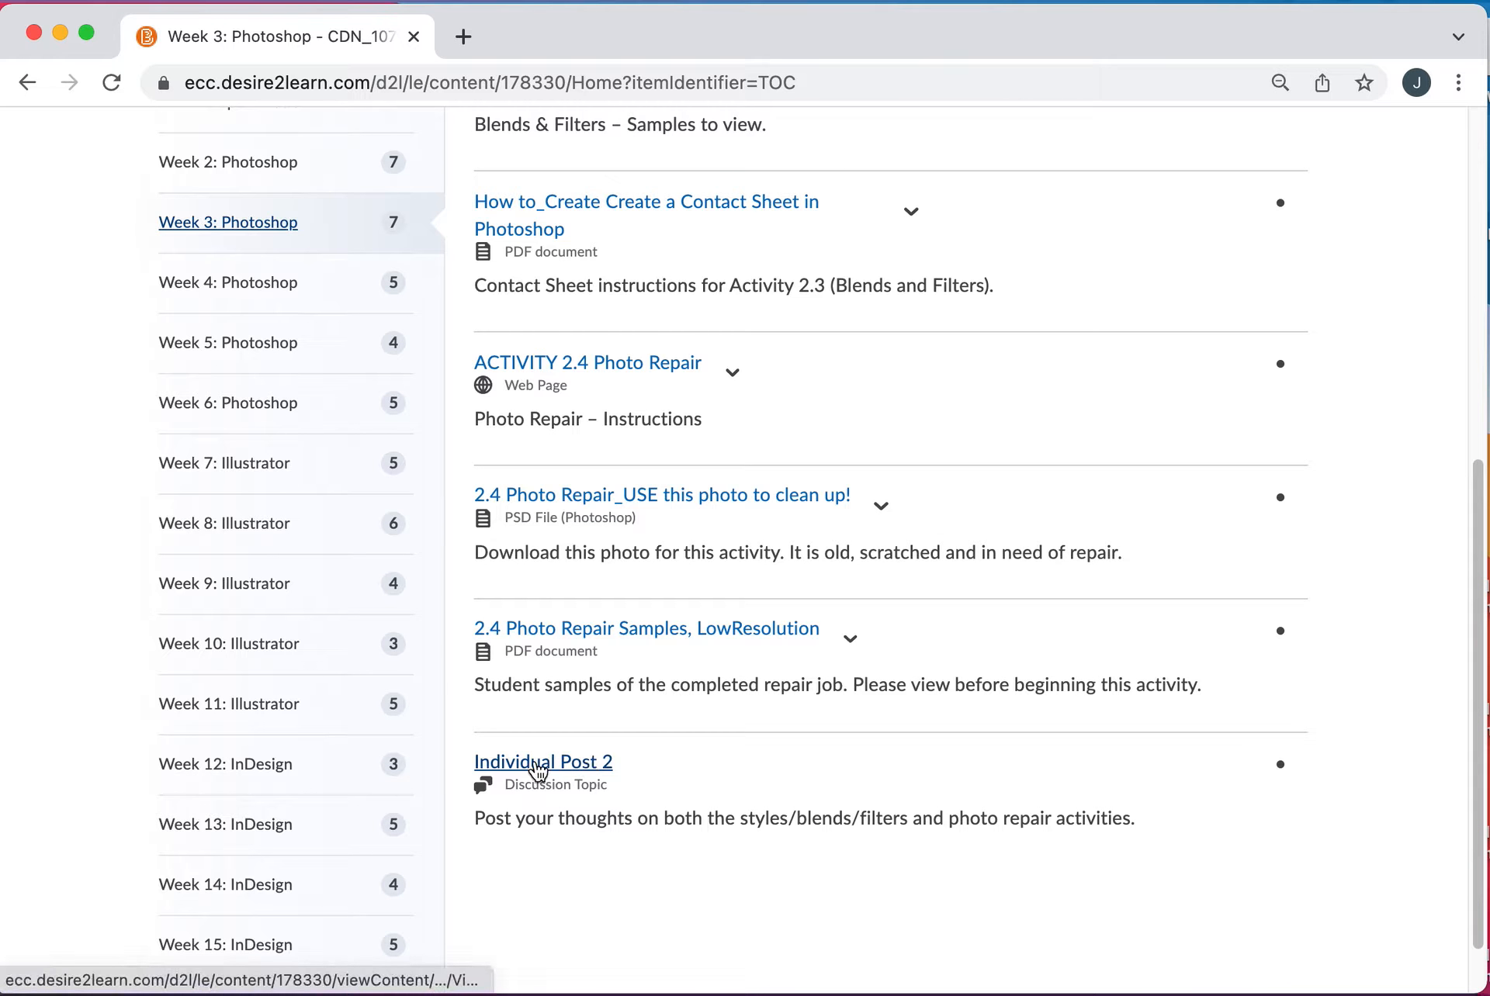
- View the Individual Post 2 discussion topic with its rubric and no threads
click(542, 762)
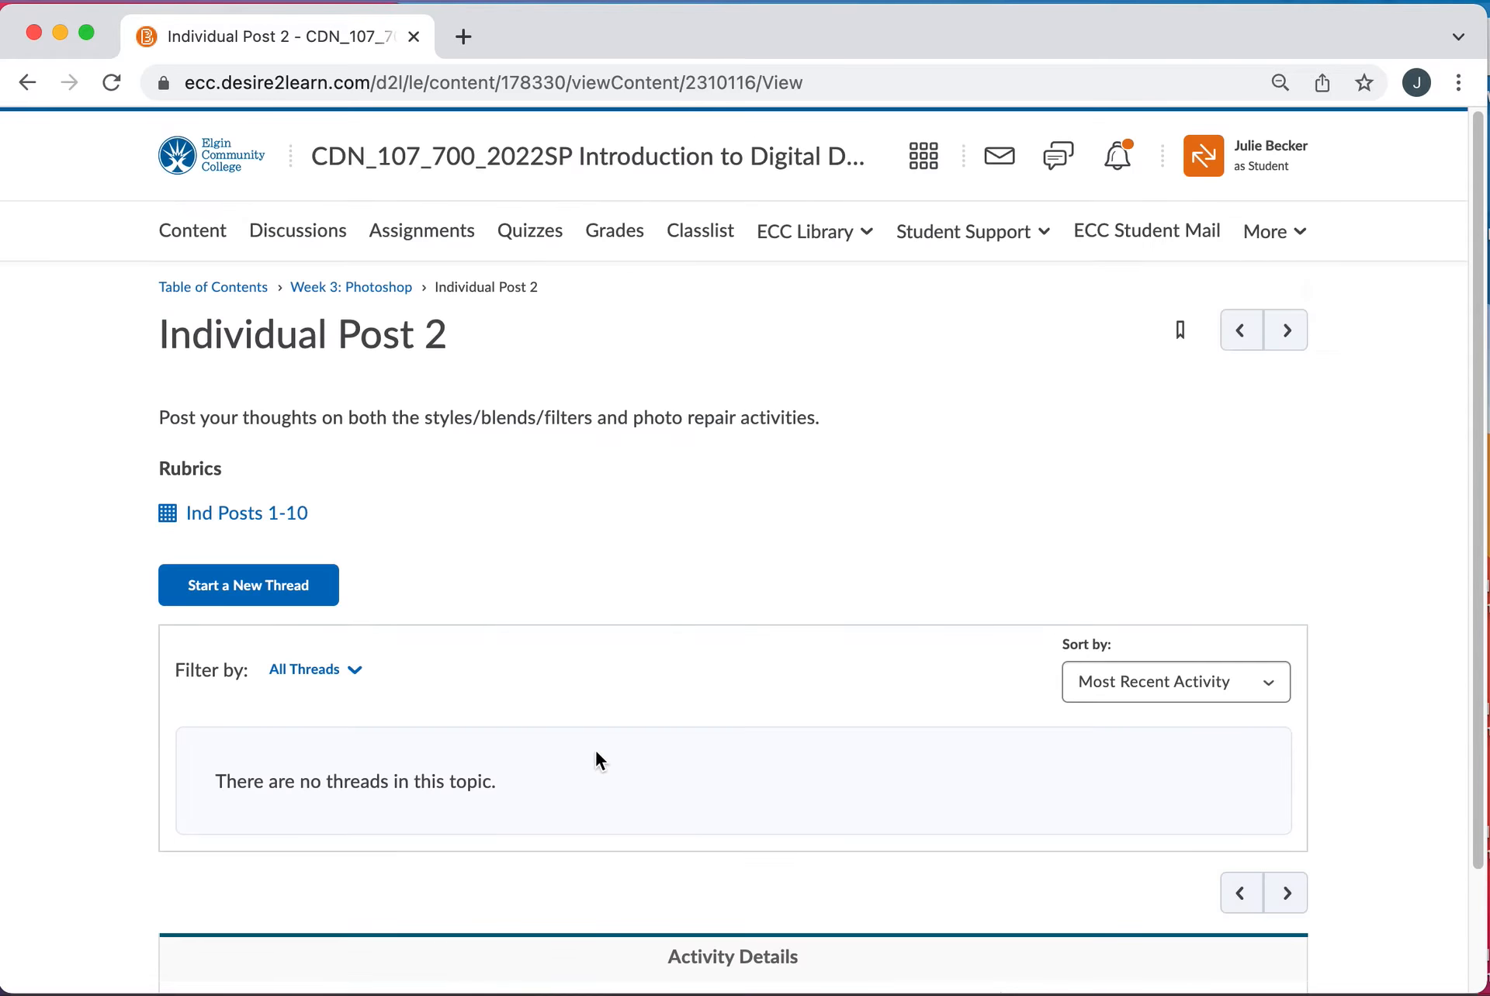
mouse_move(297, 230)
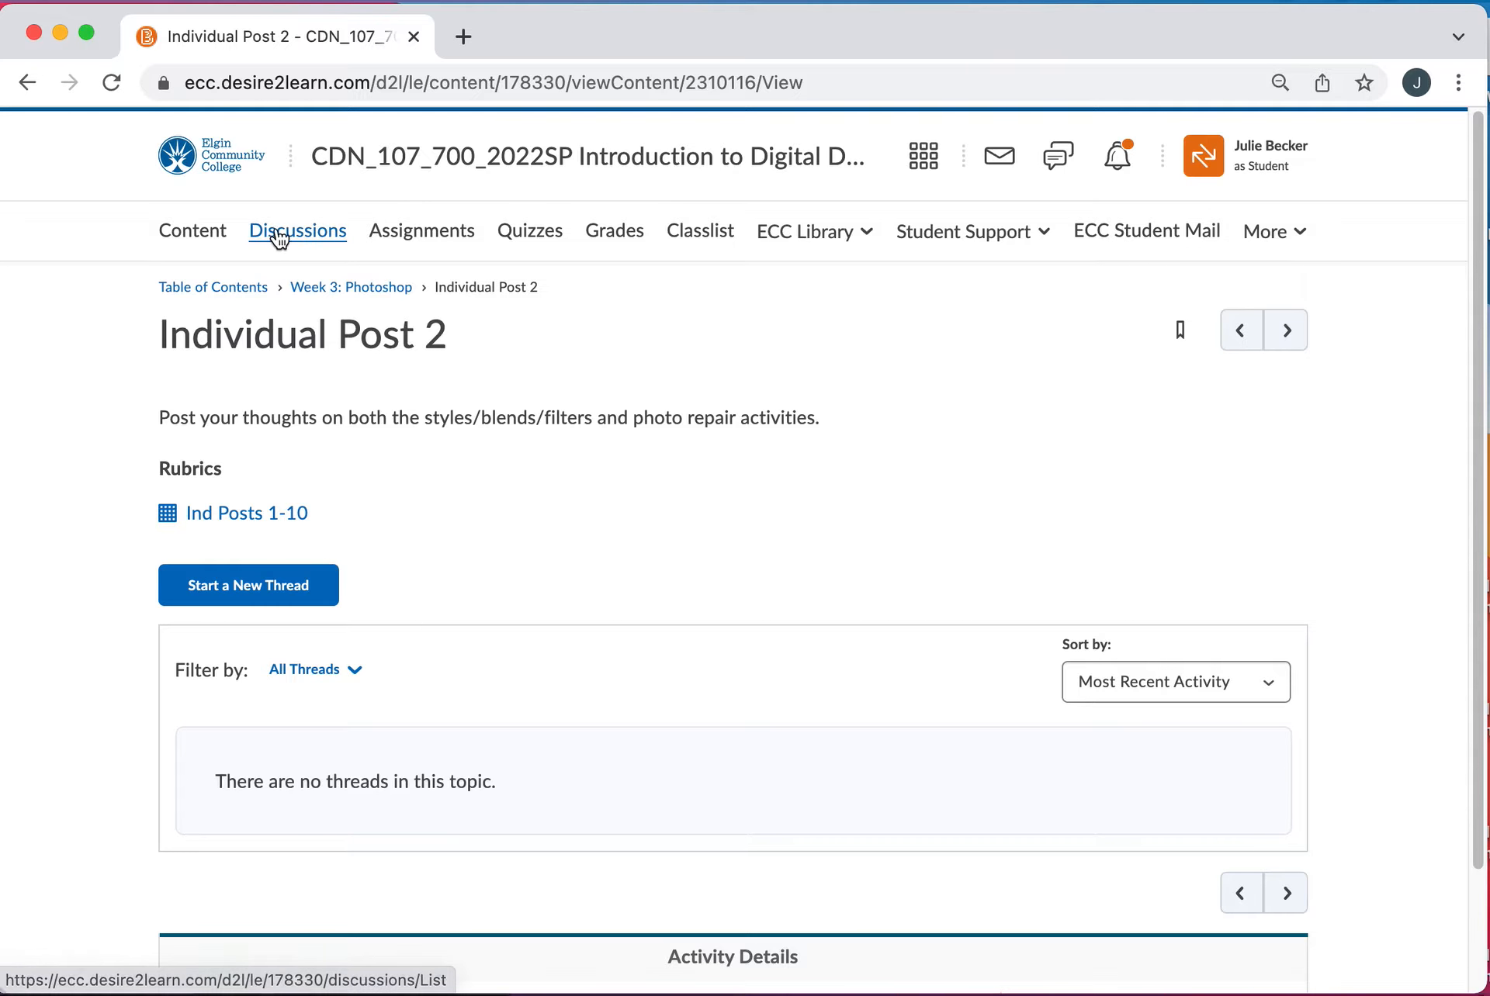
mouse_move(360, 516)
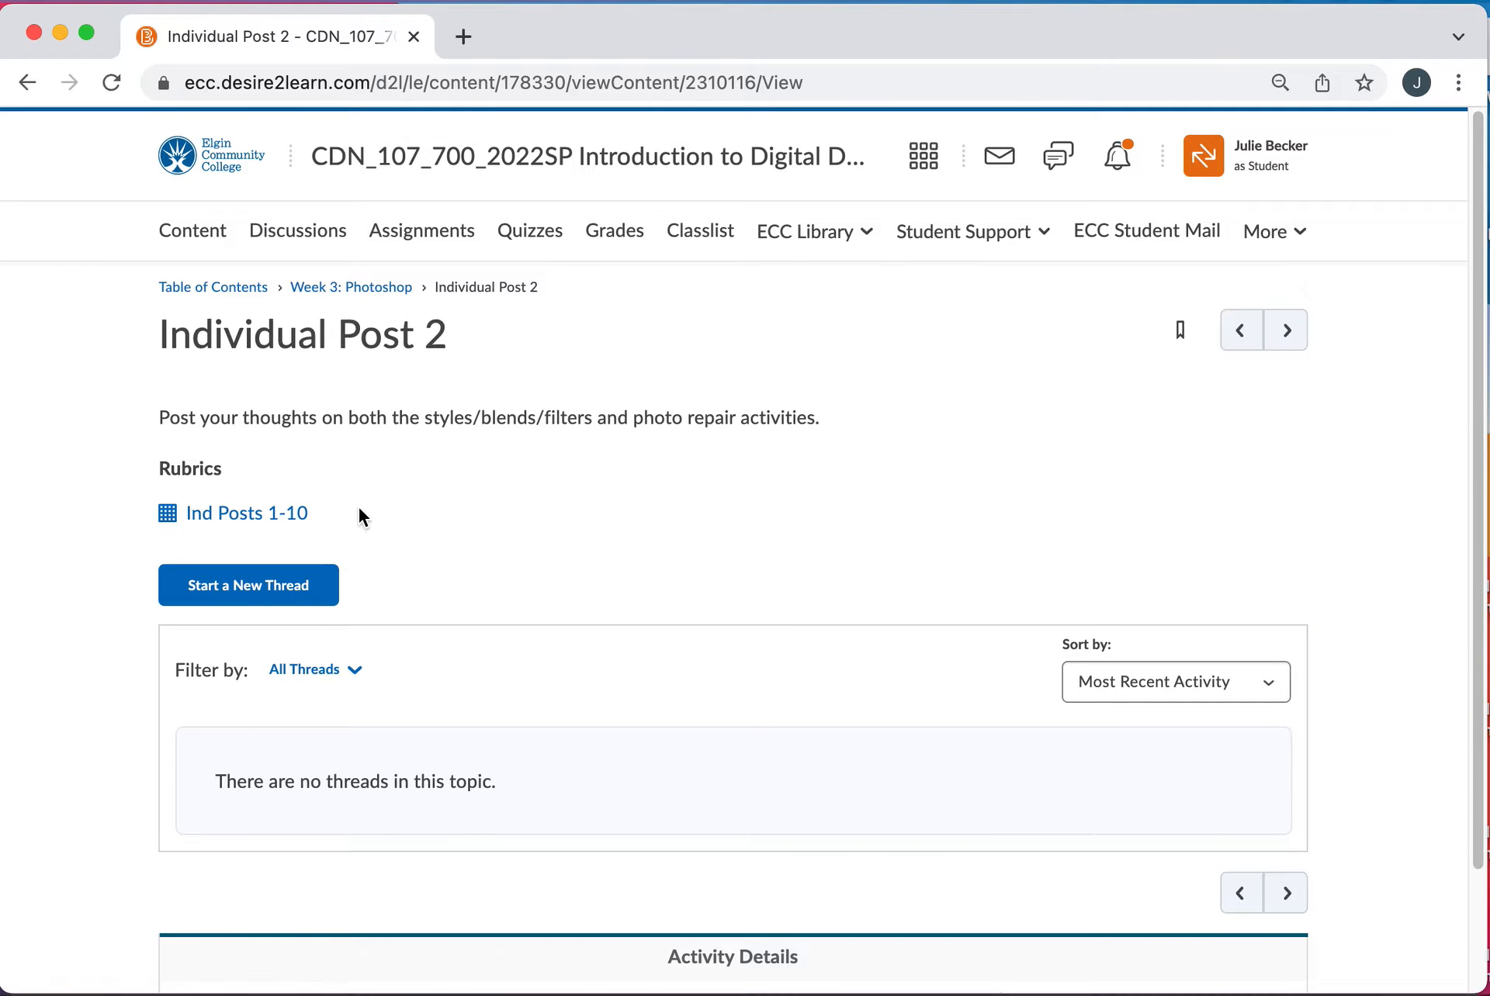
mouse_move(235, 445)
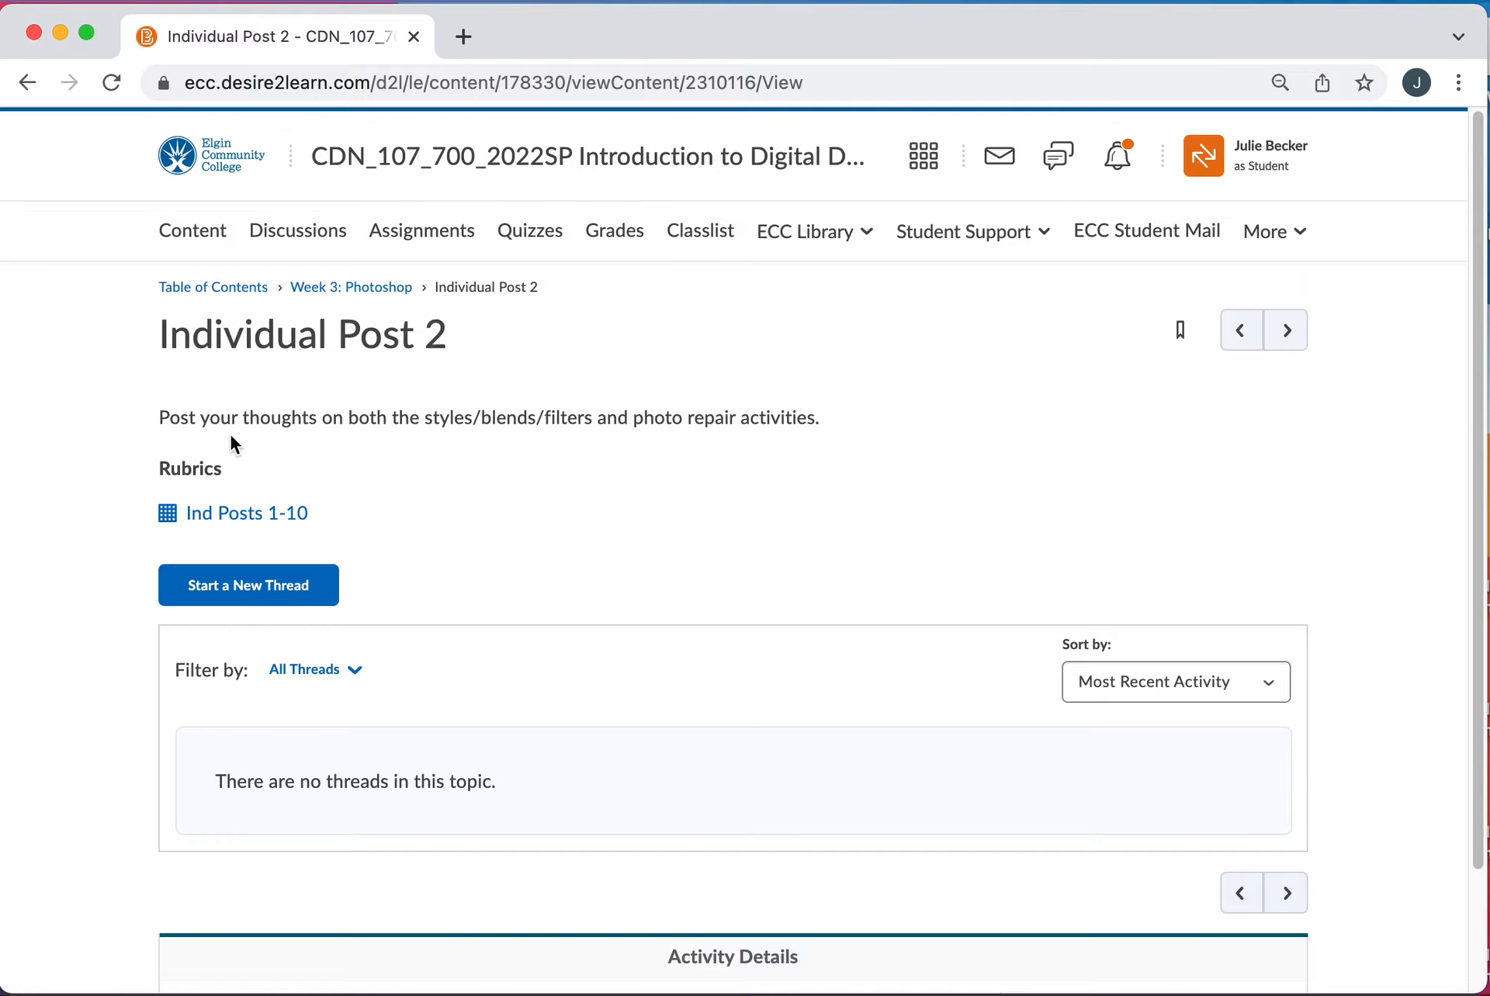
mouse_move(694, 448)
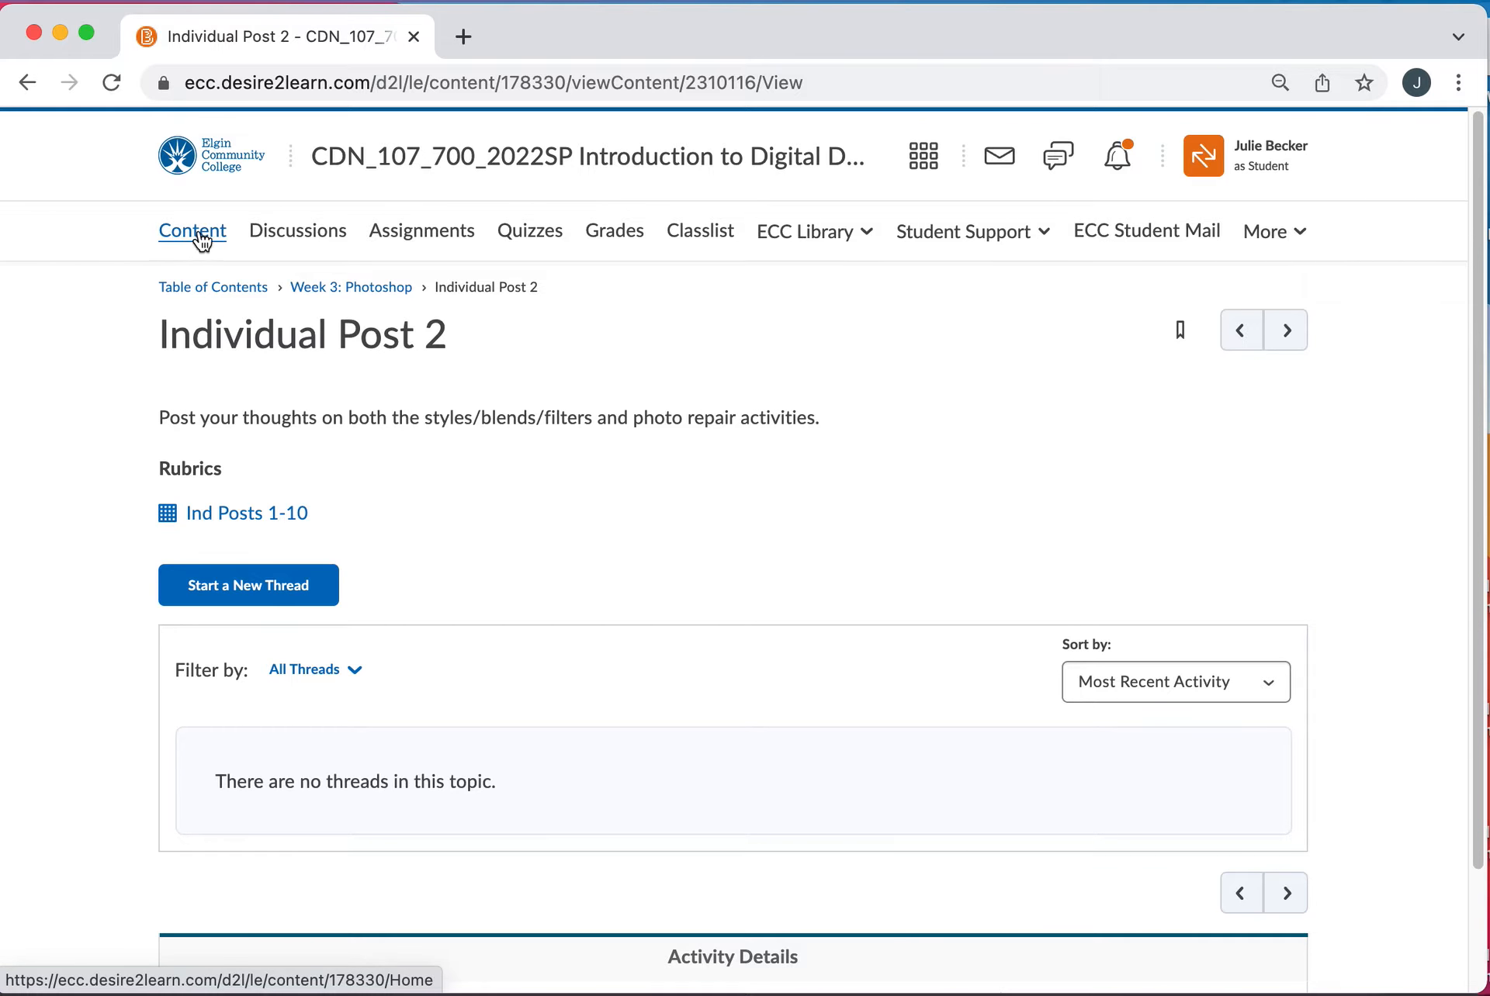
click(296, 231)
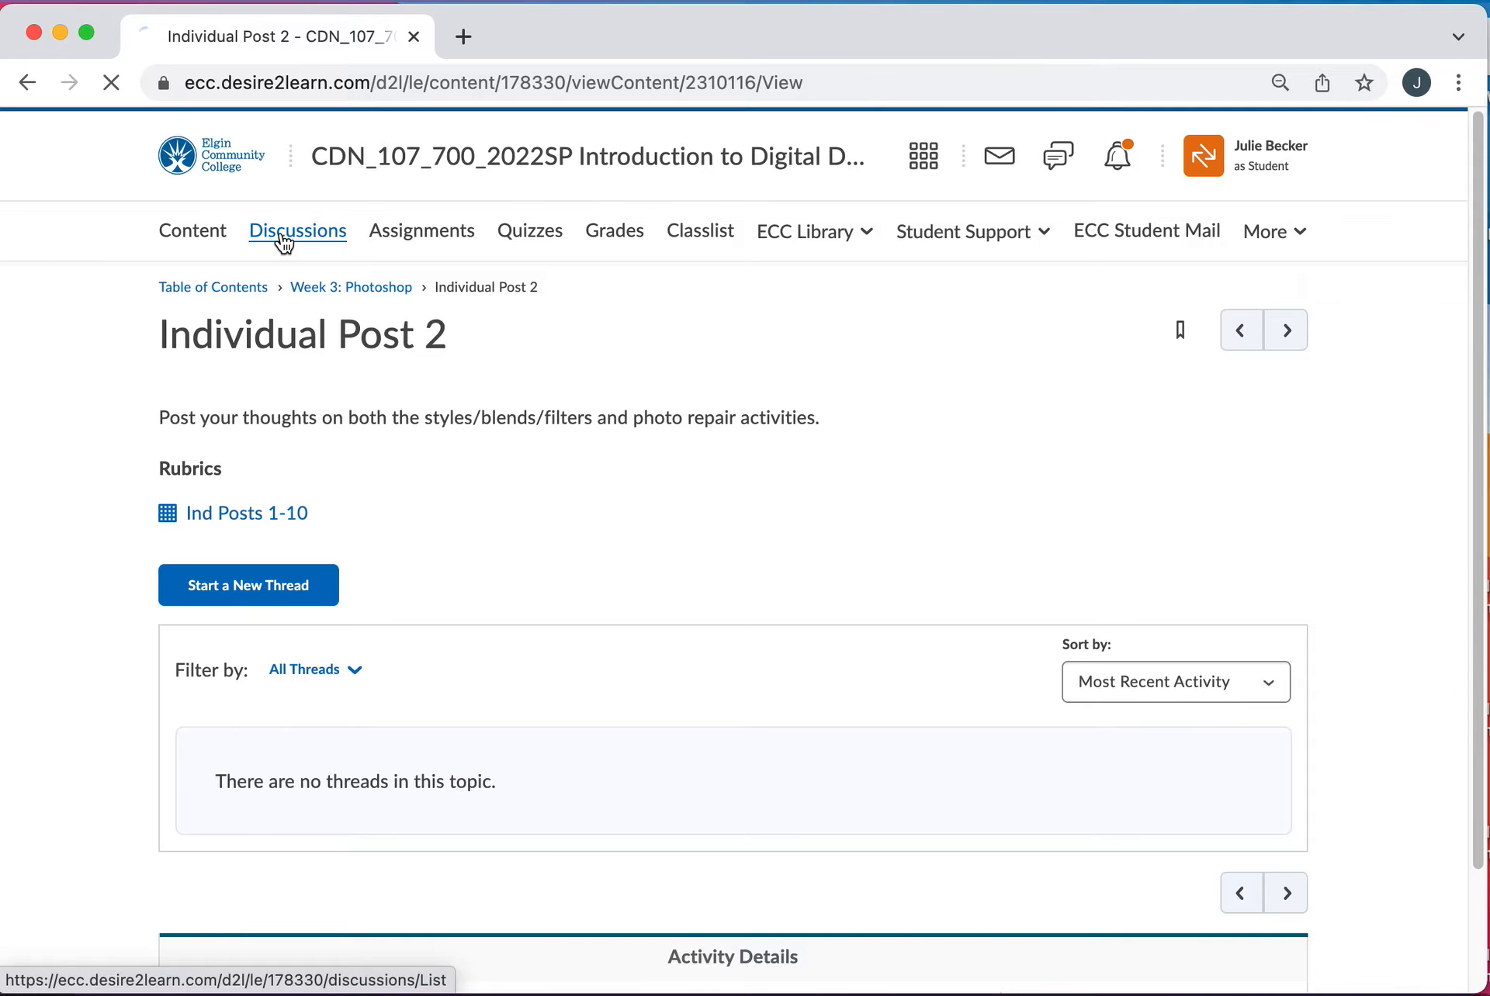
click(297, 230)
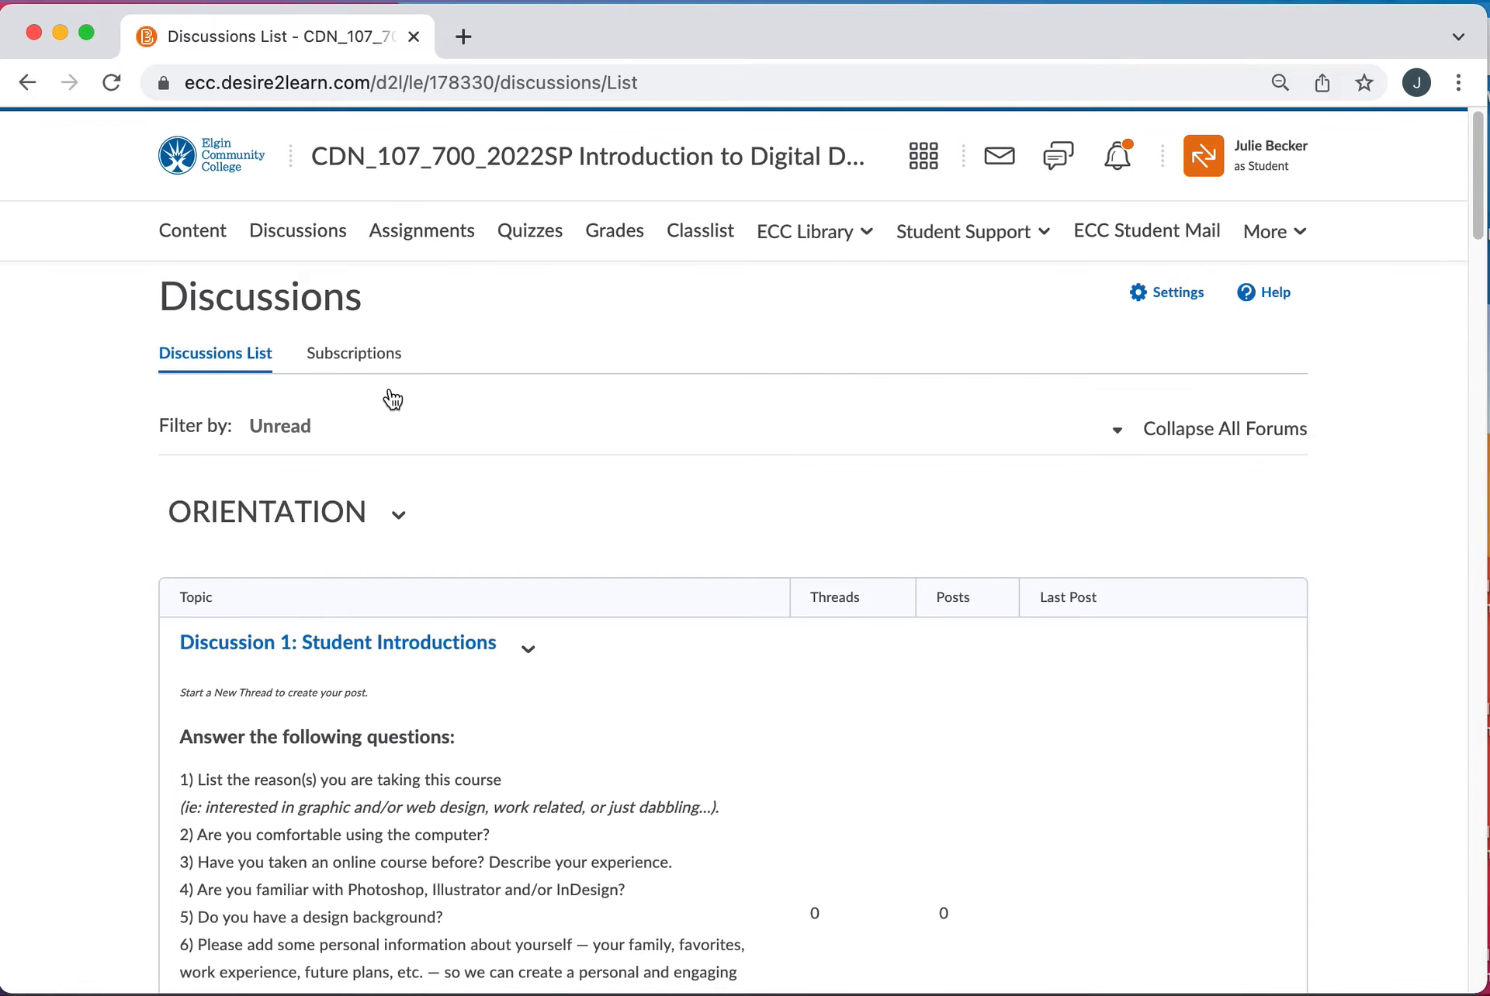
scroll(down, 3)
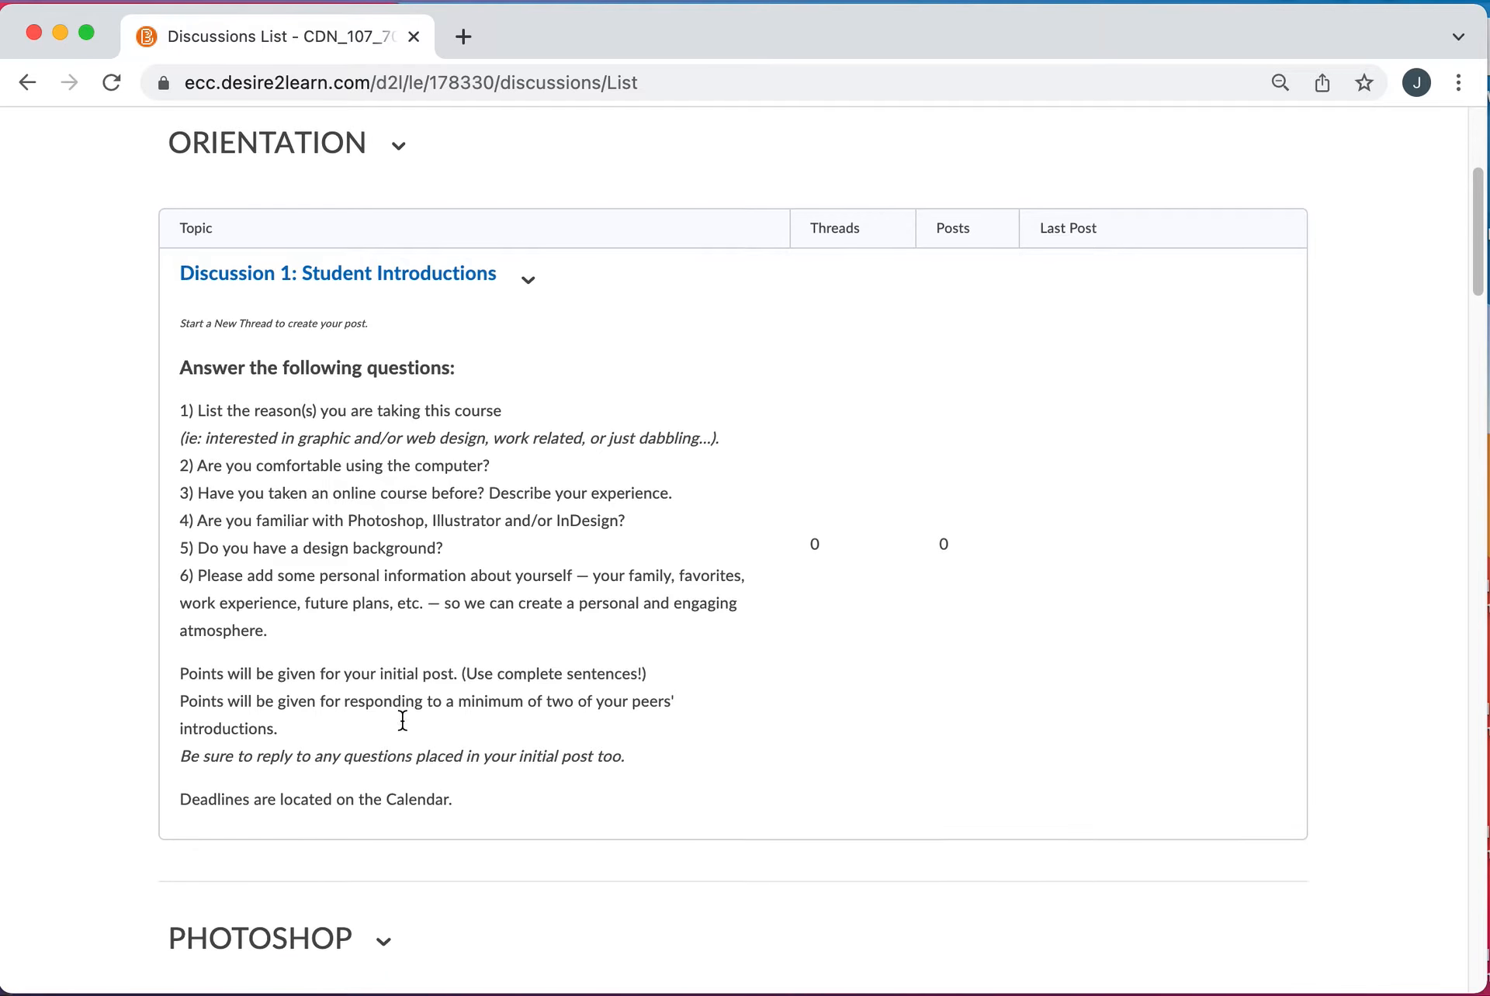
scroll(down, 3)
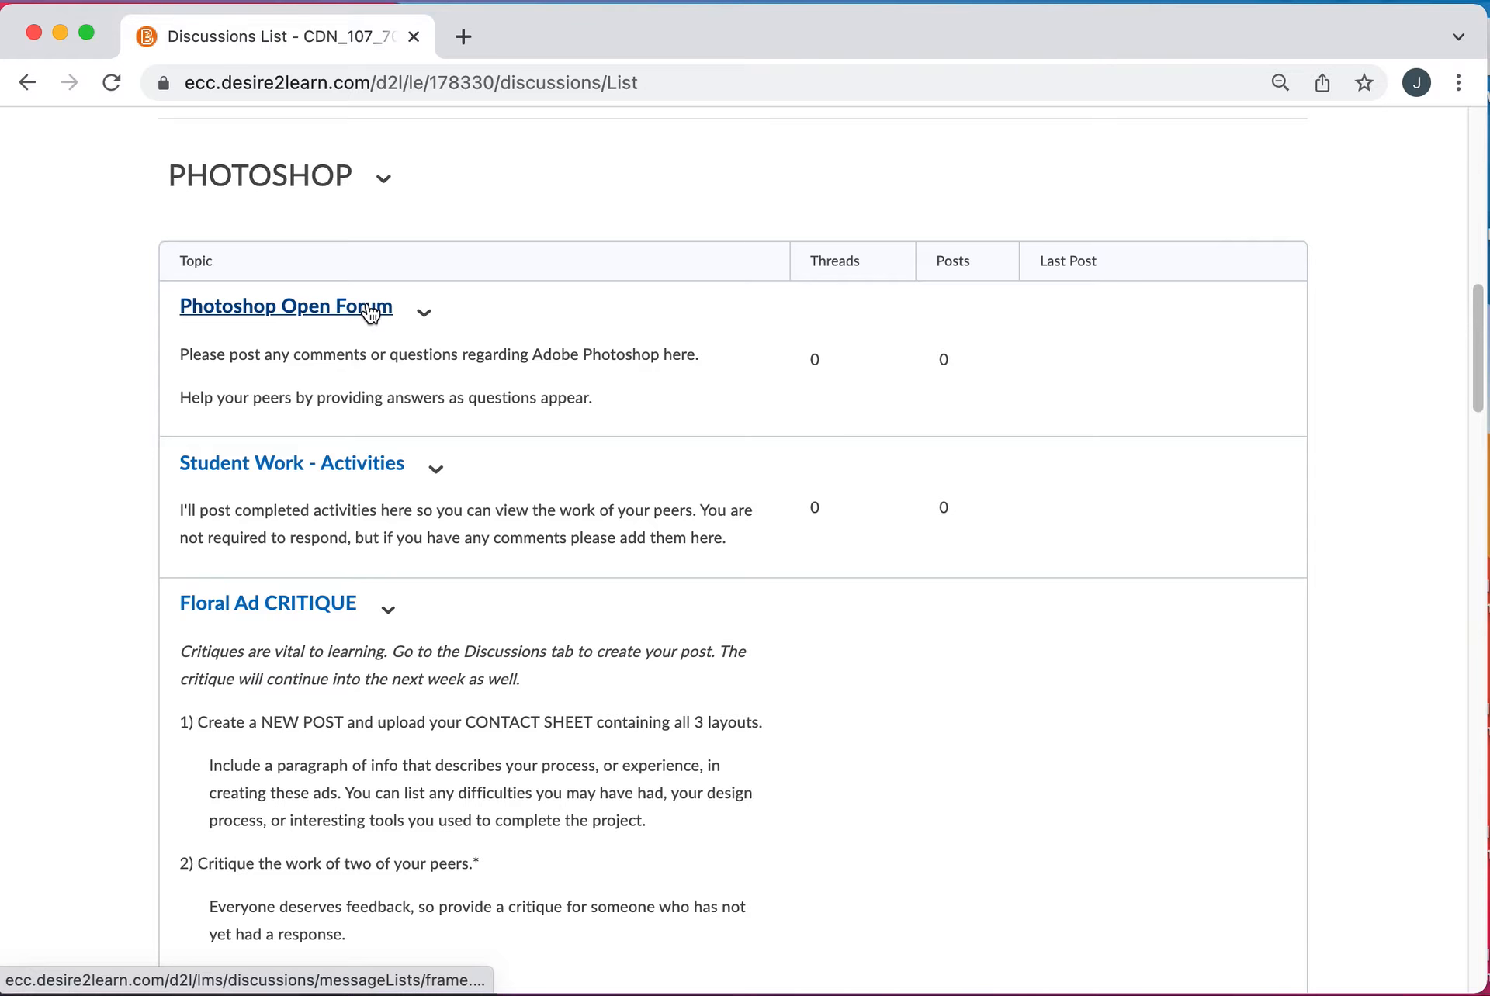
mouse_move(681, 397)
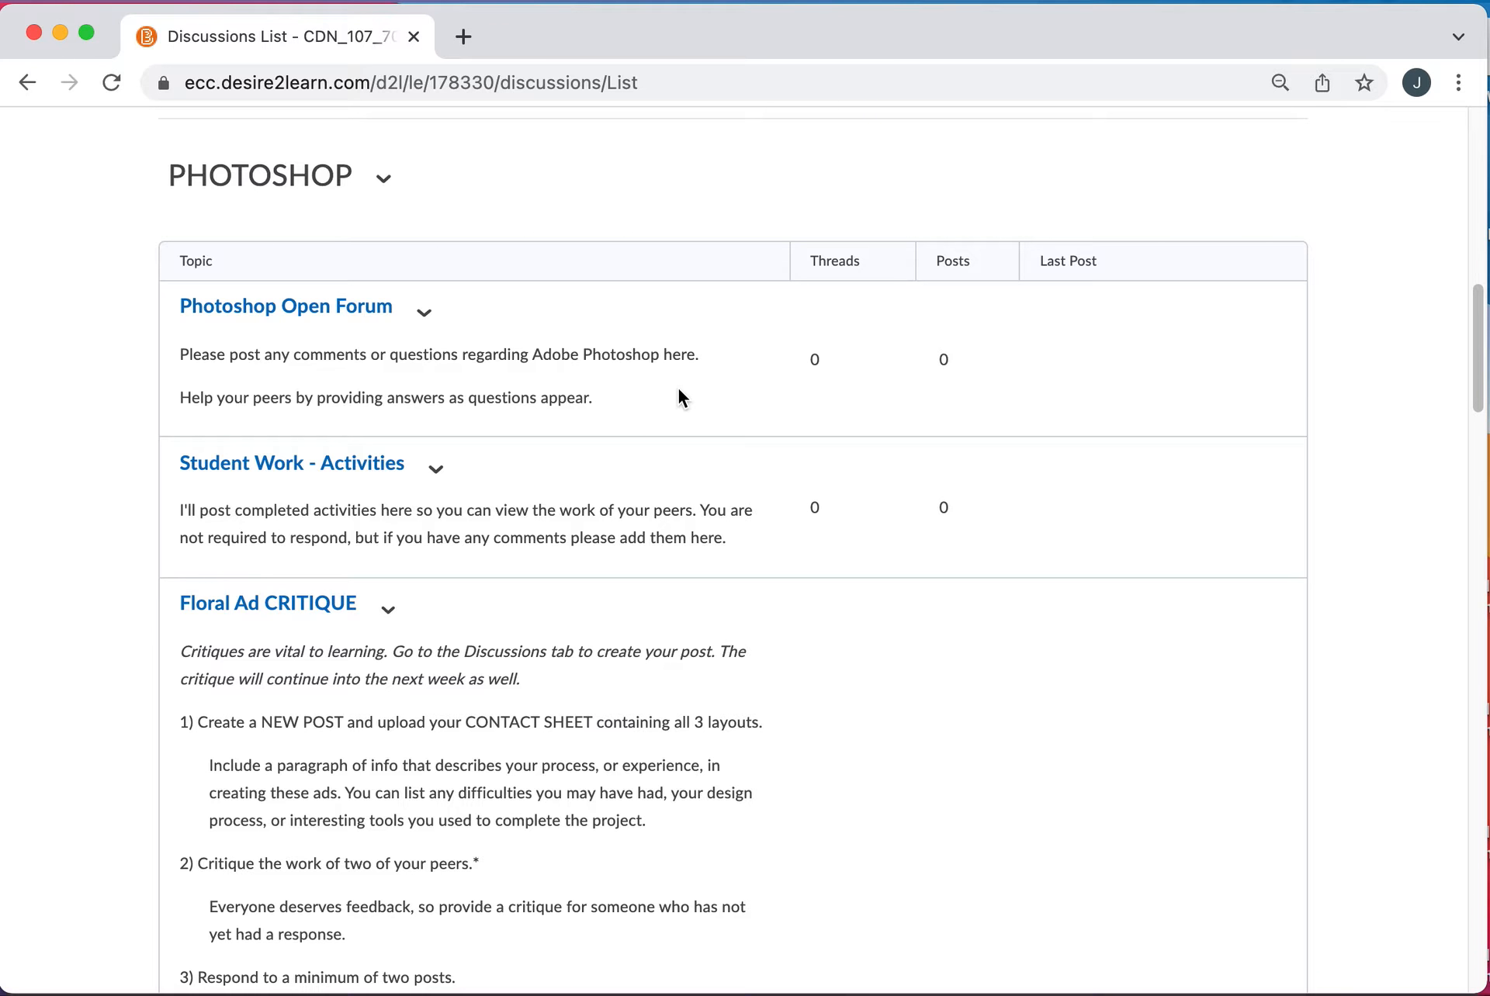
mouse_move(284, 306)
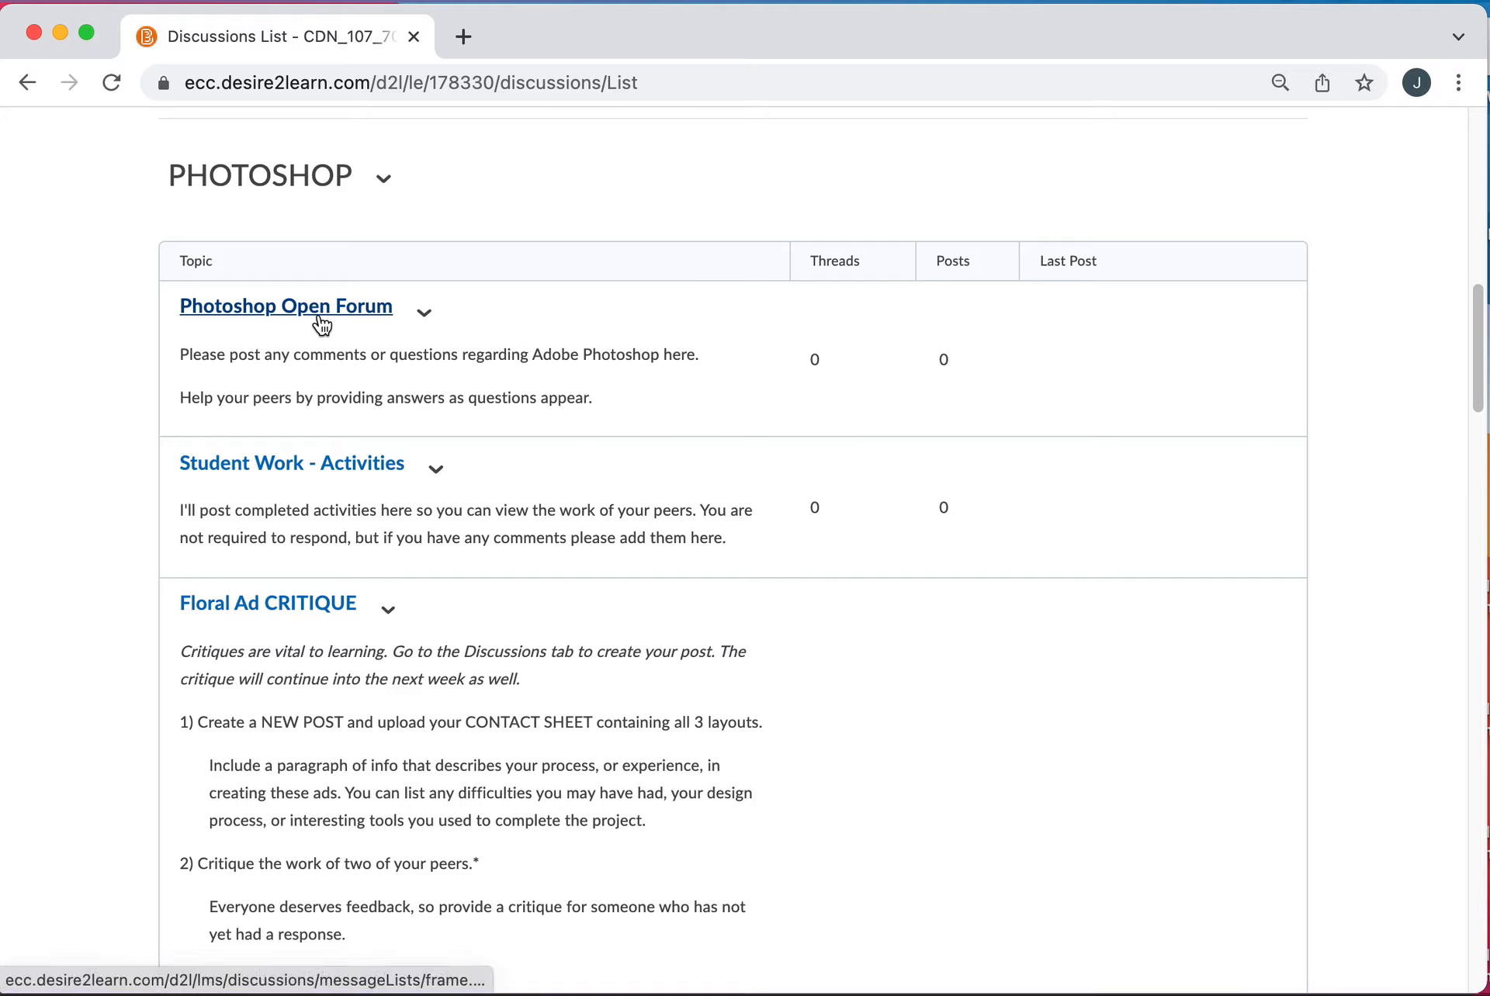
mouse_move(291, 463)
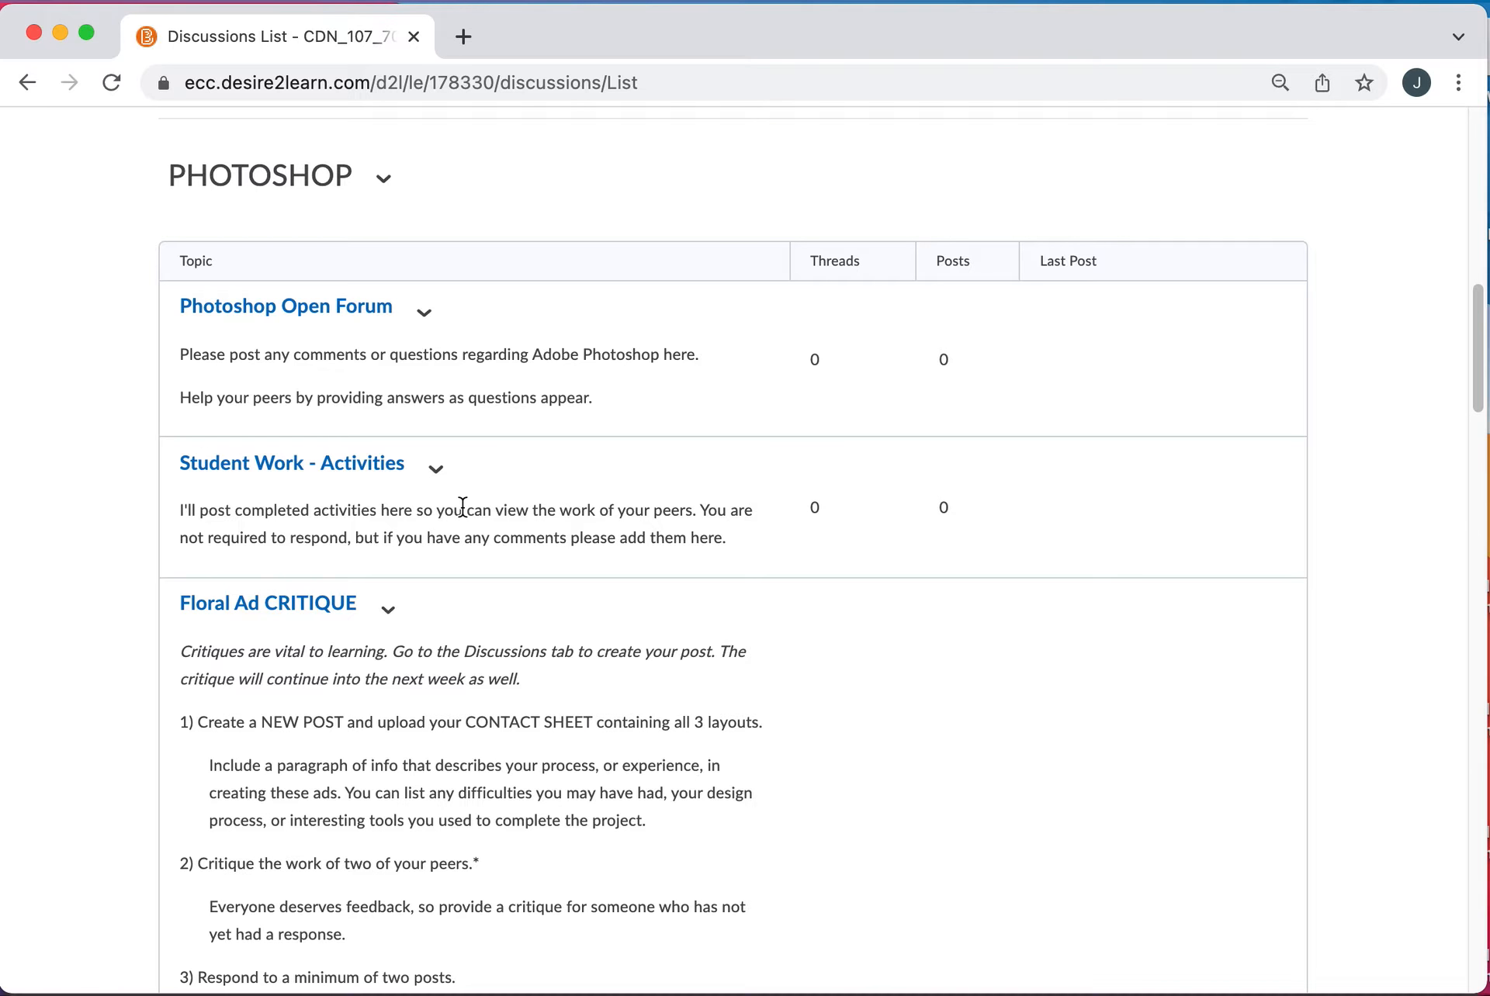
scroll(down, 3)
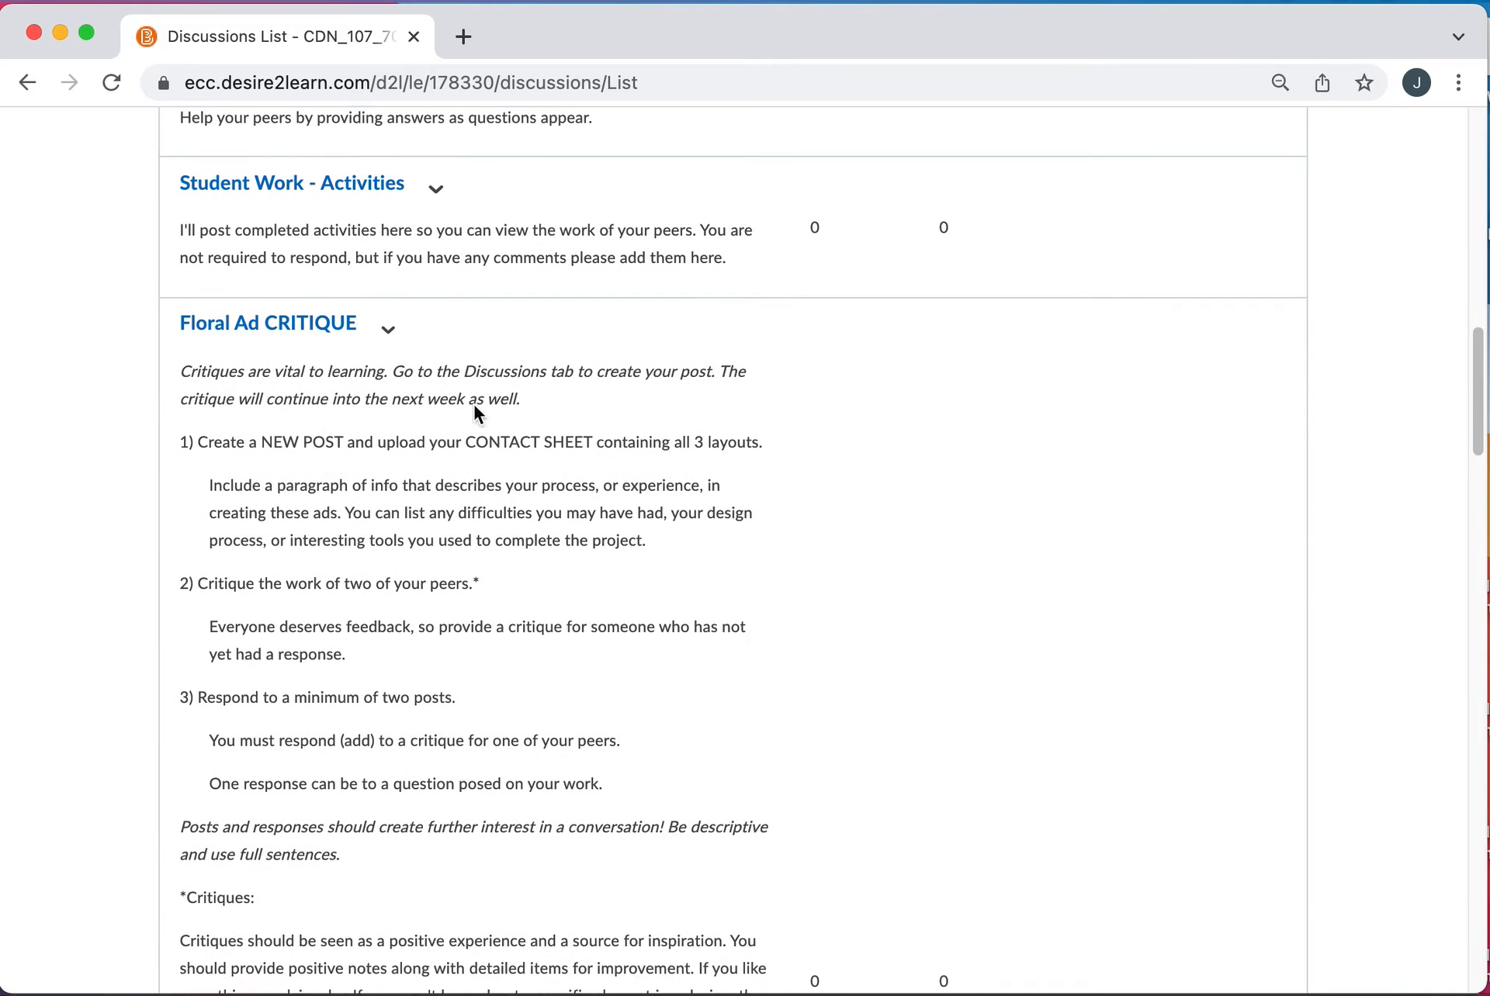
mouse_move(382, 369)
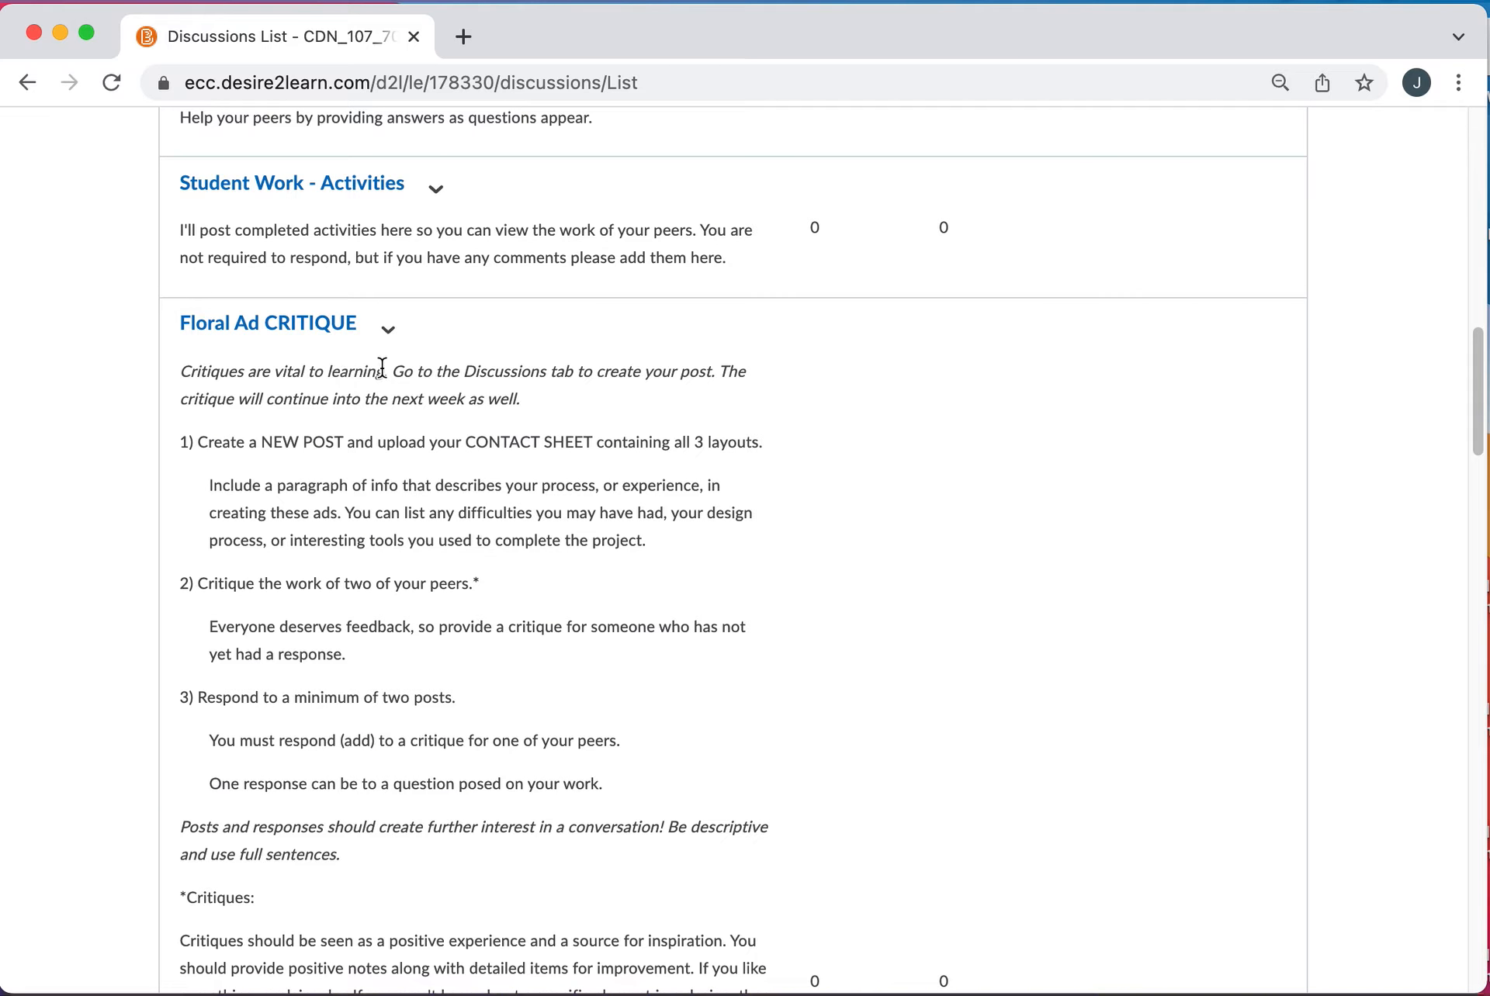
mouse_move(269, 323)
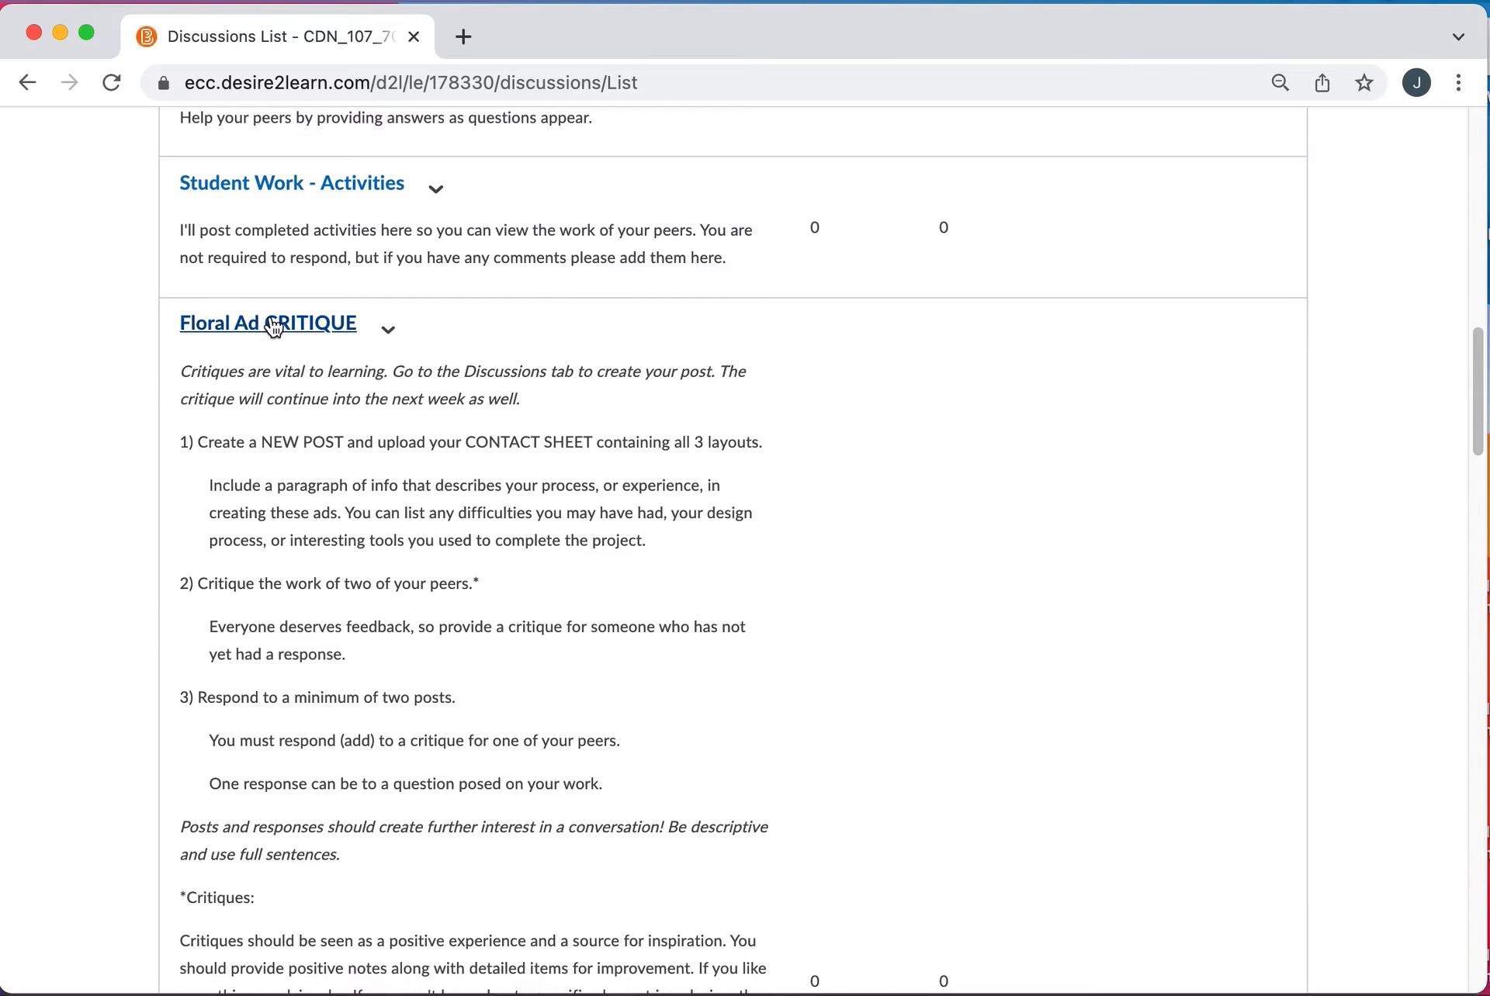
scroll(down, 3)
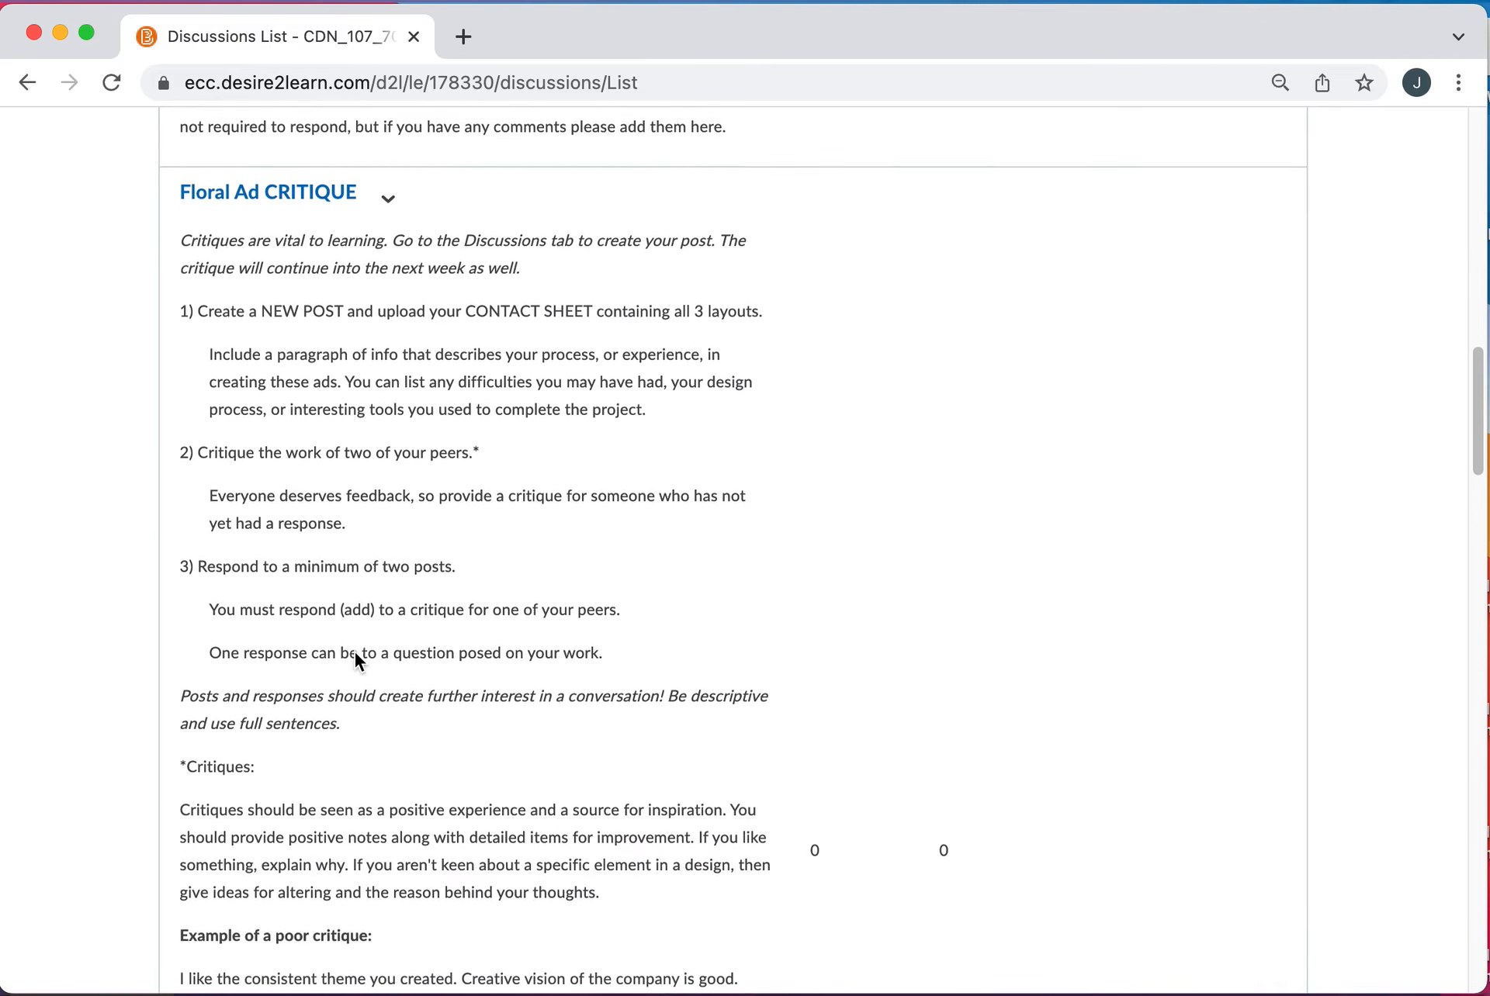
scroll(down, 3)
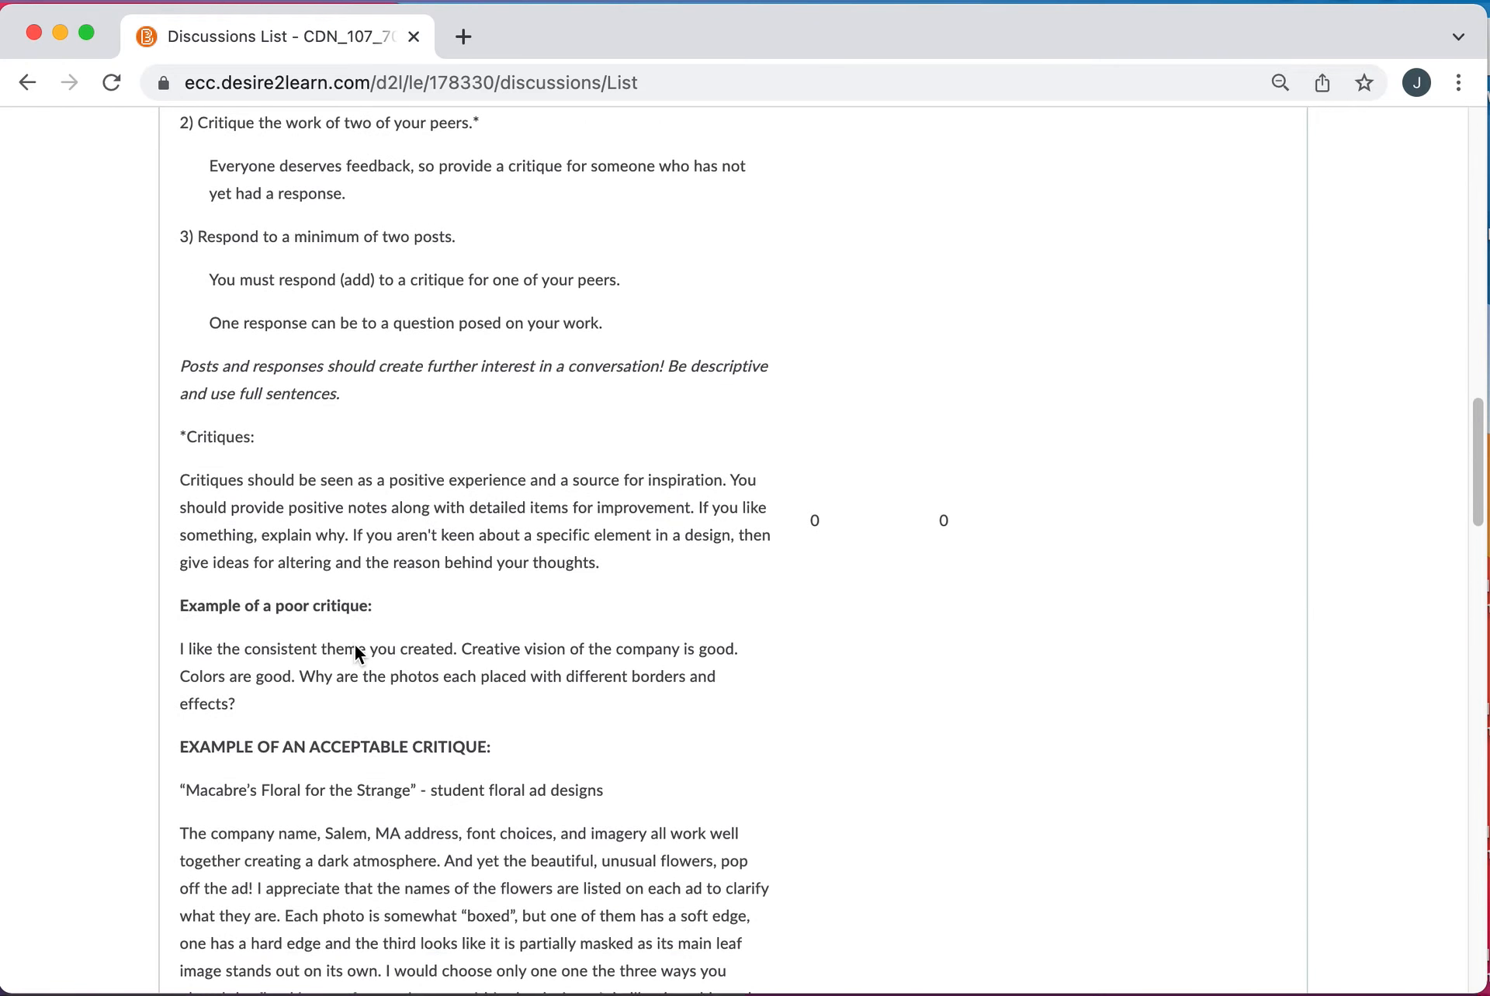
scroll(up, 3)
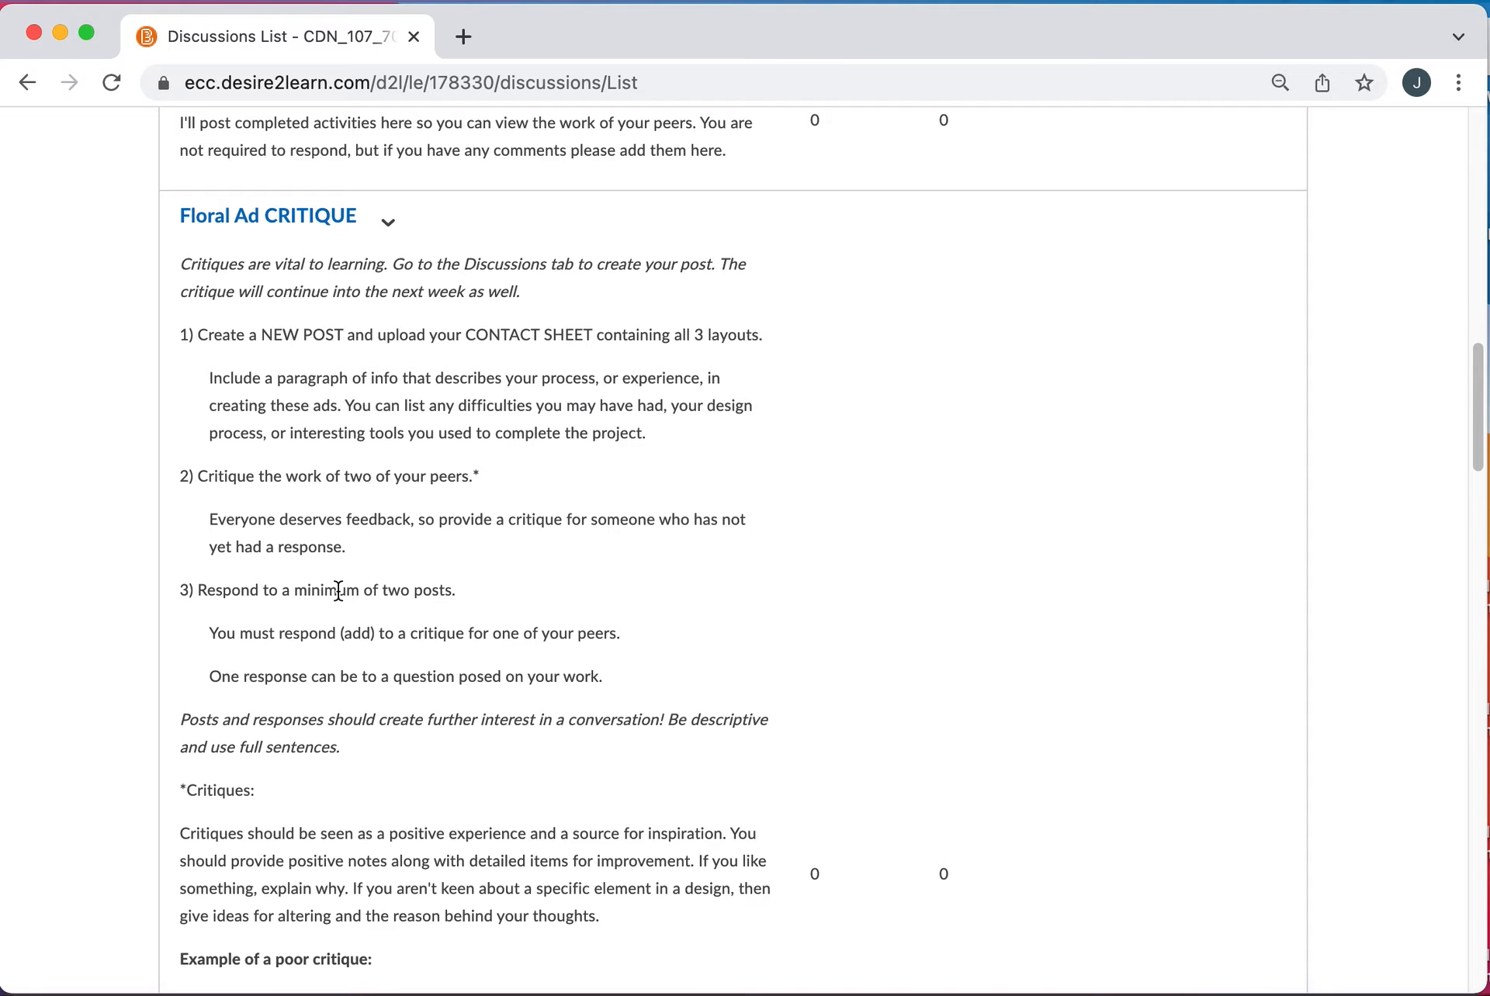
scroll(down, 3)
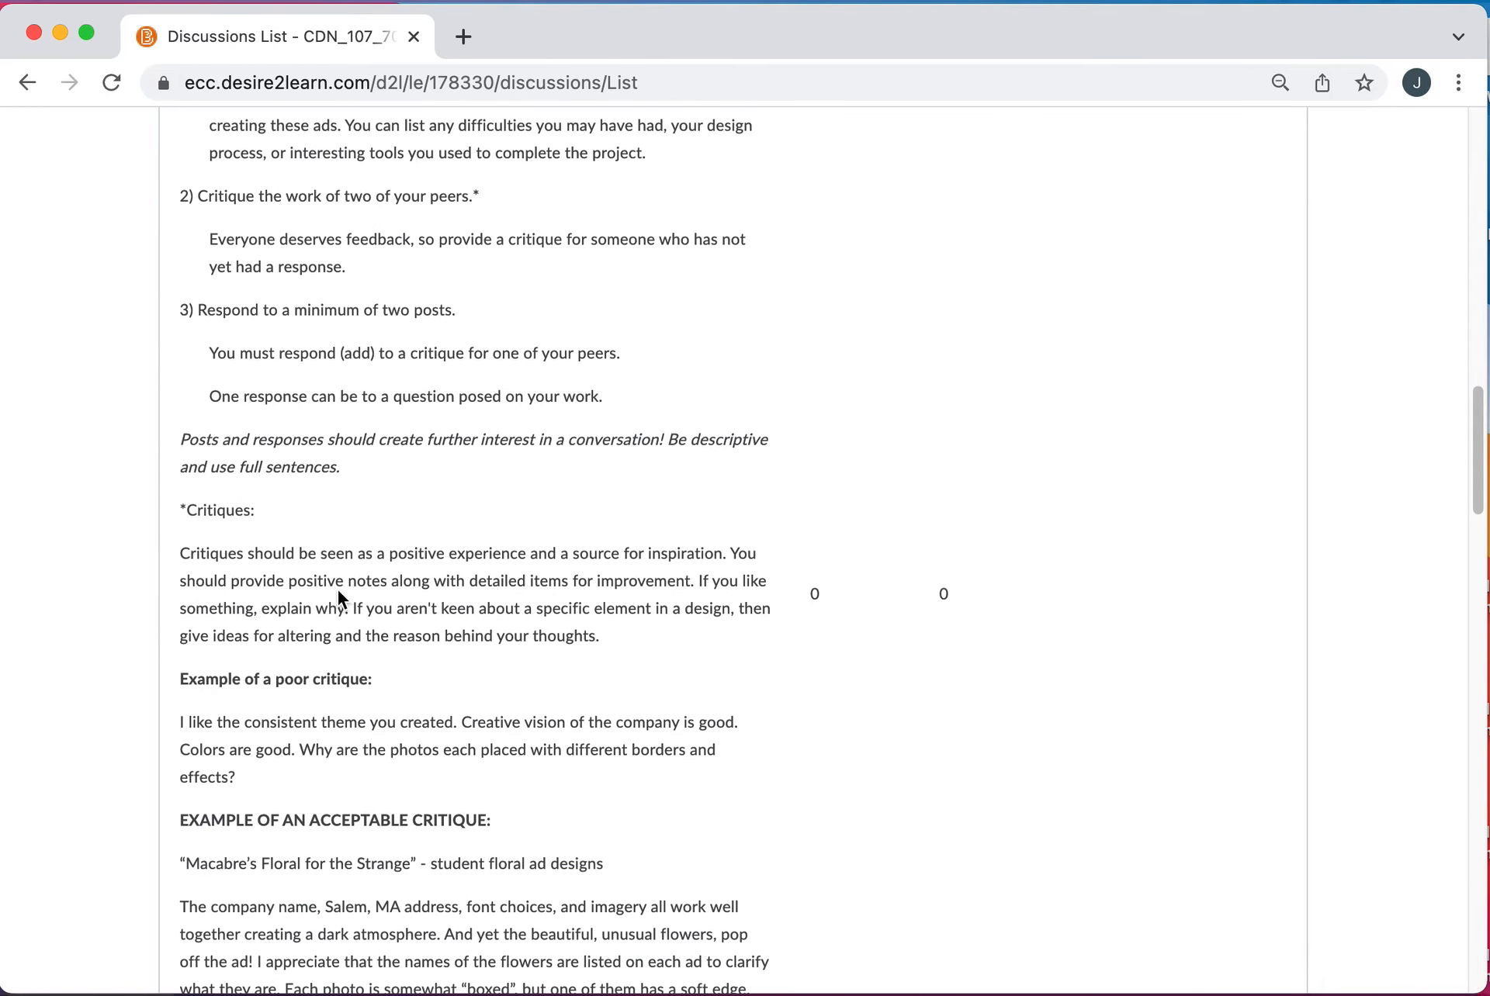
scroll(down, 3)
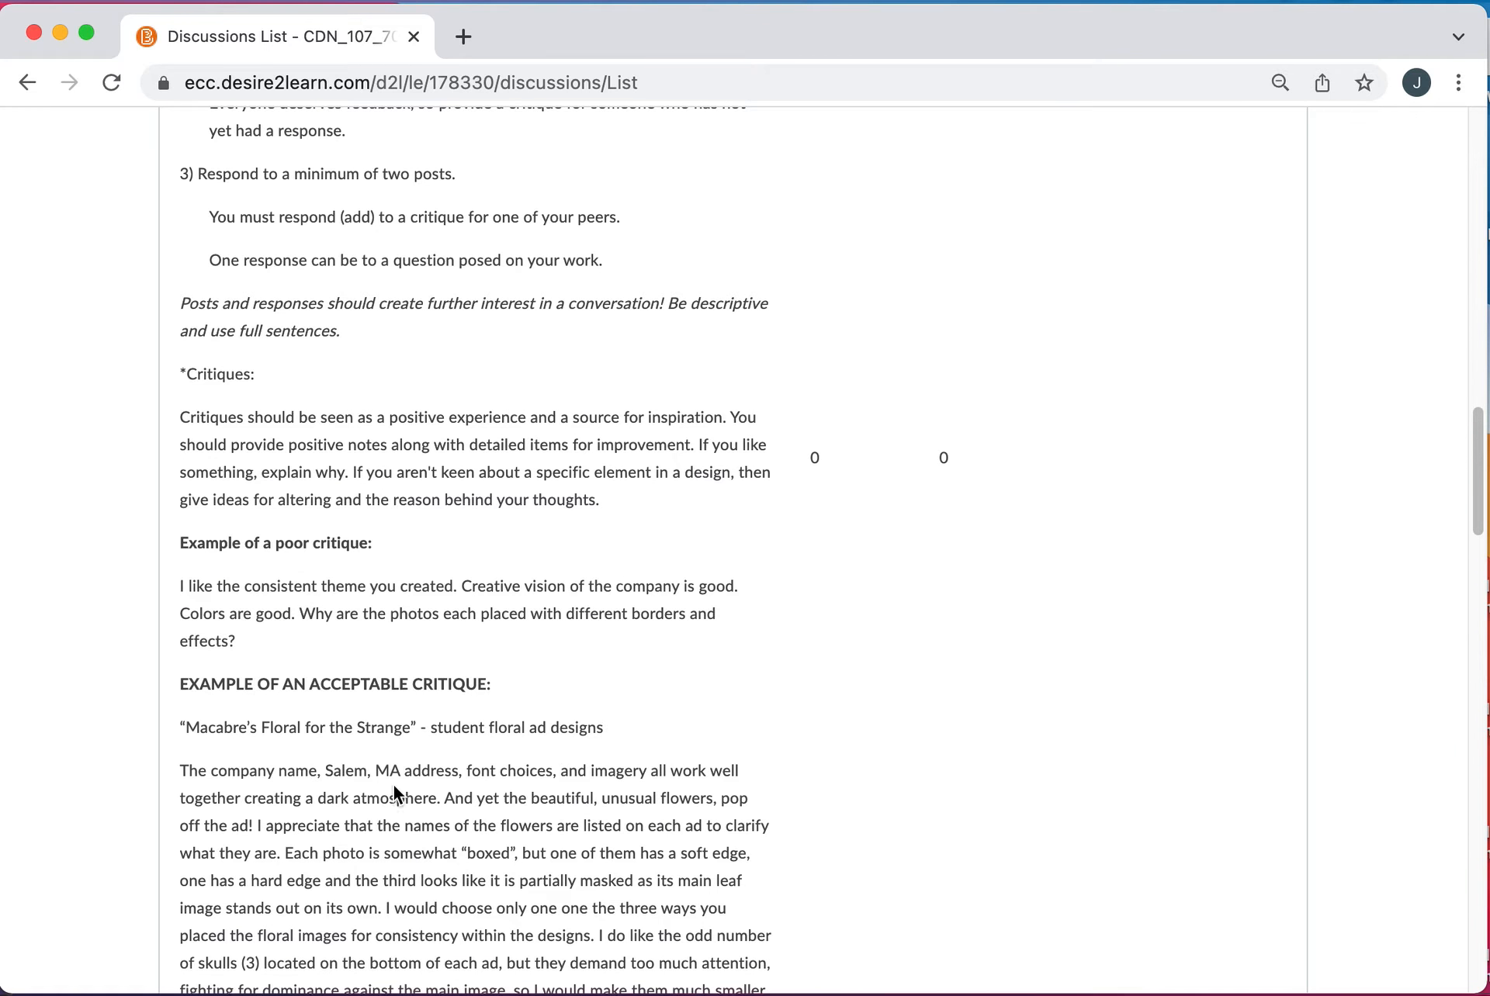
scroll(down, 3)
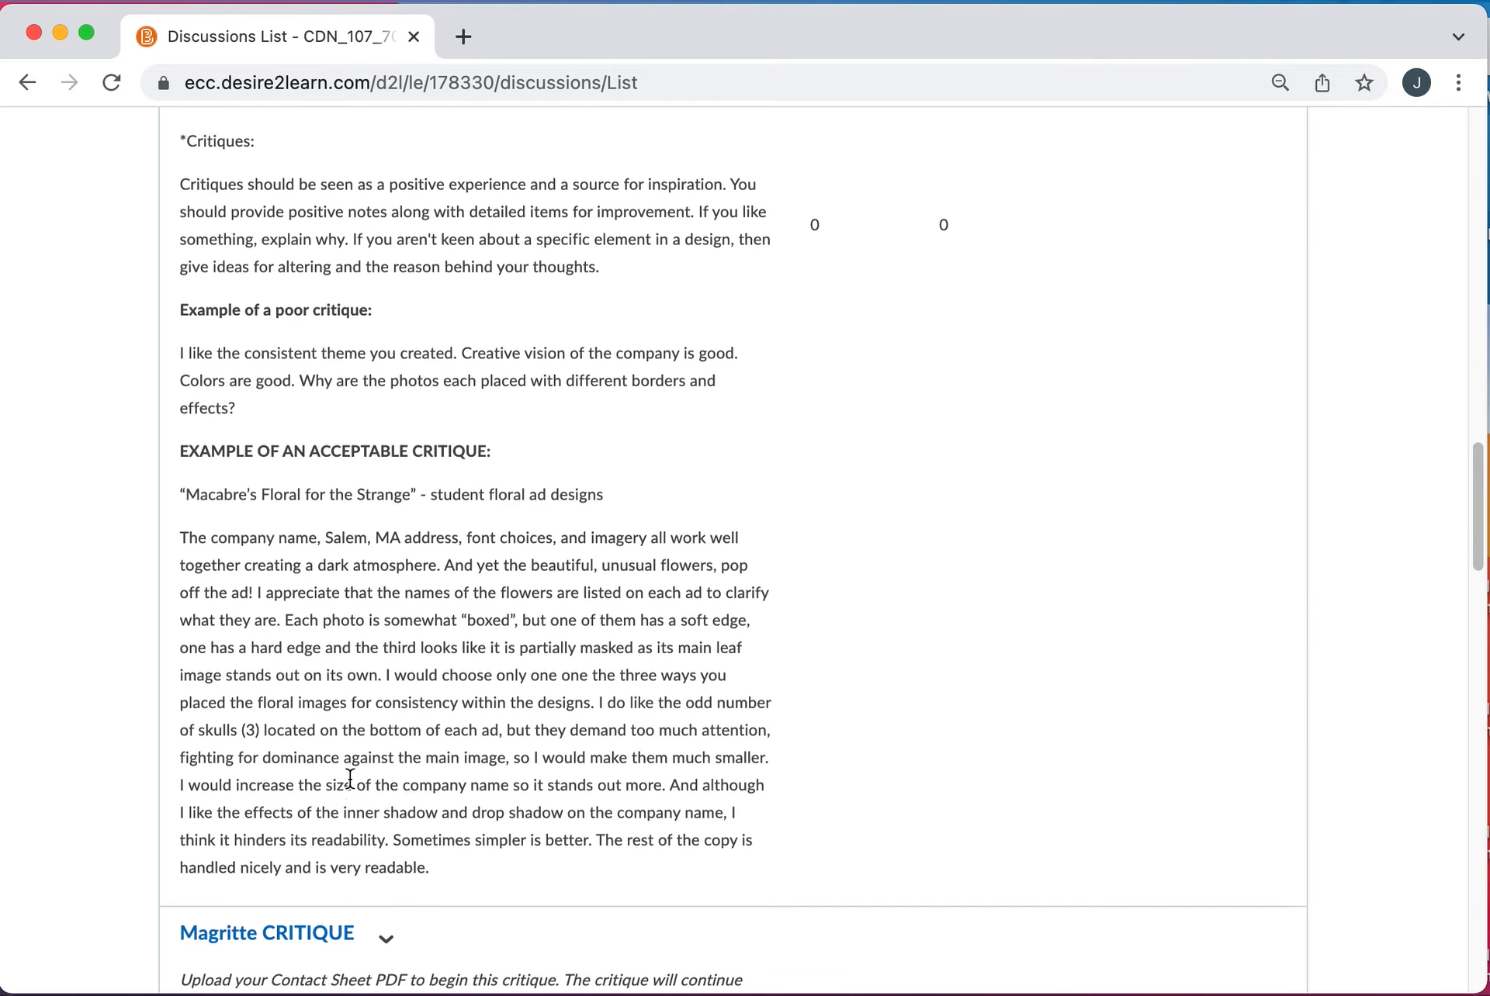
scroll(down, 3)
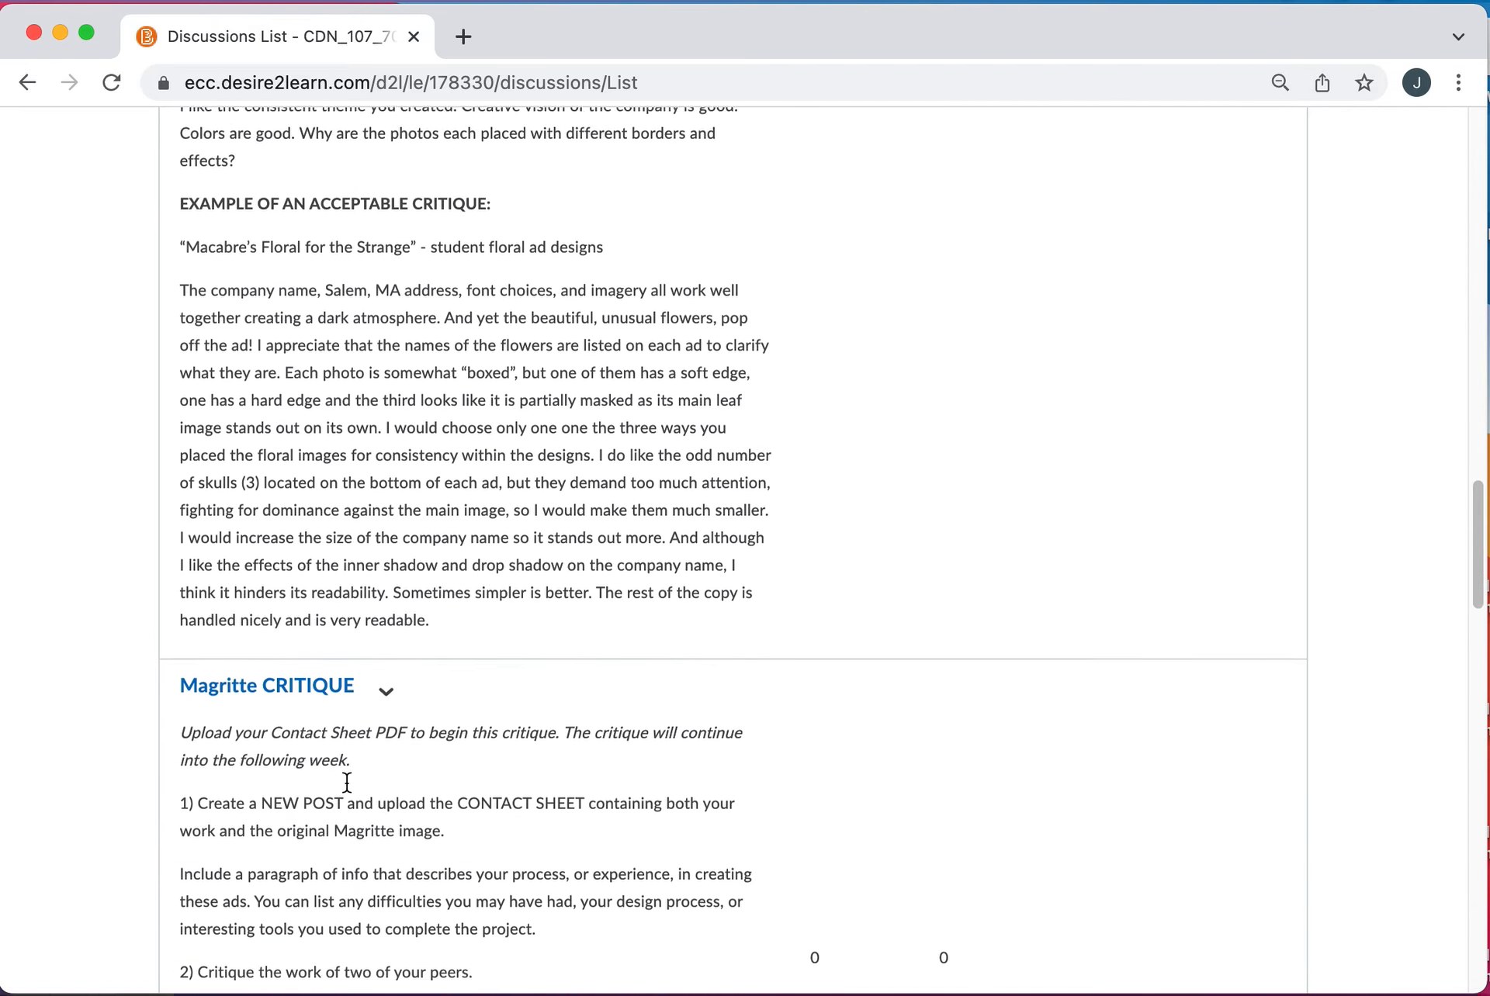
scroll(up, 3)
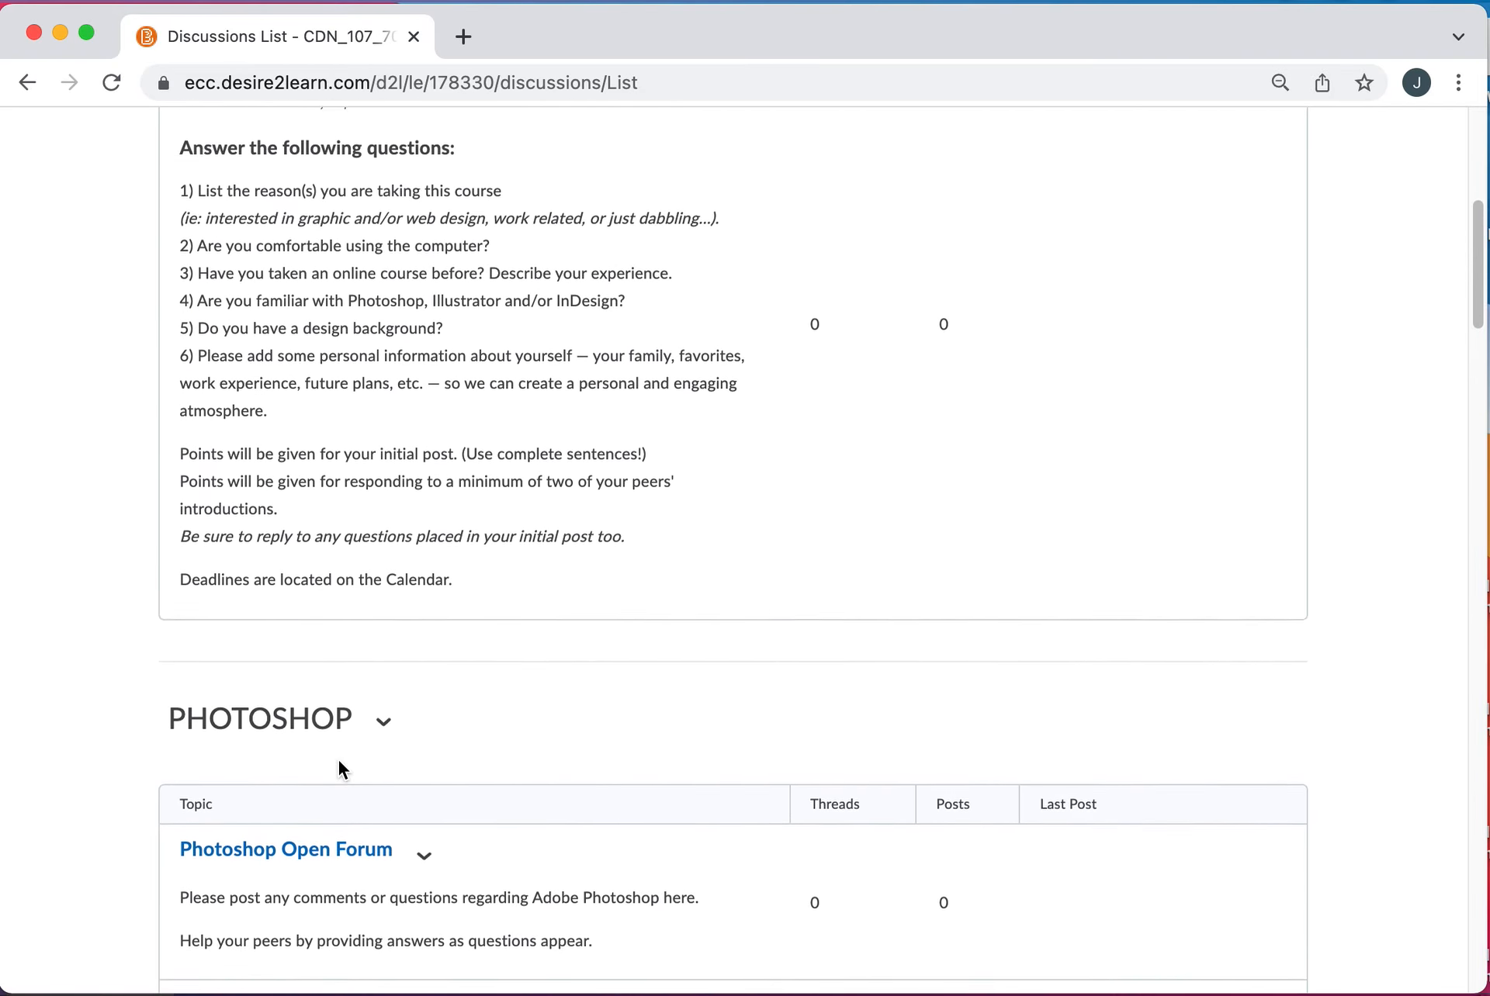
scroll(up, 3)
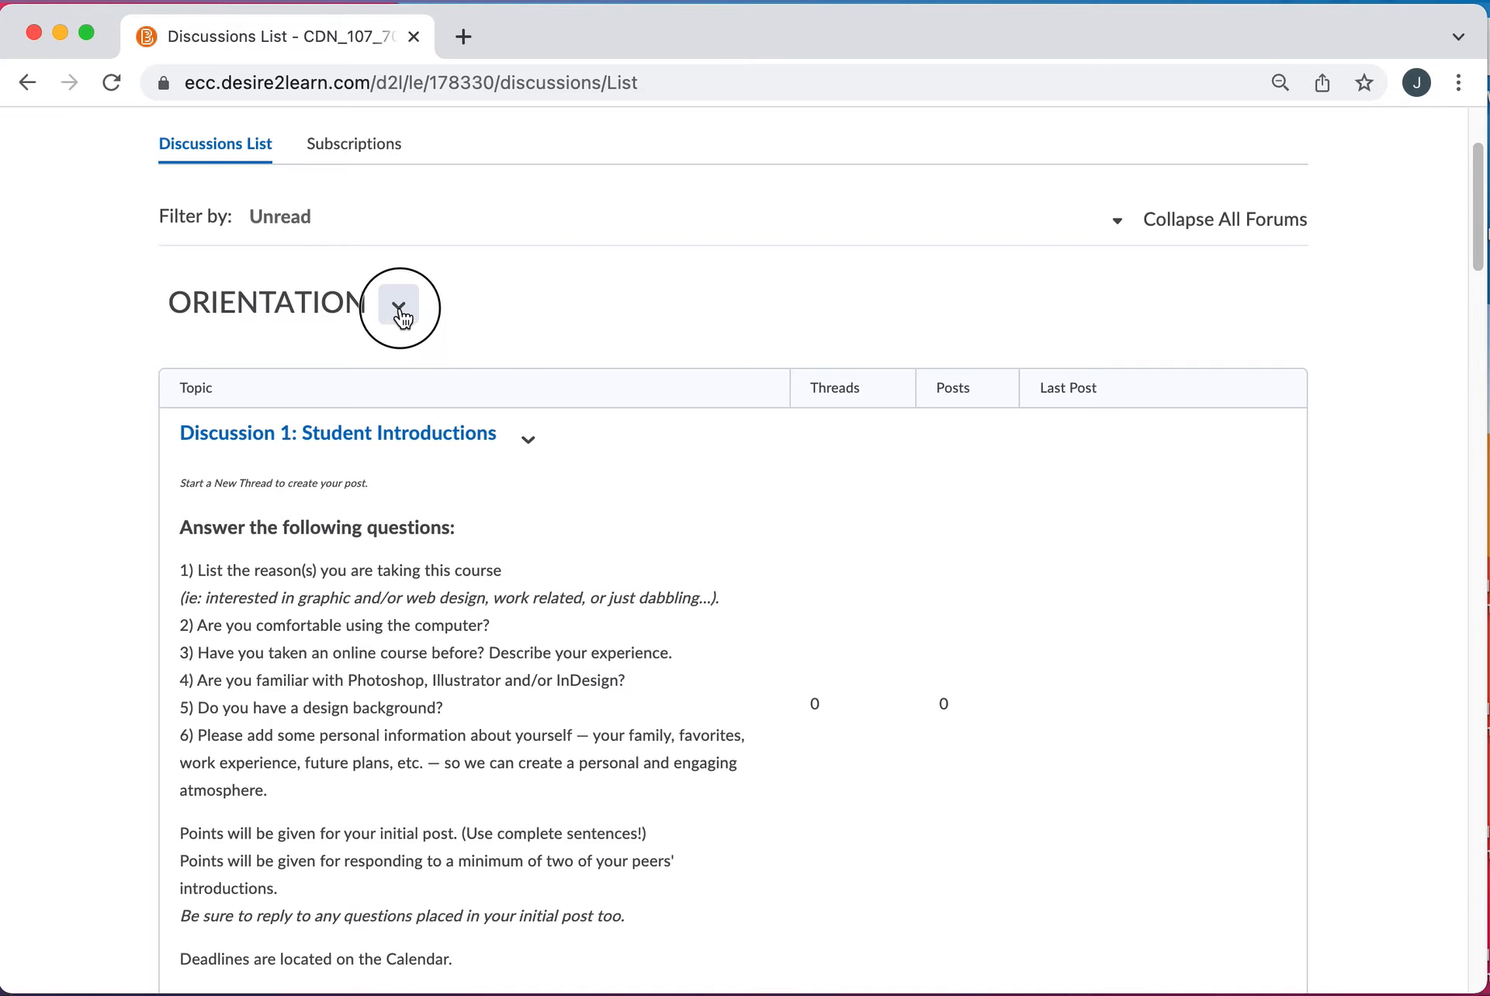
- Collapse the ORIENTATION and PHOTOSHOP forums in the Discussions List
click(398, 304)
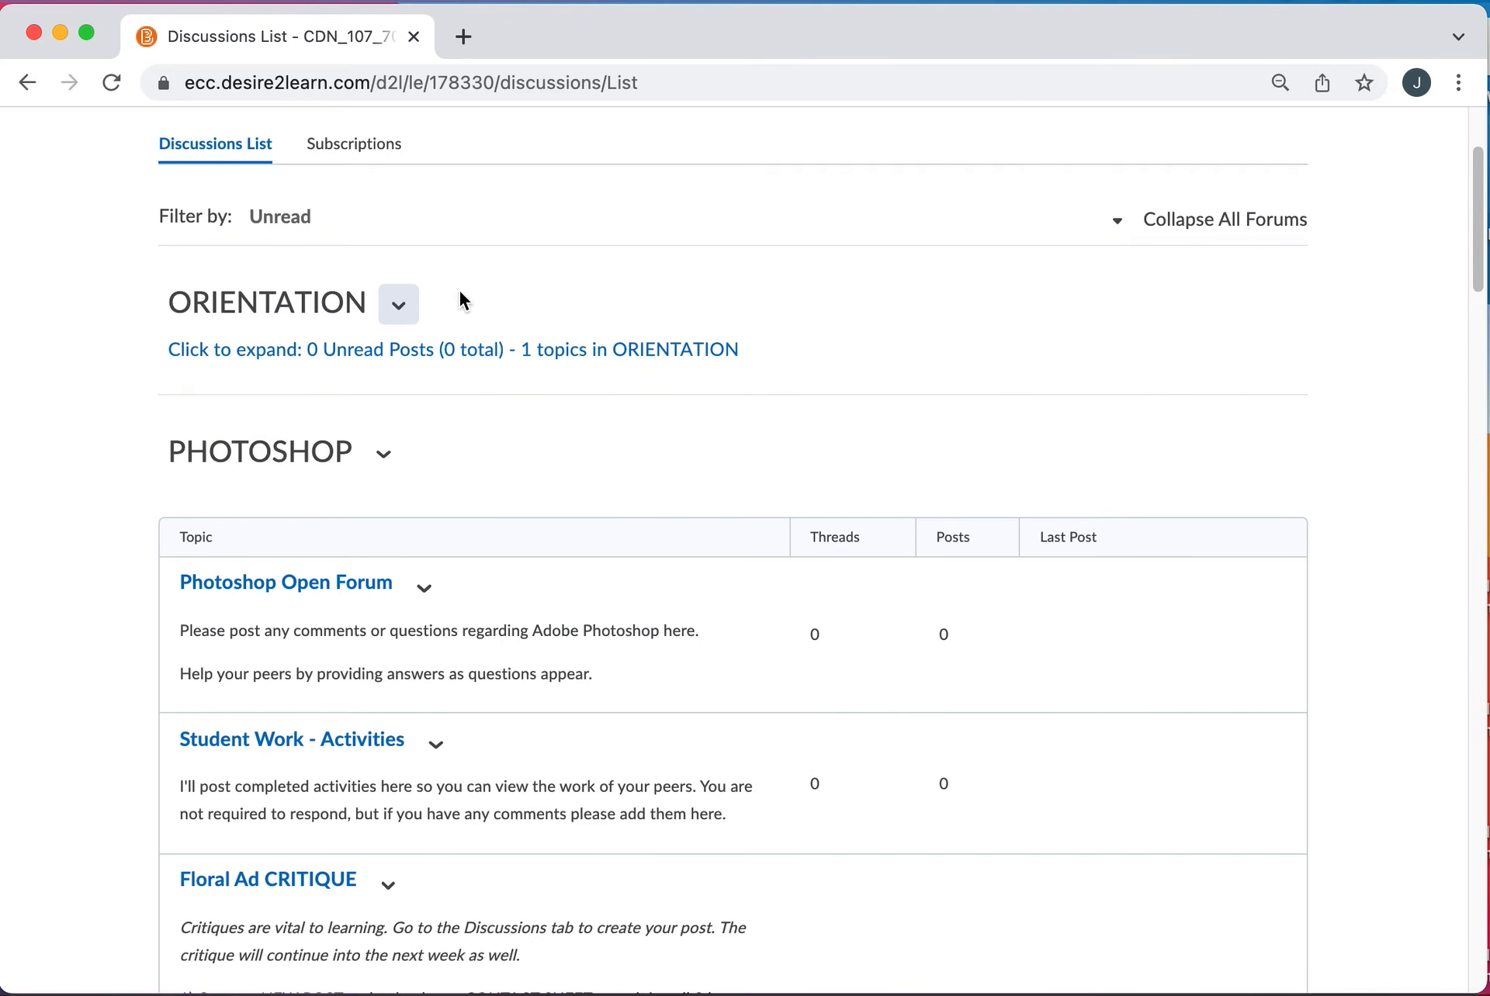
click(382, 452)
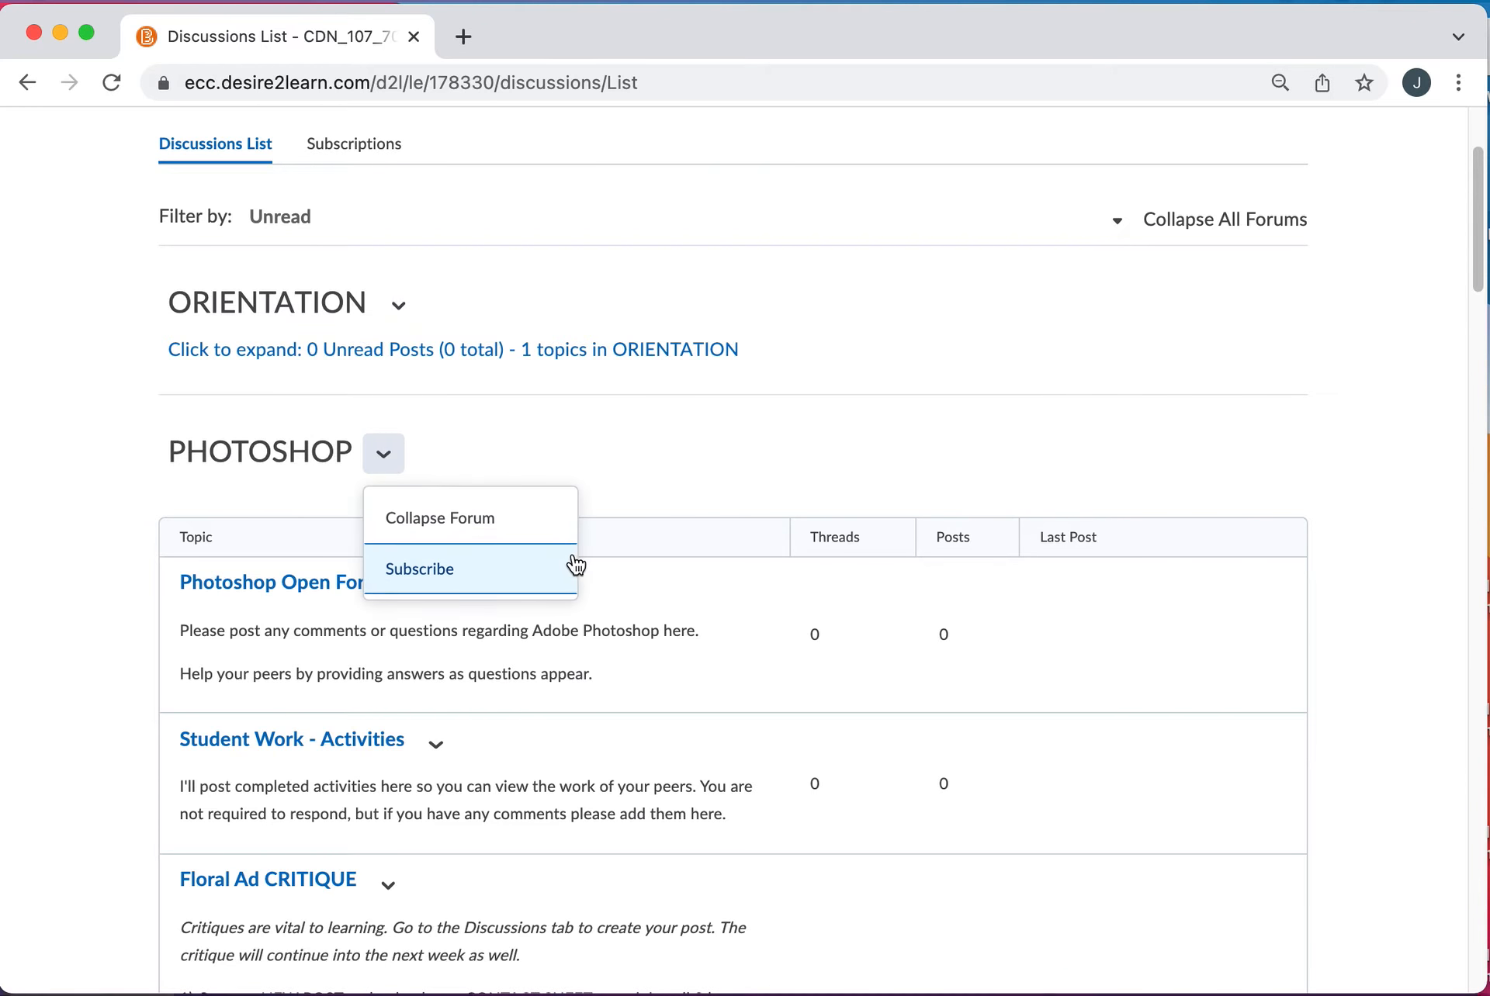
click(437, 518)
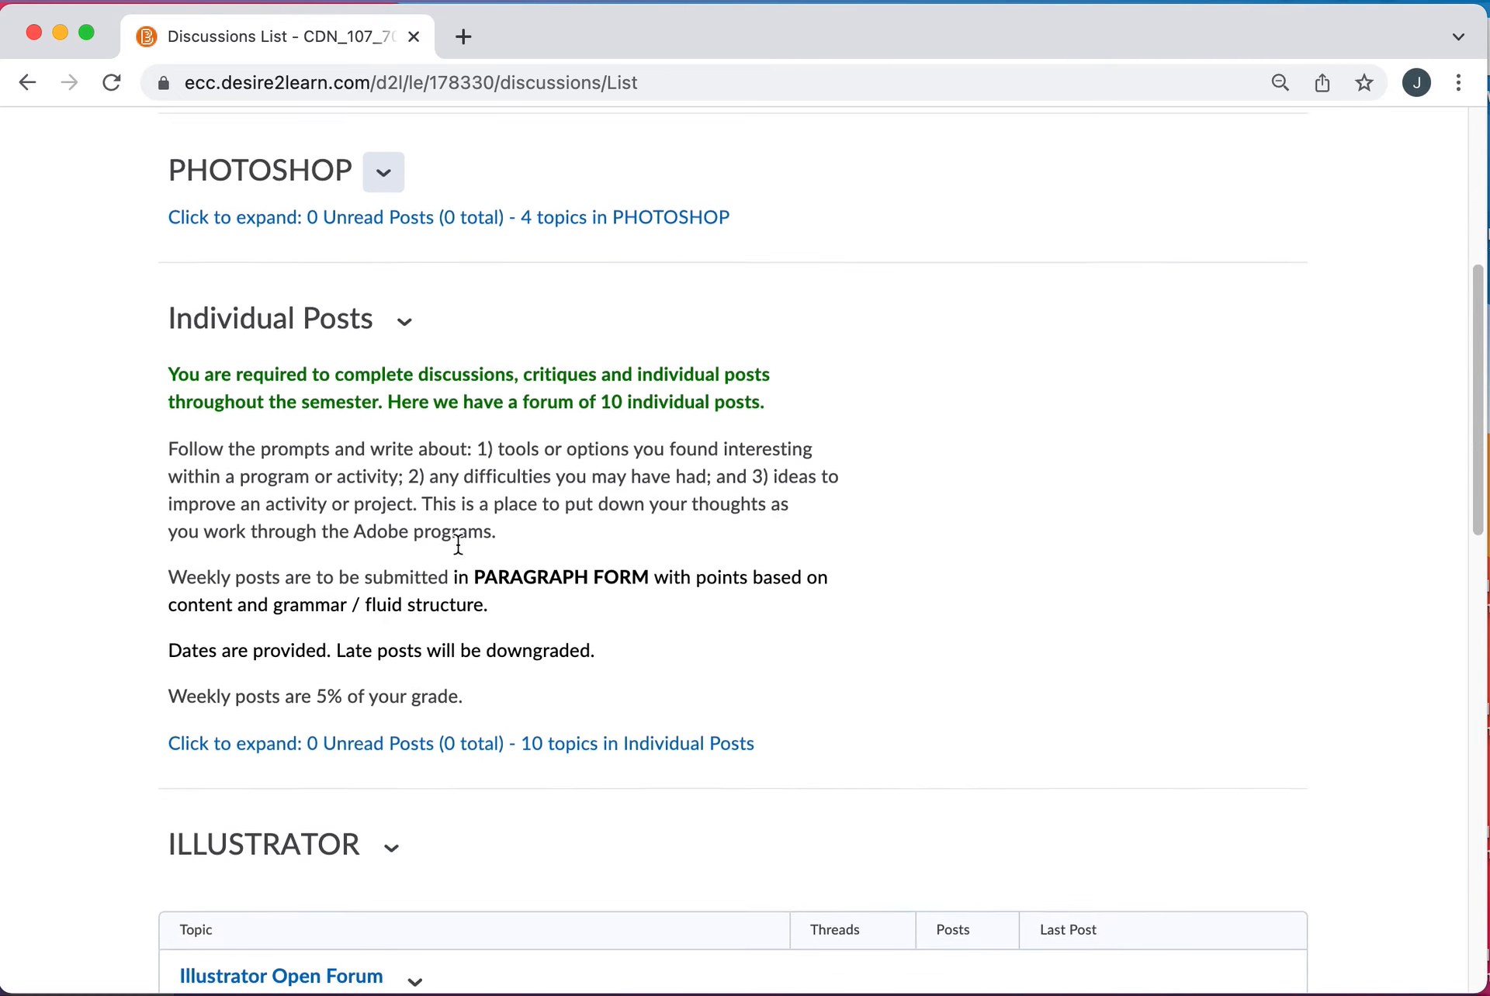
- Expand the Individual Posts forum and browse its topics
scroll(down, 3)
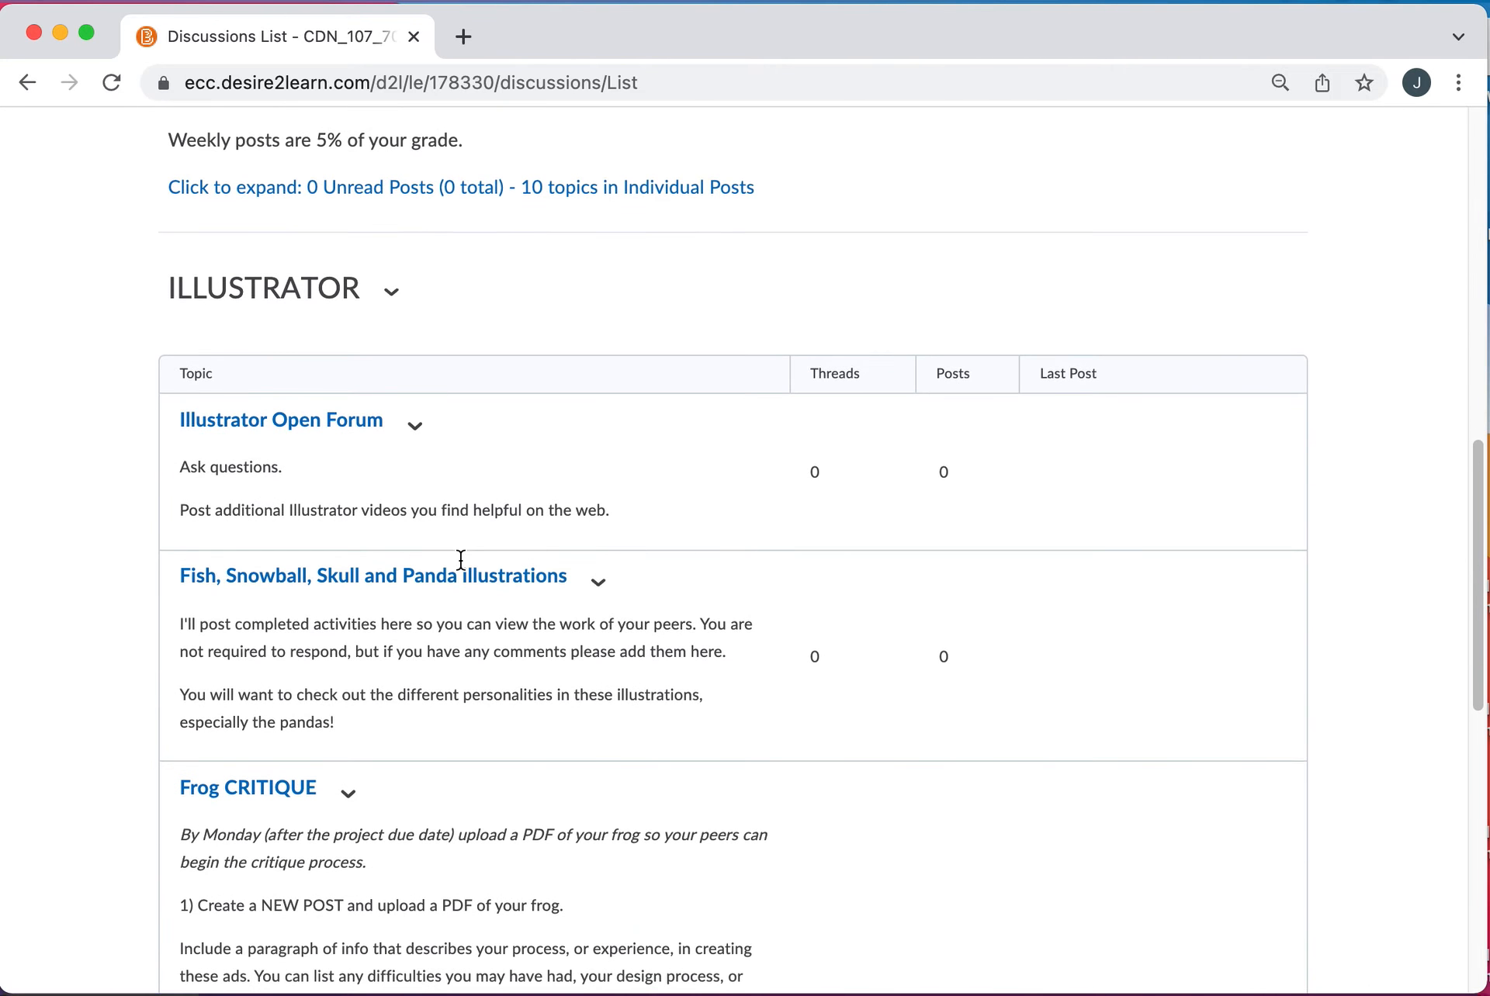
click(403, 512)
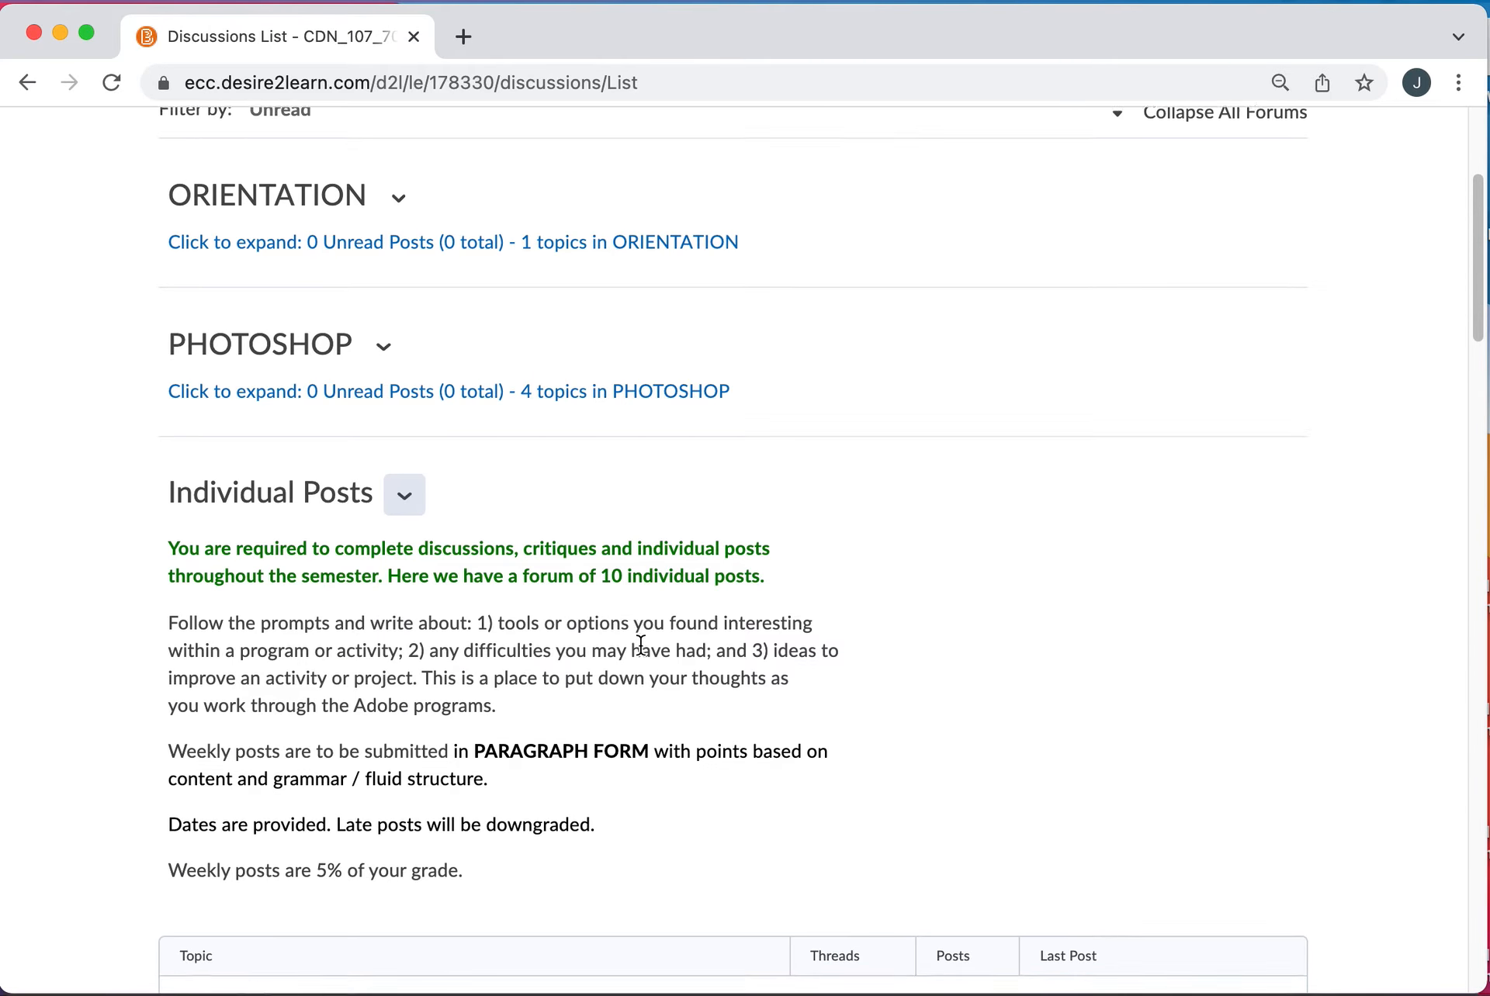
scroll(down, 3)
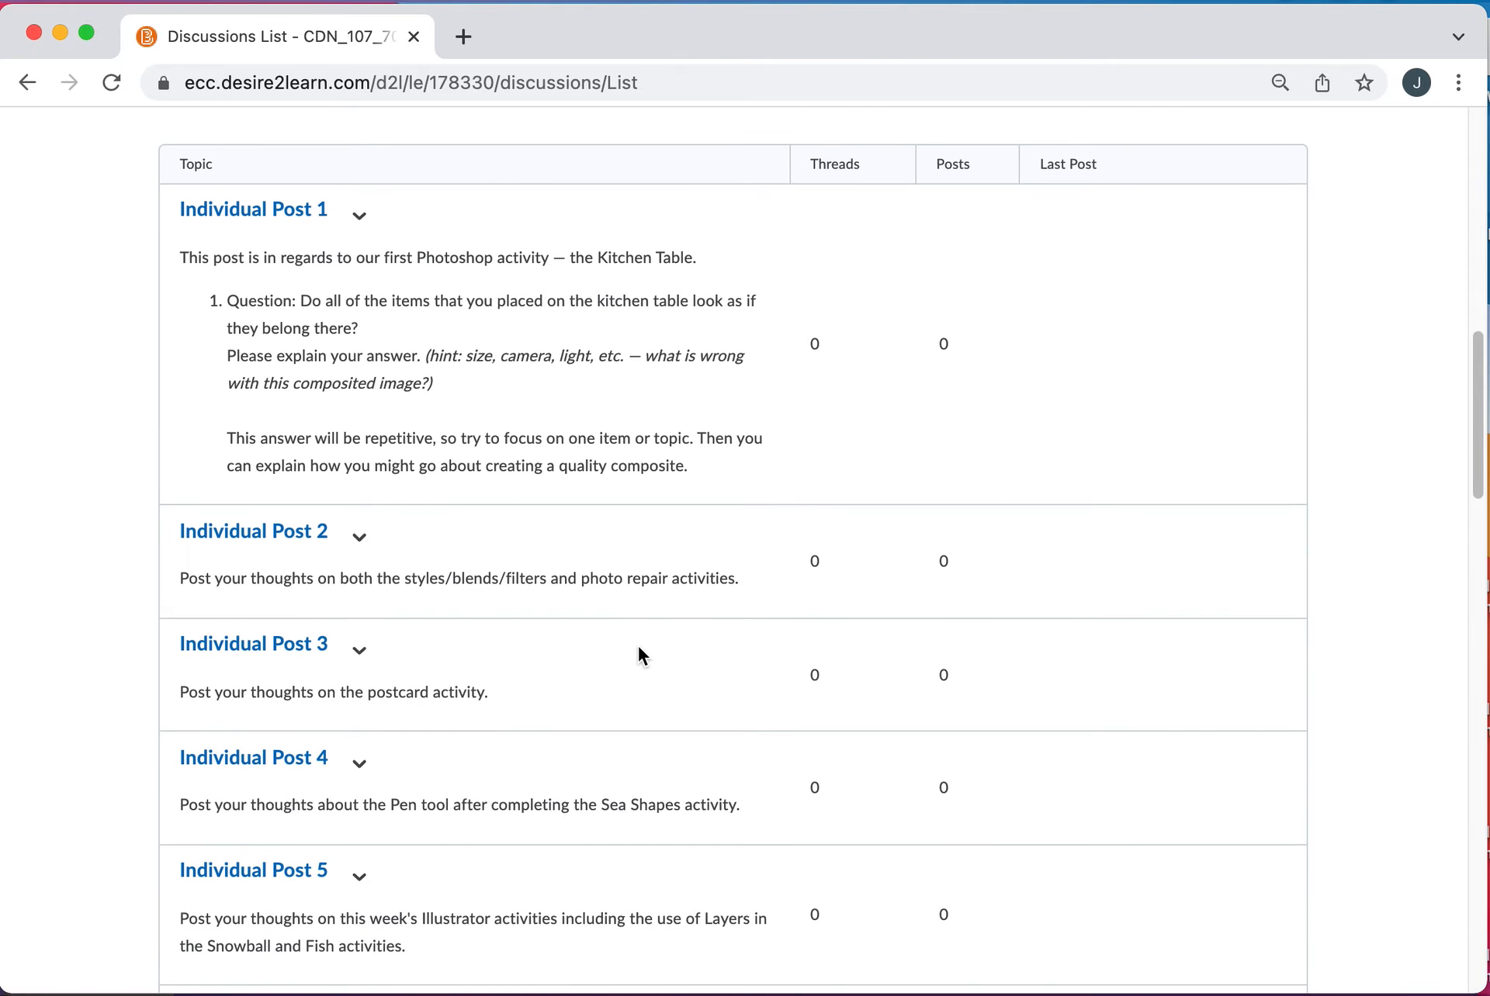
scroll(up, 3)
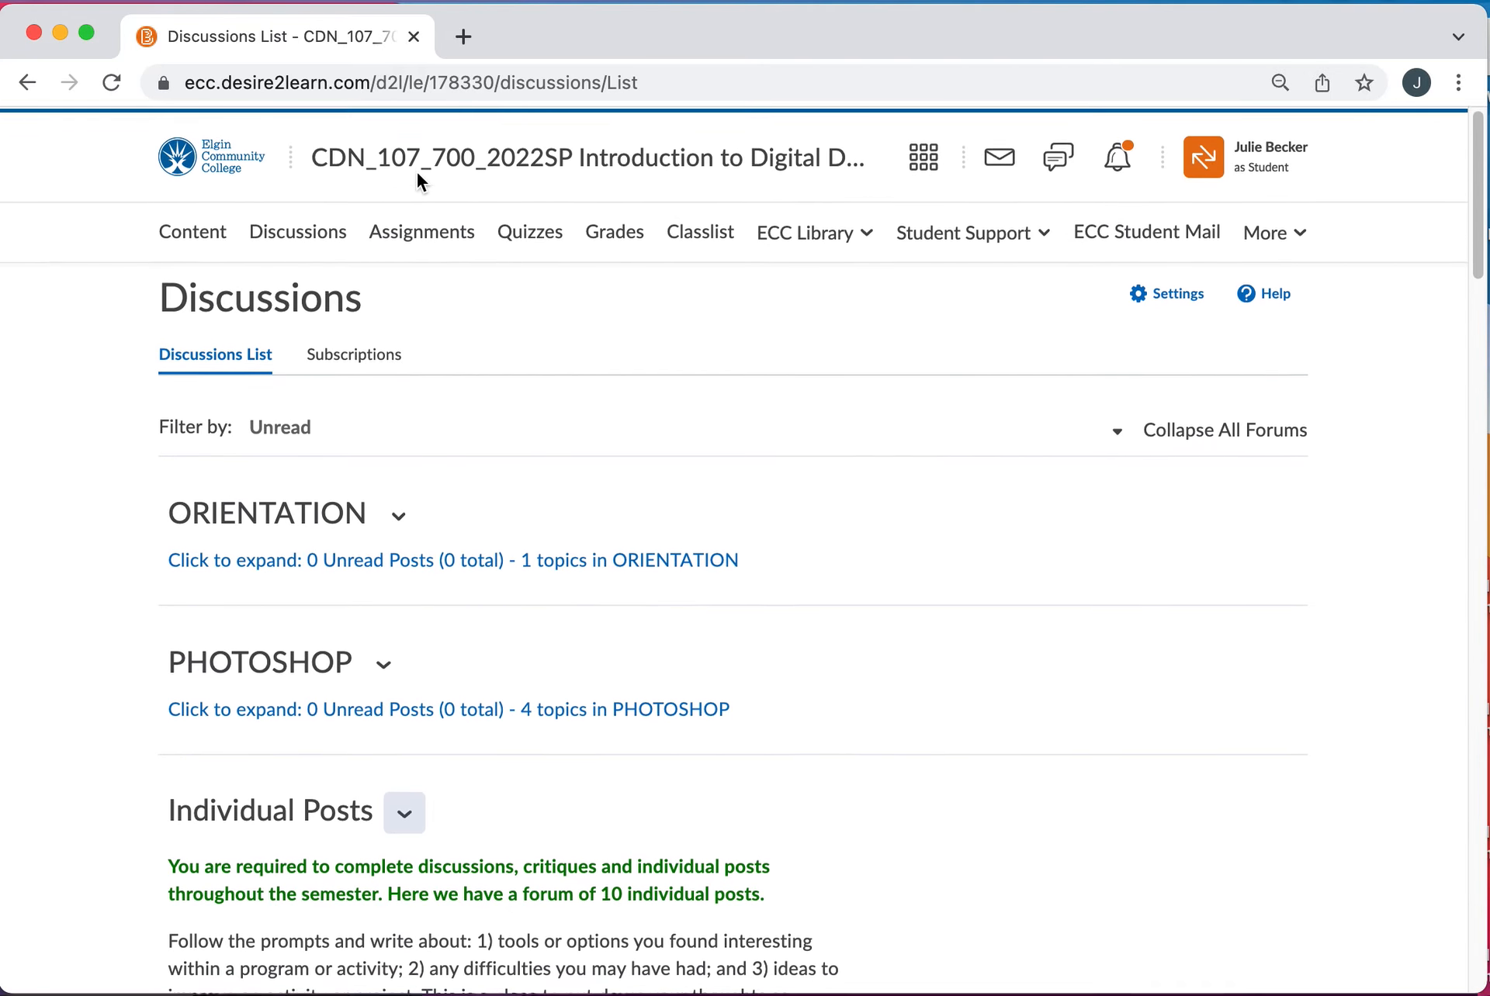
mouse_move(296, 229)
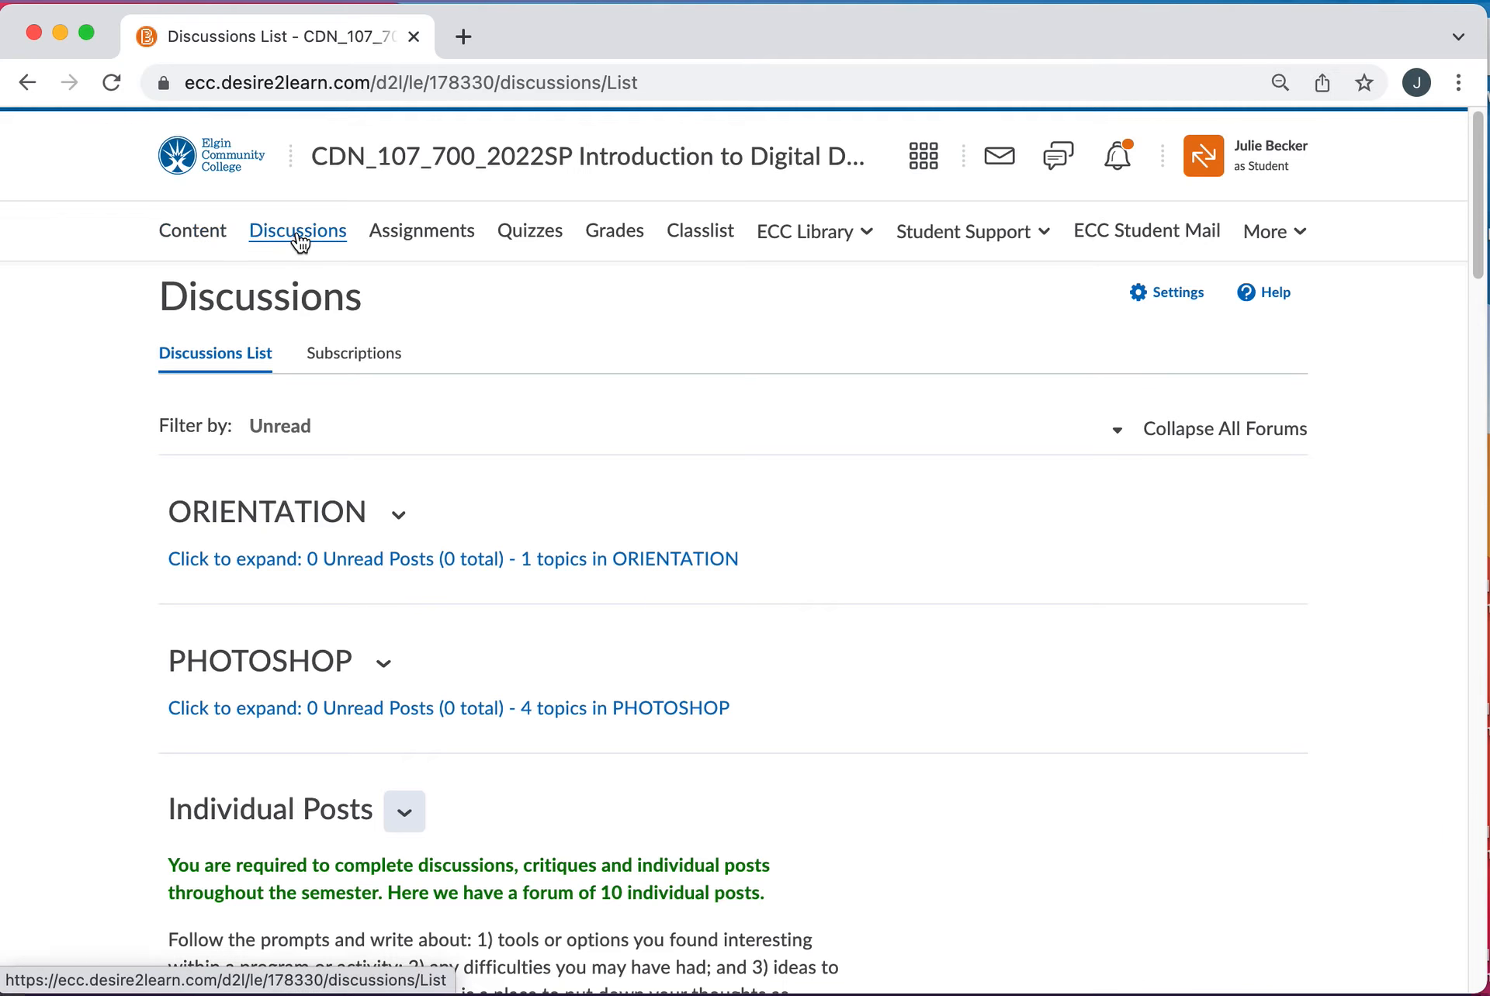
- View the Assignments list showing File Formats and Photoshop activities as not submitted
click(421, 229)
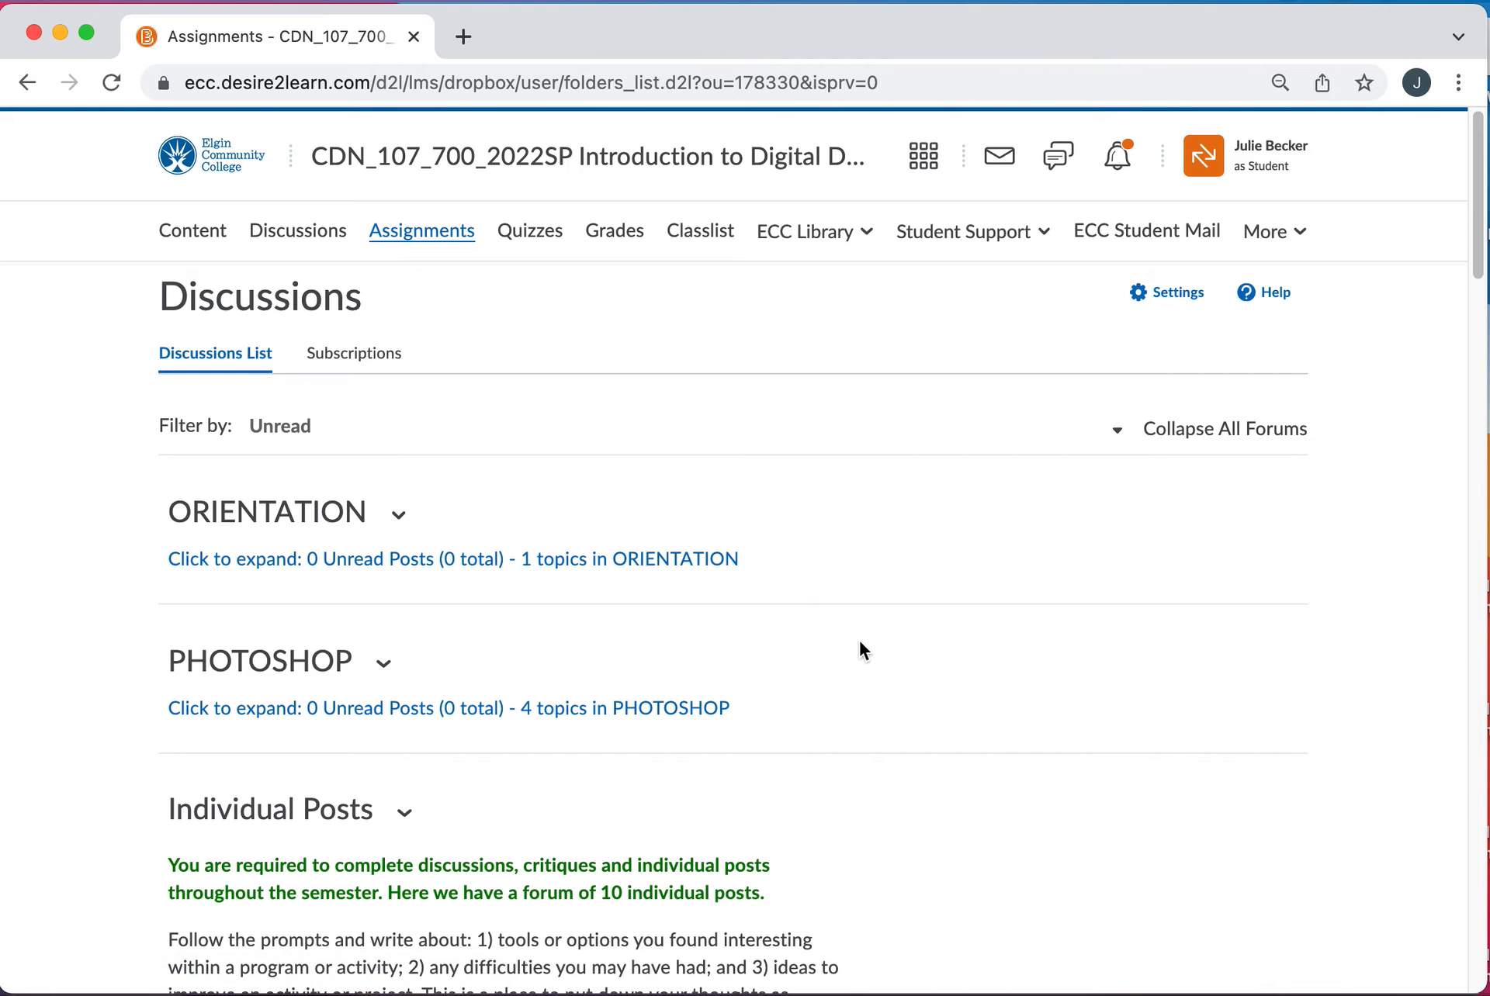
click(420, 229)
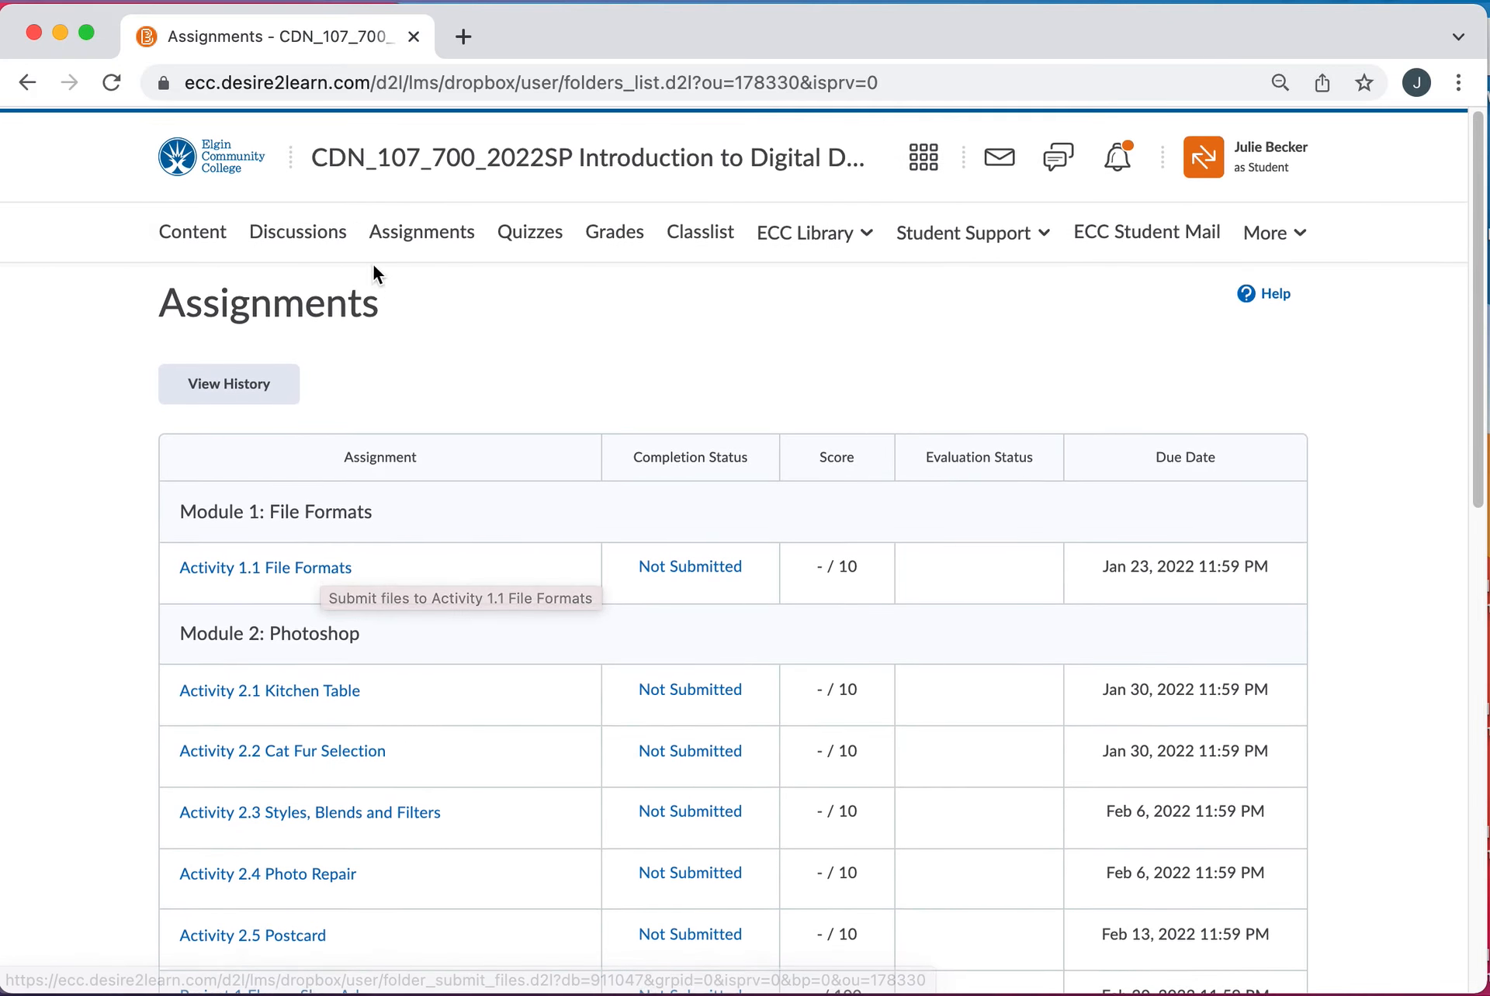
click(529, 231)
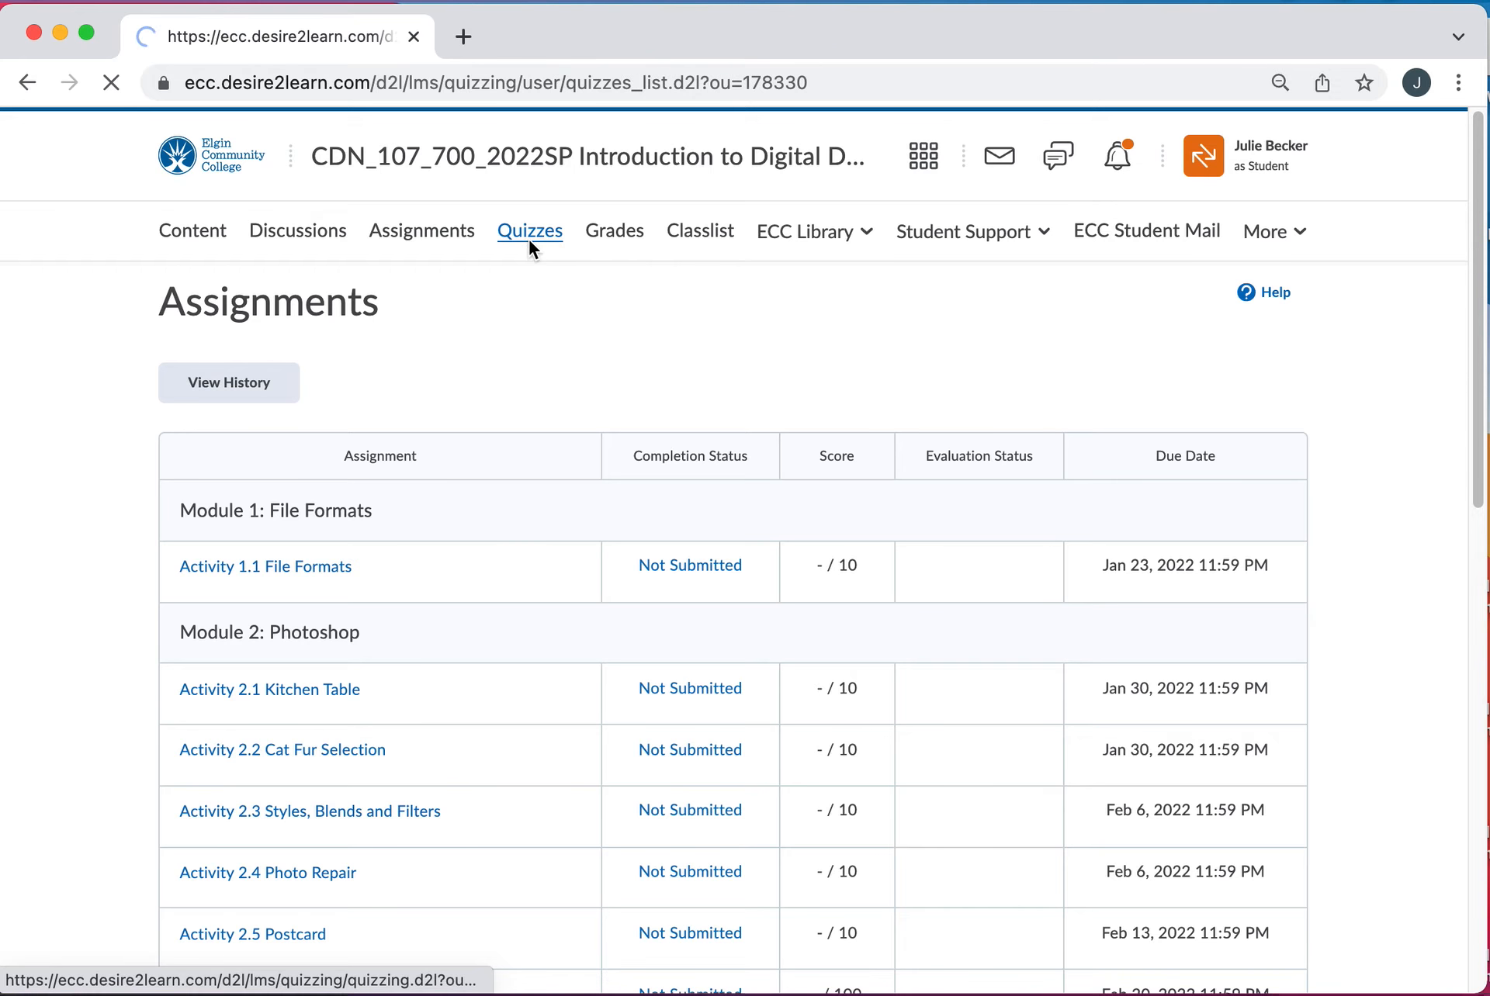
- View the File Specifications, Illustrator and Photoshop quizzes with no attempts used
click(529, 231)
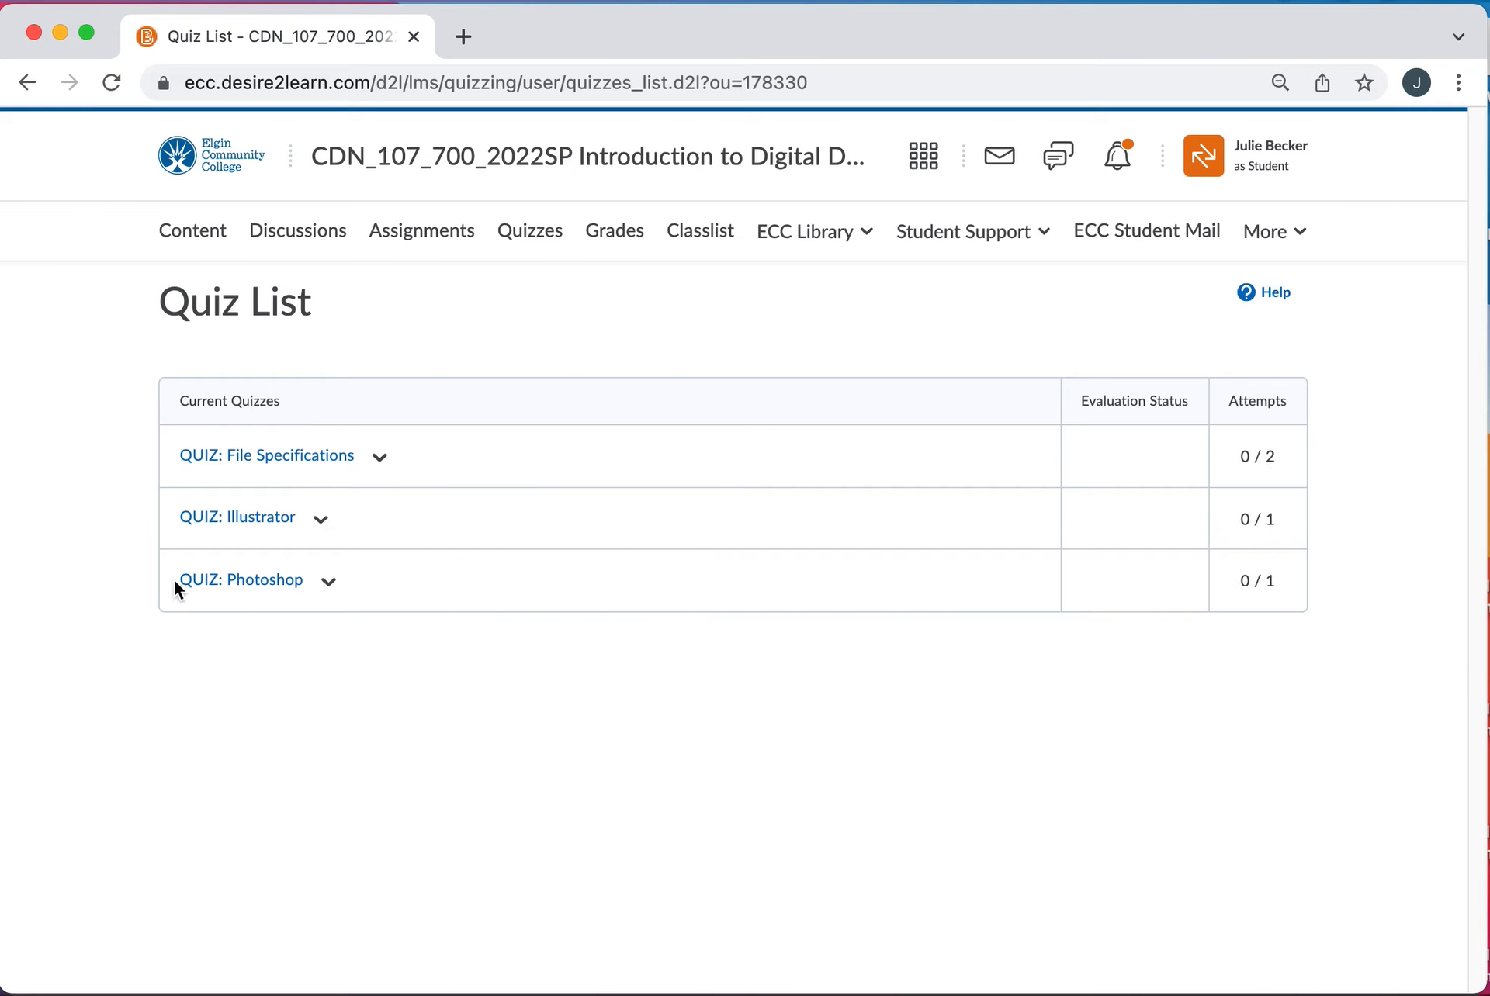
mouse_move(423, 458)
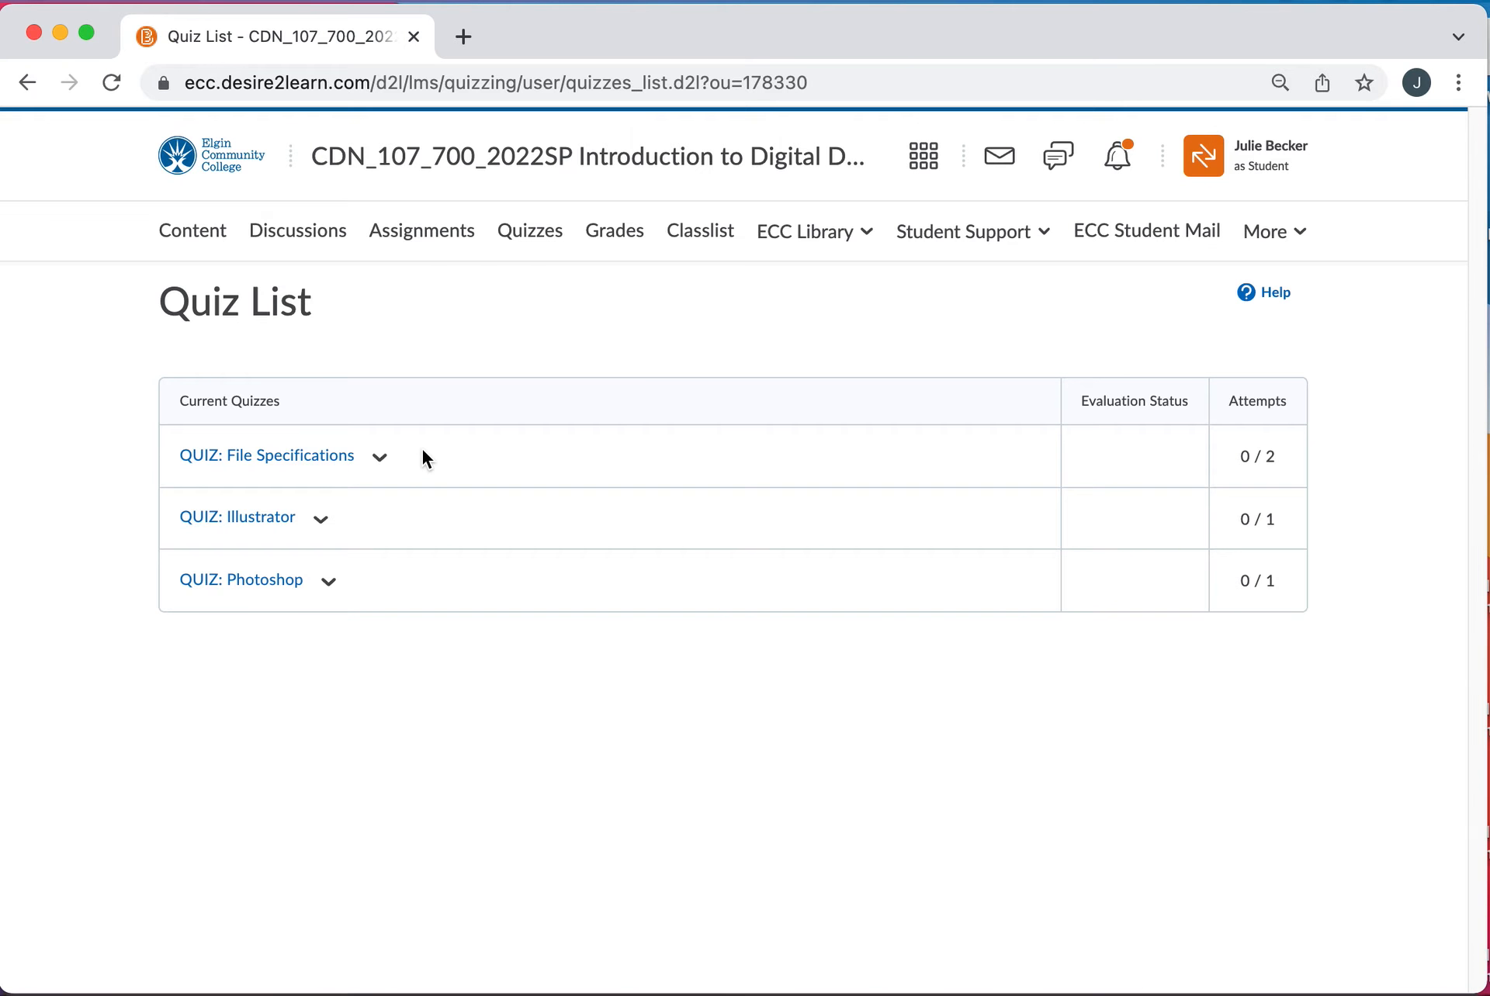
mouse_move(388, 485)
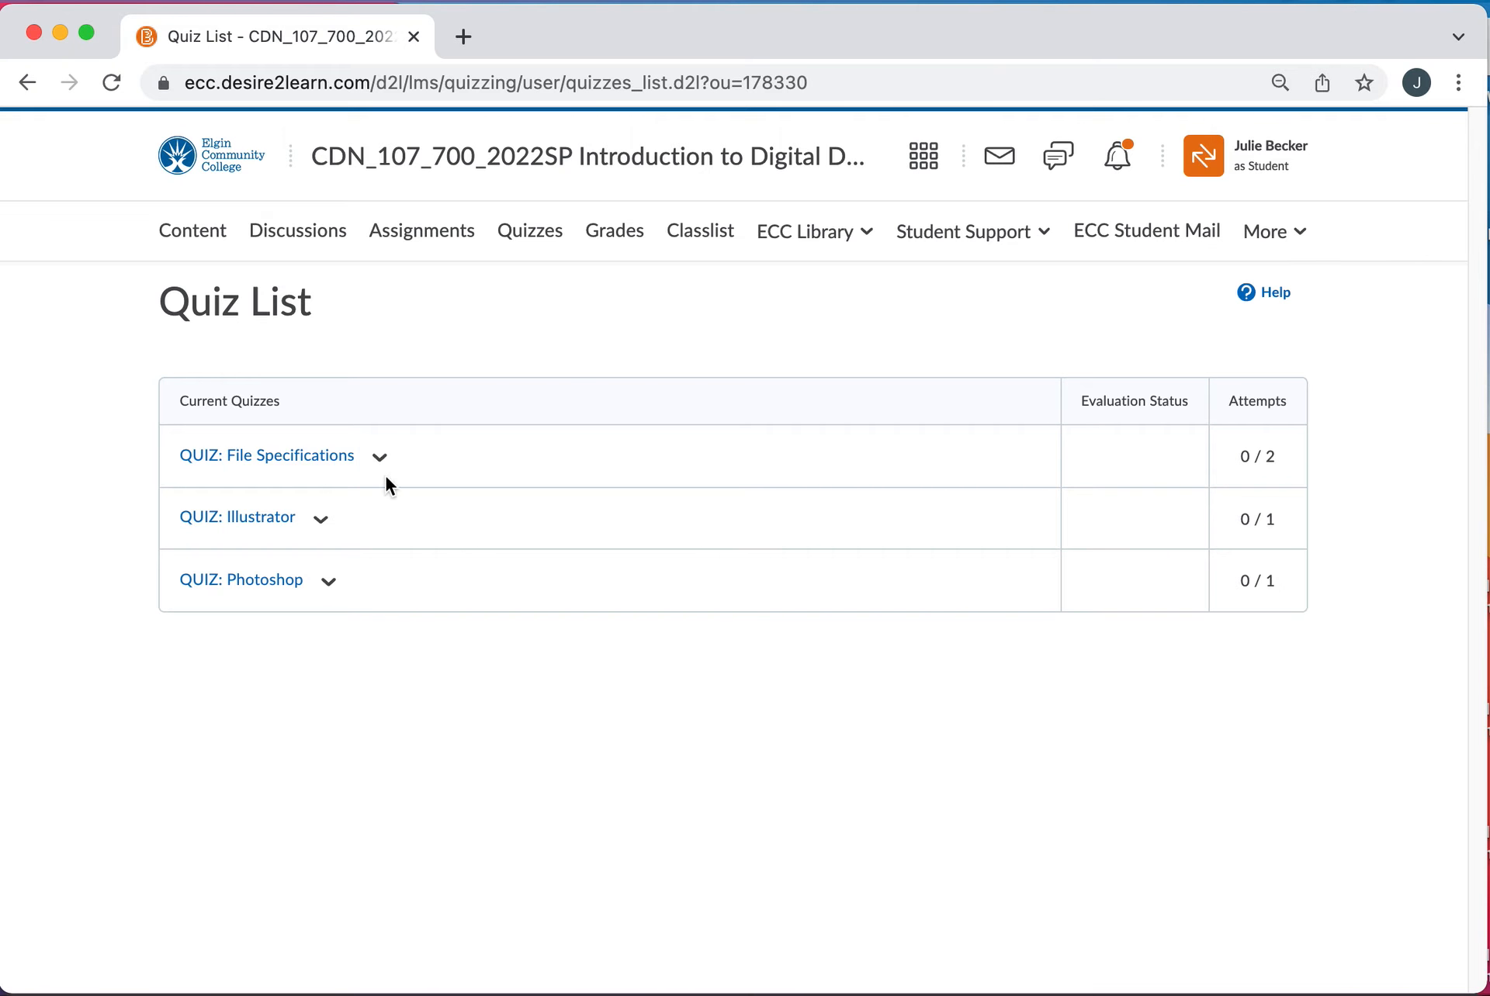
click(614, 230)
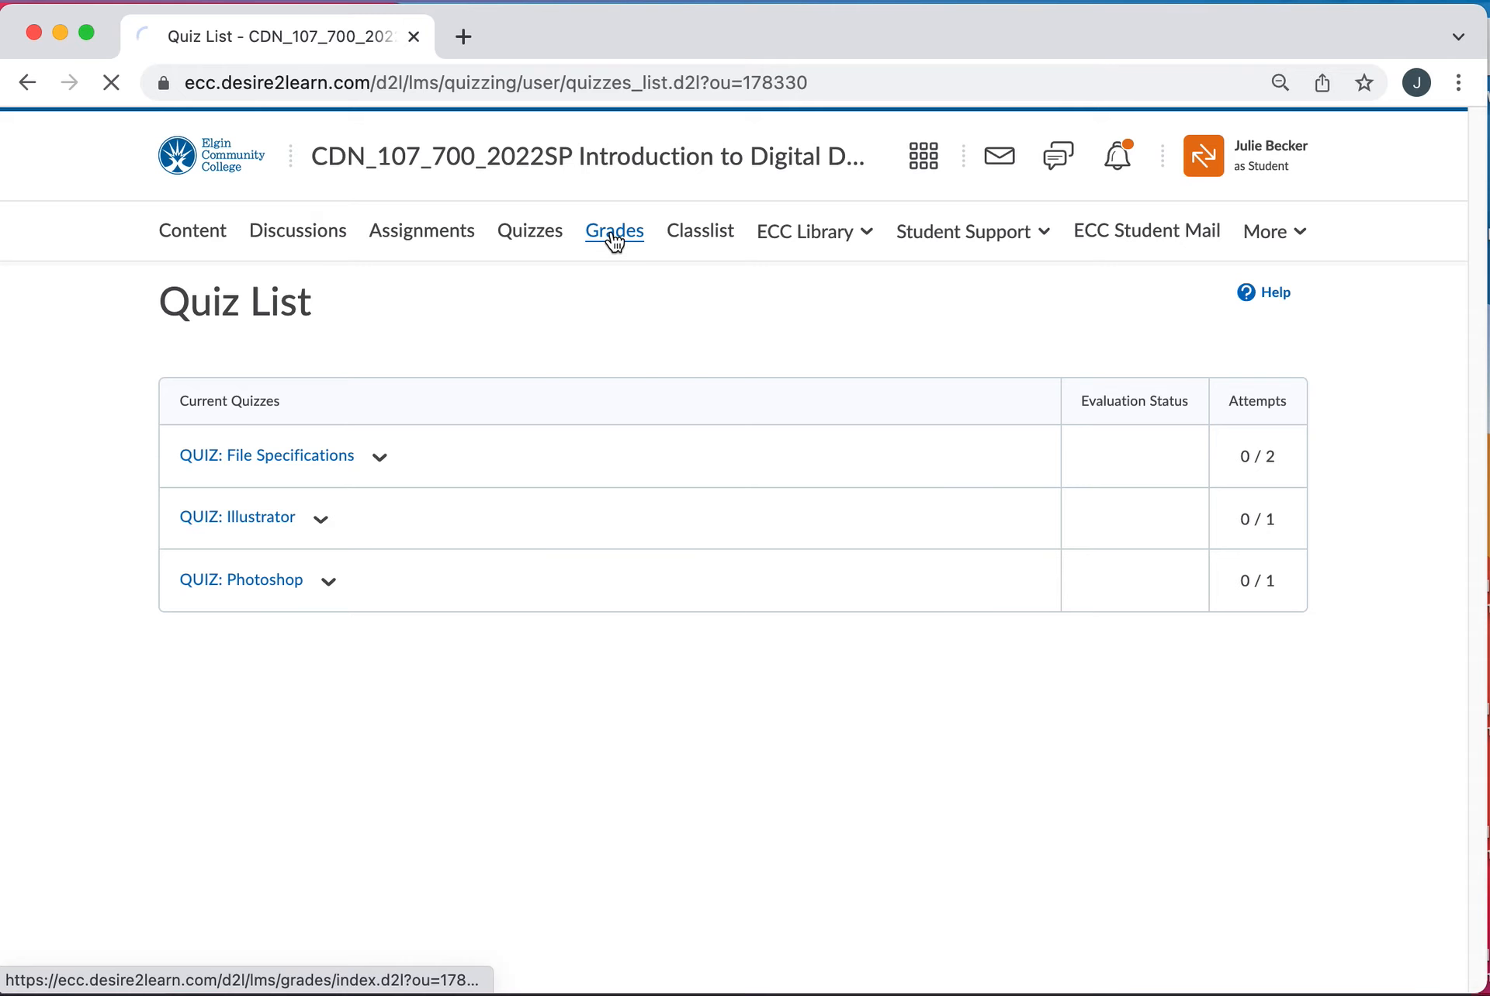
- Browse Individual Posts grade items with no points and a blank final grade
click(614, 231)
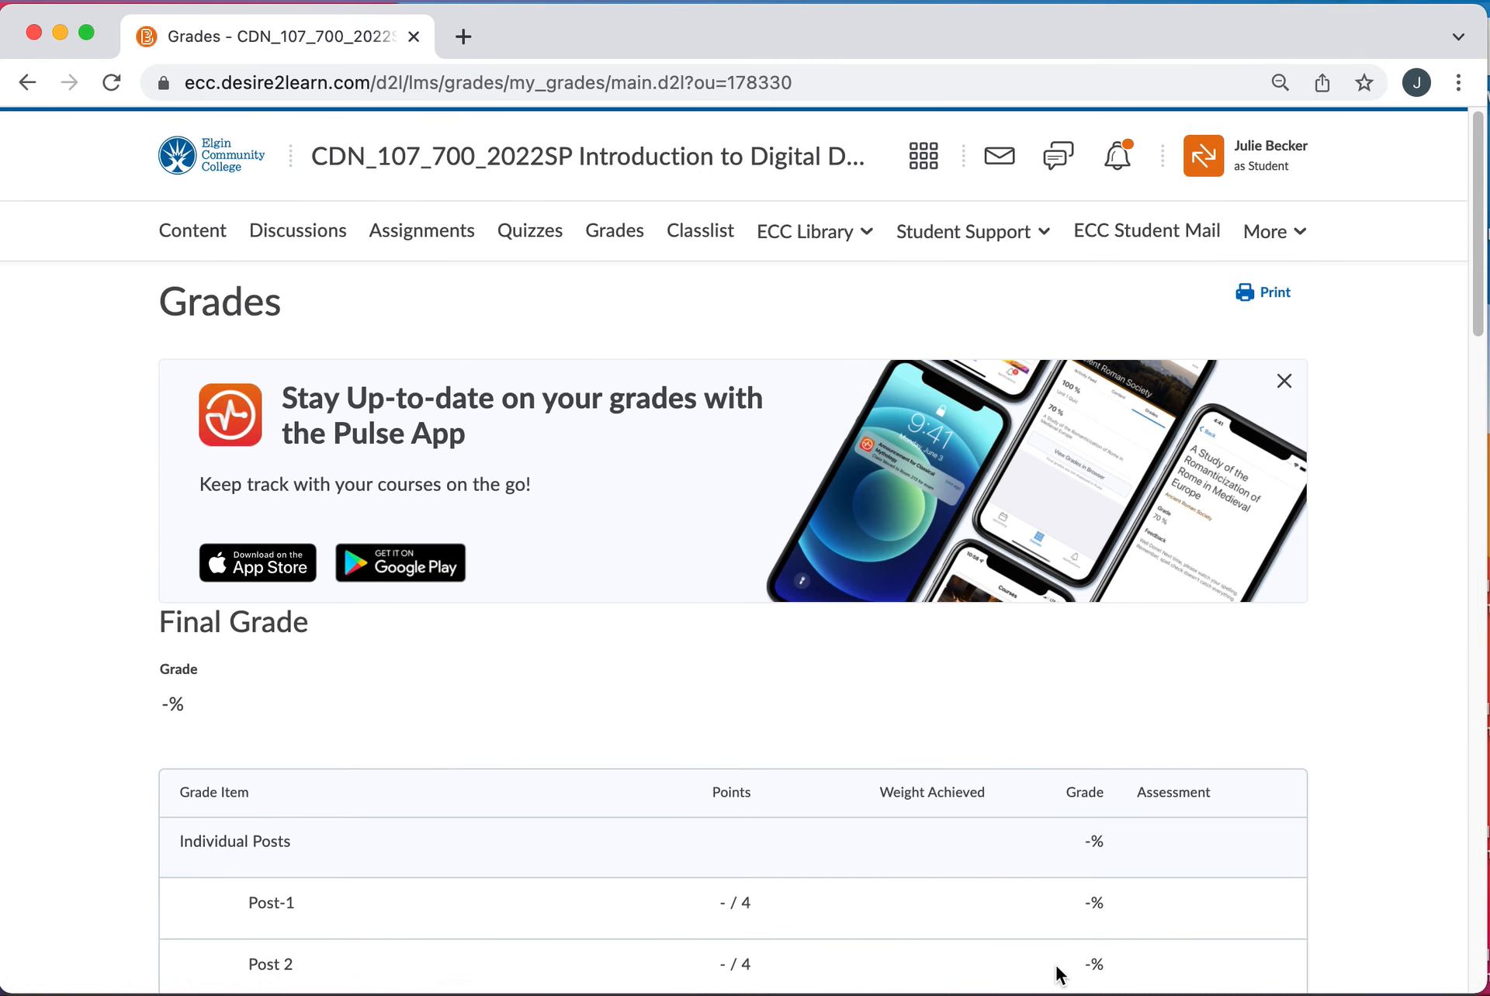
scroll(down, 3)
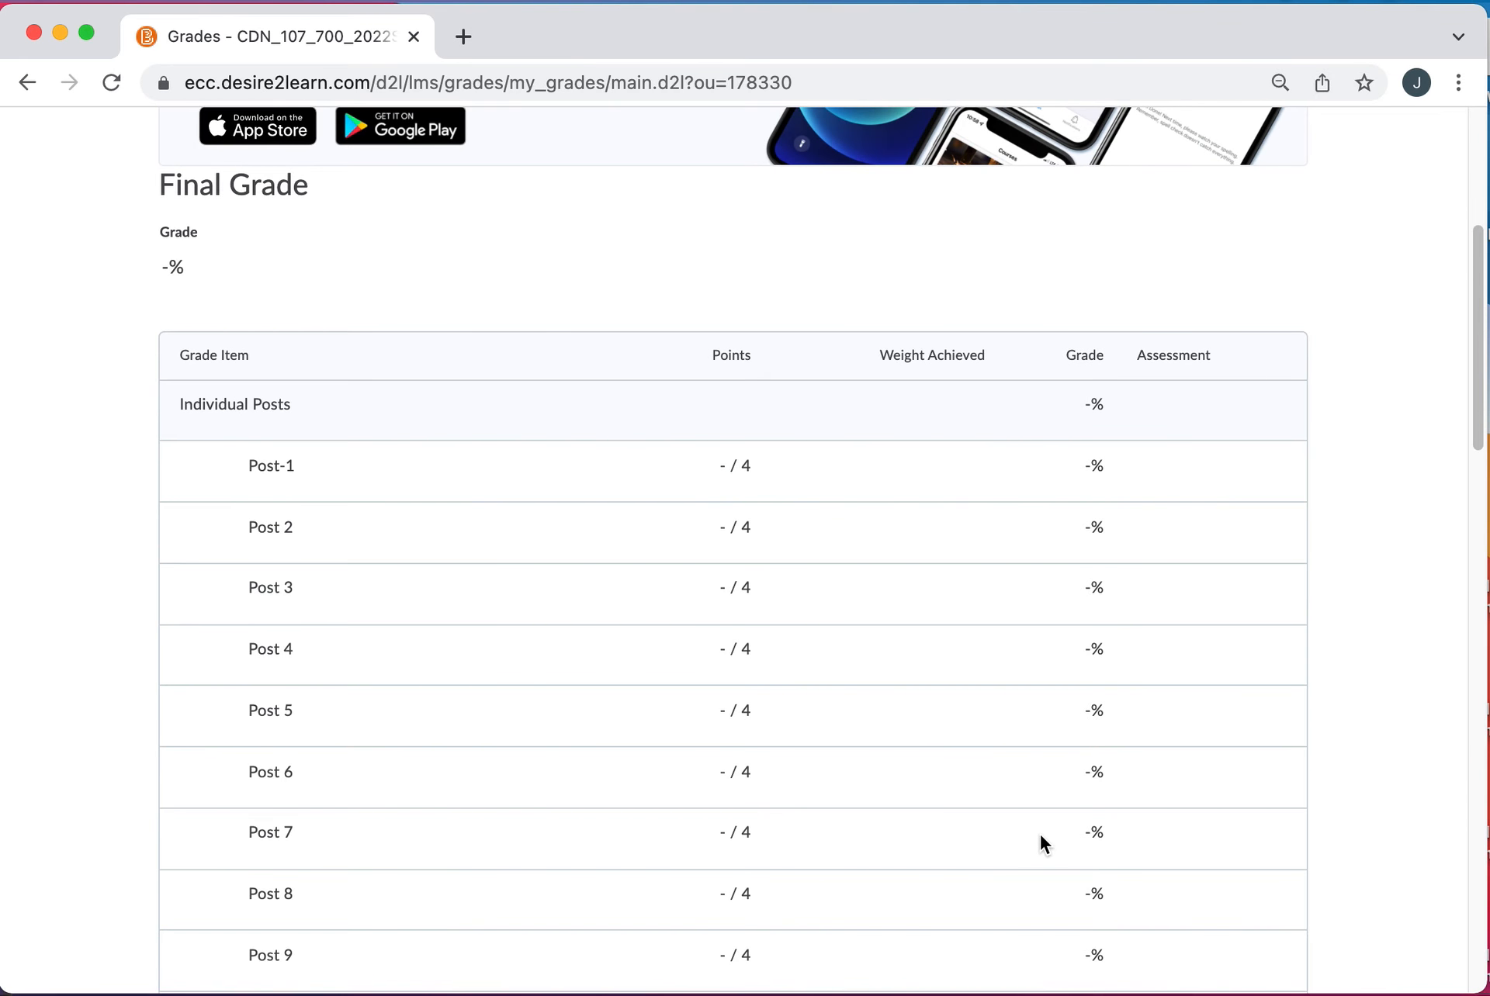
mouse_move(1062, 848)
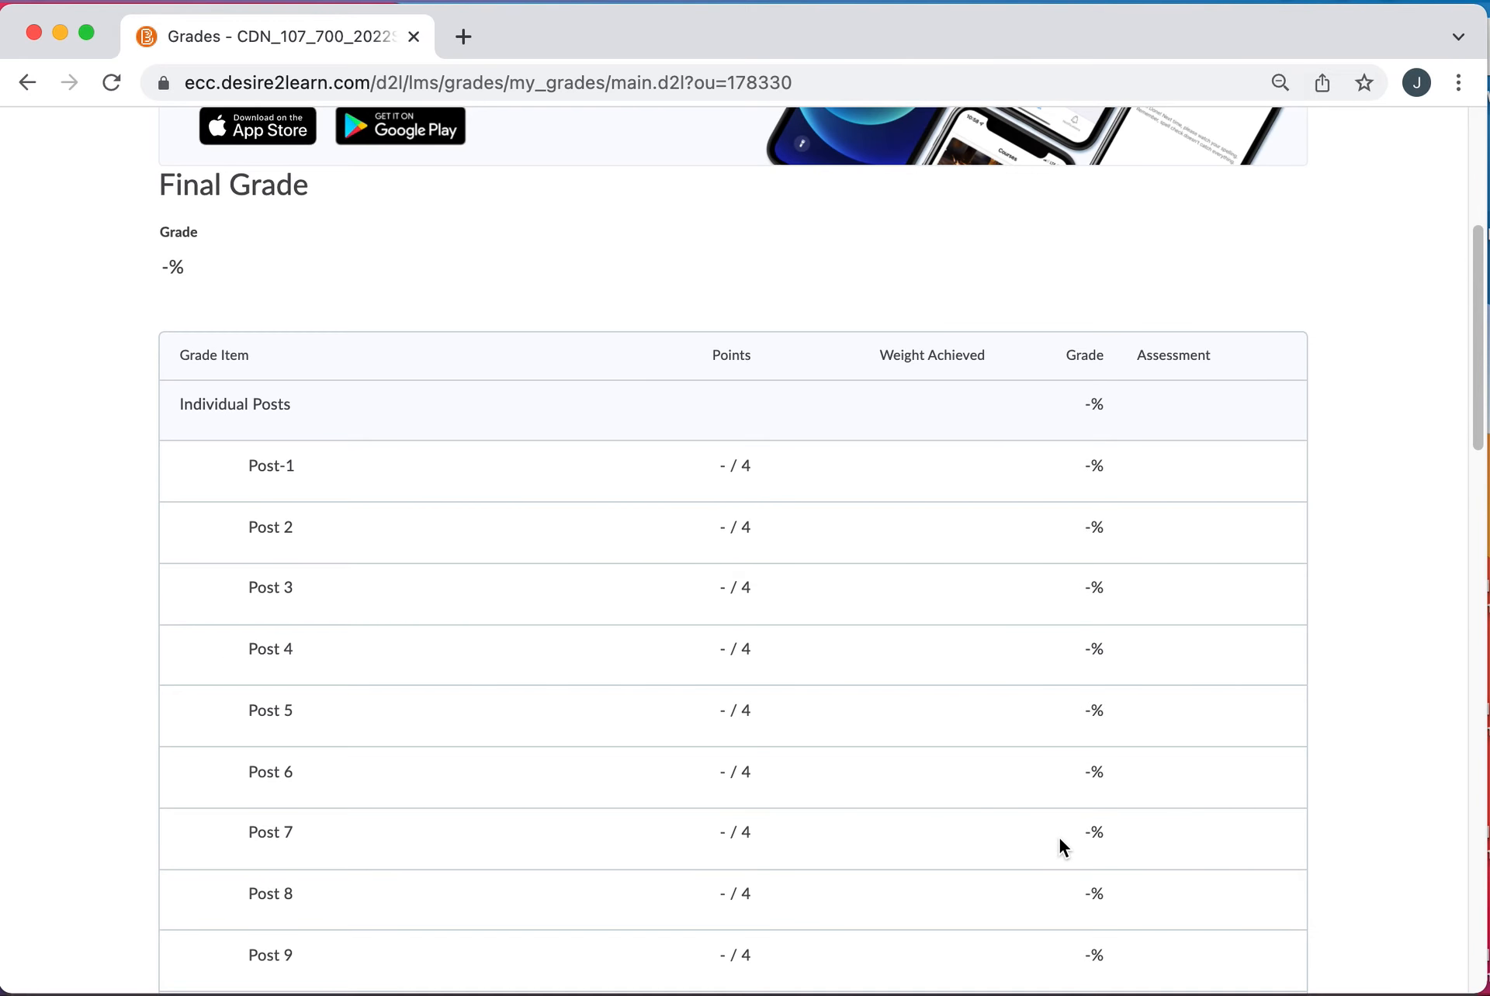
scroll(up, 3)
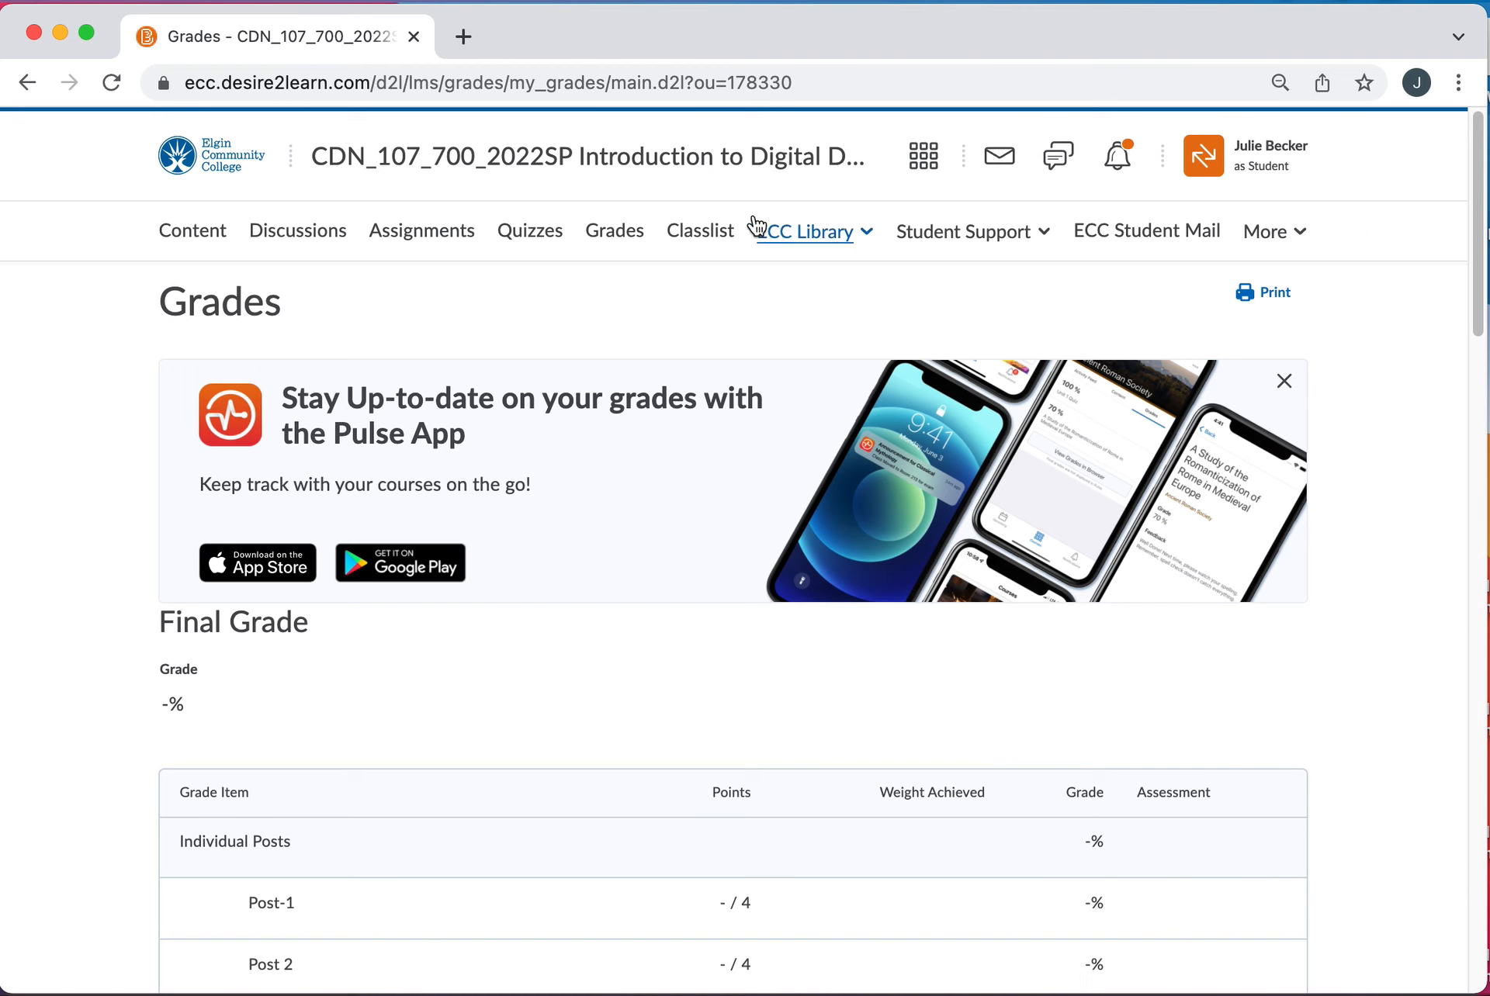
mouse_move(699, 229)
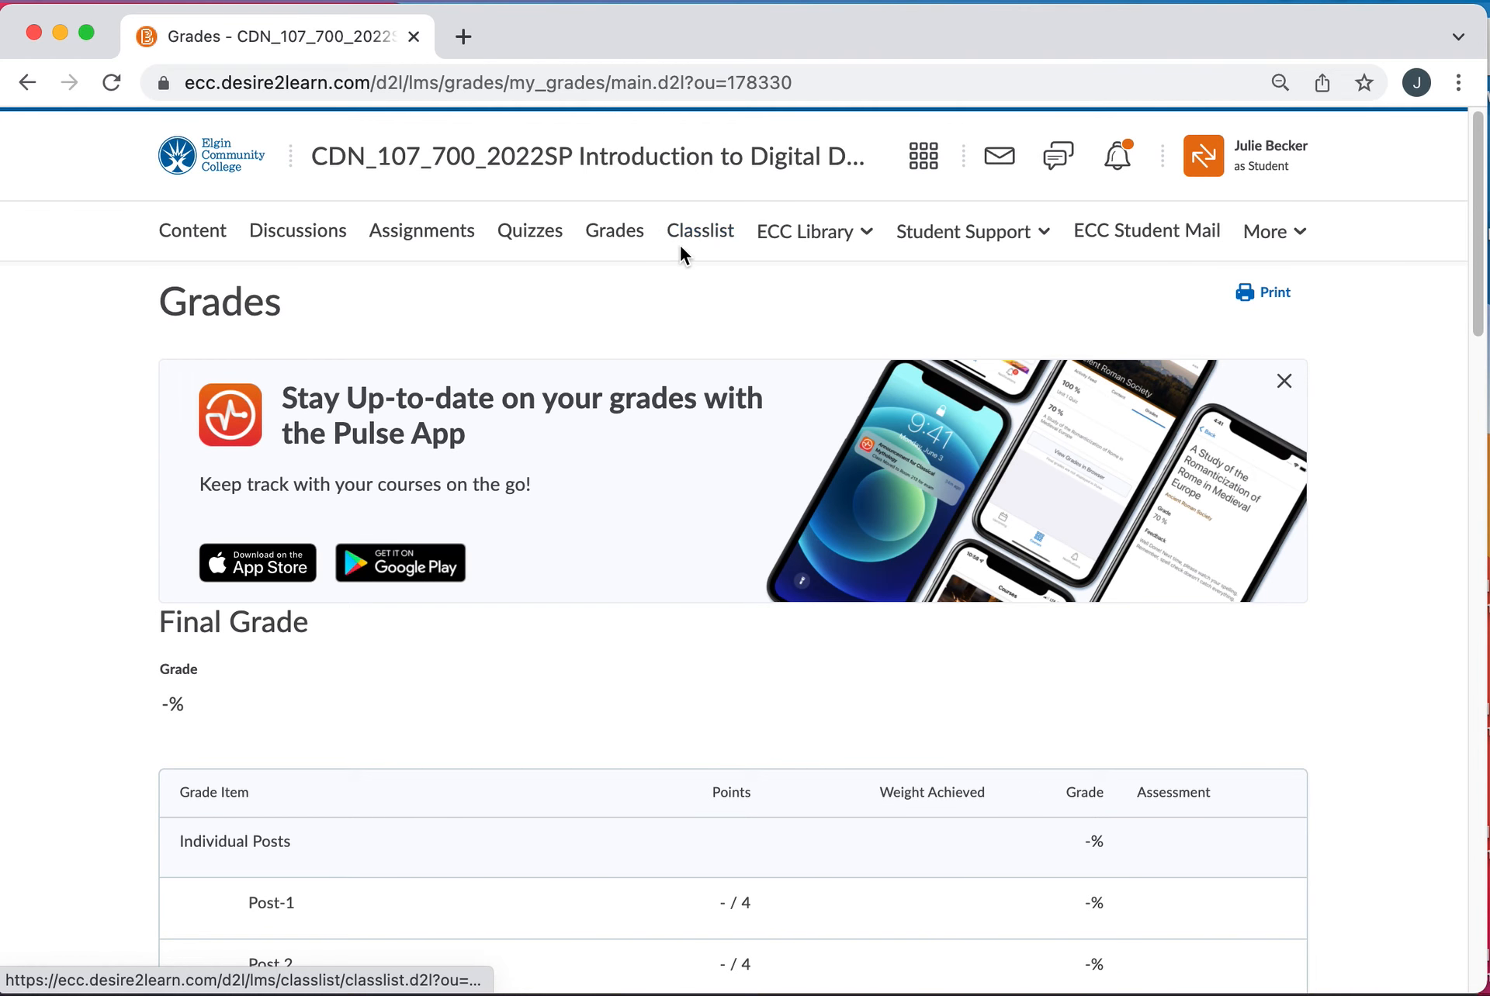
mouse_move(619, 199)
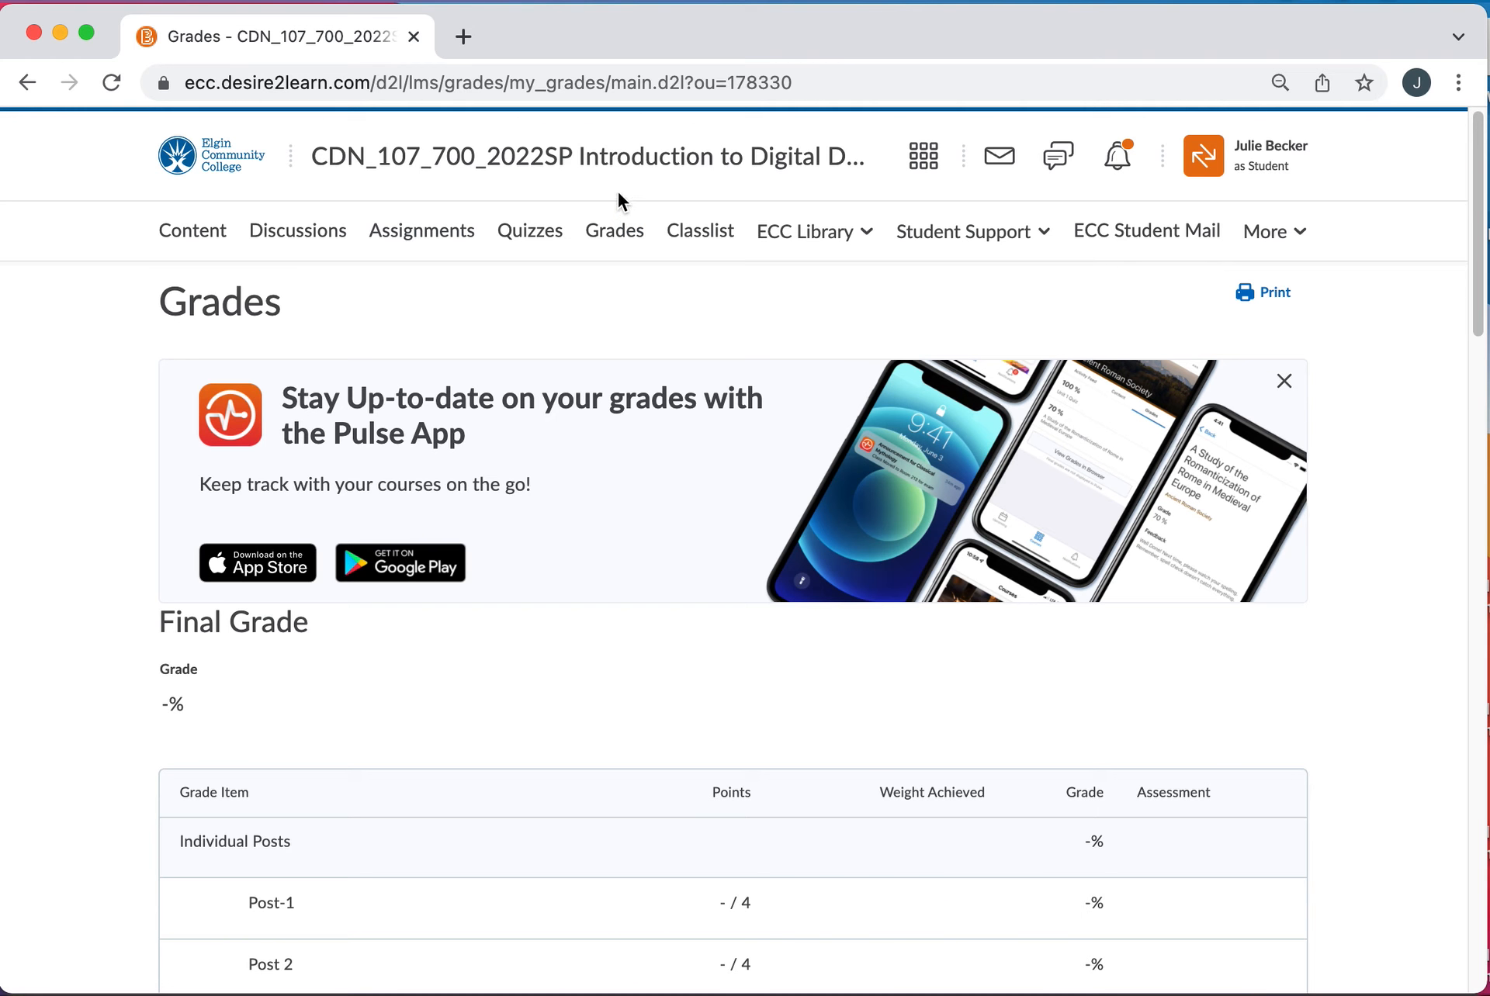
mouse_move(594, 157)
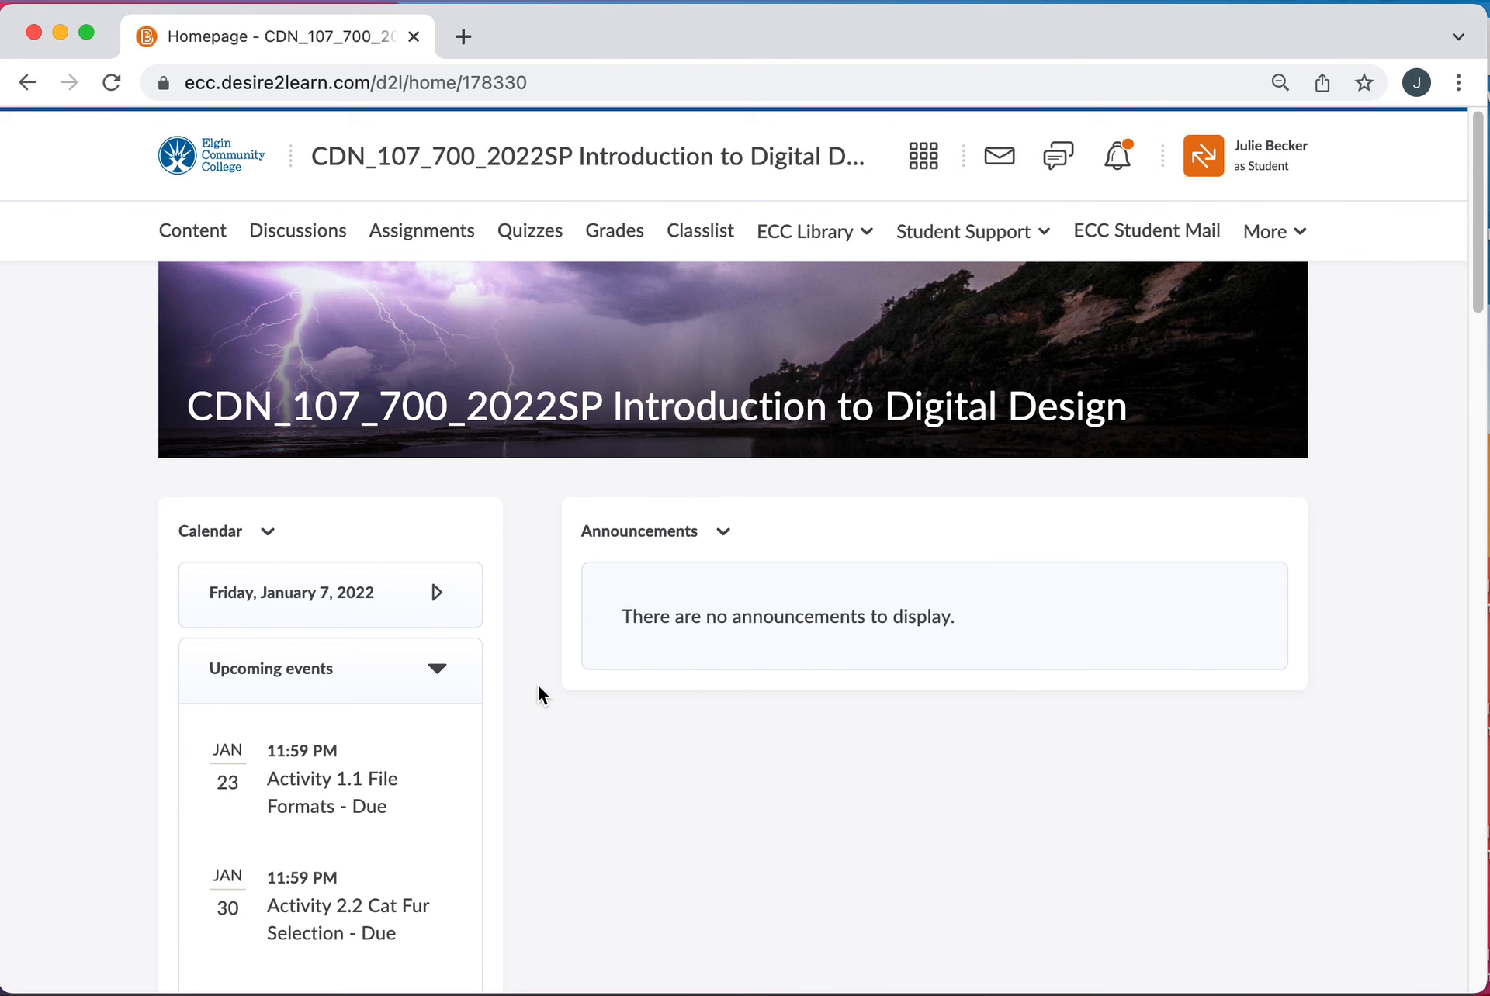
mouse_move(966, 738)
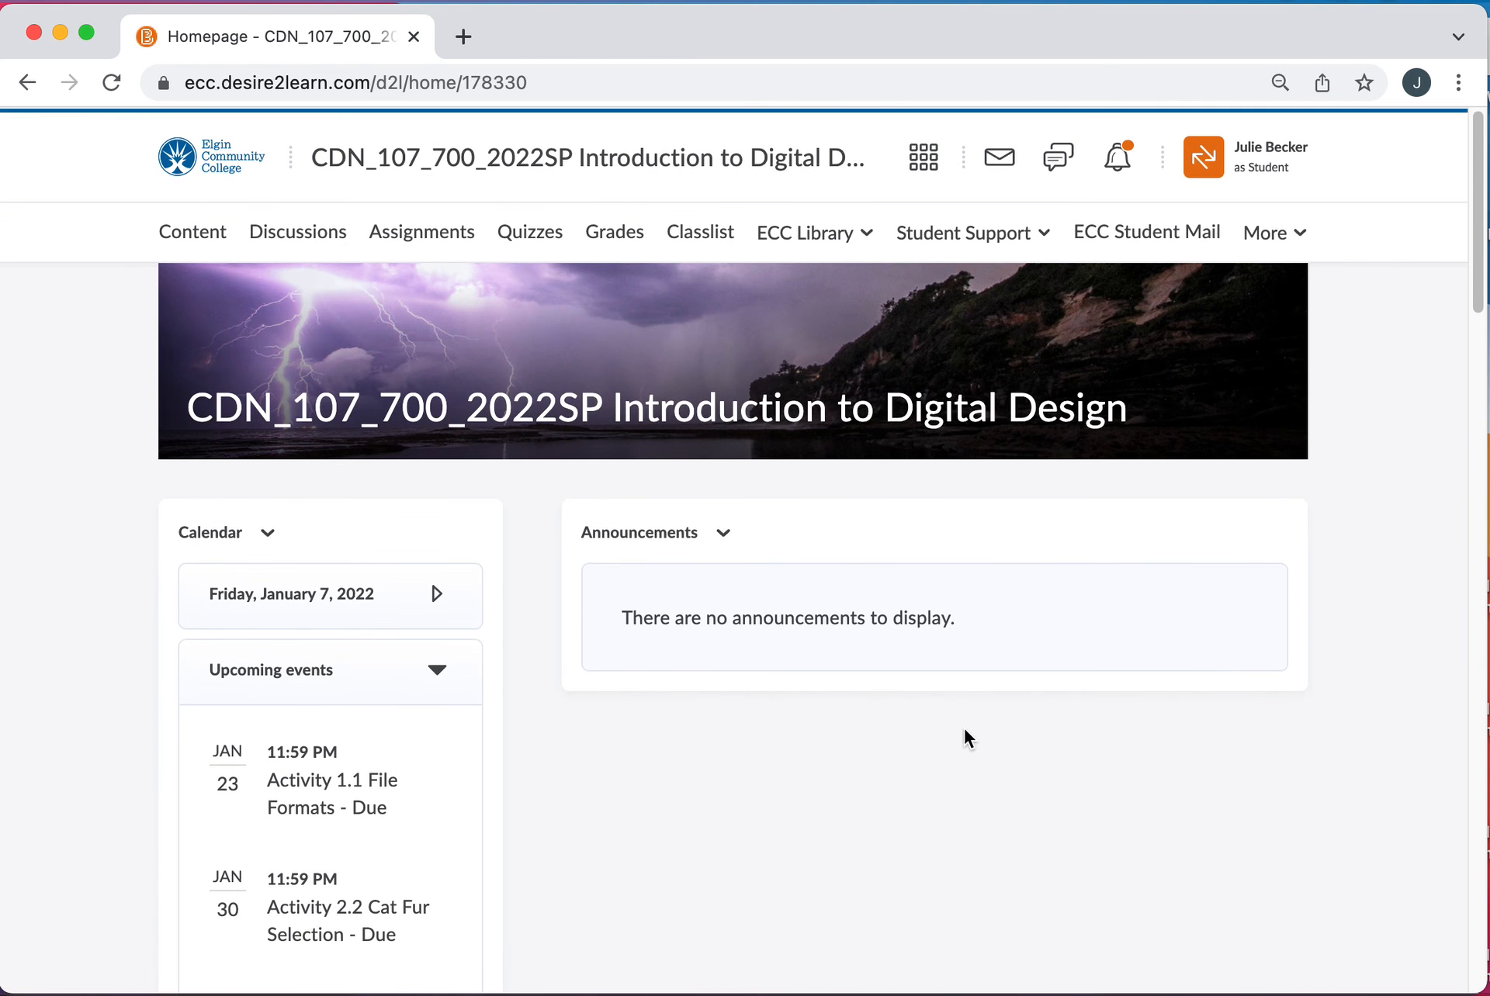